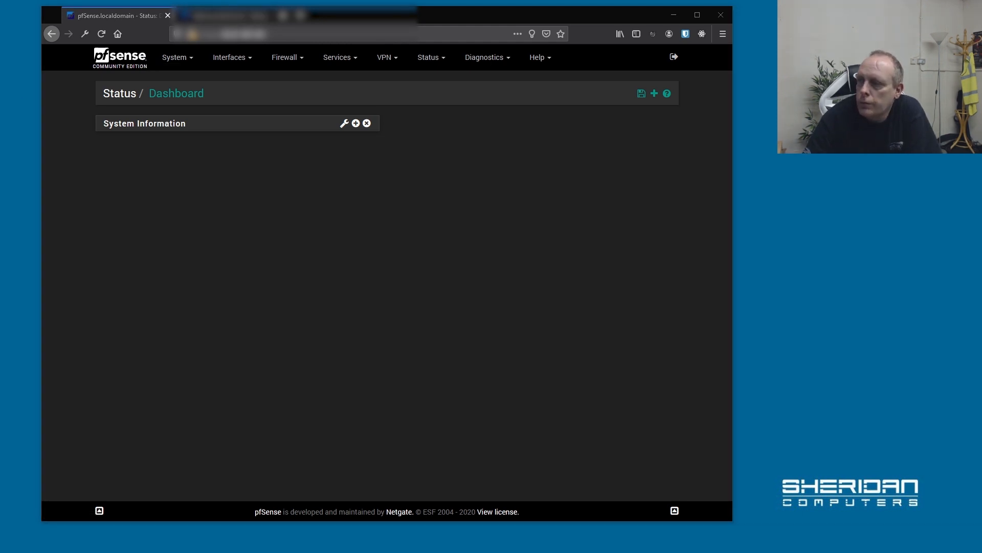
mouse_move(196, 268)
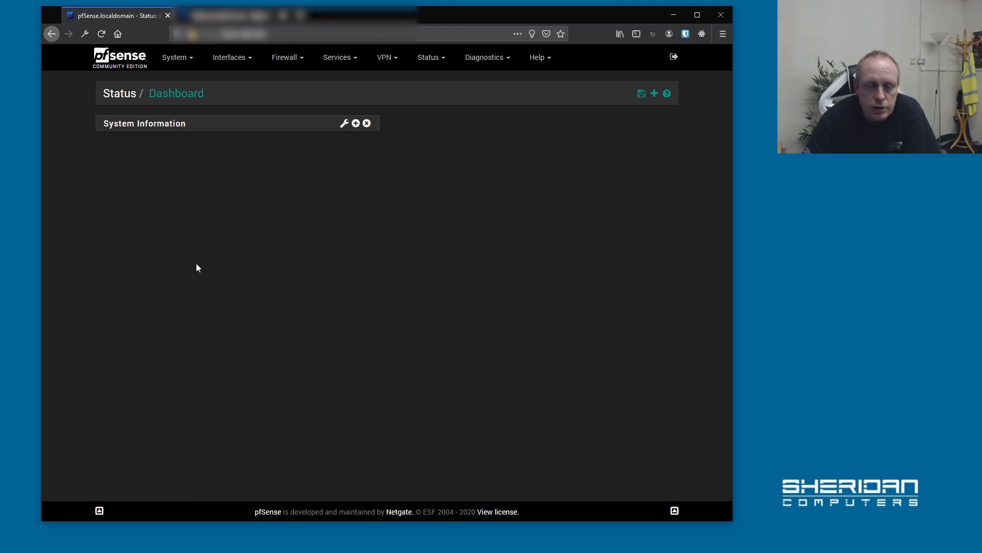
mouse_move(173, 259)
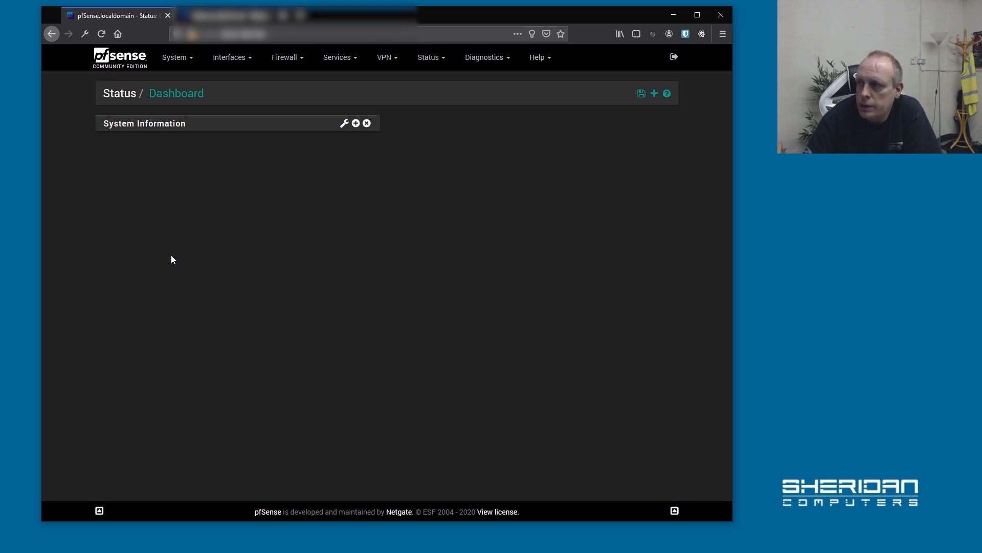
mouse_move(385, 61)
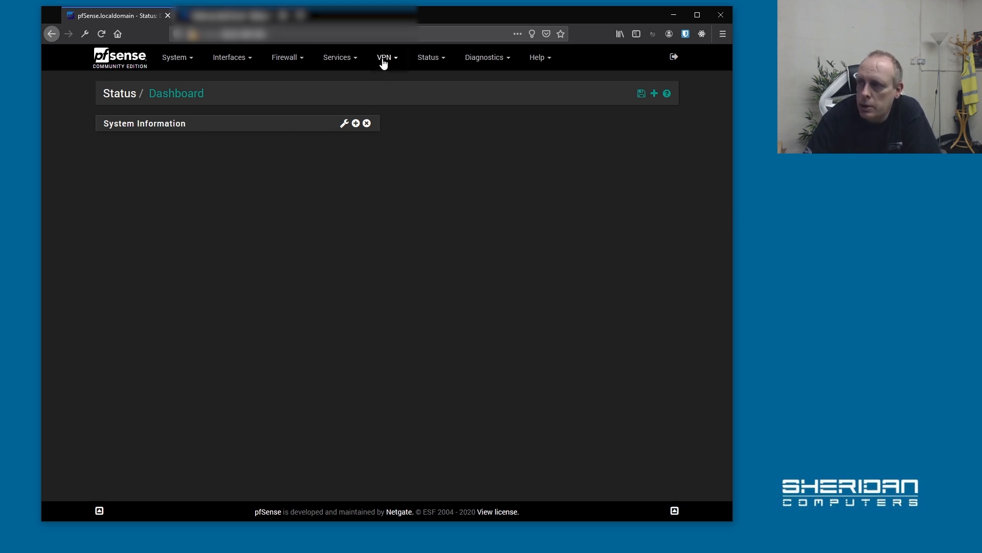
Go to VPN > IPsec to view the empty Tunnels list
left_click(385, 57)
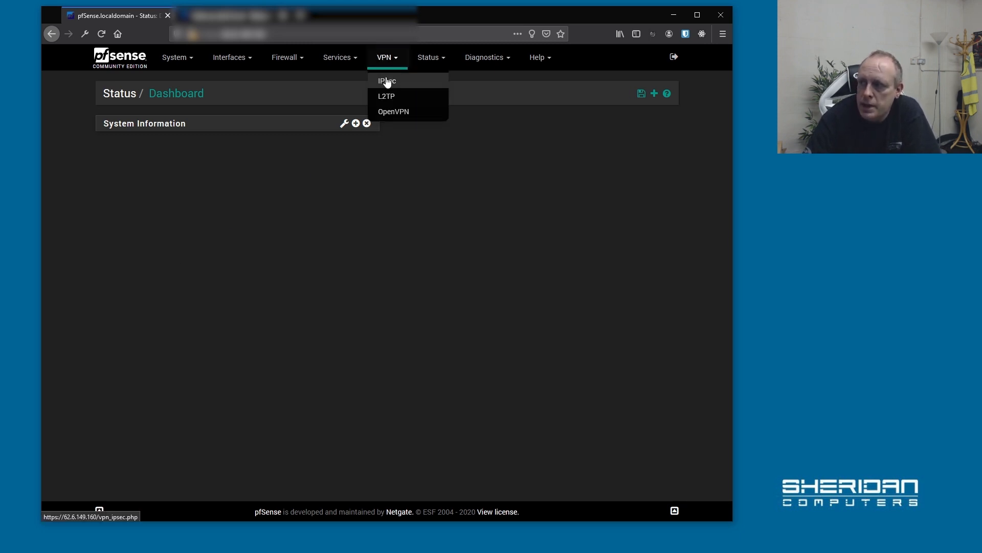
left_click(387, 81)
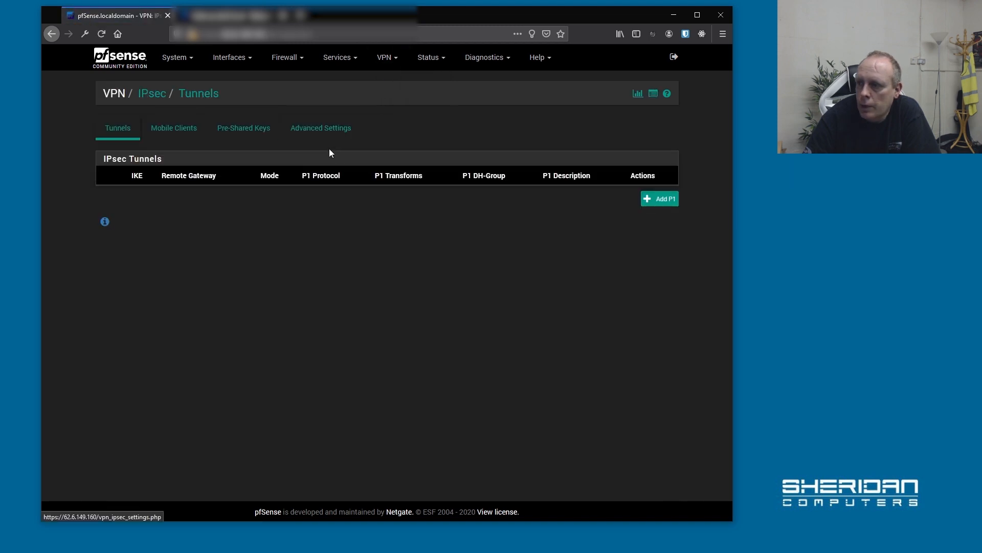
mouse_move(525, 195)
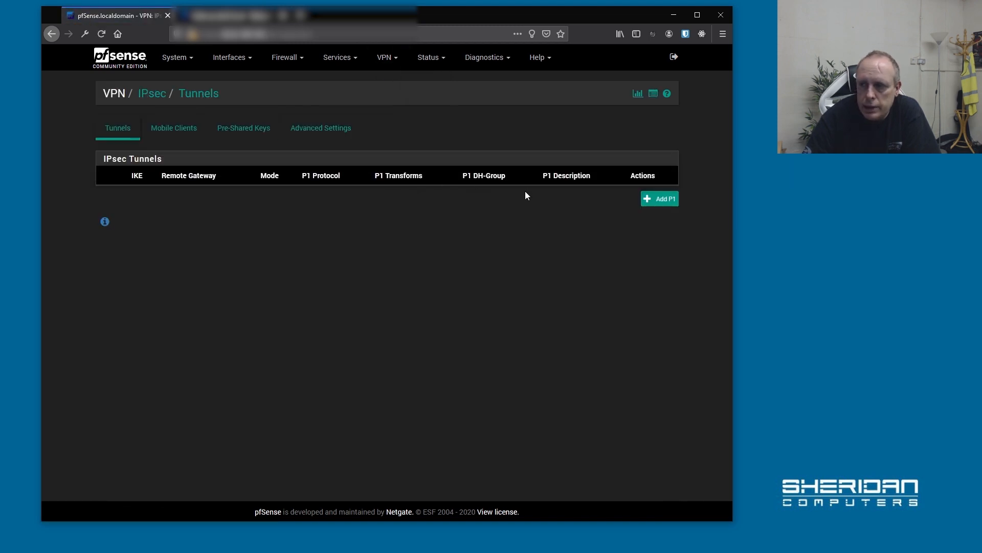
mouse_move(659, 198)
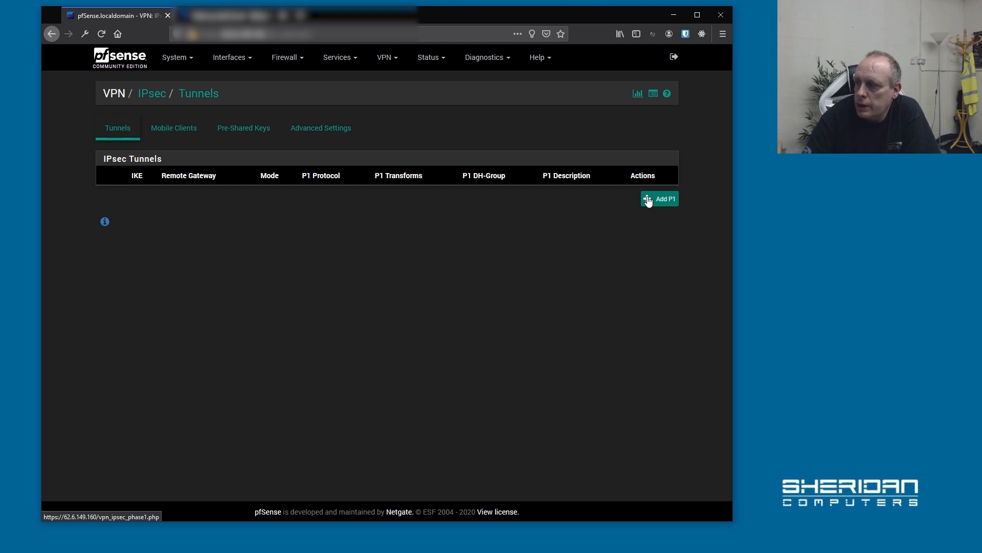
Add a phase 1 tunnel using IKEv2, with the remote gateway and a generated pre-shared key
left_click(659, 199)
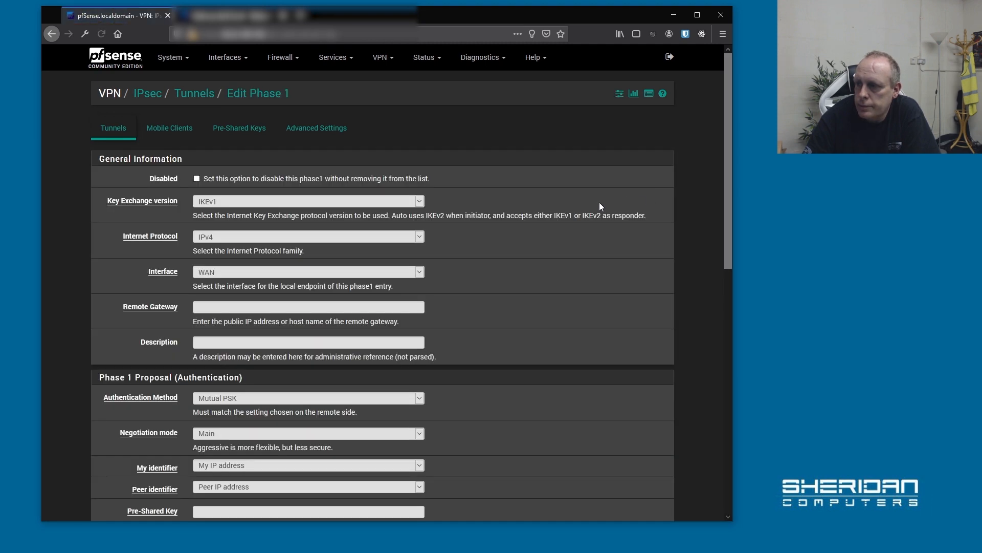
scroll("down", 3)
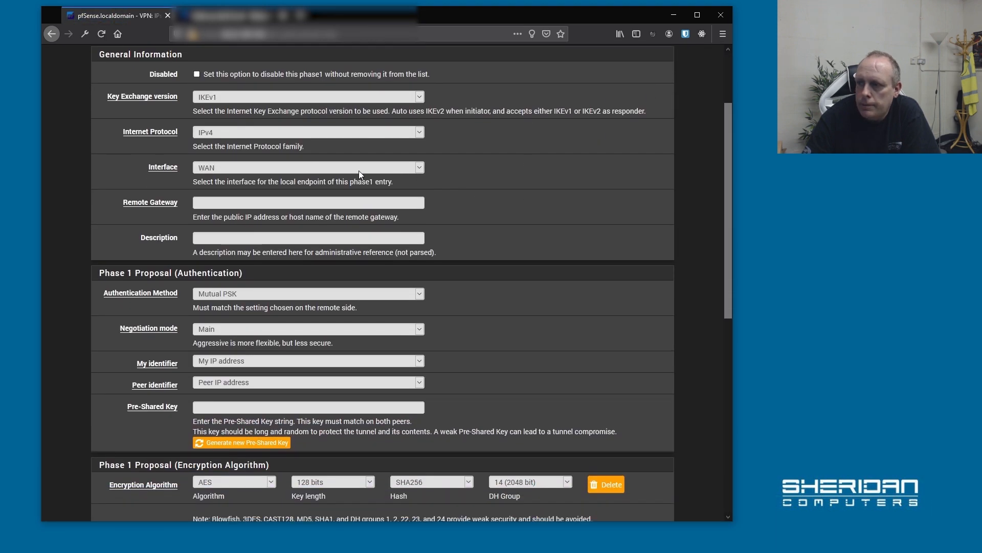
mouse_move(261, 123)
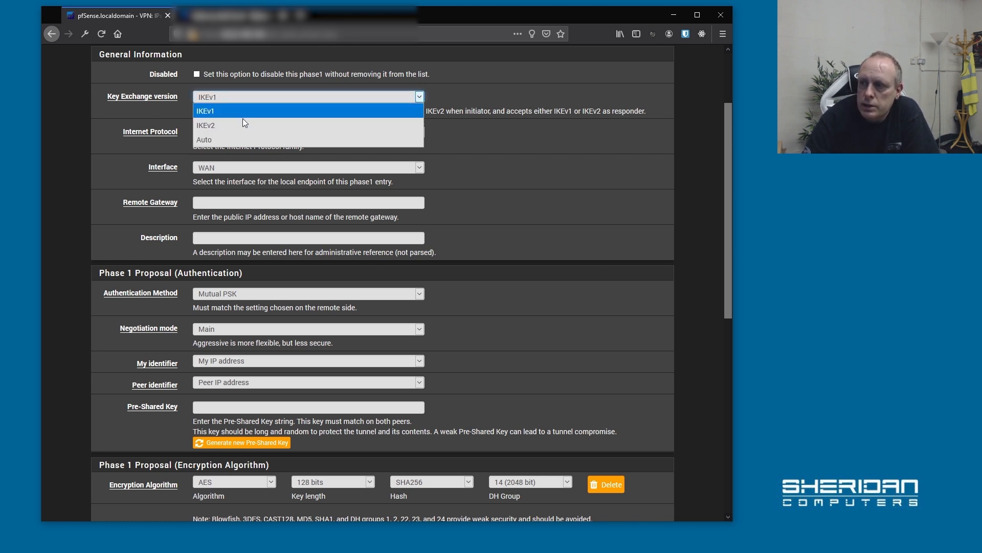
mouse_move(243, 125)
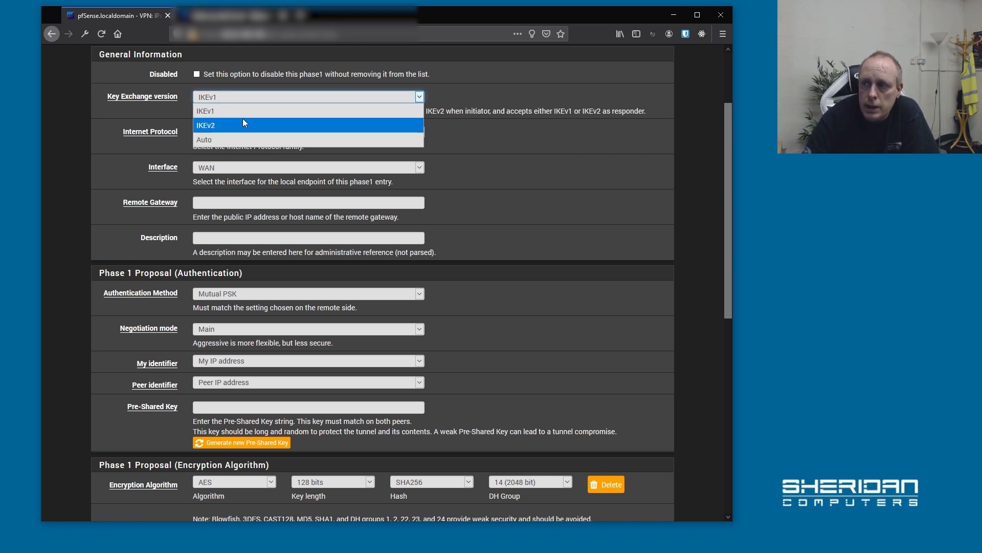
left_click(206, 125)
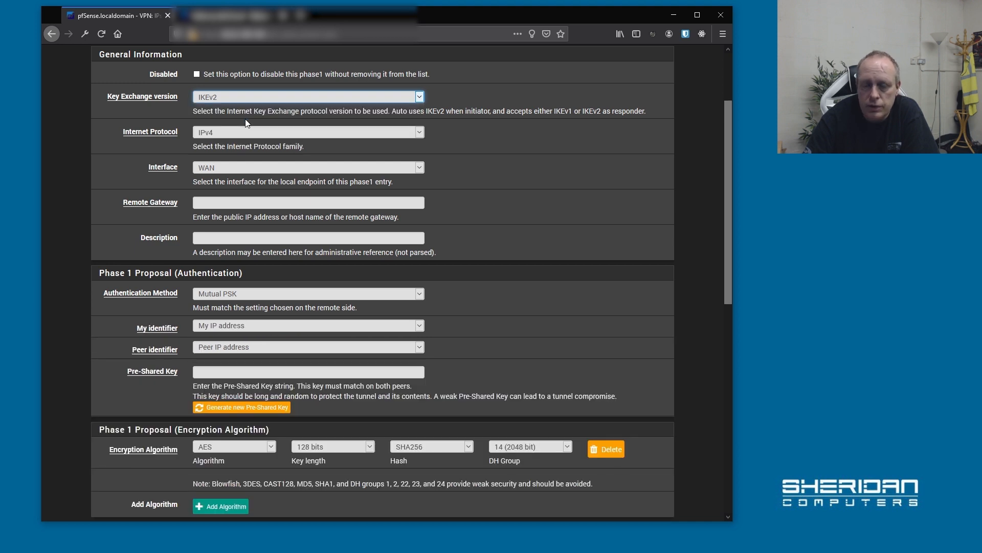
mouse_move(303, 134)
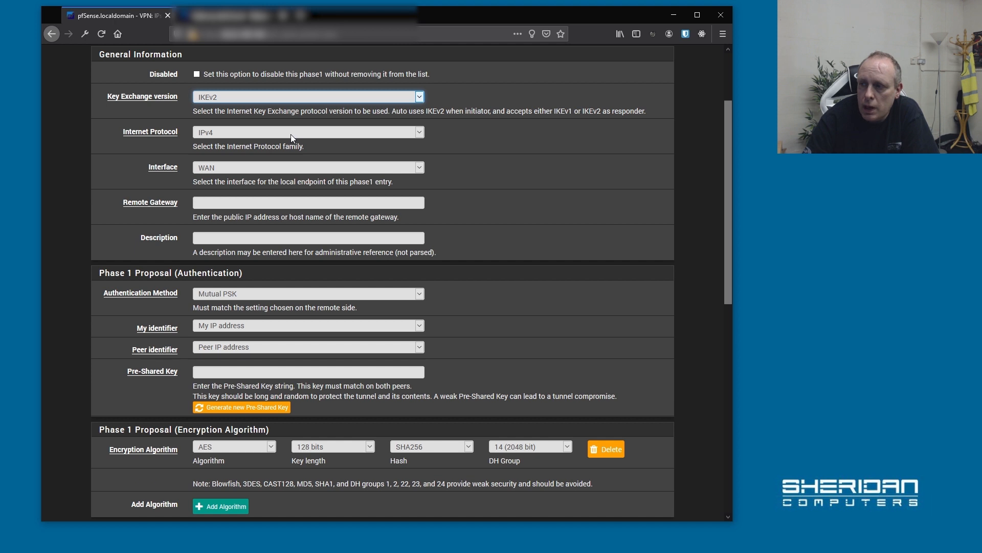
mouse_move(227, 173)
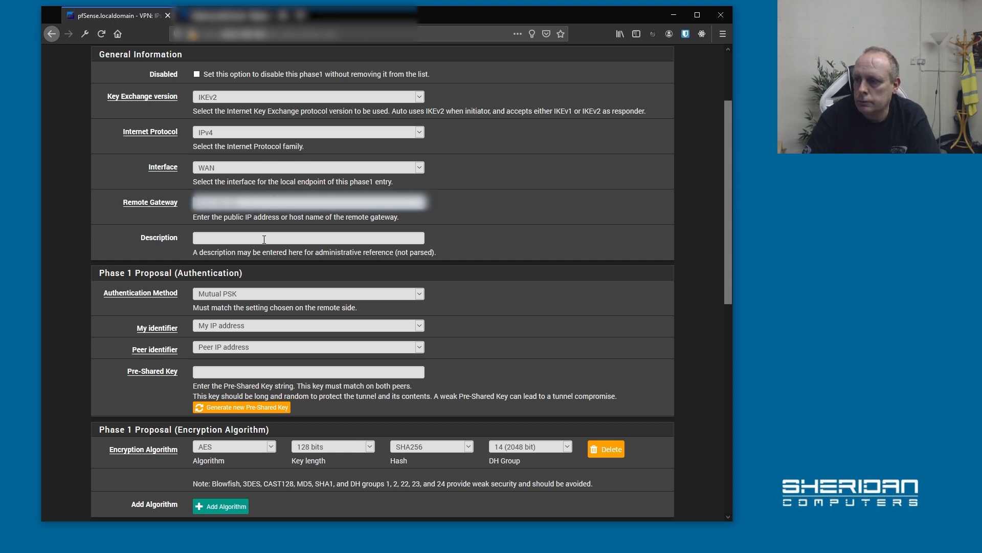
left_click(308, 238)
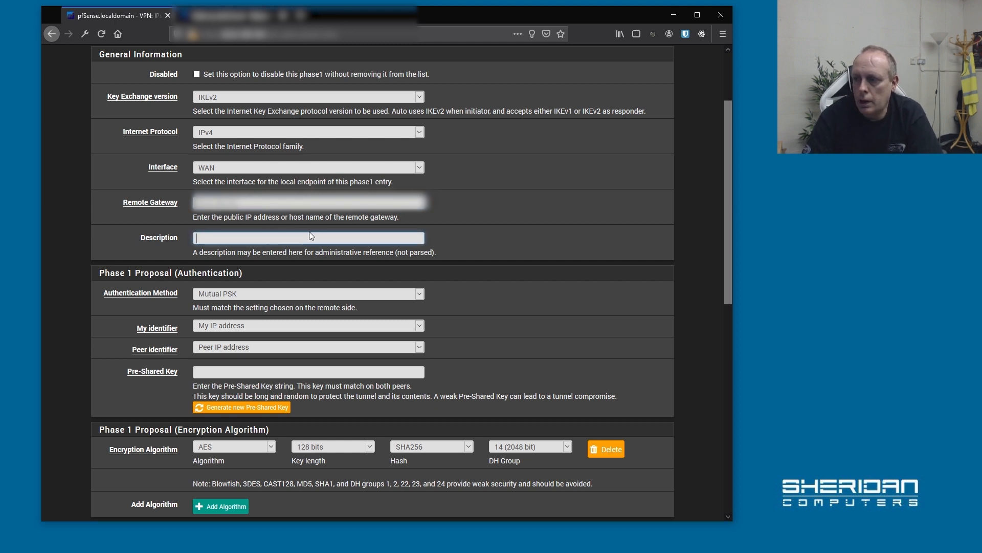
mouse_move(311, 297)
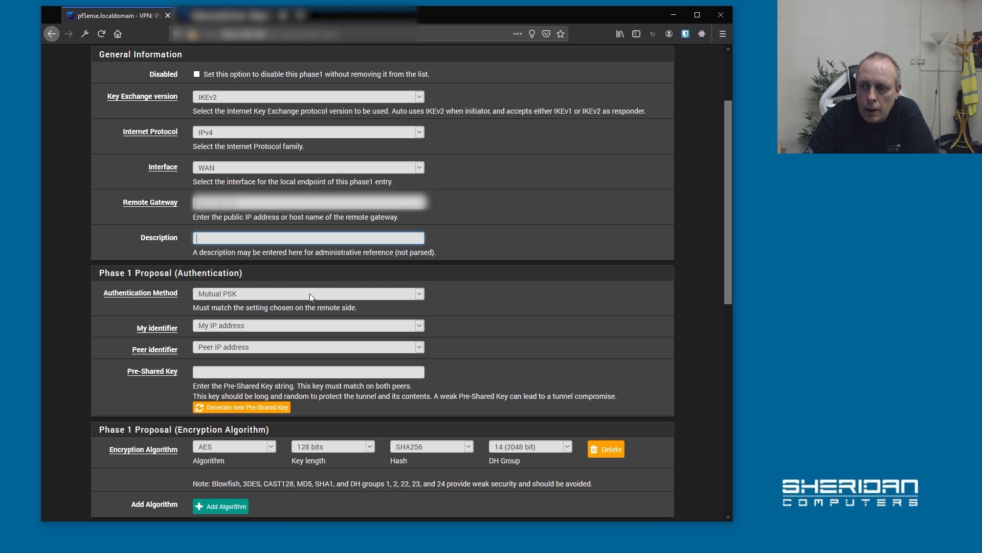
mouse_move(298, 302)
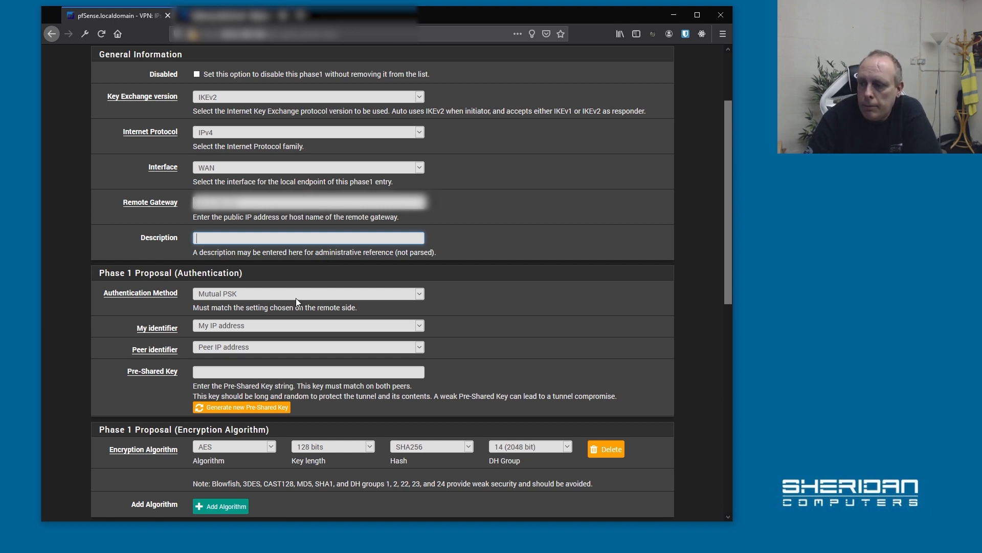
mouse_move(256, 337)
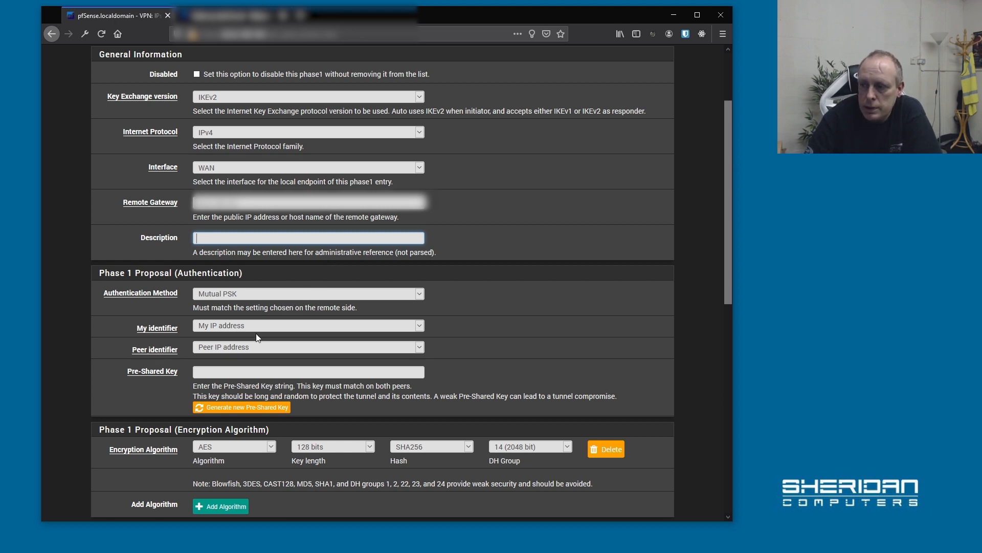
mouse_move(219, 330)
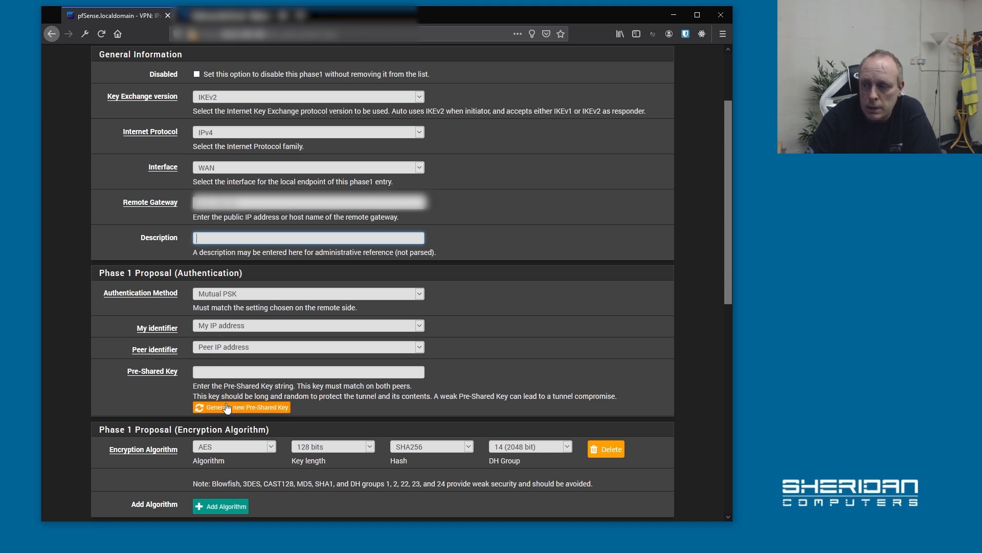
left_click(240, 406)
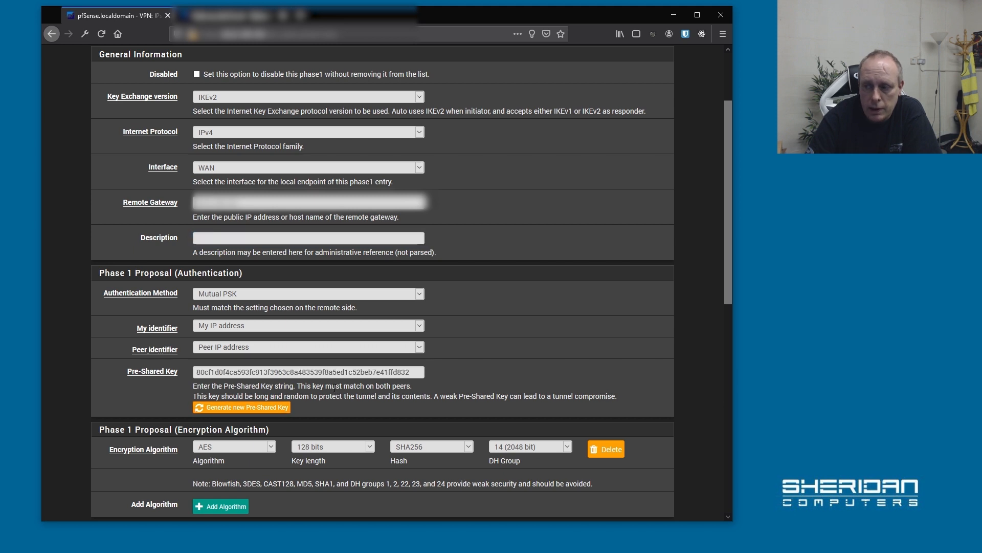
mouse_move(308, 349)
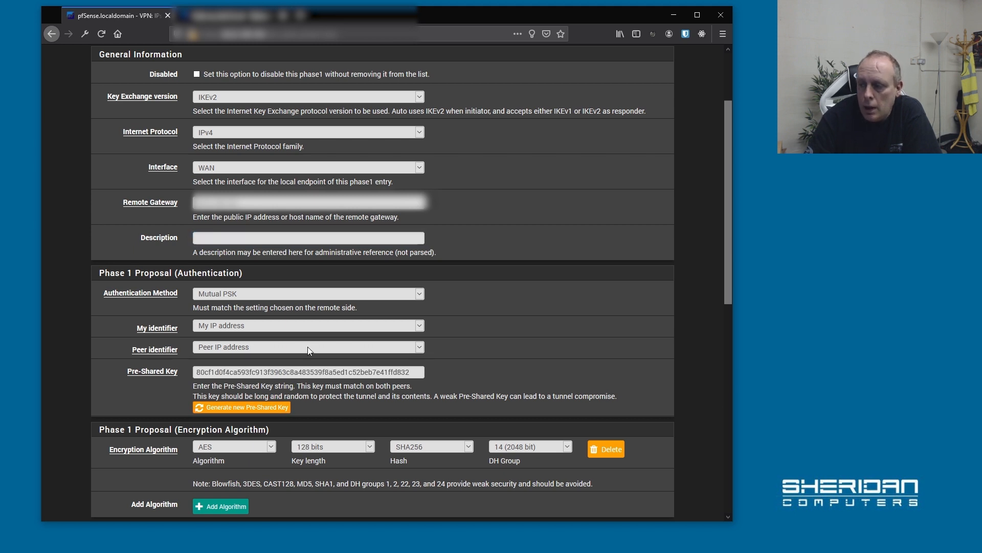
scroll("down", 3)
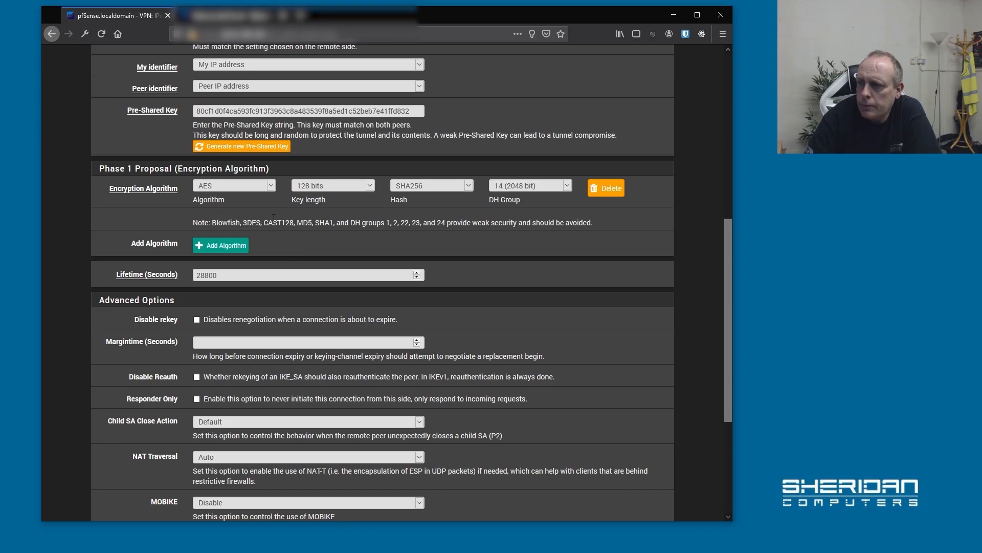
mouse_move(313, 191)
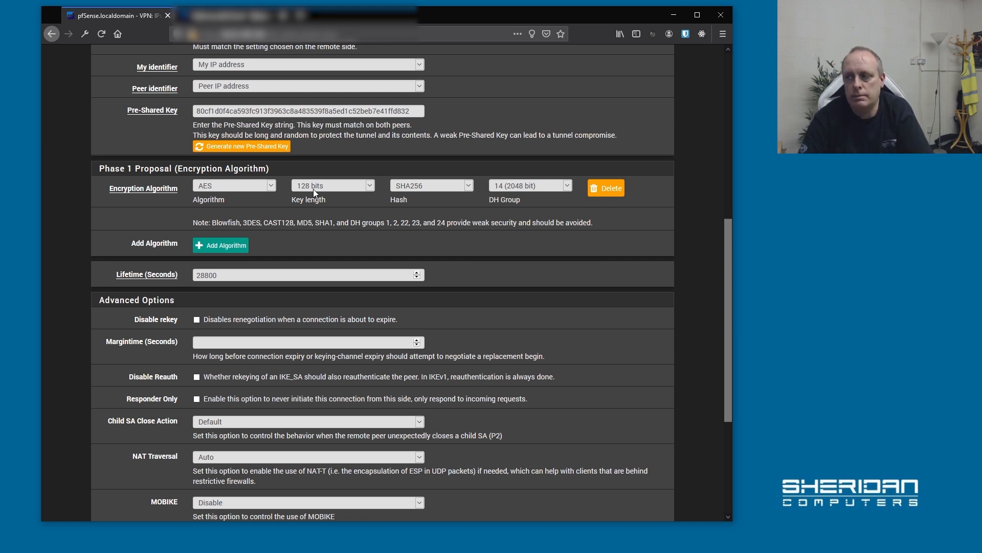
left_click(332, 185)
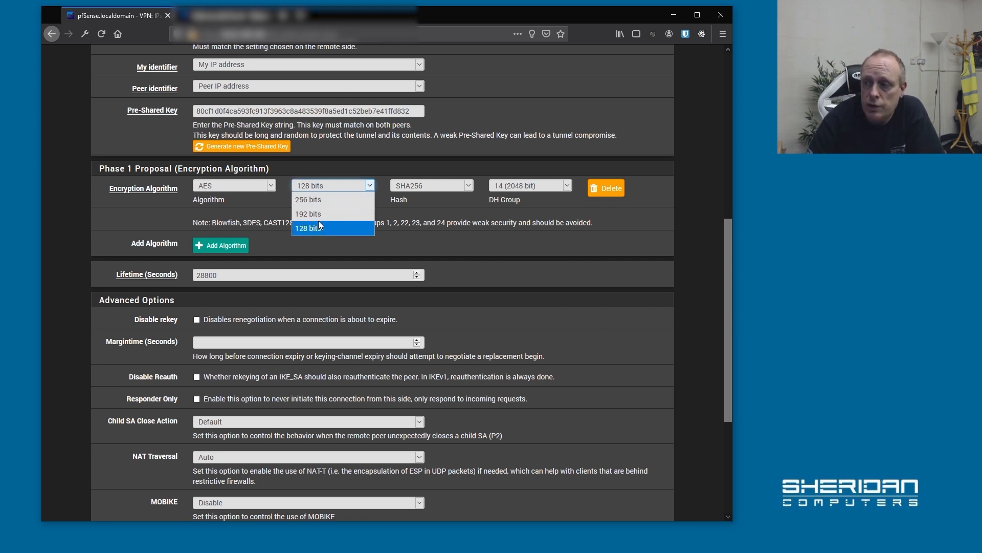
left_click(308, 199)
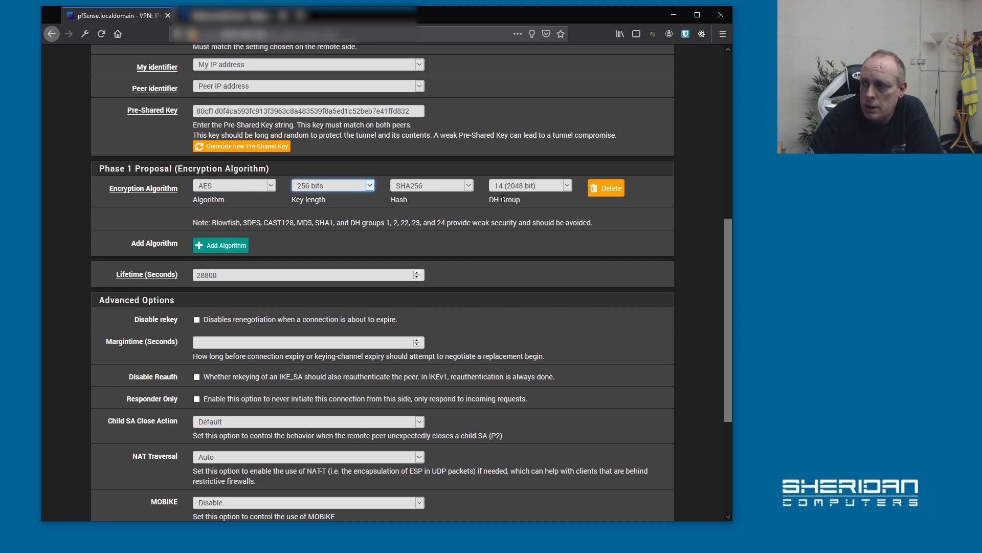
mouse_move(300, 271)
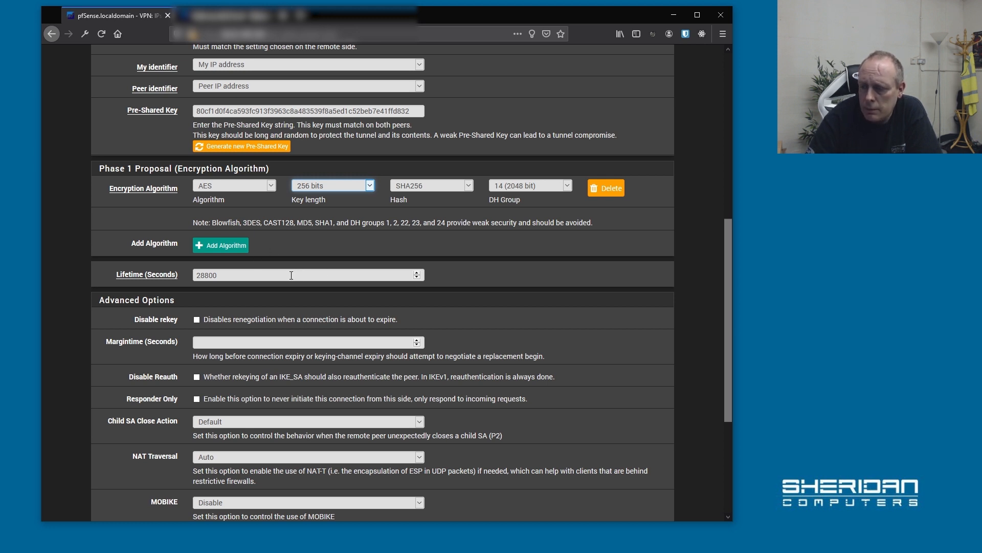
mouse_move(471, 284)
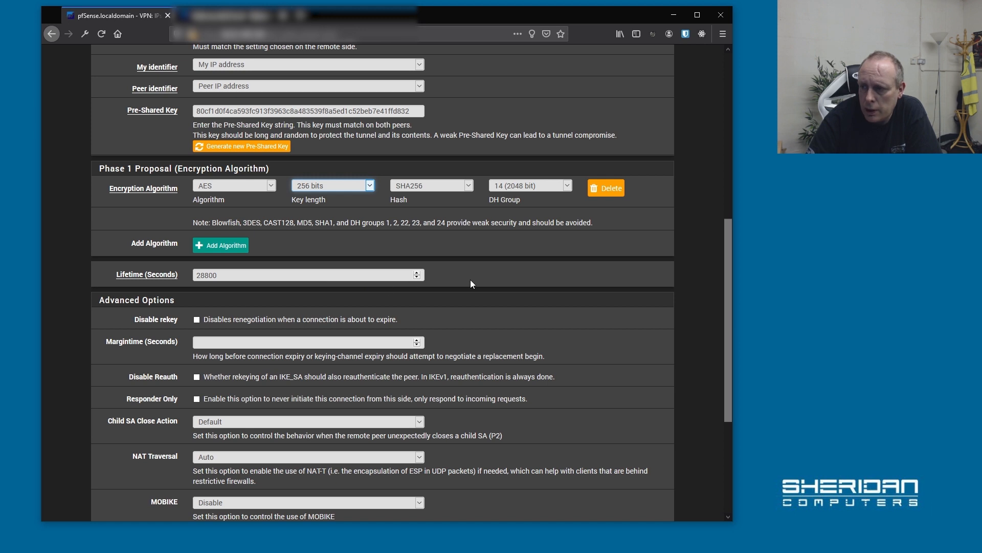
scroll("down", 3)
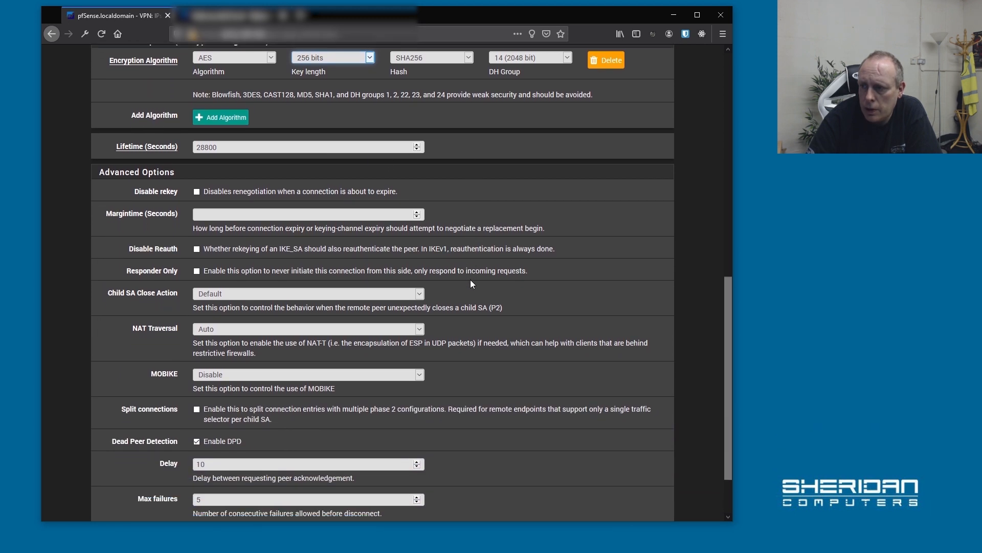
scroll("down", 3)
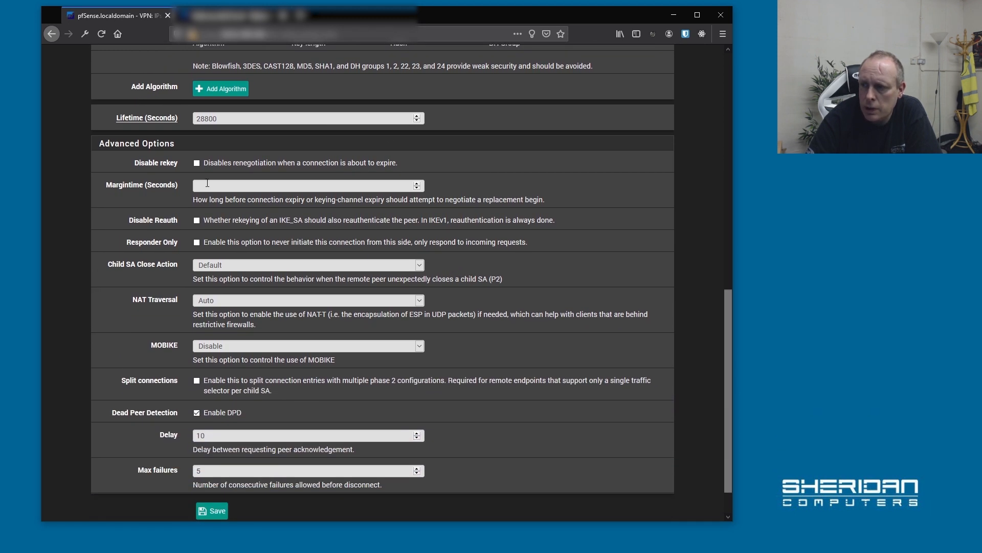
mouse_move(225, 185)
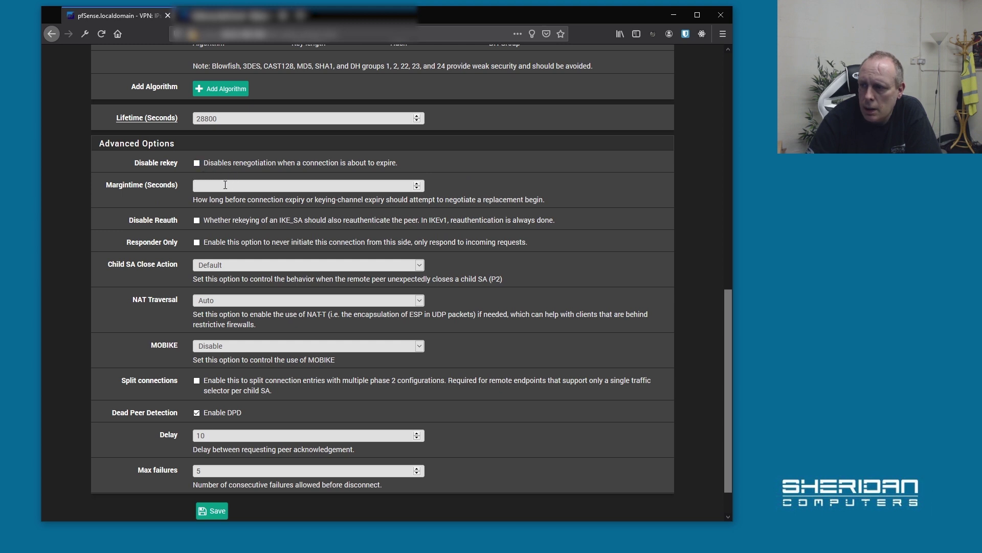
mouse_move(225, 247)
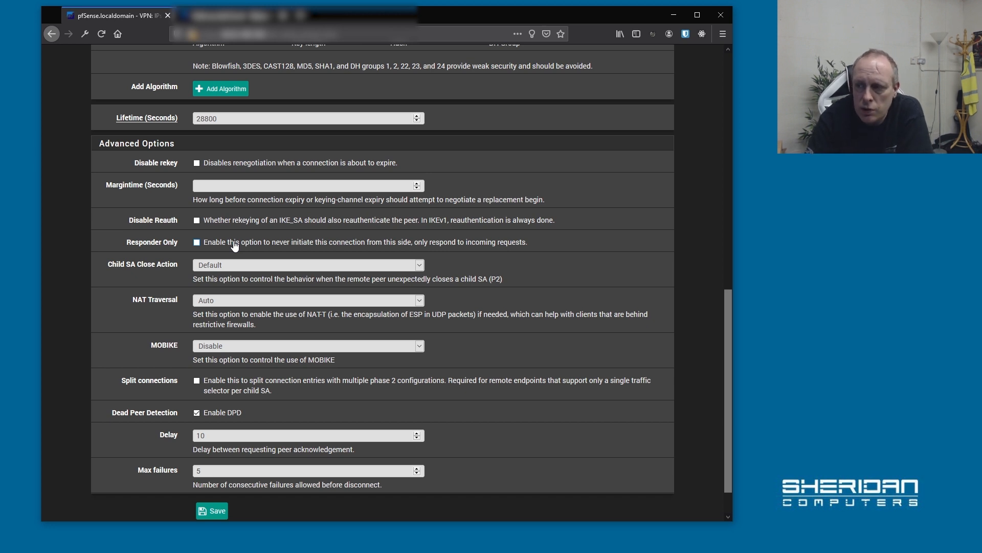
mouse_move(307, 308)
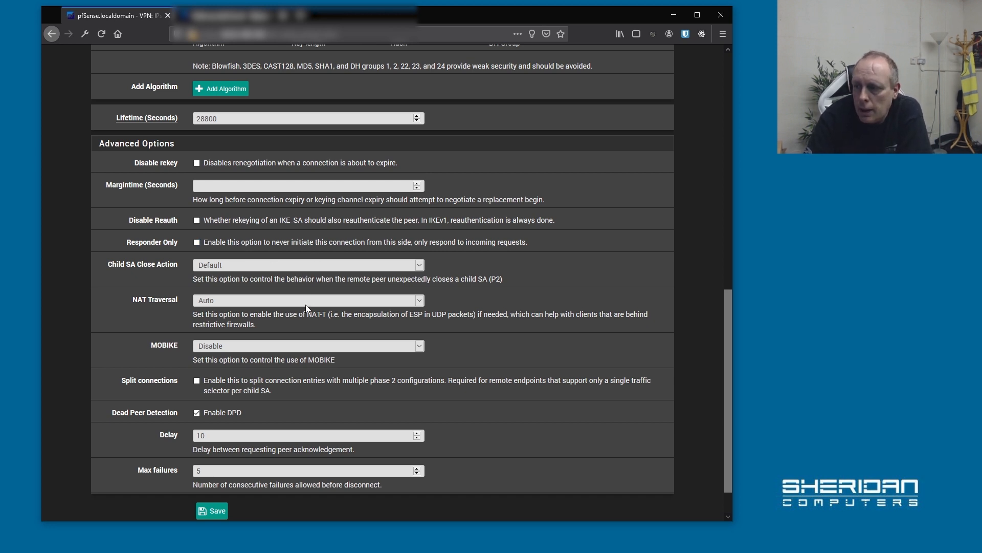
mouse_move(290, 446)
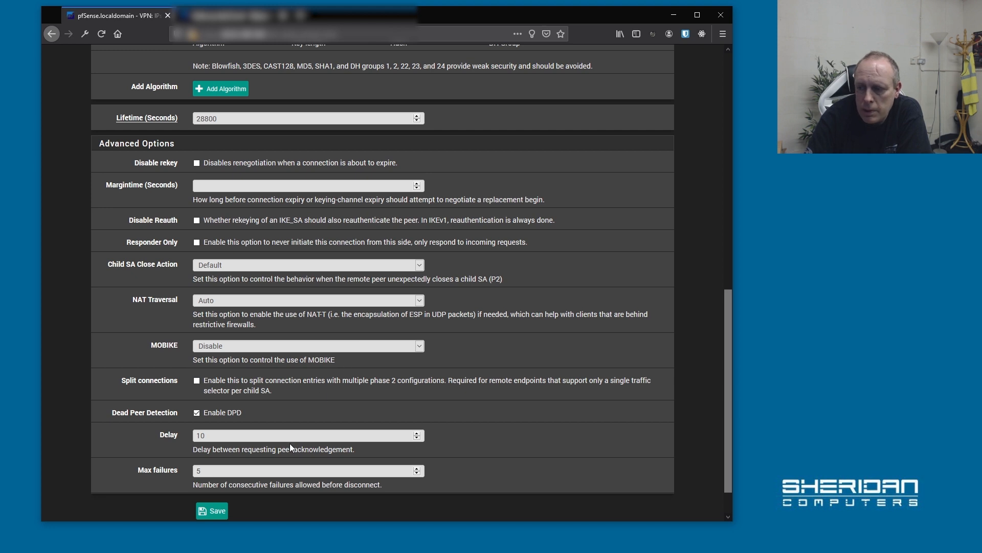
Save and apply the phase 1 tunnel, then show its empty phase 2 entries list
left_click(212, 510)
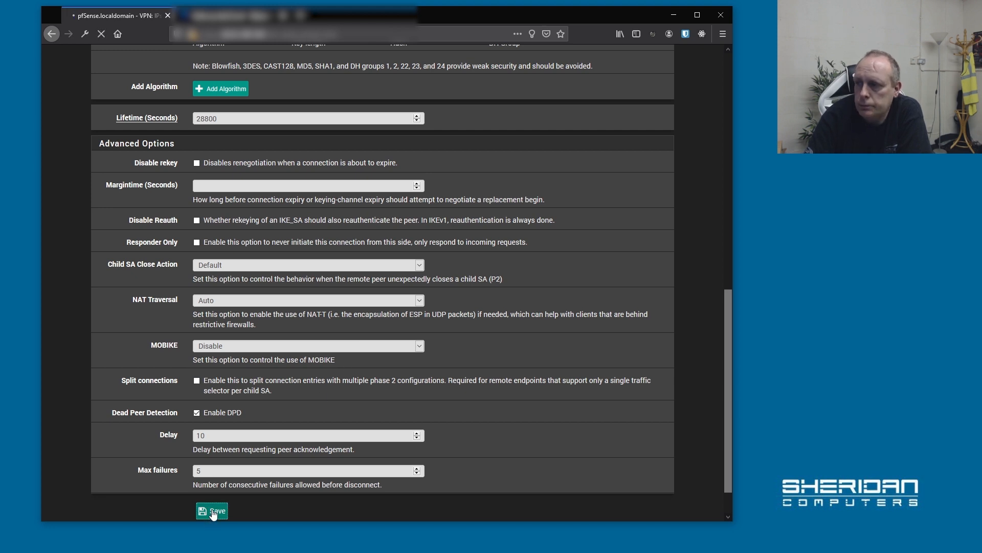
left_click(212, 510)
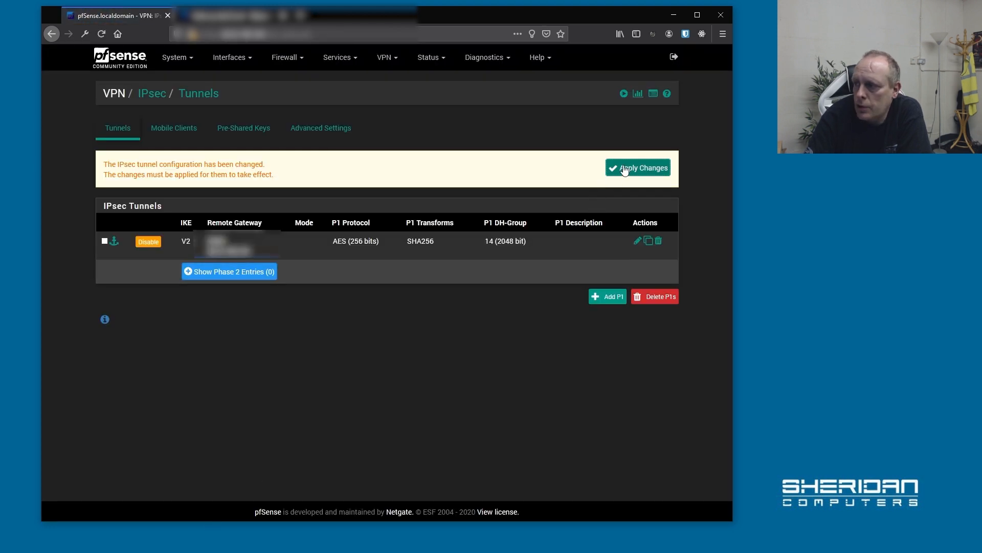
left_click(637, 168)
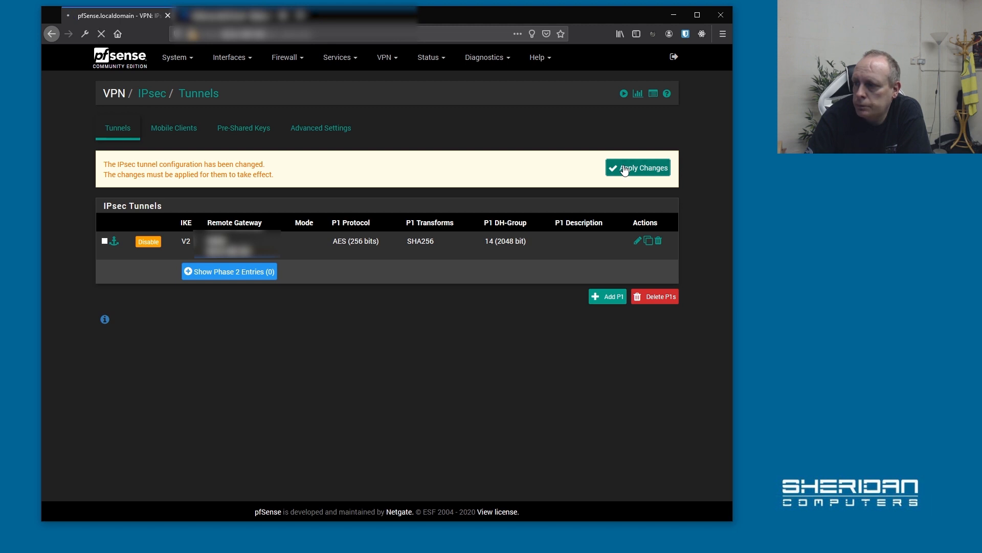
left_click(638, 167)
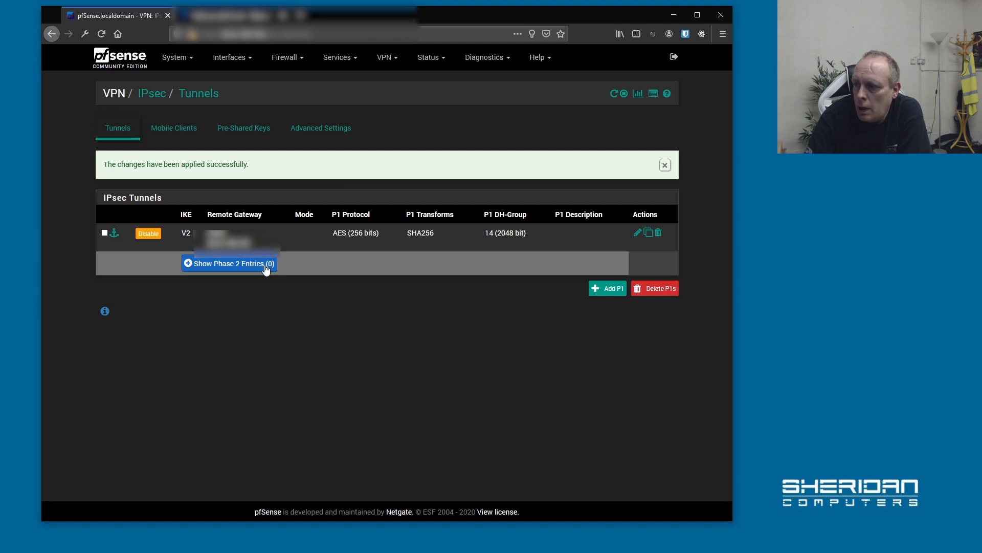
mouse_move(237, 267)
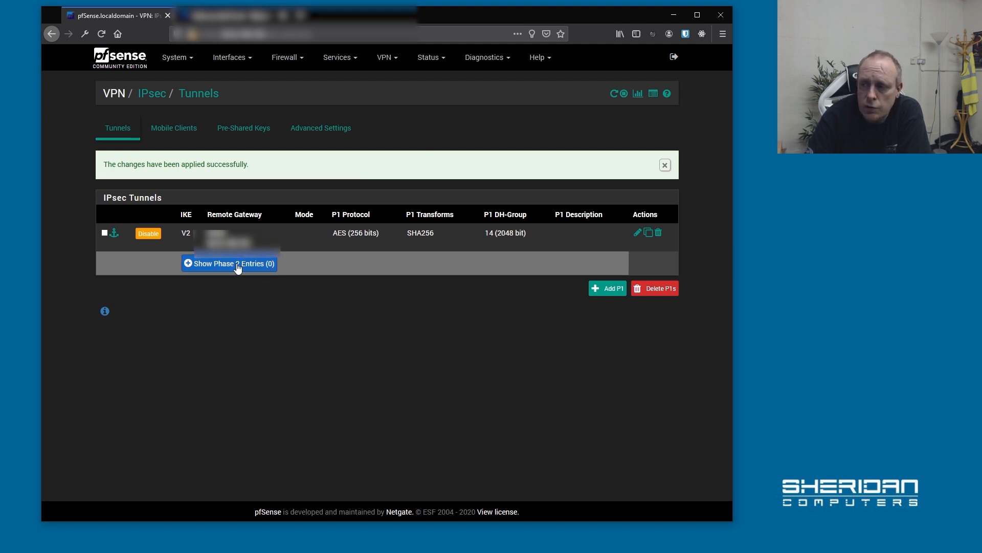
left_click(230, 262)
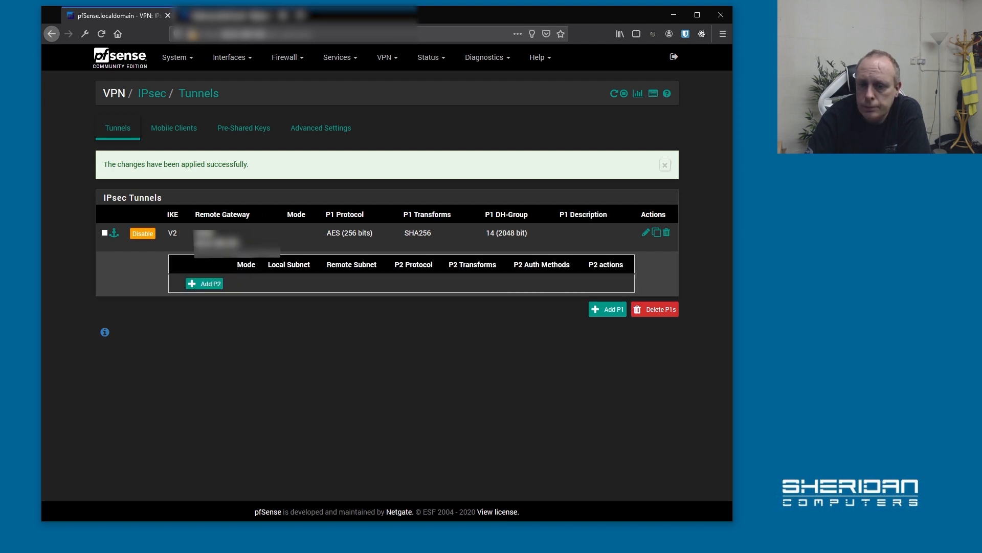
mouse_move(209, 283)
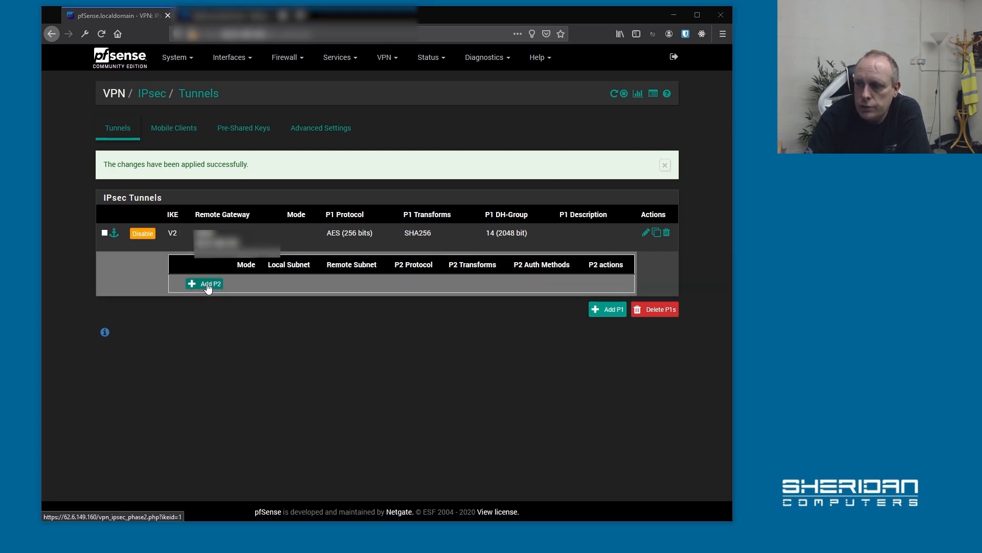
Add a phase 2 entry with local network LAN subnet and remote network 192.168.2.0/24
left_click(207, 283)
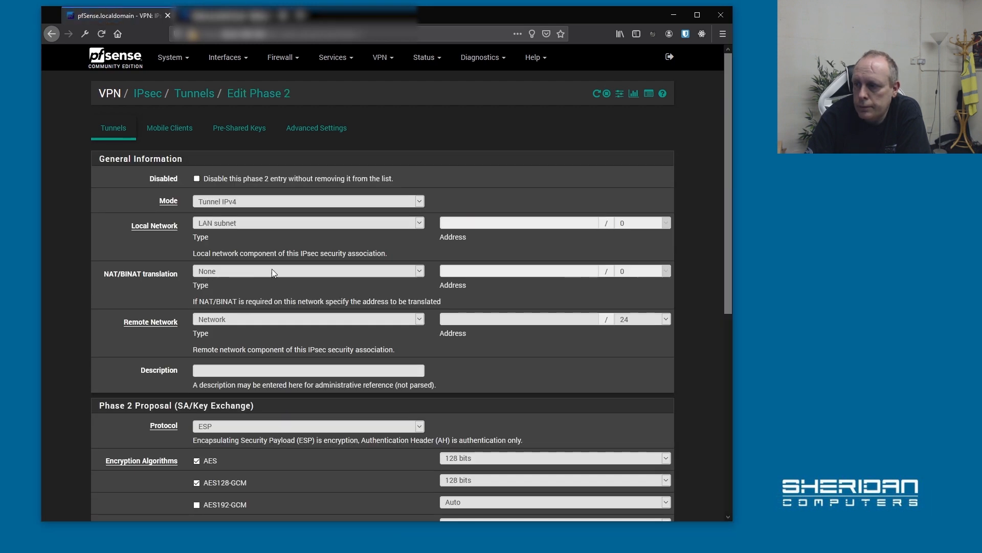
mouse_move(237, 206)
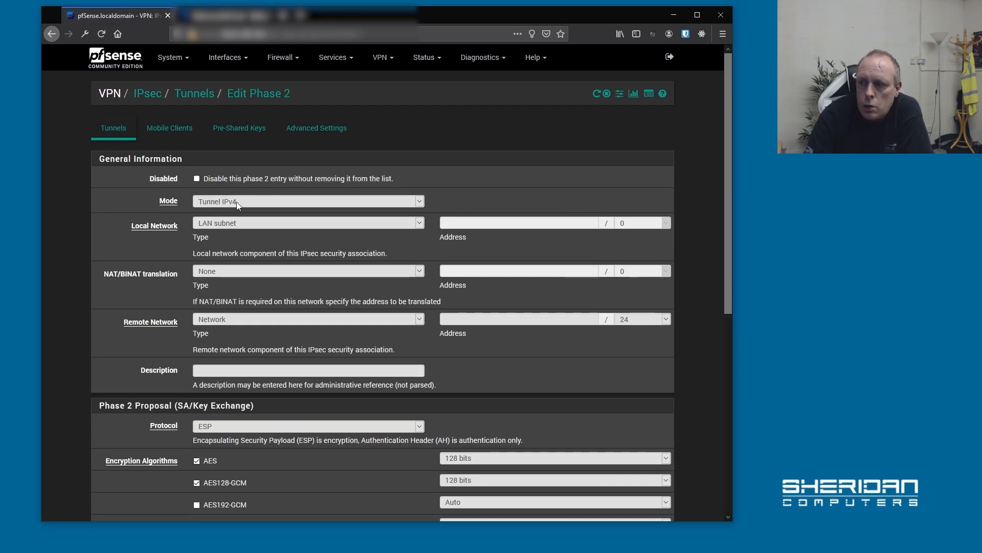
mouse_move(224, 232)
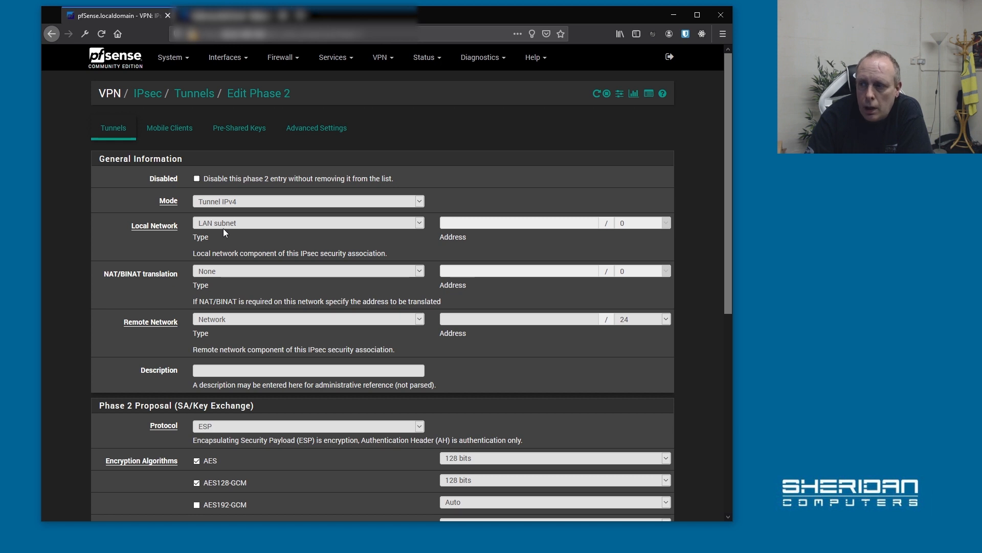
mouse_move(437, 226)
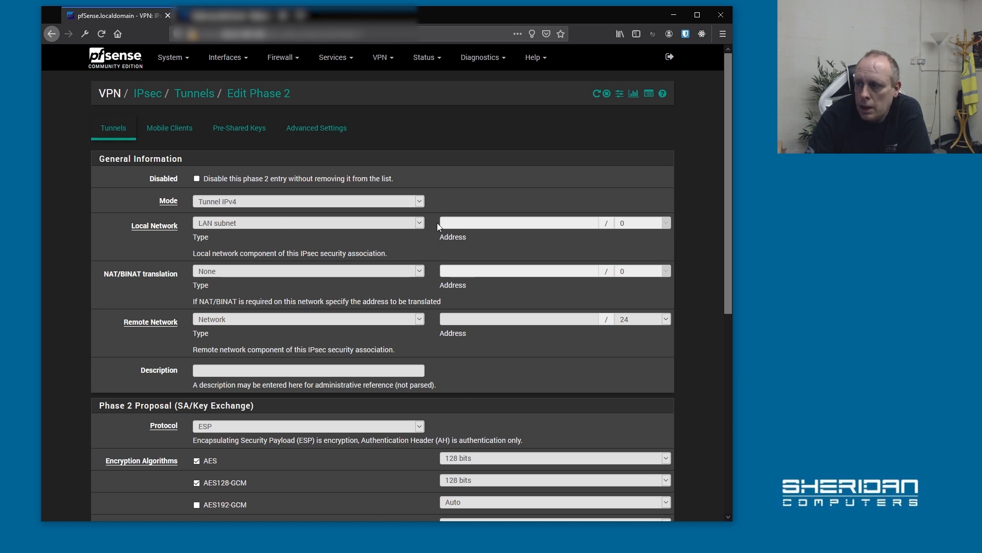
mouse_move(251, 248)
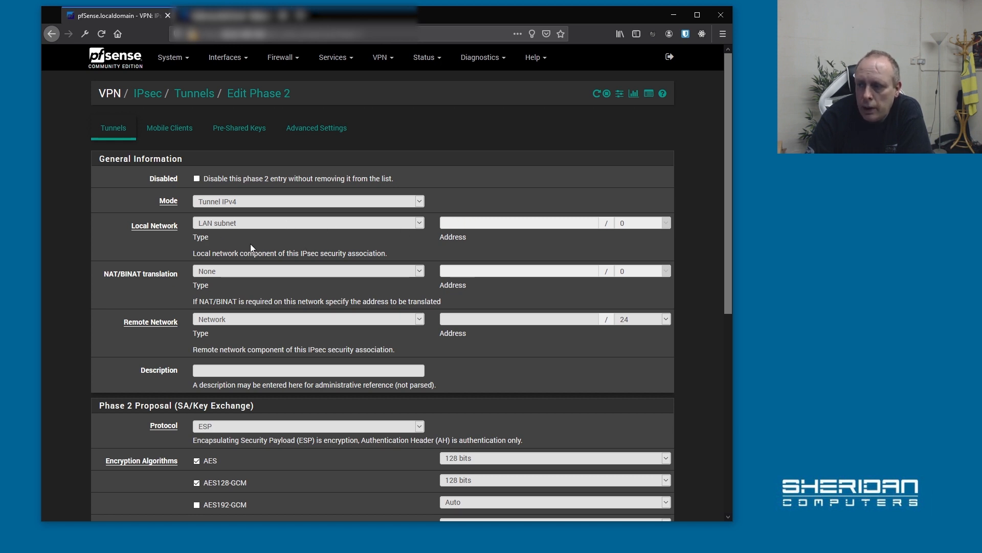
left_click(307, 223)
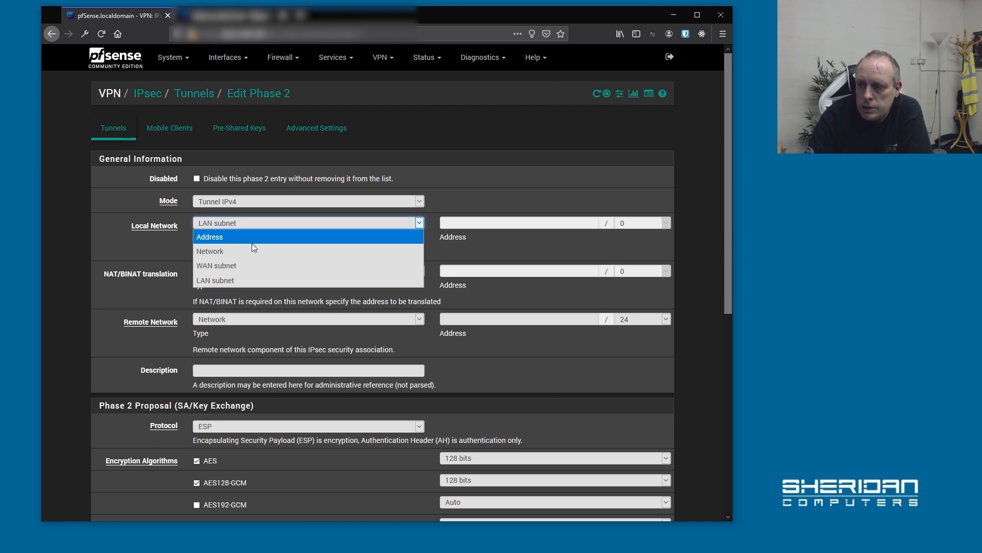
left_click(209, 251)
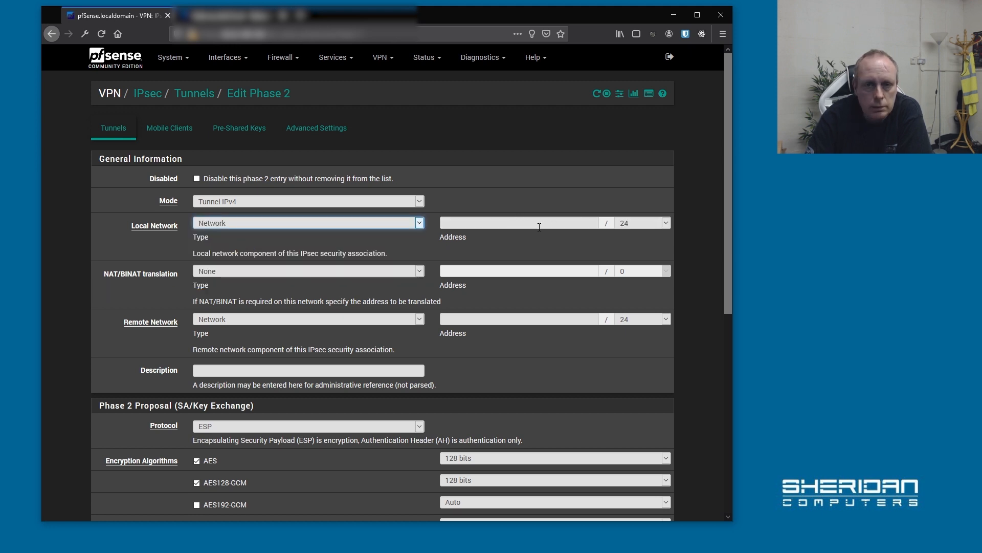
left_click(418, 223)
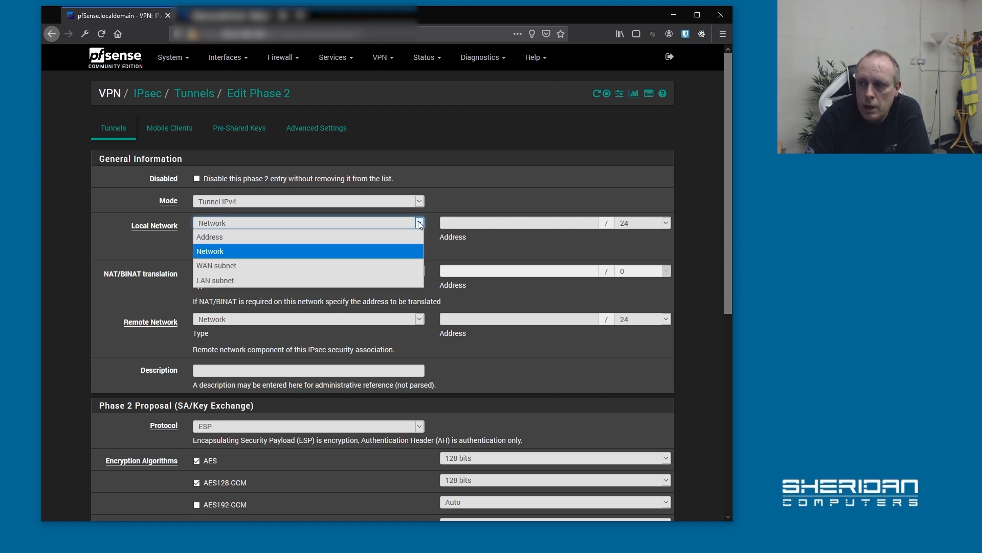
left_click(215, 280)
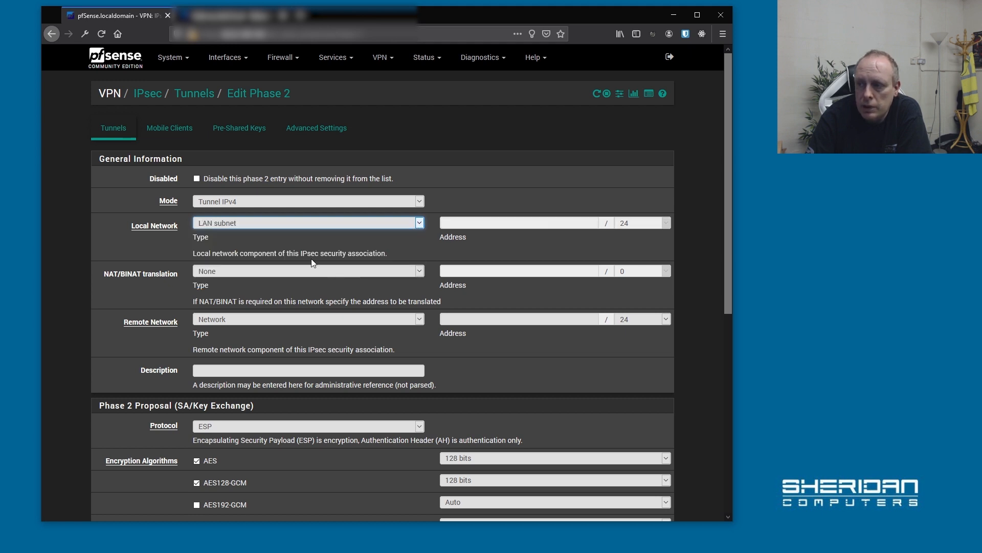
mouse_move(174, 281)
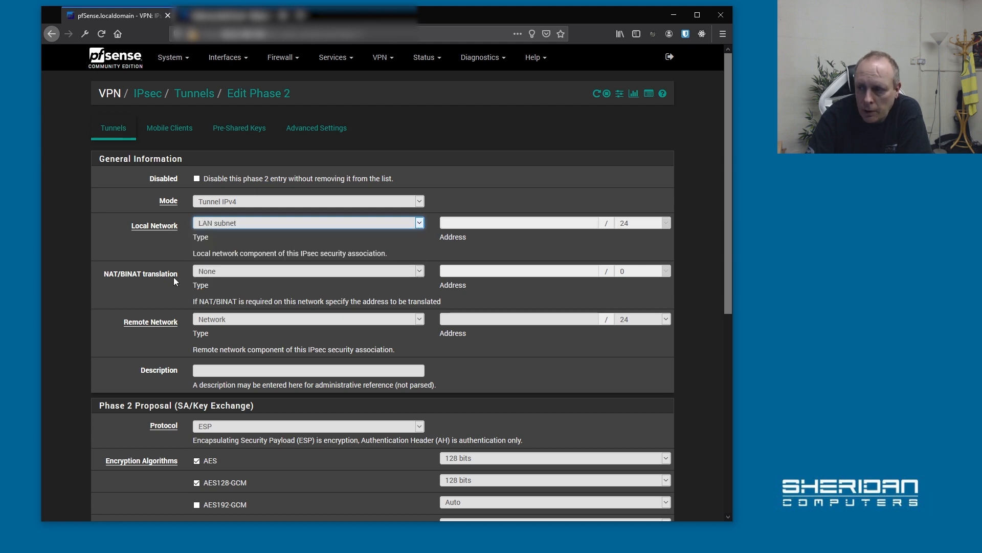
mouse_move(145, 291)
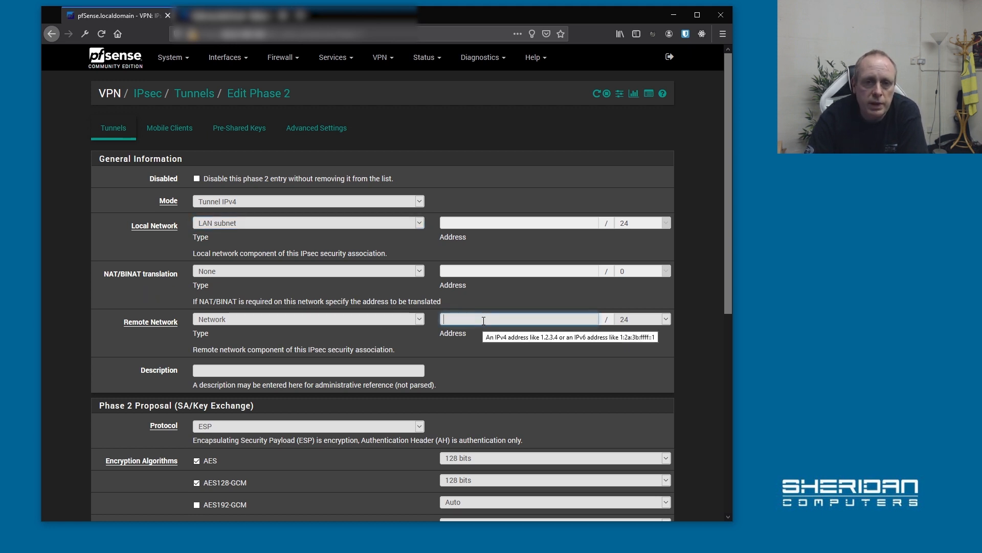
type("19")
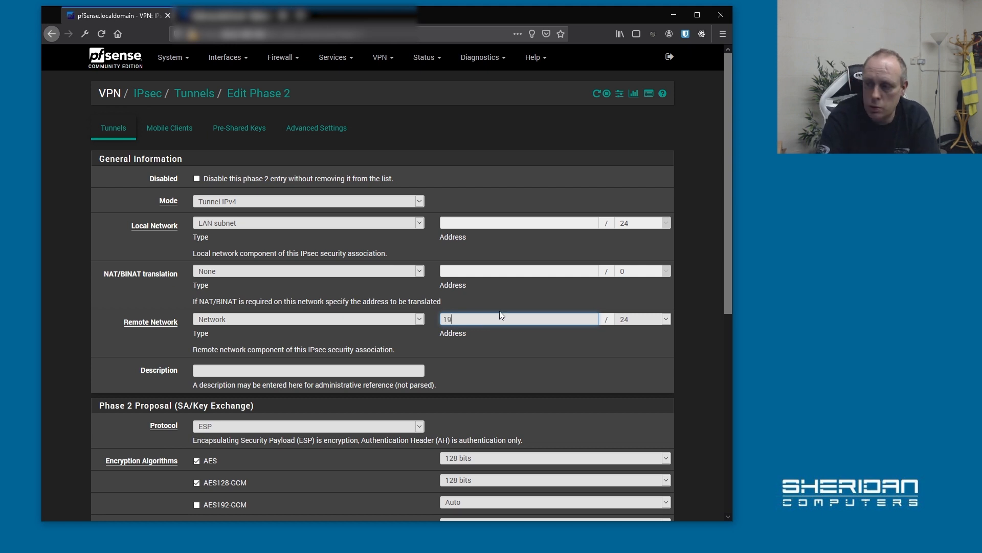
type("2.168.")
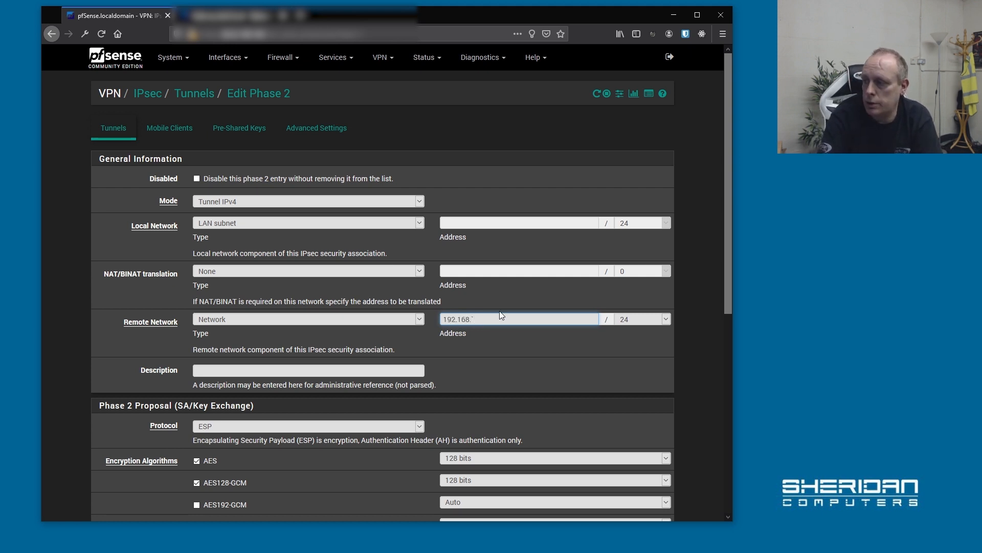
type("1.")
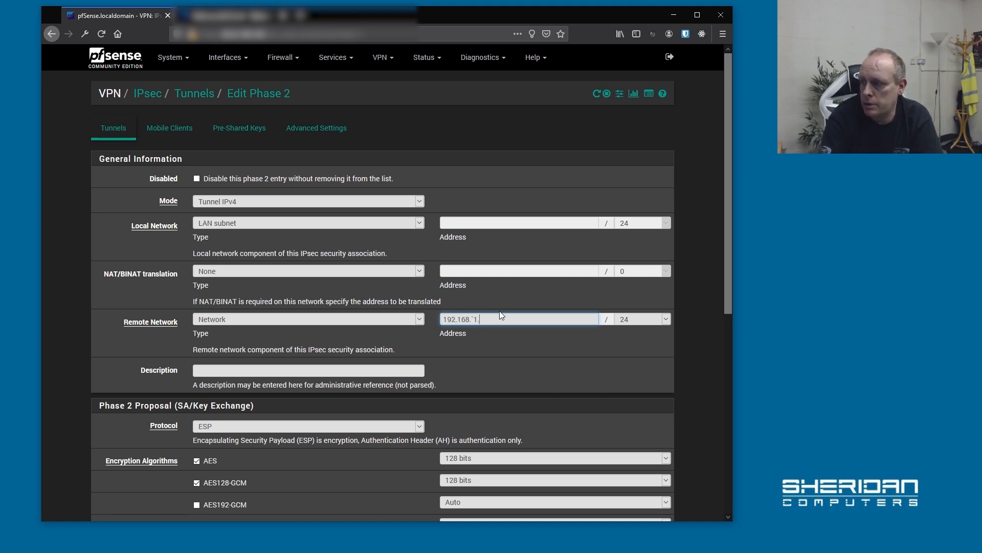
type("2.")
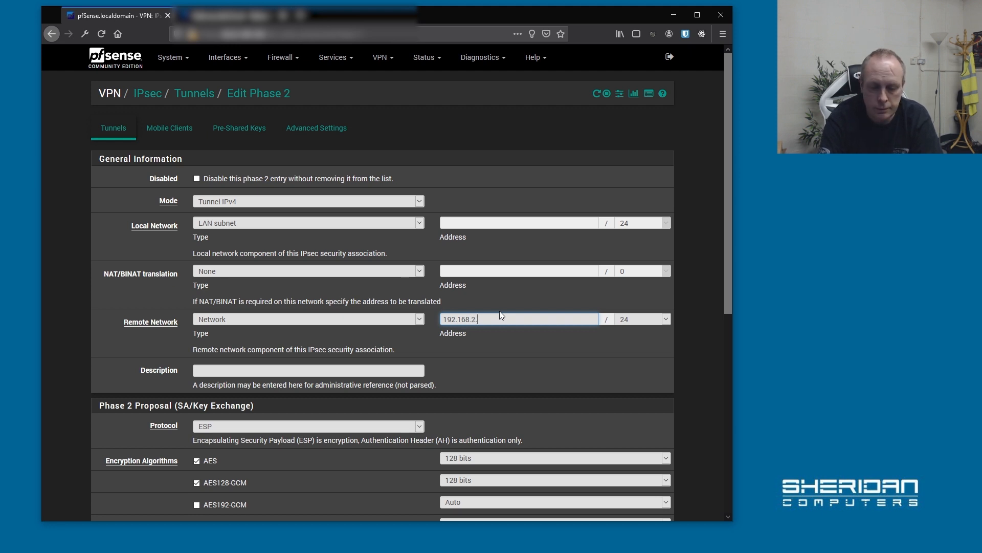
type("0")
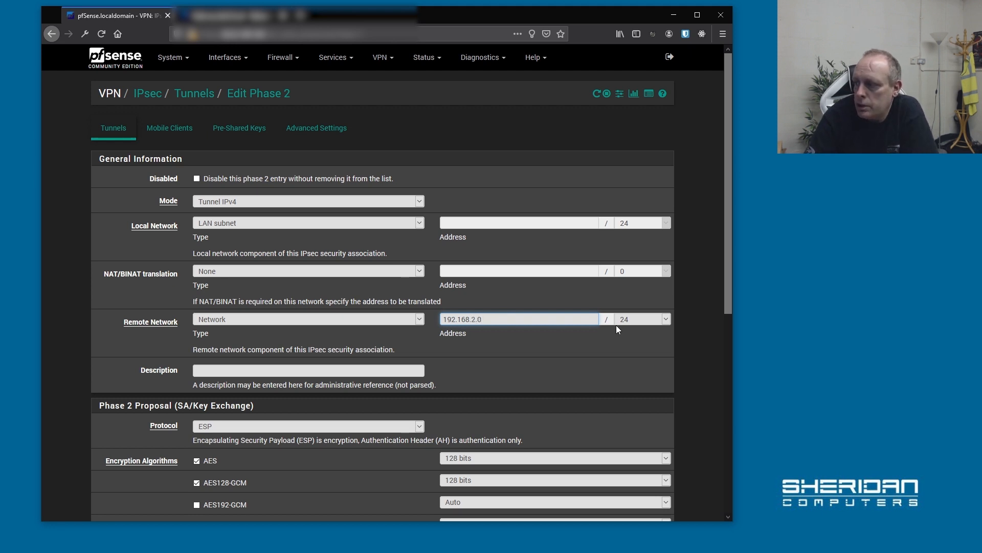
mouse_move(583, 331)
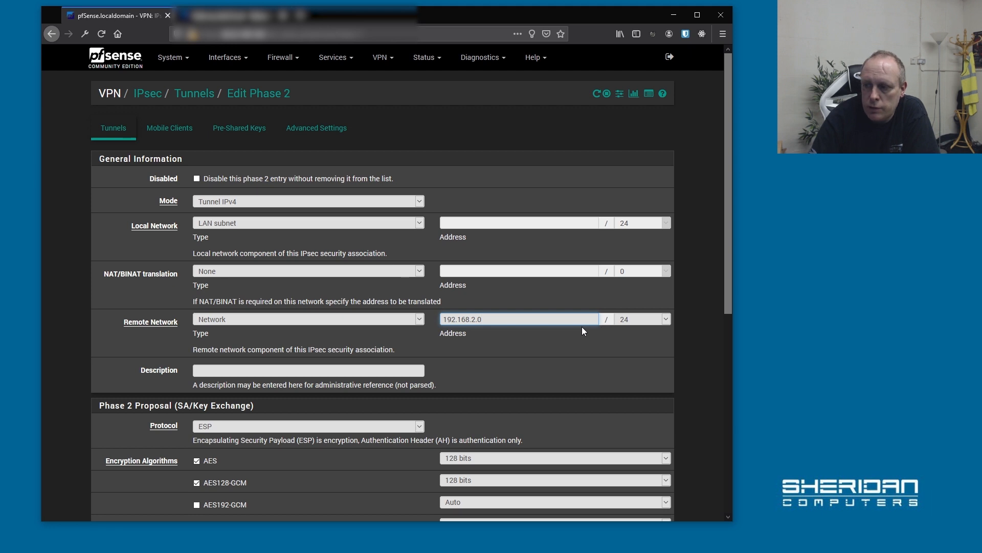
Uncheck AES128-GCM and set the phase 2 AES key length to 256 bits
scroll("down", 3)
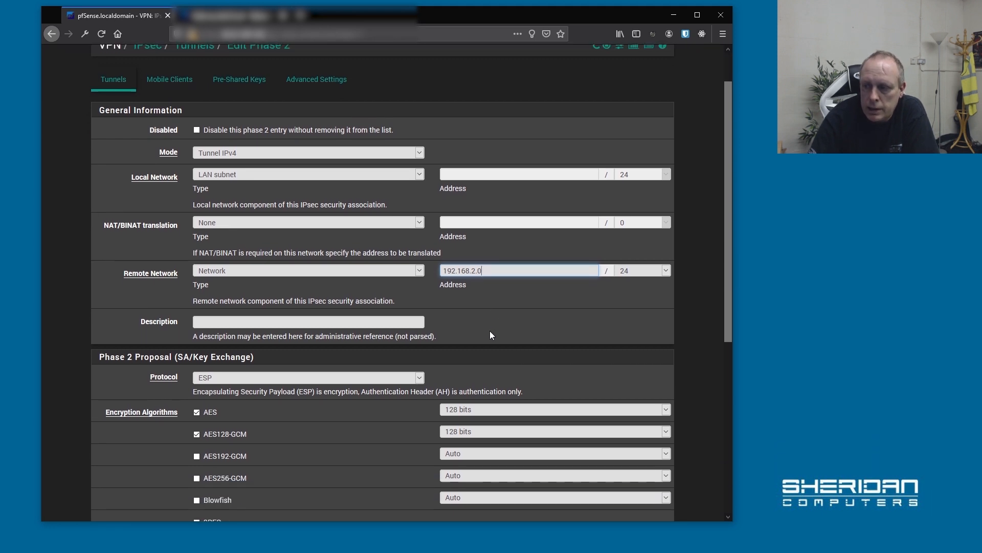
scroll("down", 3)
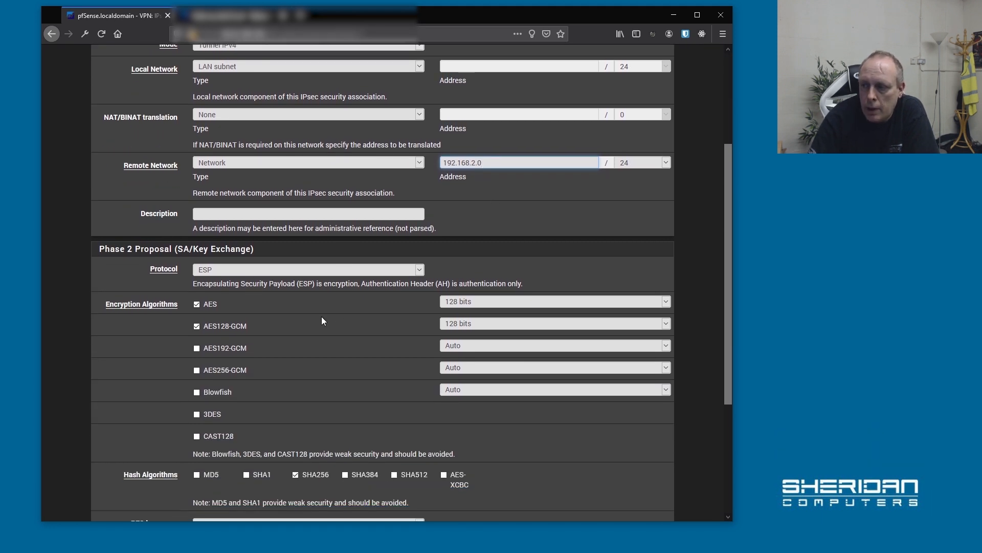
scroll("down", 3)
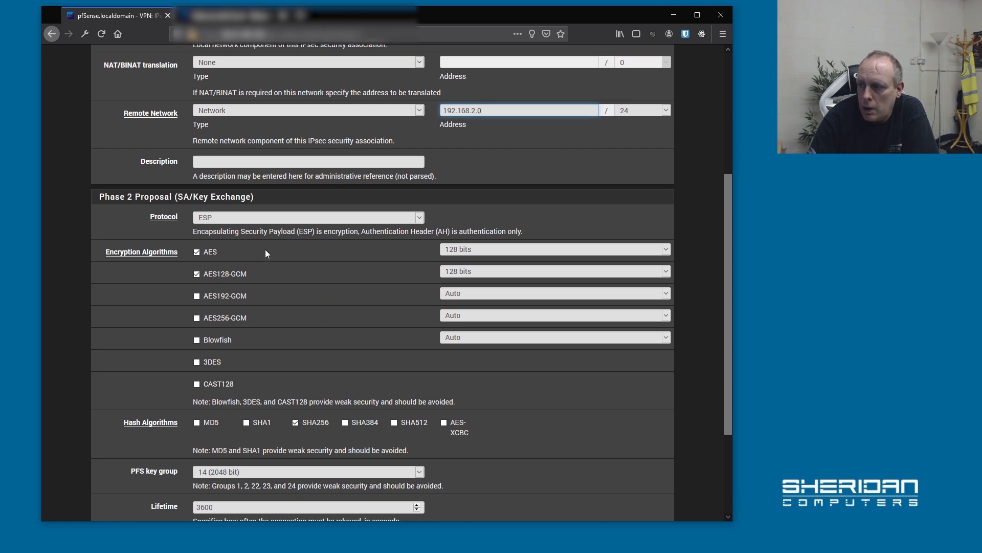
mouse_move(294, 236)
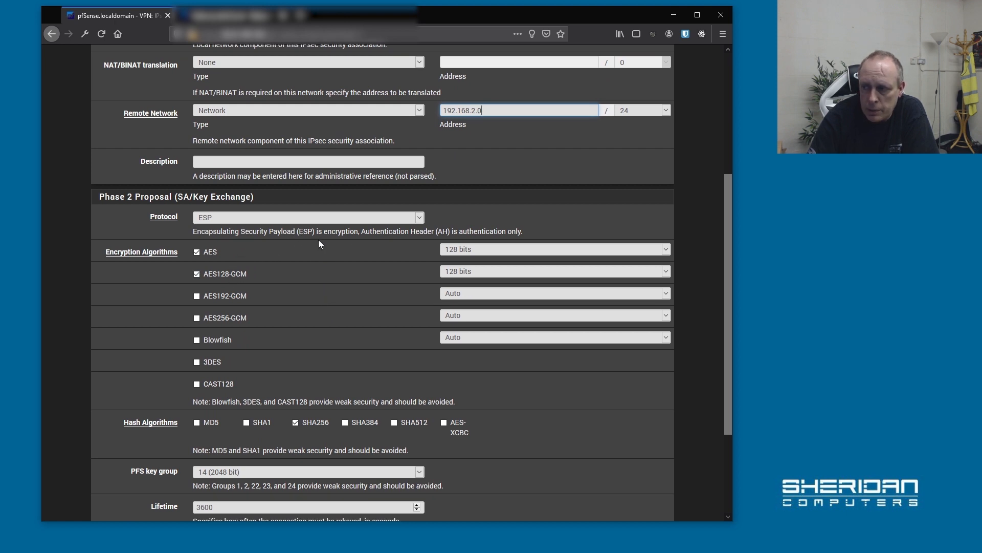
left_click(196, 274)
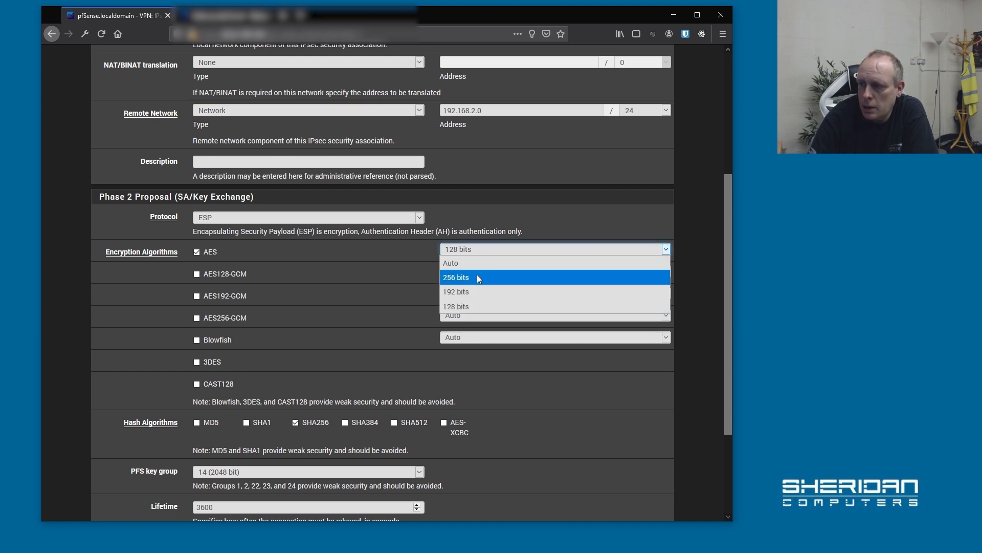
left_click(456, 277)
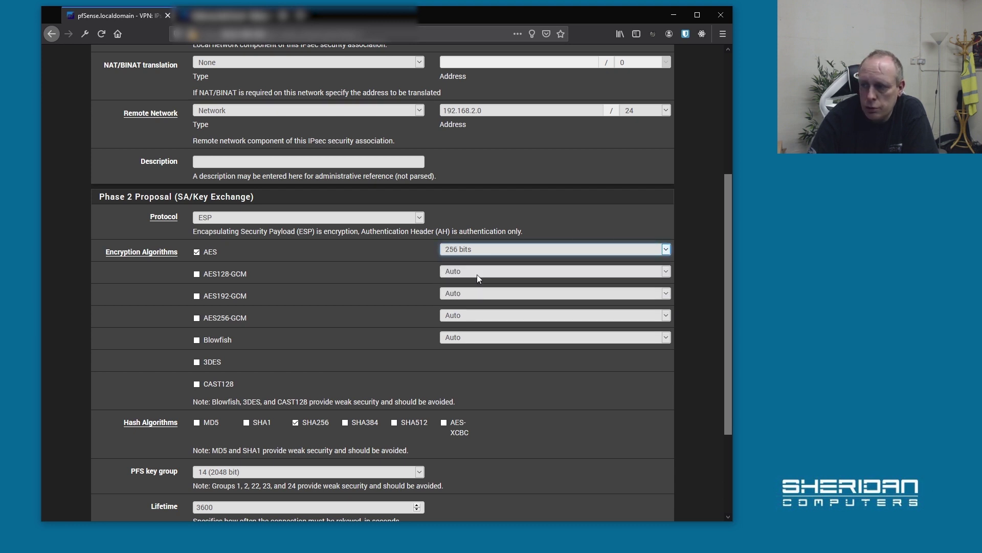
mouse_move(291, 432)
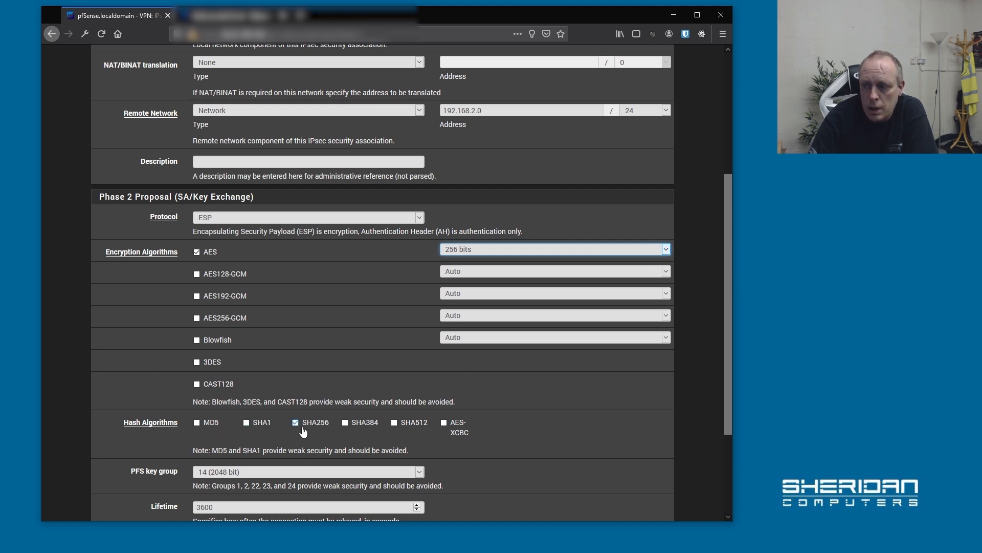
mouse_move(320, 428)
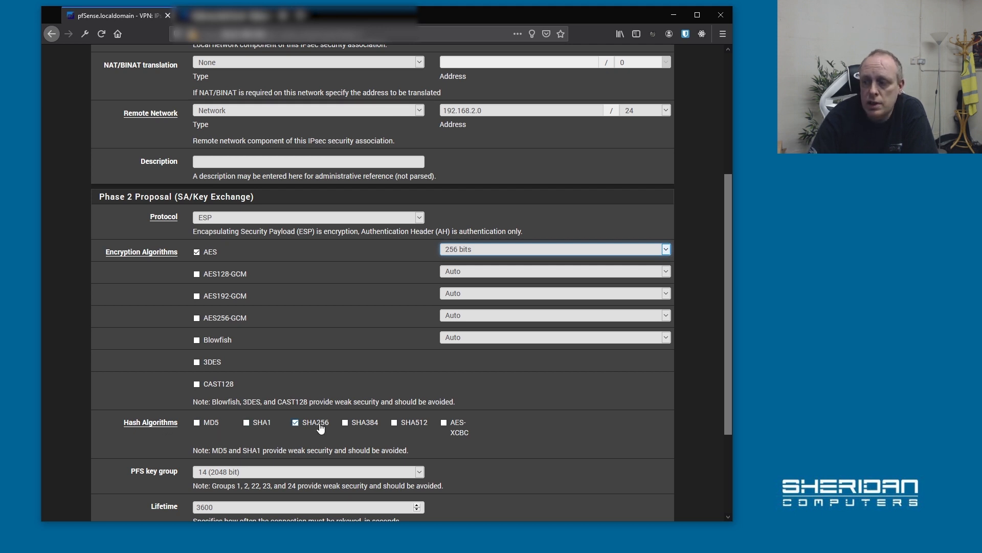
scroll("down", 3)
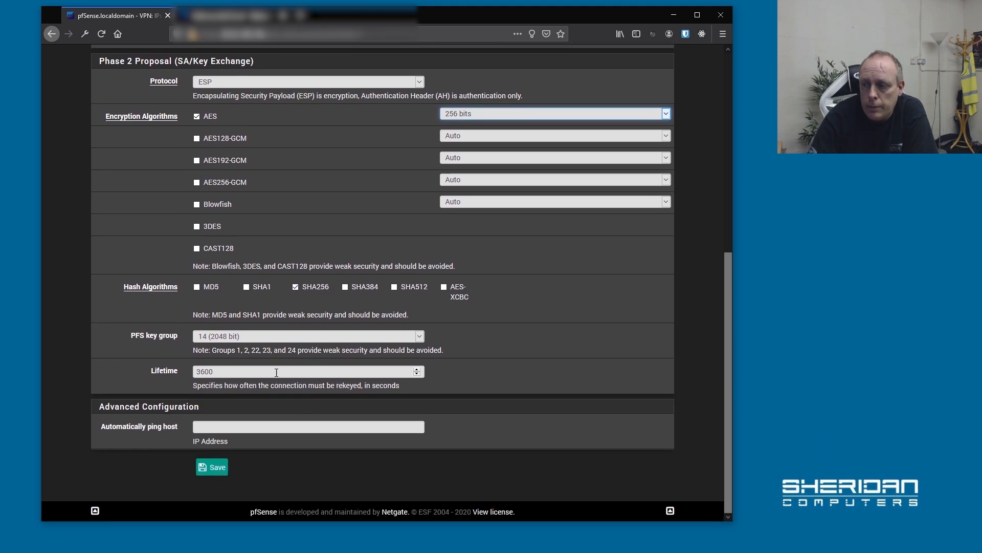
mouse_move(243, 337)
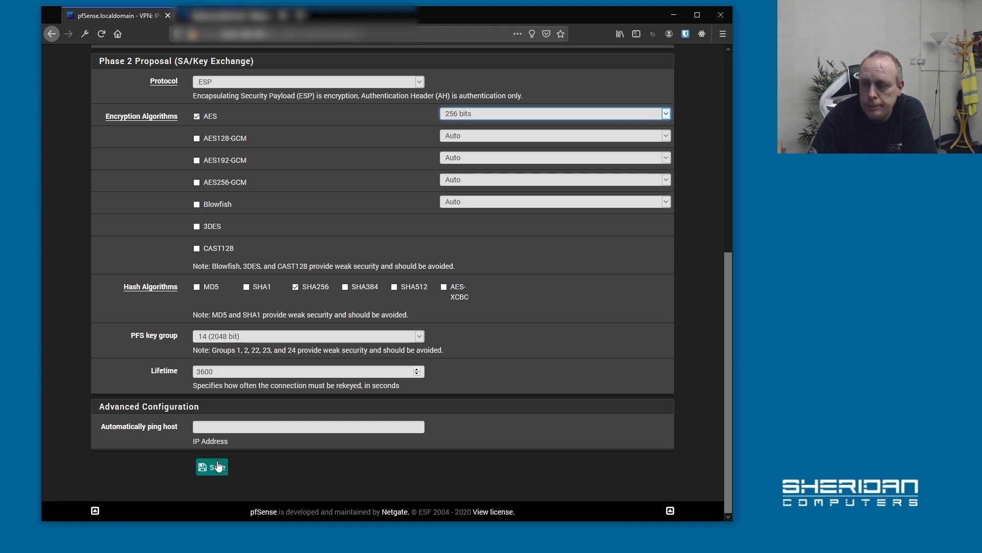
Save and apply the phase 2 entry, then copy the phase 1 pre-shared key
left_click(212, 467)
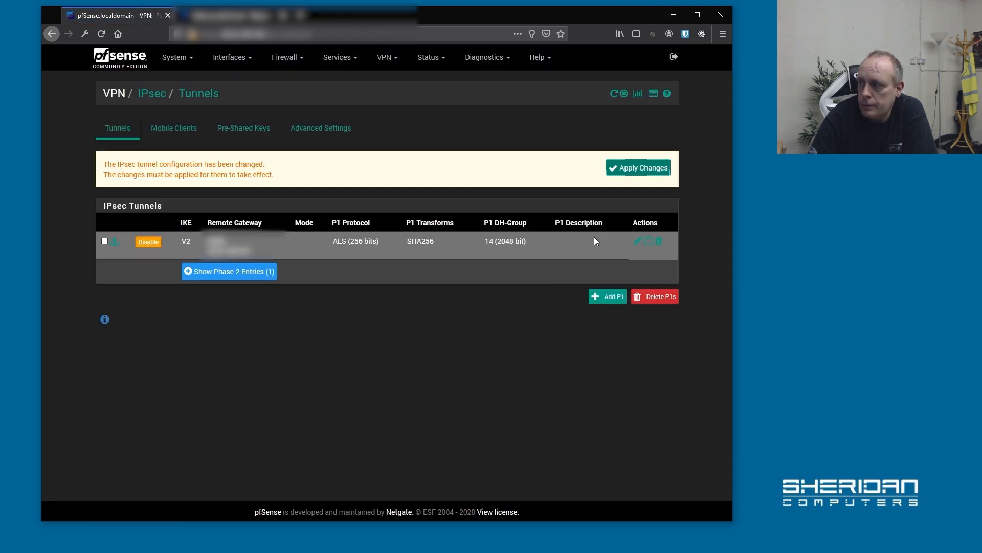
left_click(637, 167)
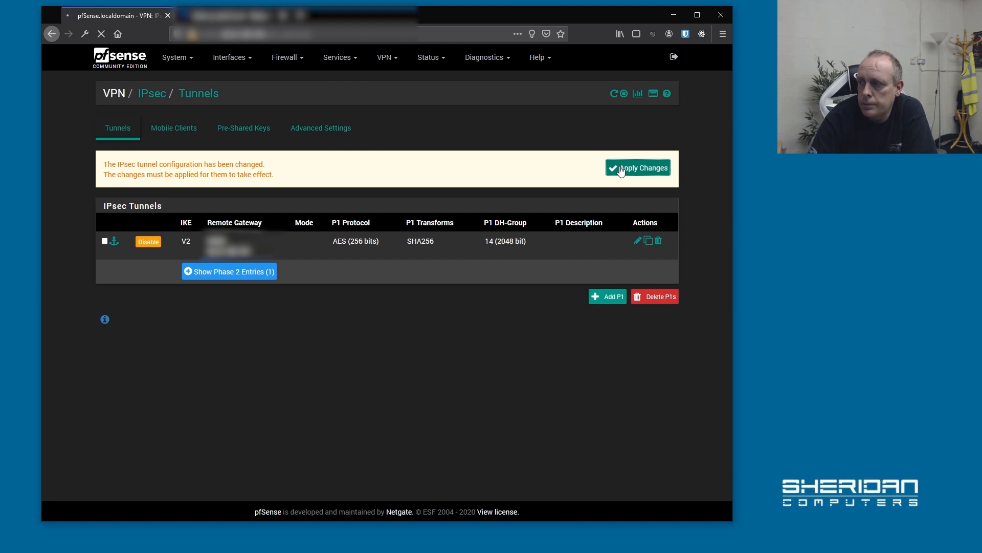
left_click(638, 167)
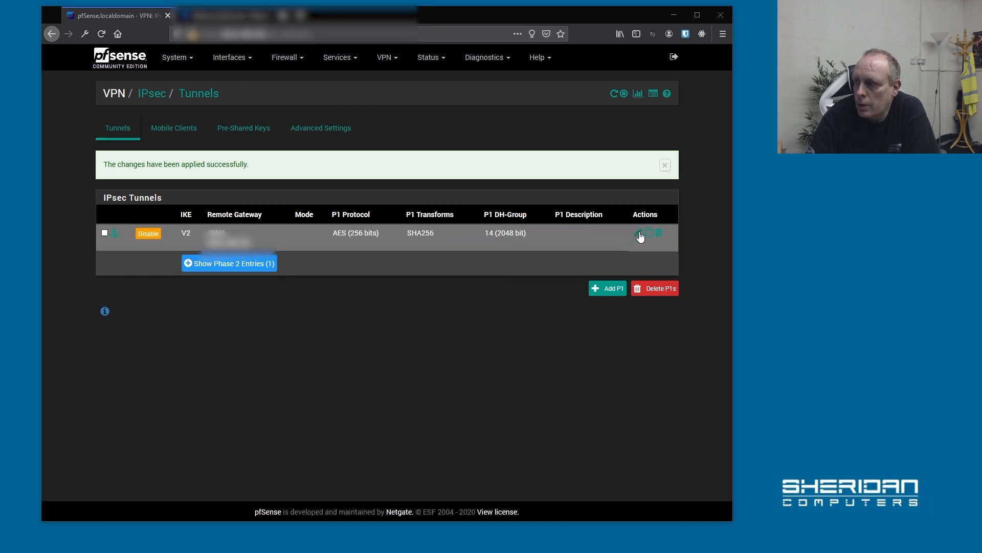
mouse_move(639, 237)
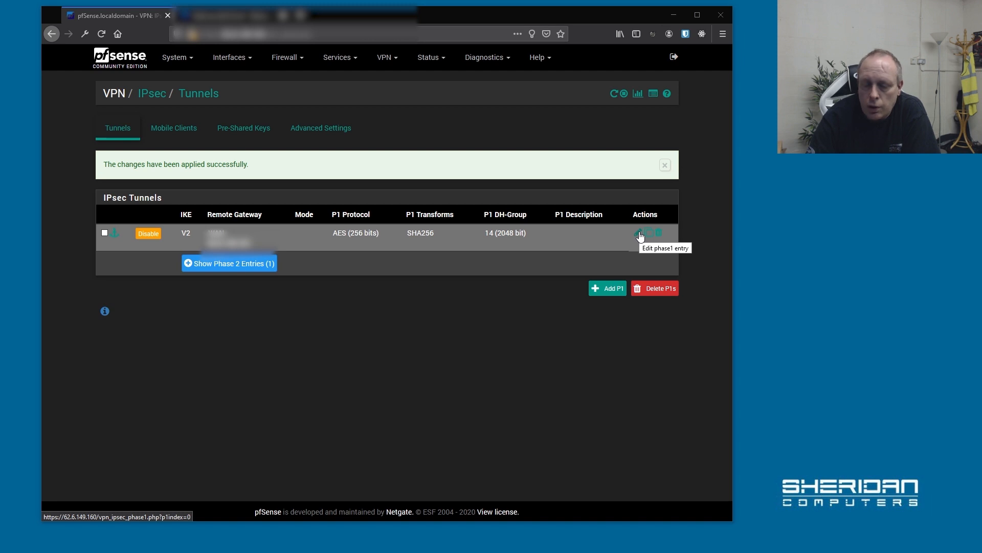
mouse_move(640, 239)
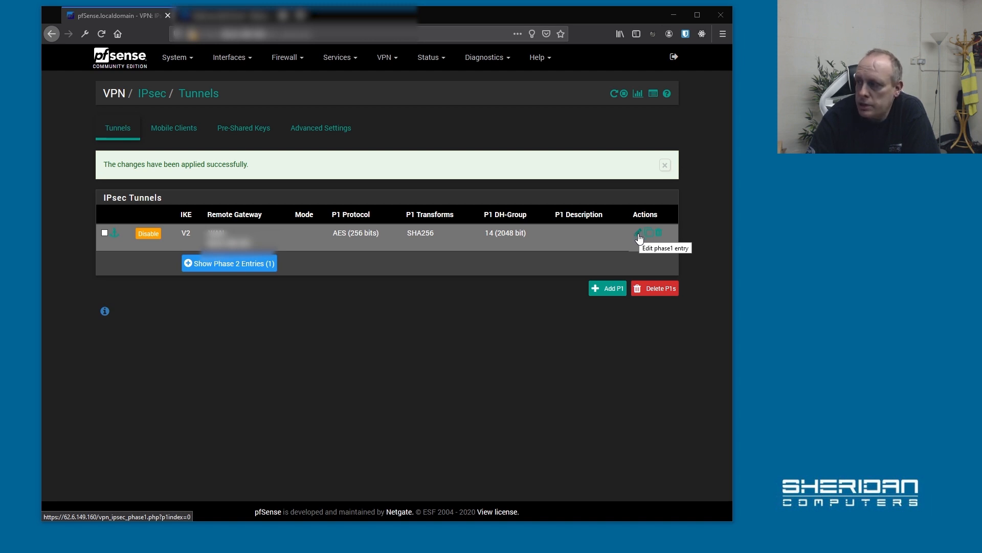
left_click(639, 233)
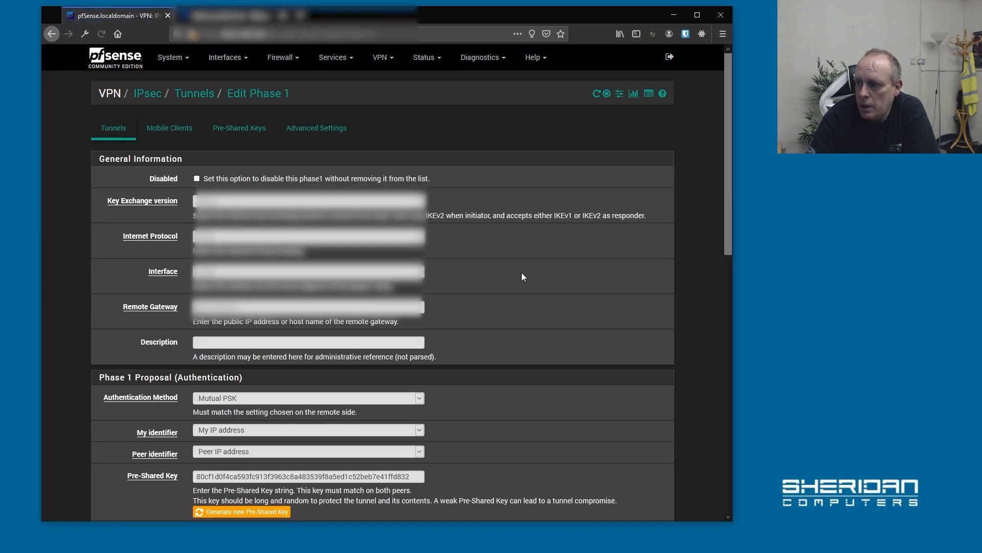
scroll("down", 3)
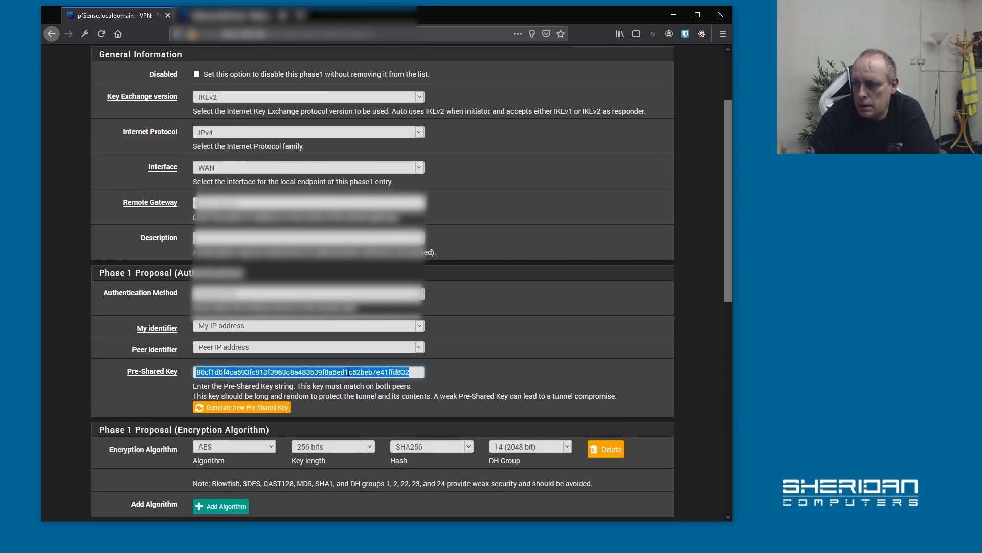
scroll("up", 3)
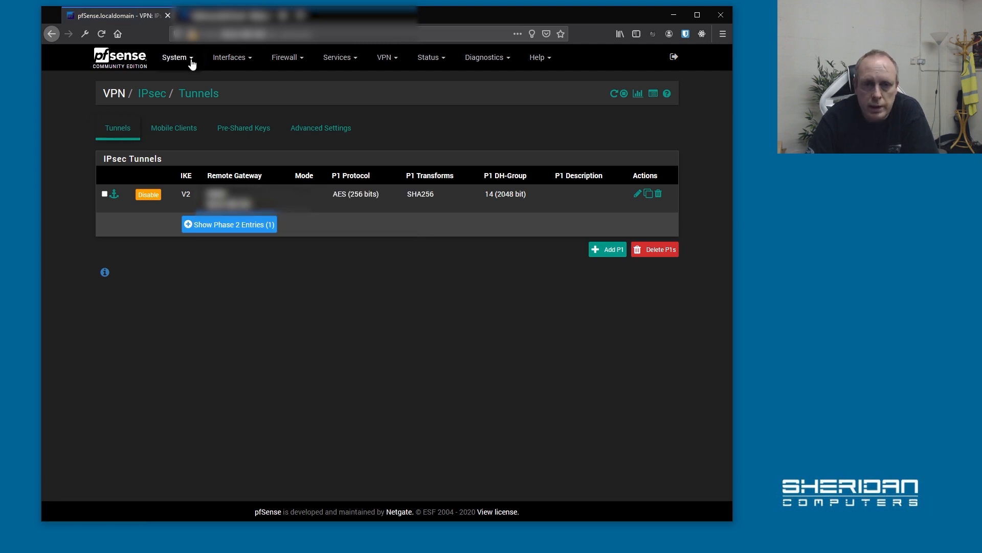
On the second firewall, add a new IPsec phase 1 tunnel set to IKEv2
left_click(120, 57)
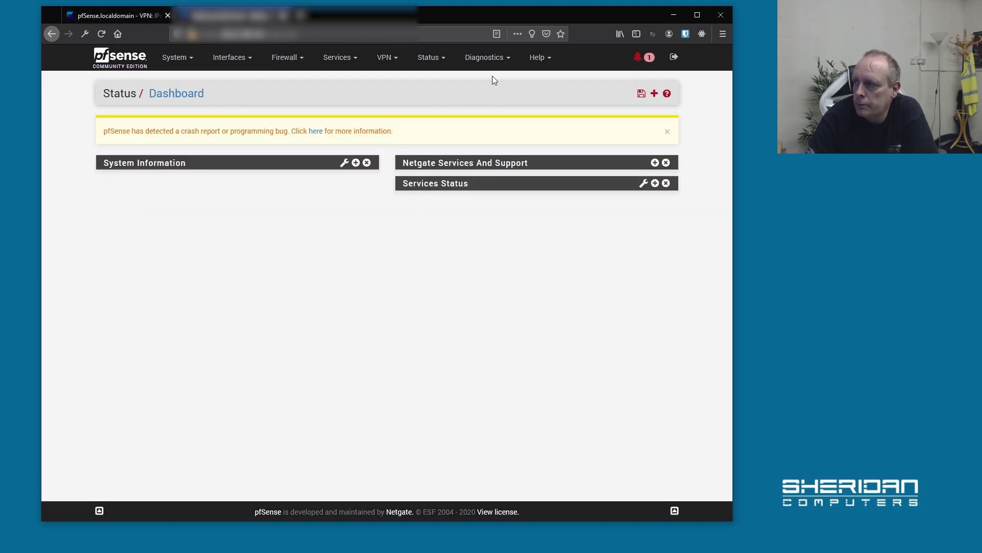
left_click(385, 57)
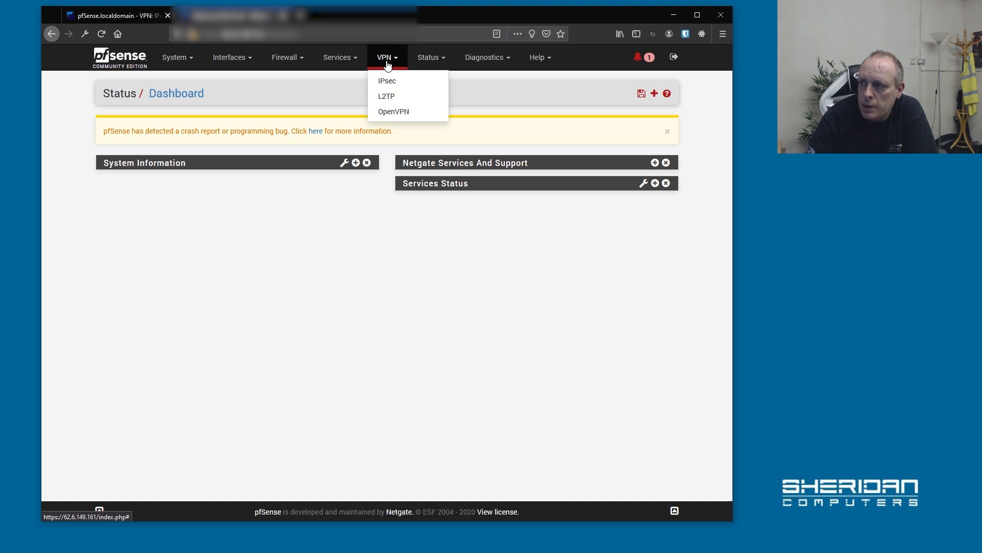
left_click(387, 80)
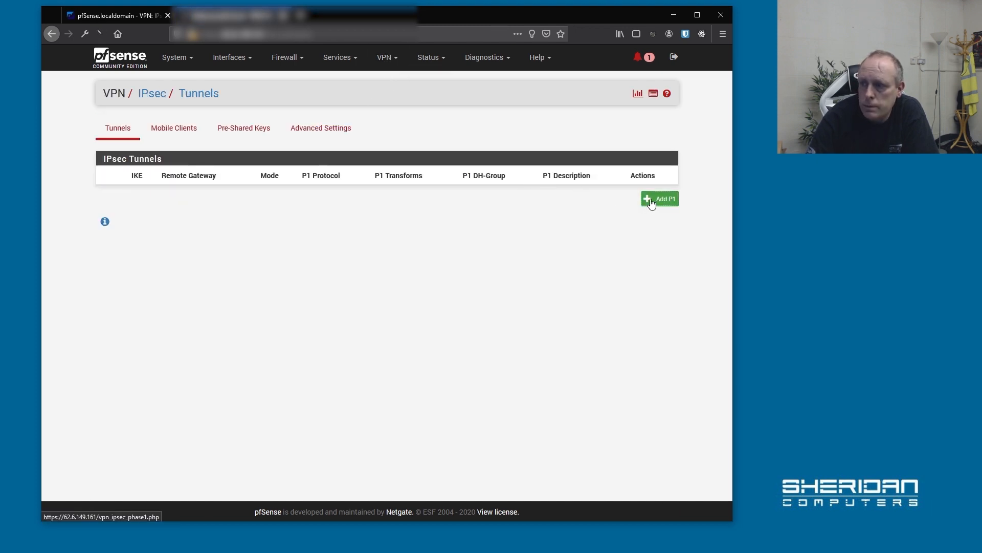
left_click(660, 198)
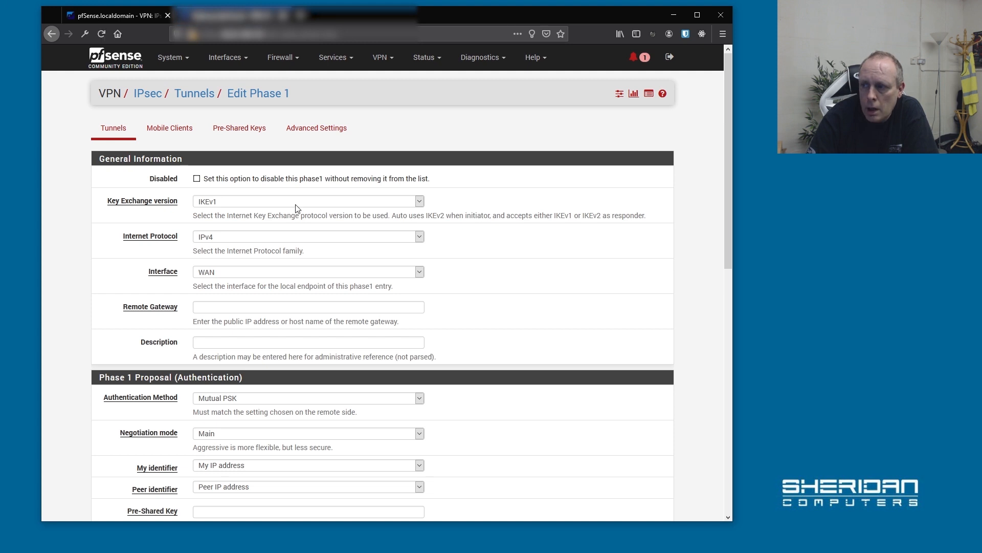
left_click(307, 201)
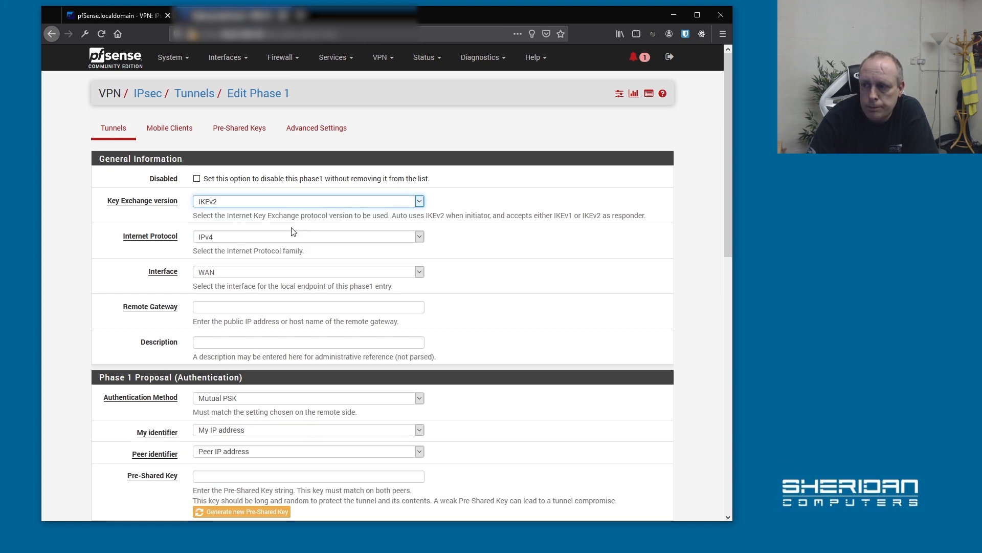
mouse_move(384, 242)
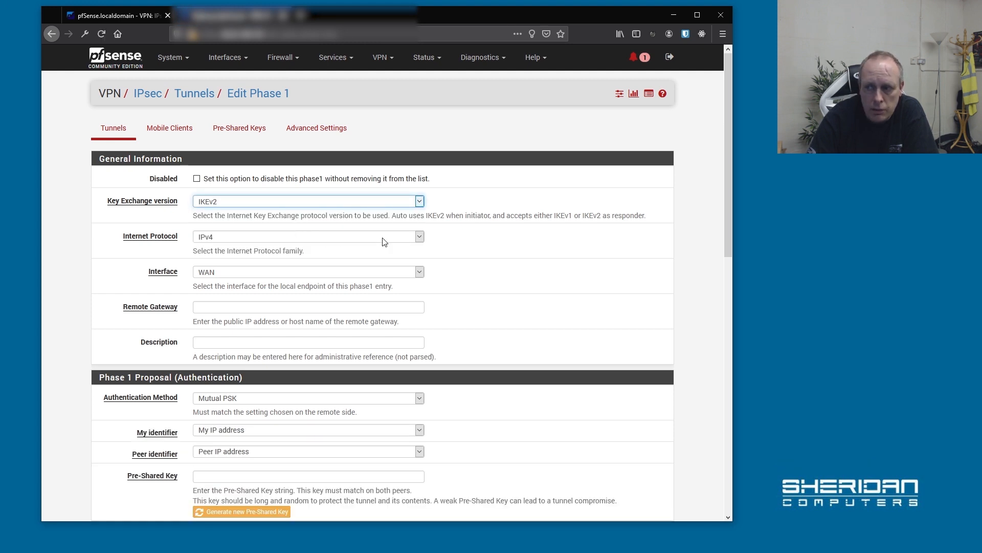
mouse_move(475, 239)
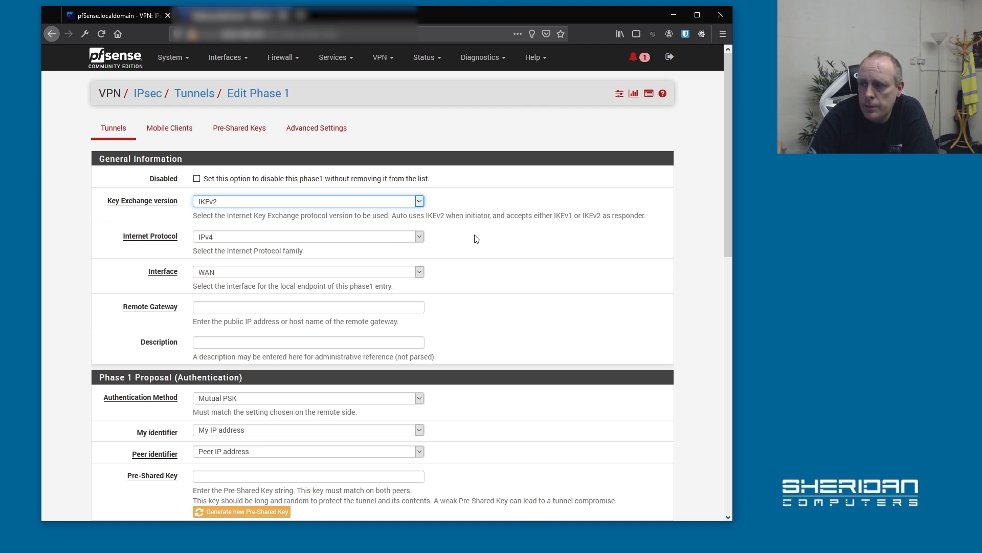
mouse_move(363, 267)
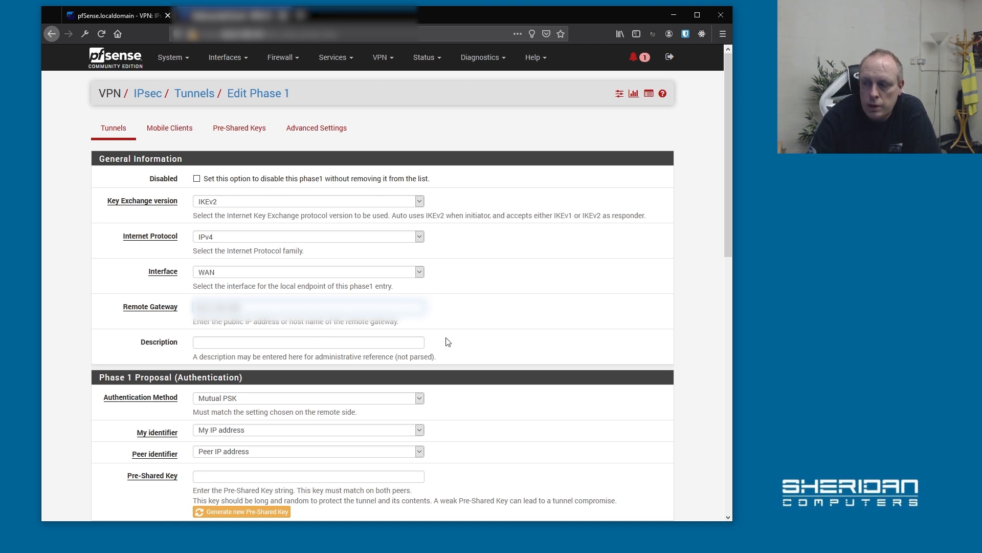
mouse_move(426, 340)
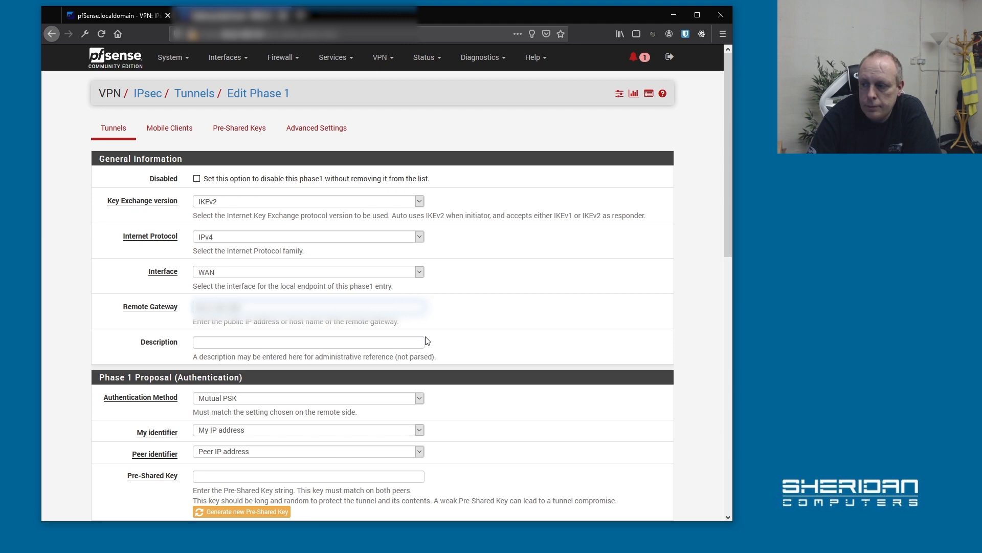
Paste the copied pre-shared key and set the phase 1 AES key length to 256 bits
scroll("down", 3)
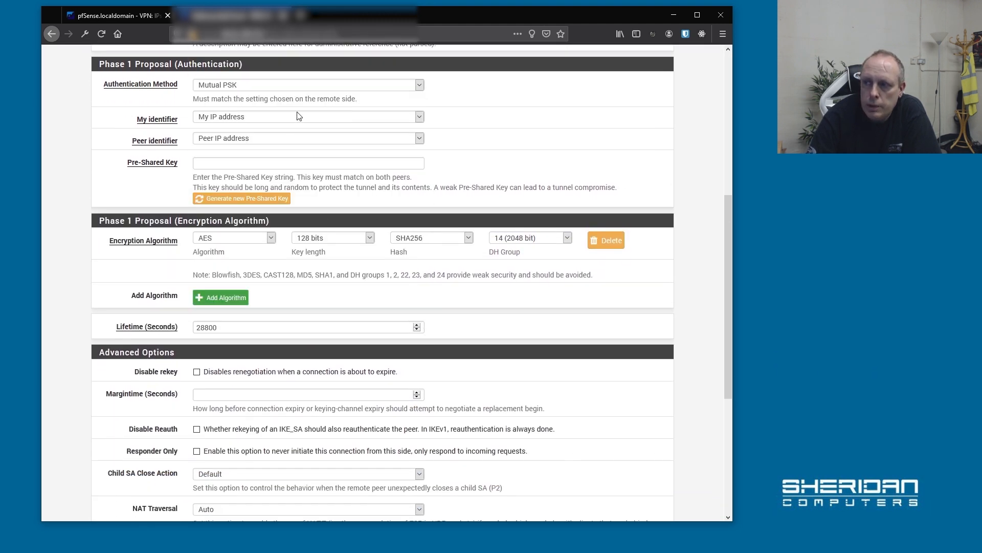
mouse_move(230, 157)
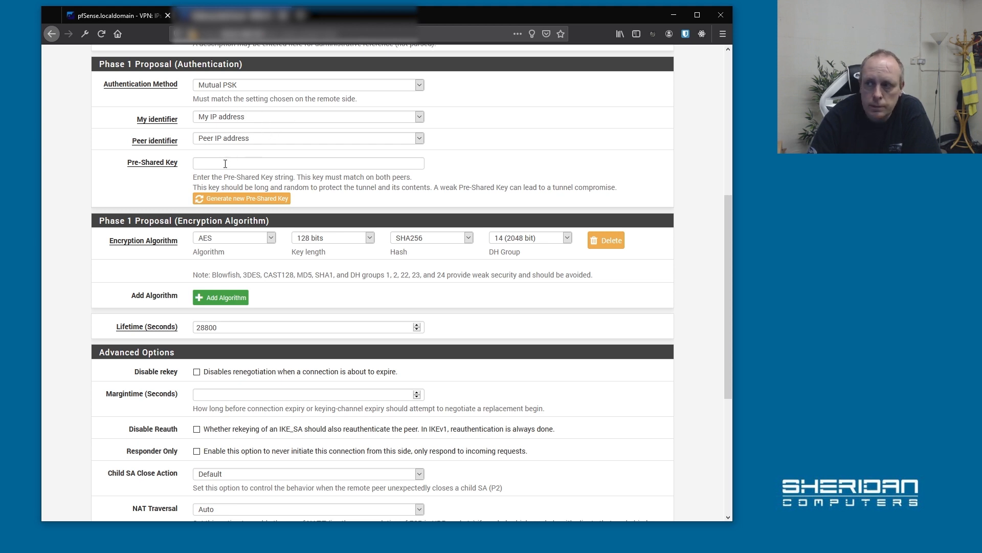
left_click(246, 198)
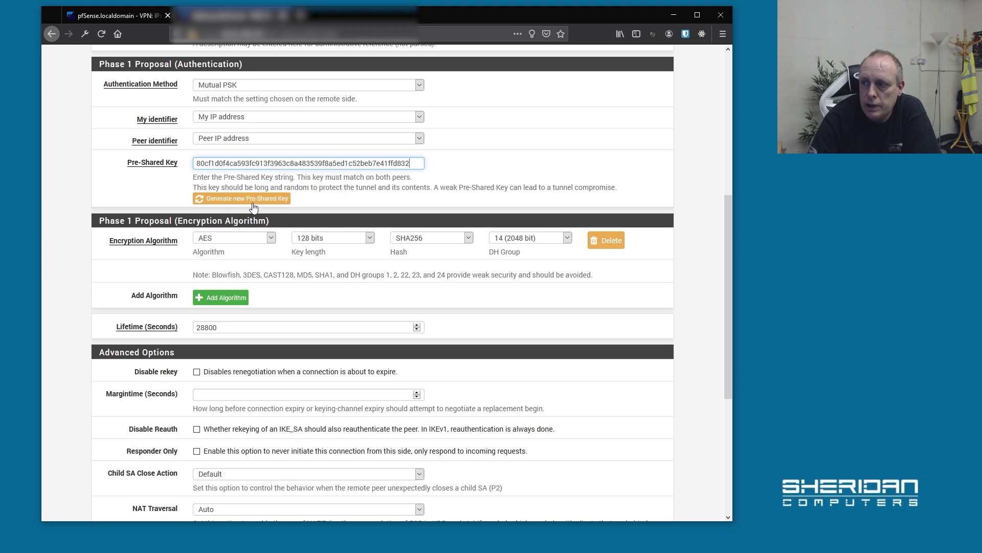
mouse_move(269, 261)
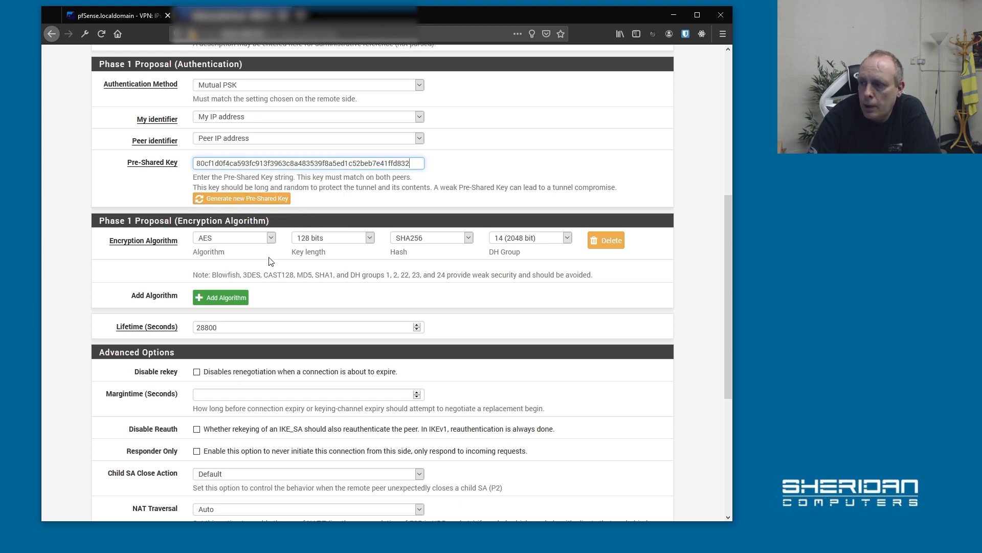
mouse_move(215, 243)
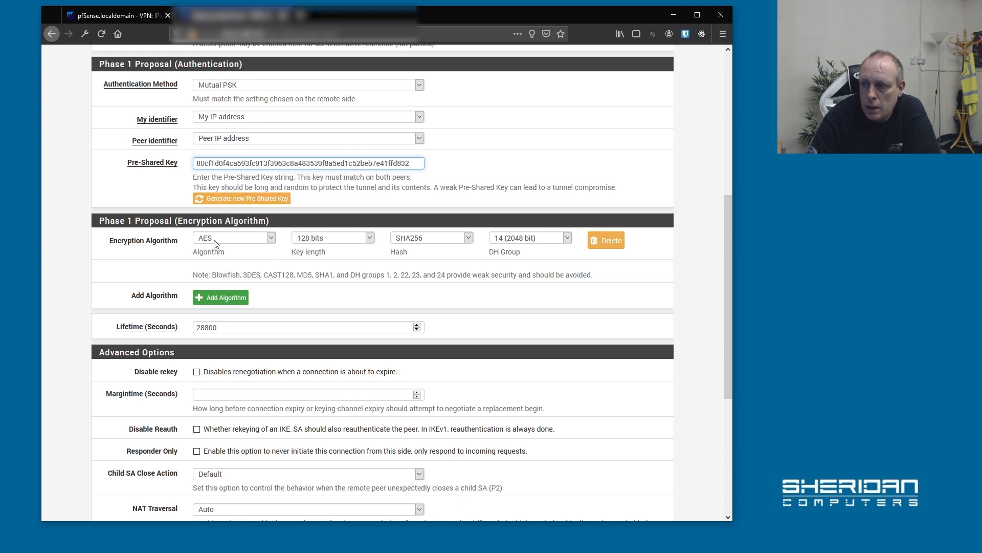
left_click(332, 236)
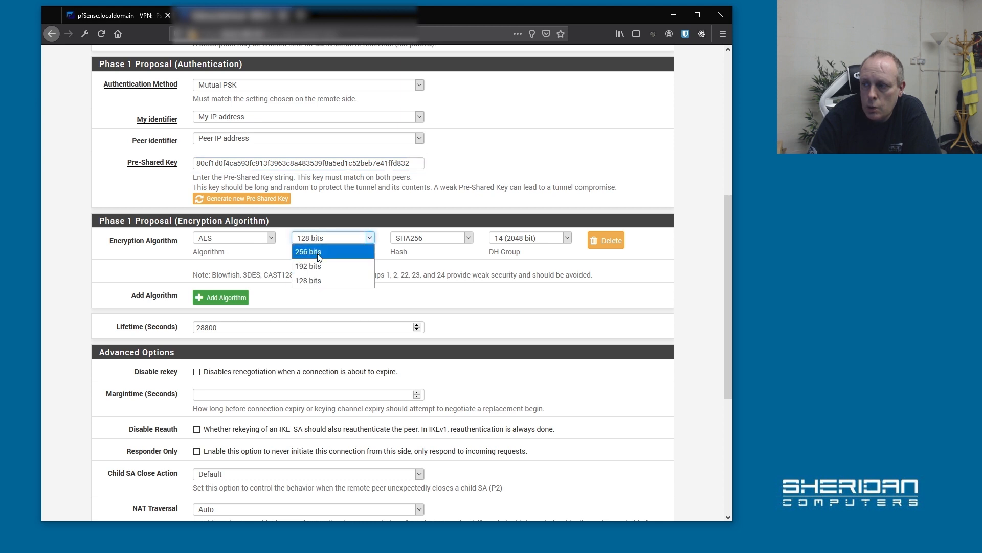
left_click(308, 251)
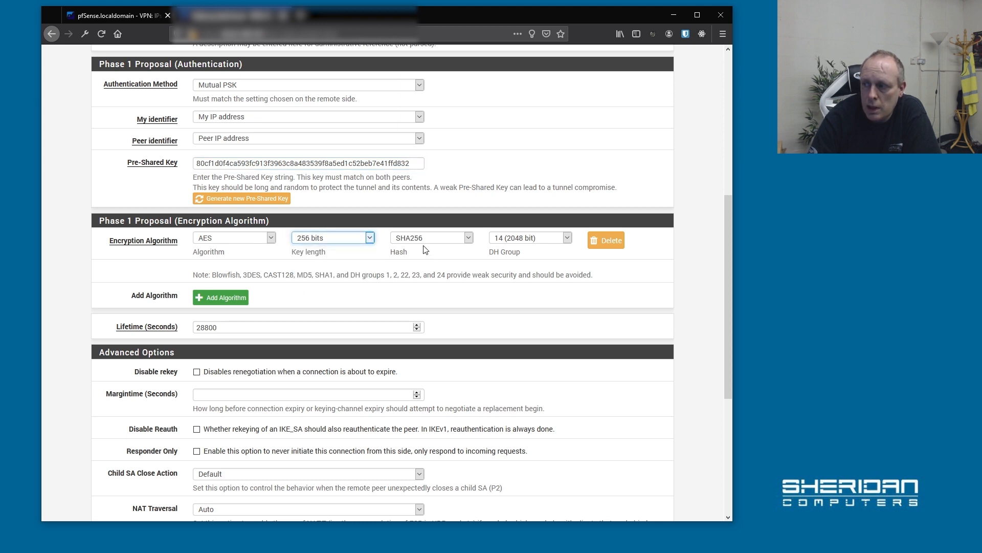
mouse_move(504, 253)
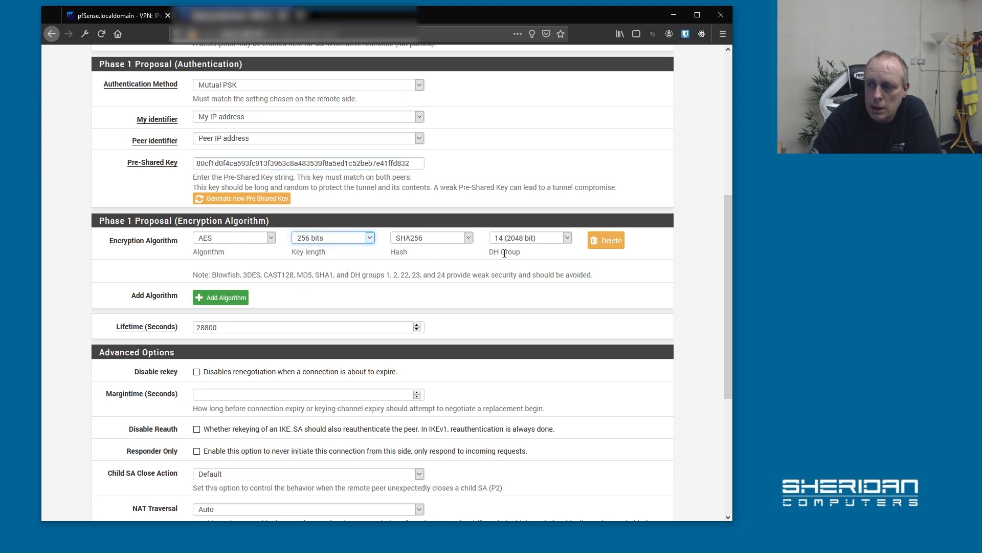
mouse_move(431, 260)
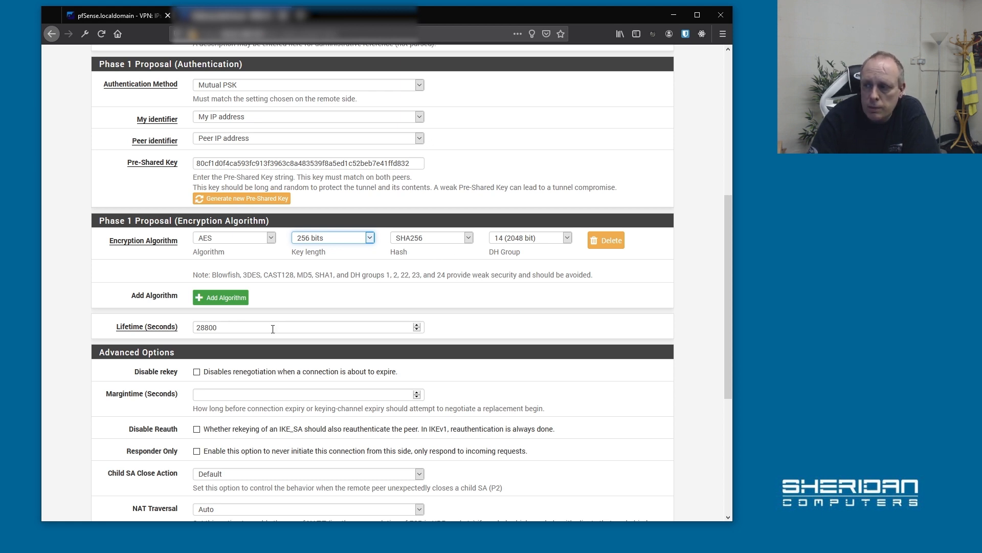
scroll("down", 3)
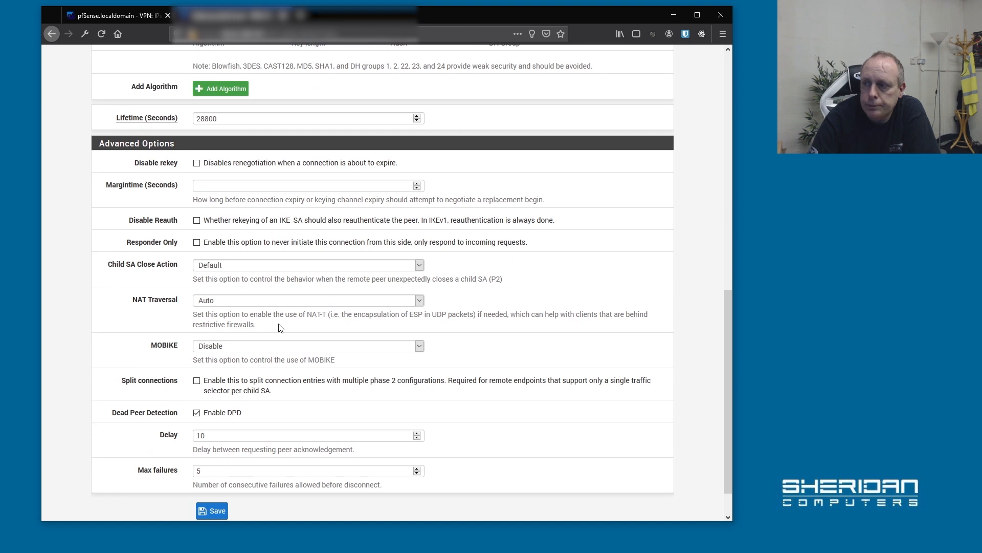
scroll("down", 3)
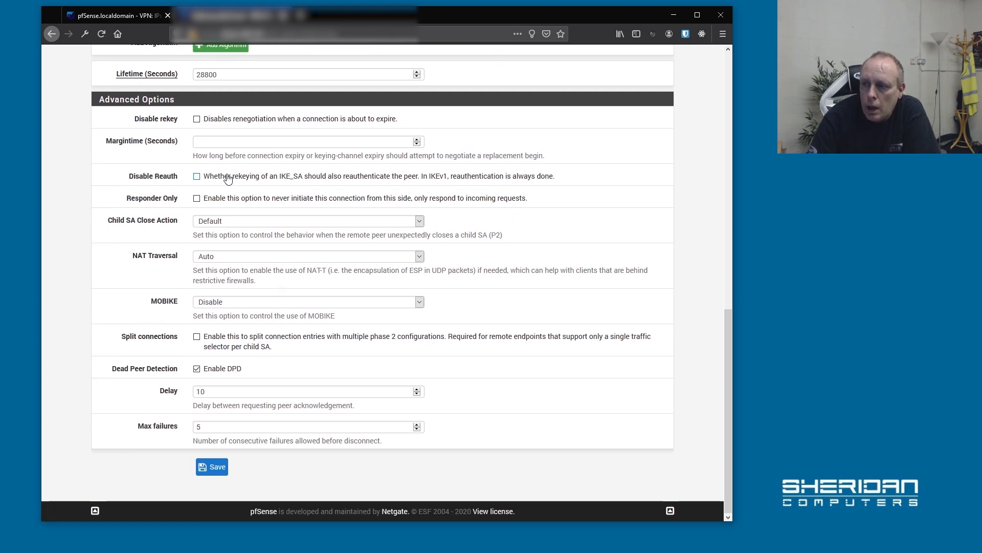
mouse_move(265, 207)
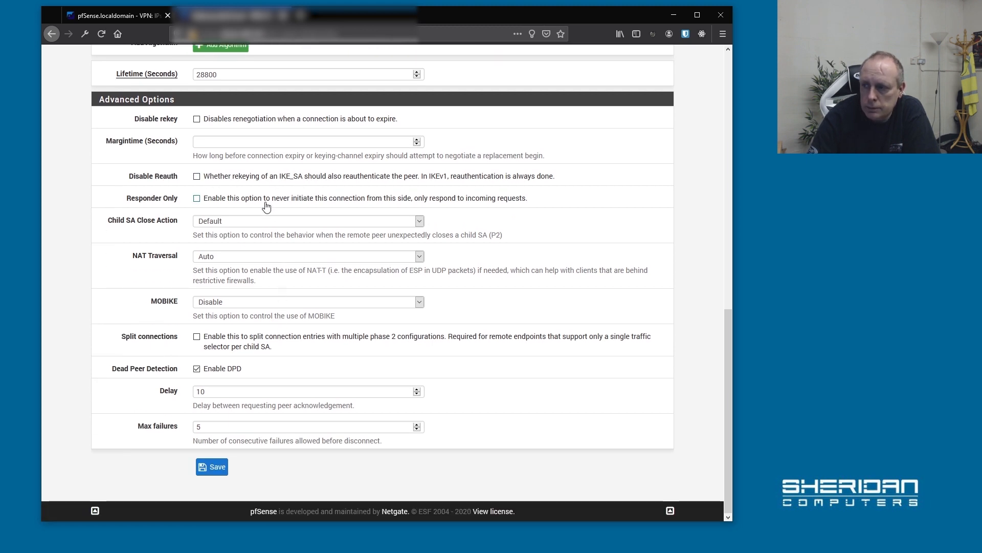
mouse_move(302, 212)
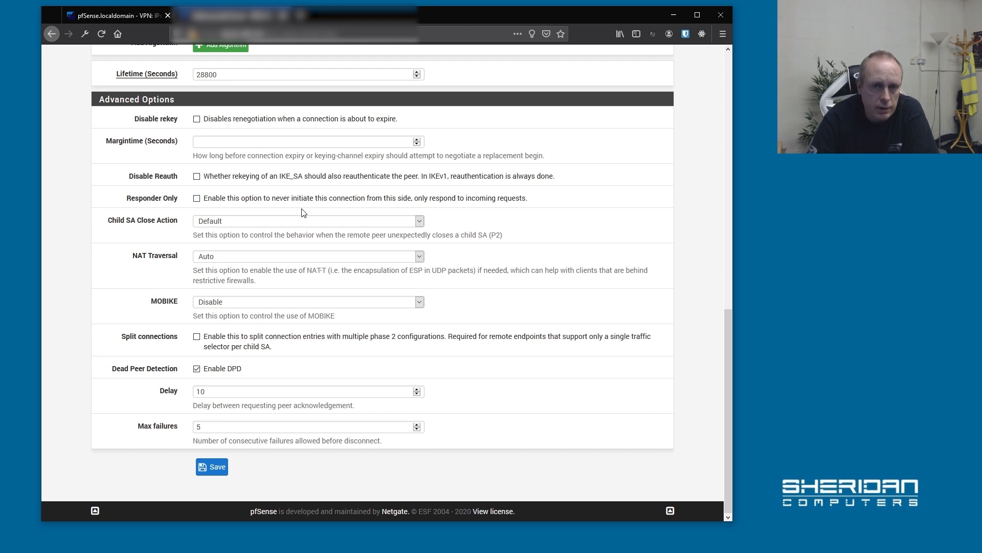
mouse_move(302, 252)
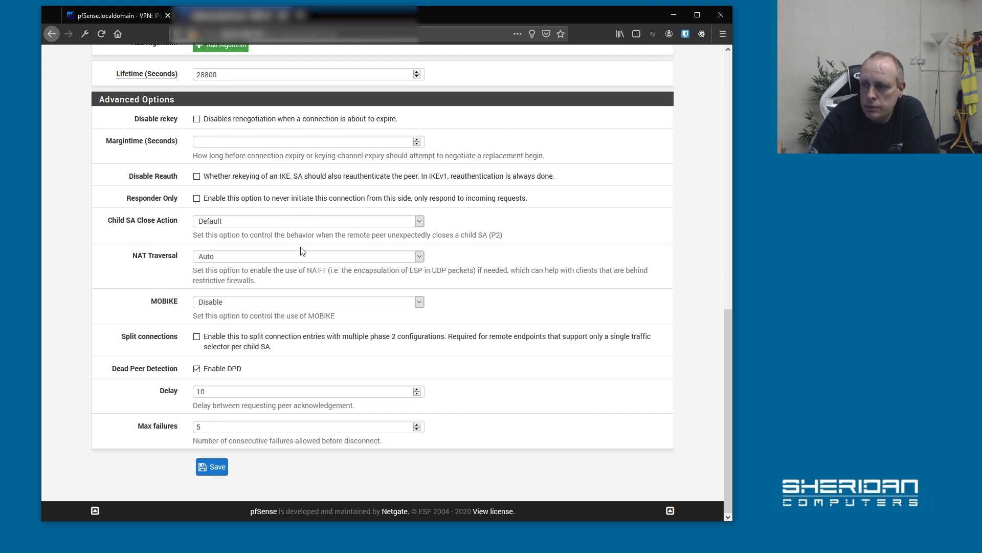
mouse_move(231, 416)
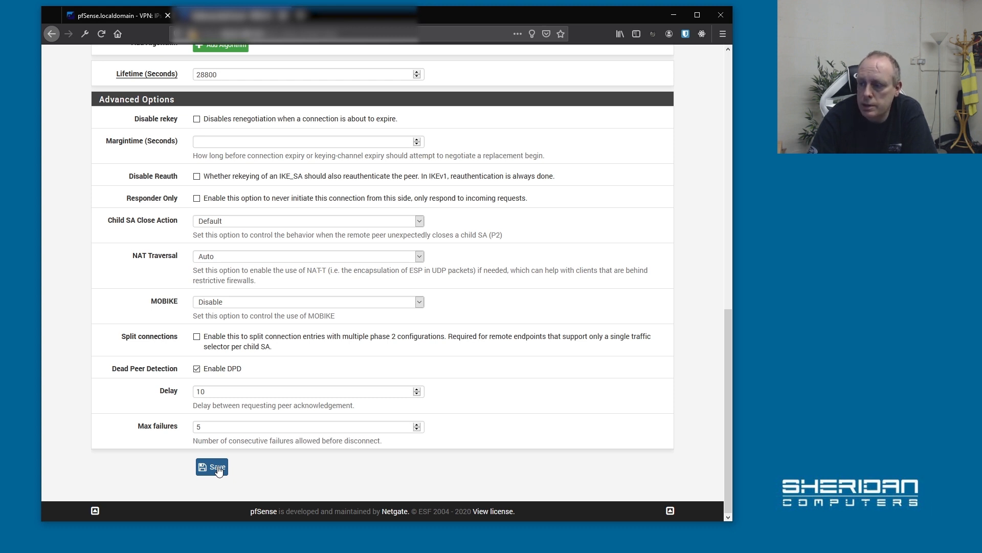
Save and apply the second firewall's phase 1 tunnel, then show its empty phase 2 list
left_click(211, 466)
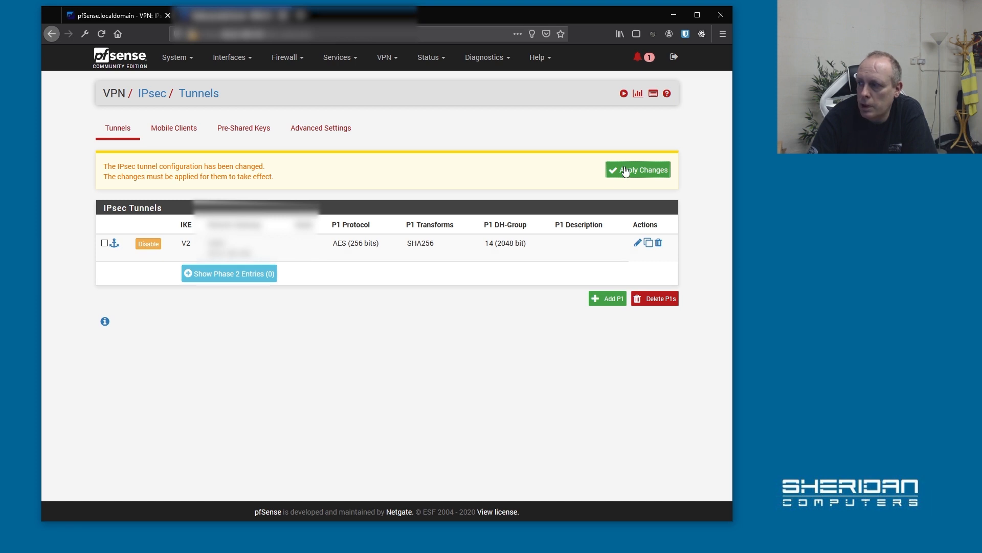
left_click(638, 169)
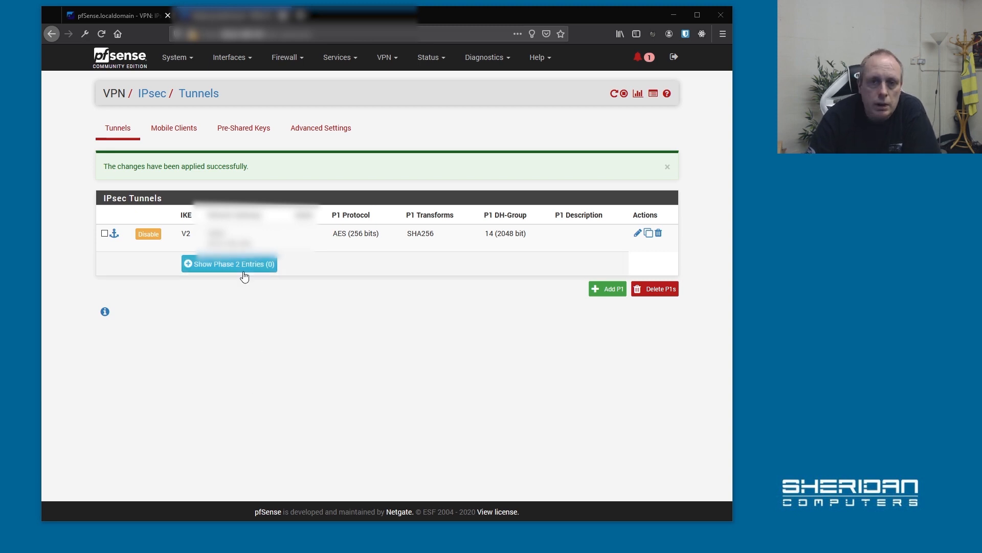
left_click(229, 263)
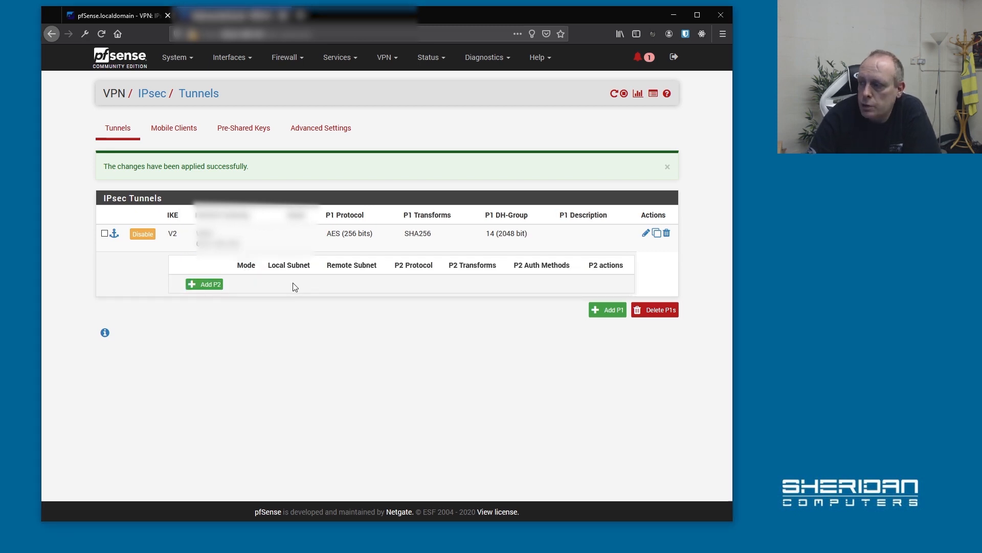
Add a phase 2 entry with remote network 192.168.1.0/24
left_click(205, 284)
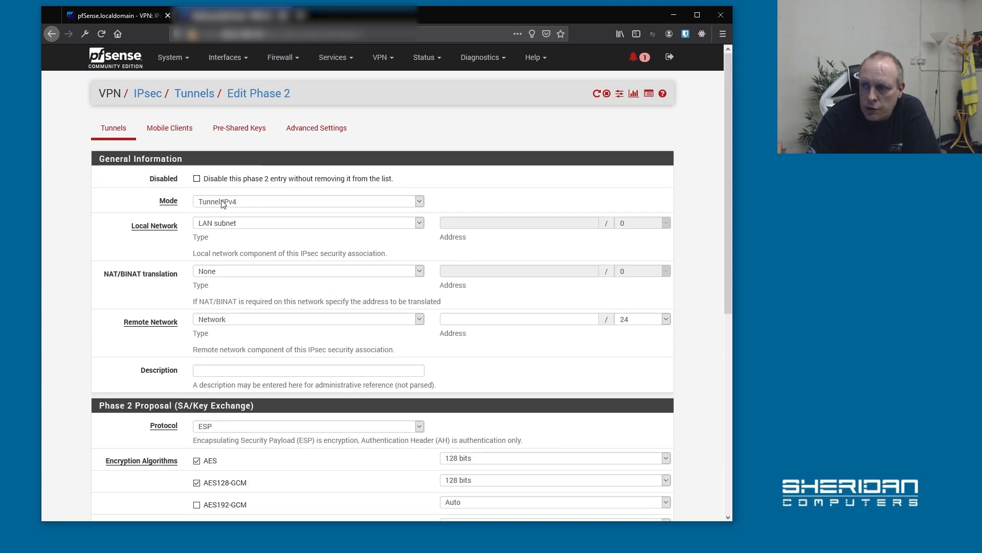
mouse_move(247, 211)
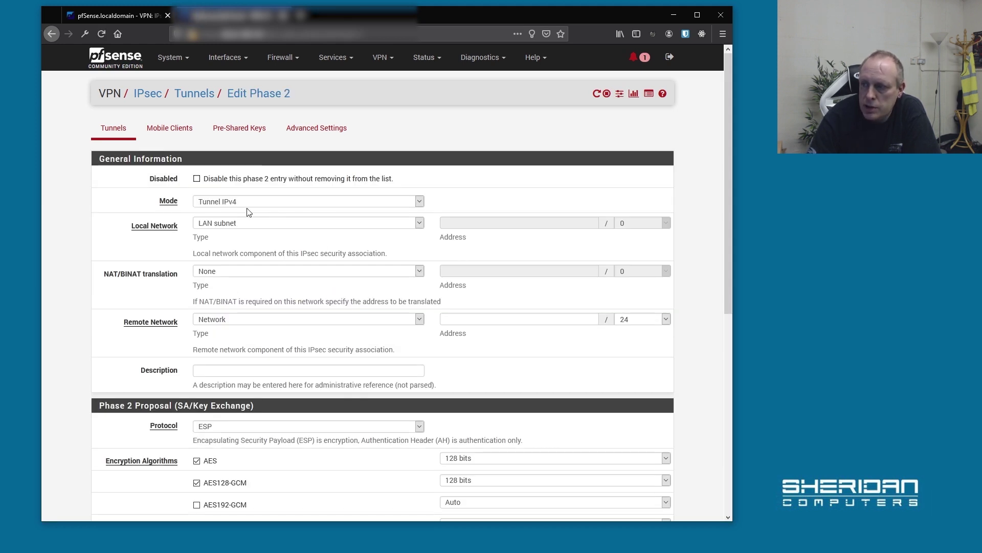
mouse_move(271, 210)
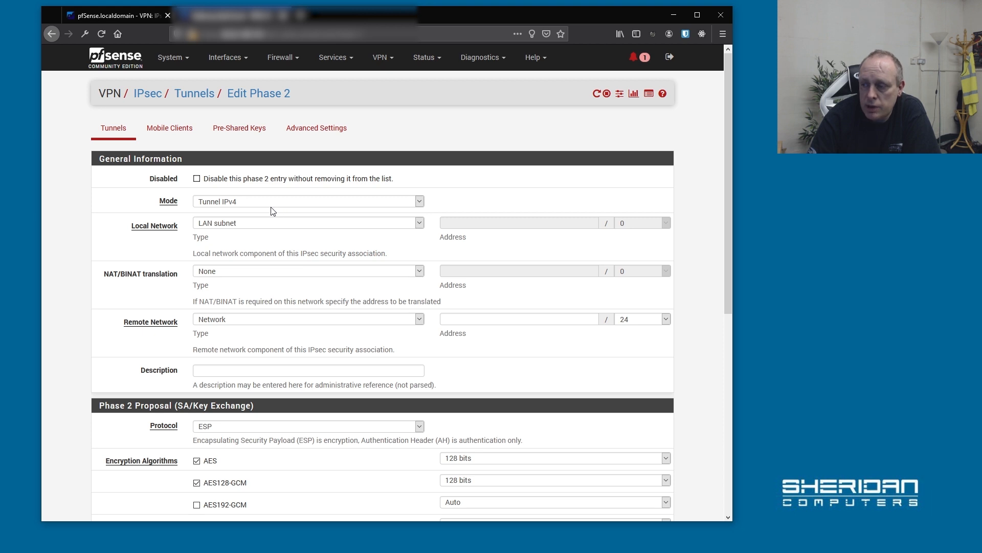
mouse_move(237, 228)
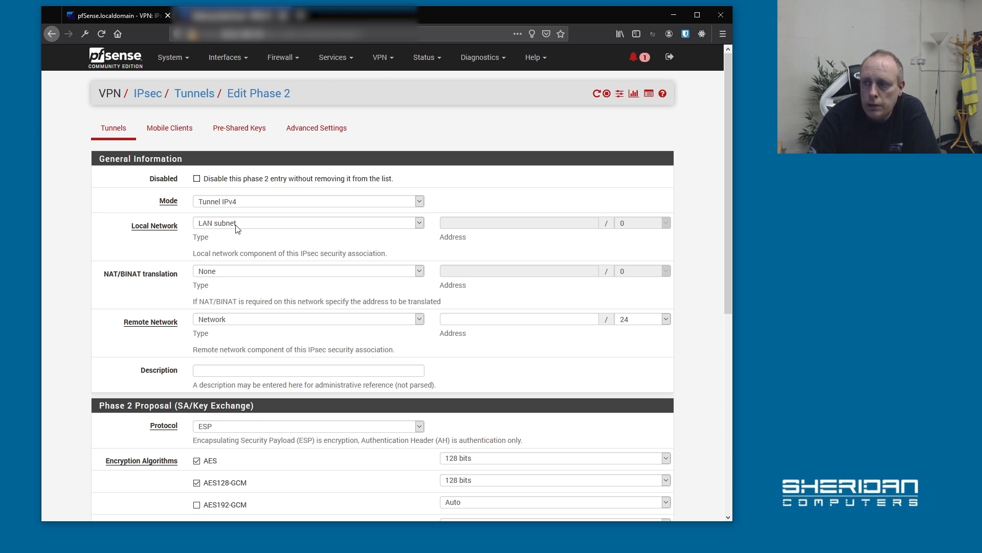
mouse_move(279, 228)
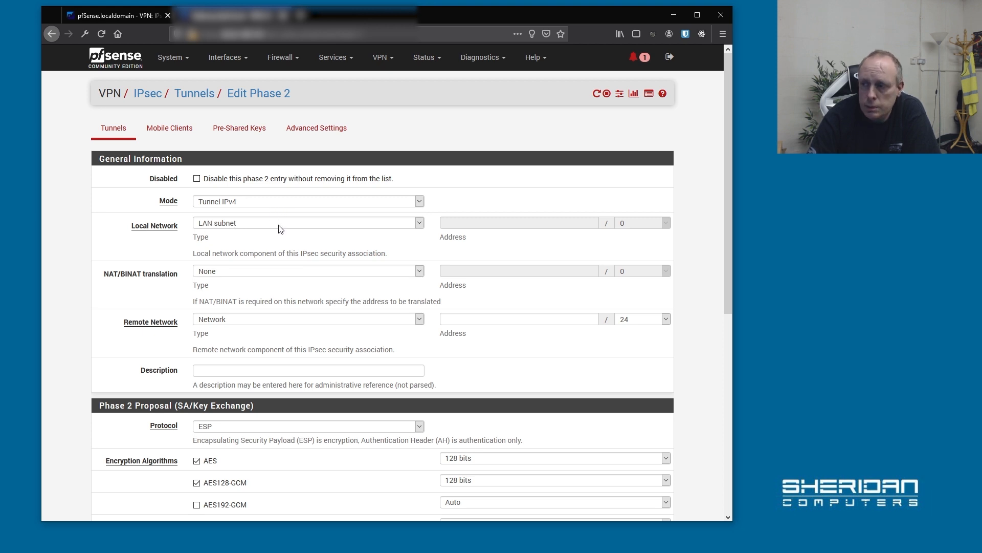
mouse_move(143, 283)
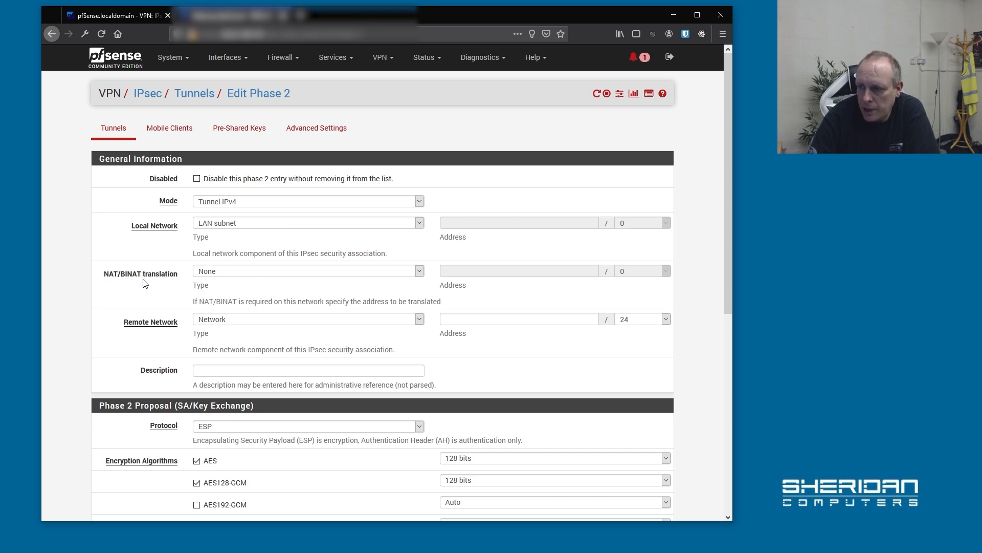
mouse_move(230, 324)
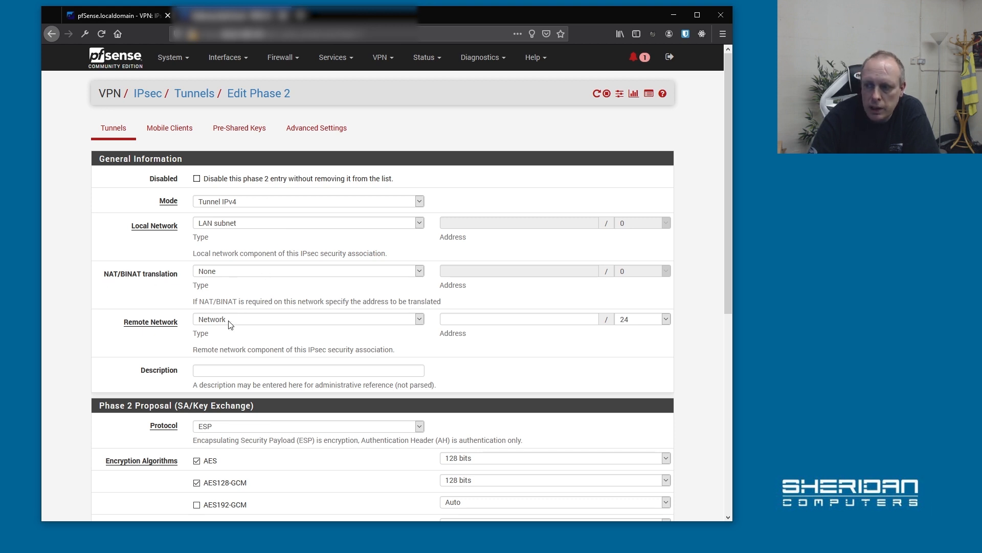
left_click(519, 318)
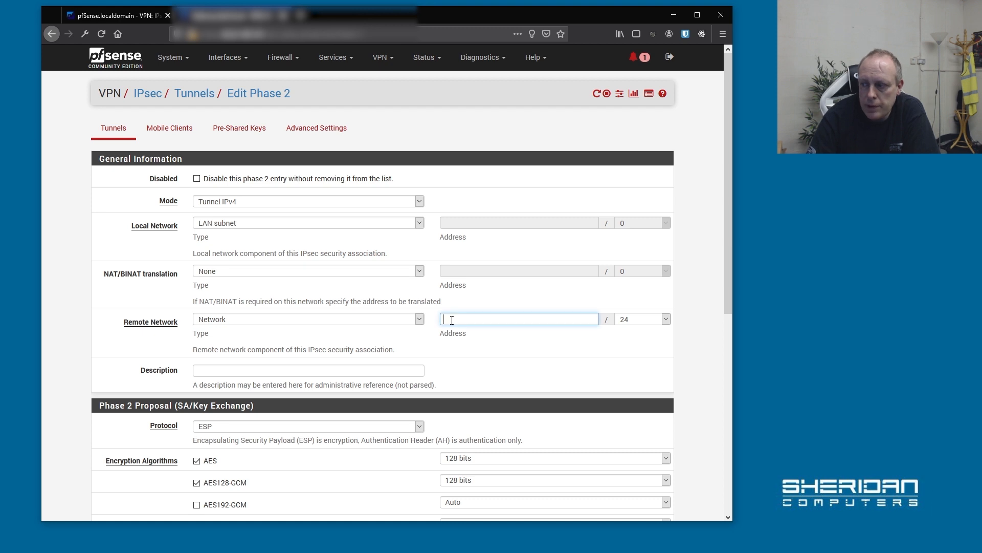
type("192.168")
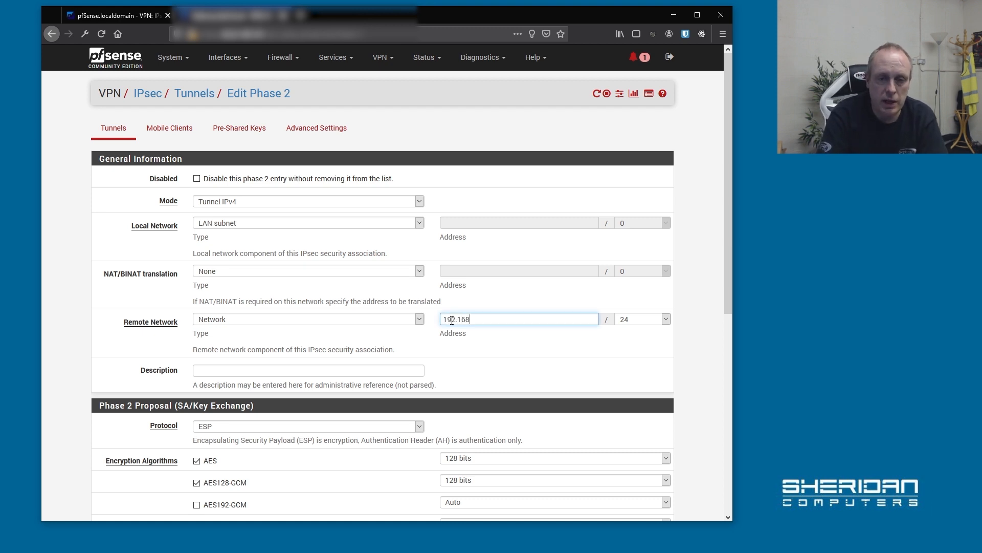
type(".1.")
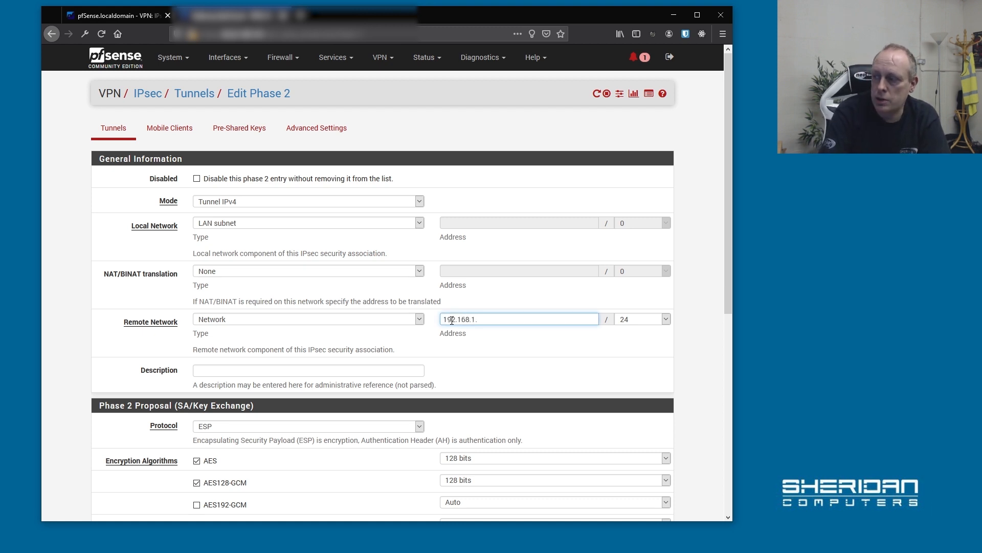
type("0")
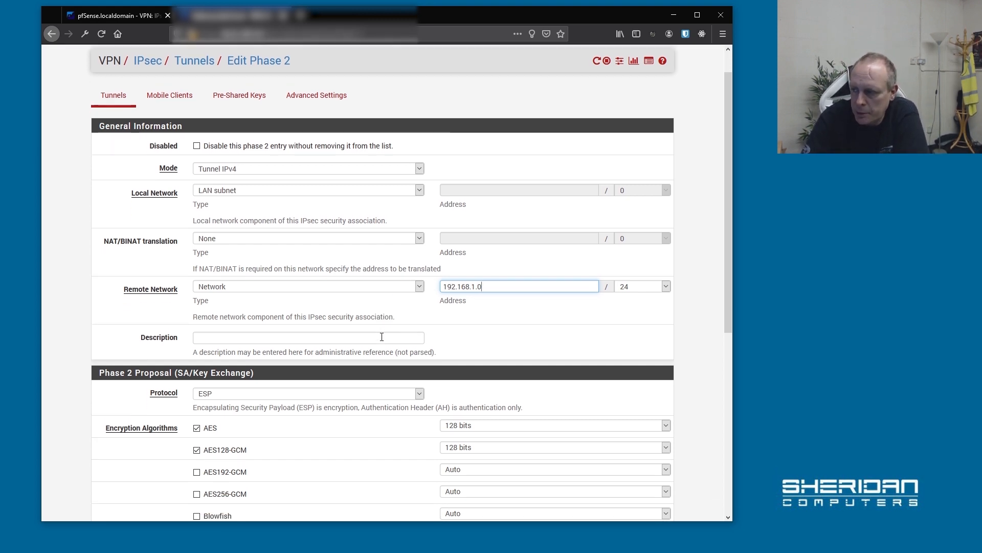
Set the phase 2 proposal to AES 256-bit, SHA256 and PFS group 14, and save
scroll("down", 3)
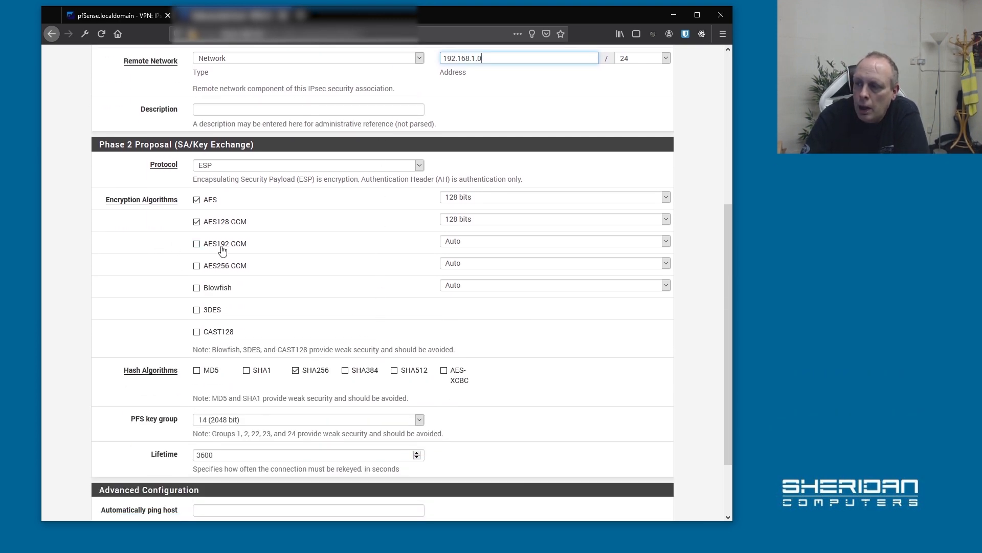
mouse_move(211, 176)
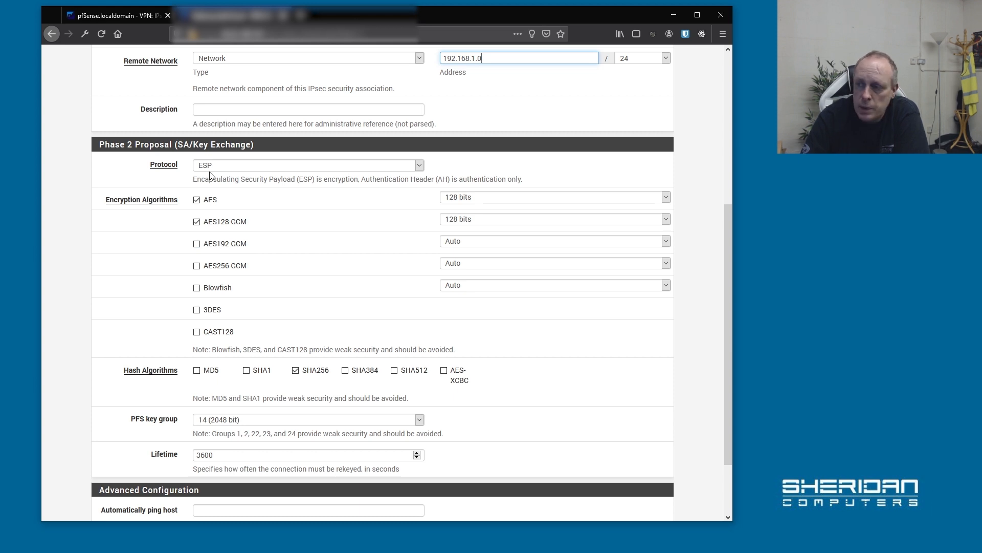
left_click(554, 197)
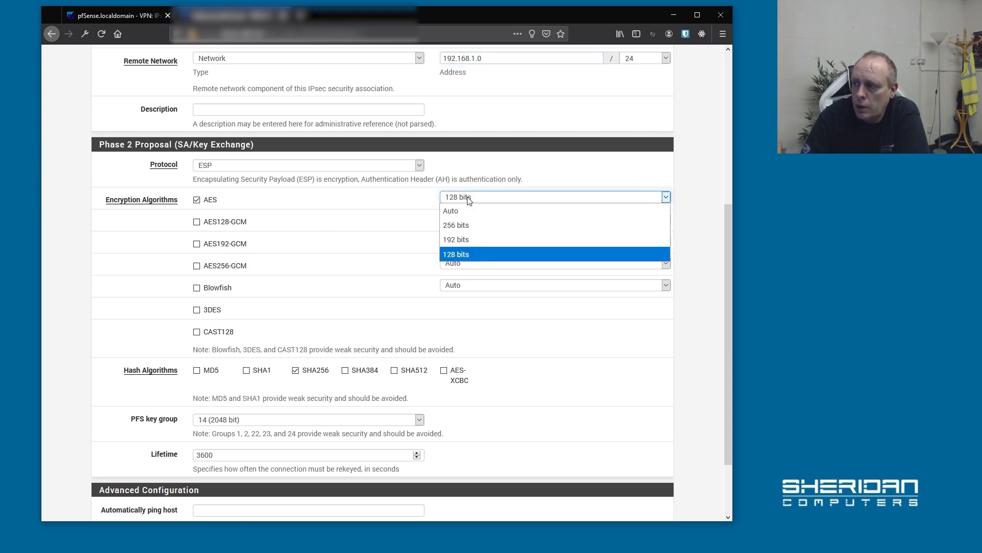
left_click(455, 225)
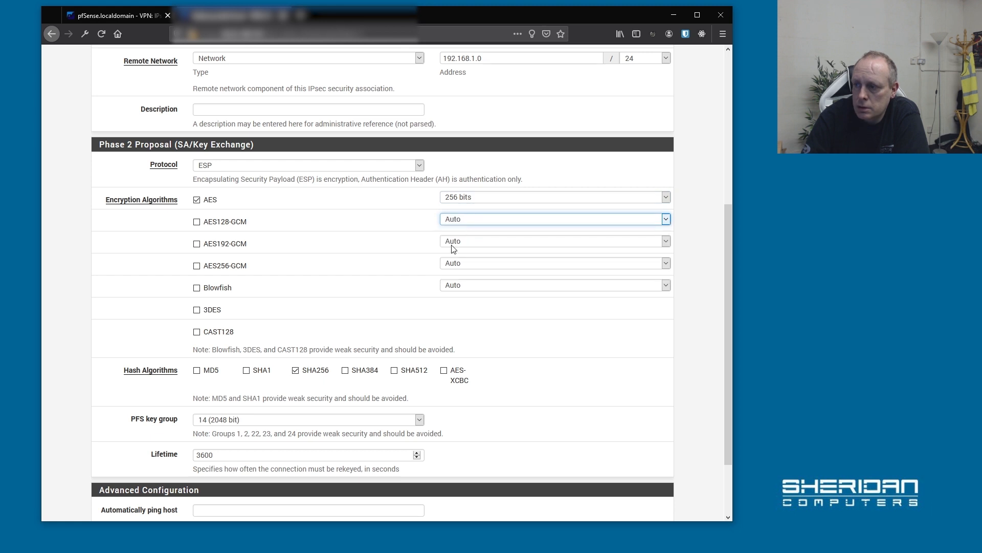
mouse_move(179, 377)
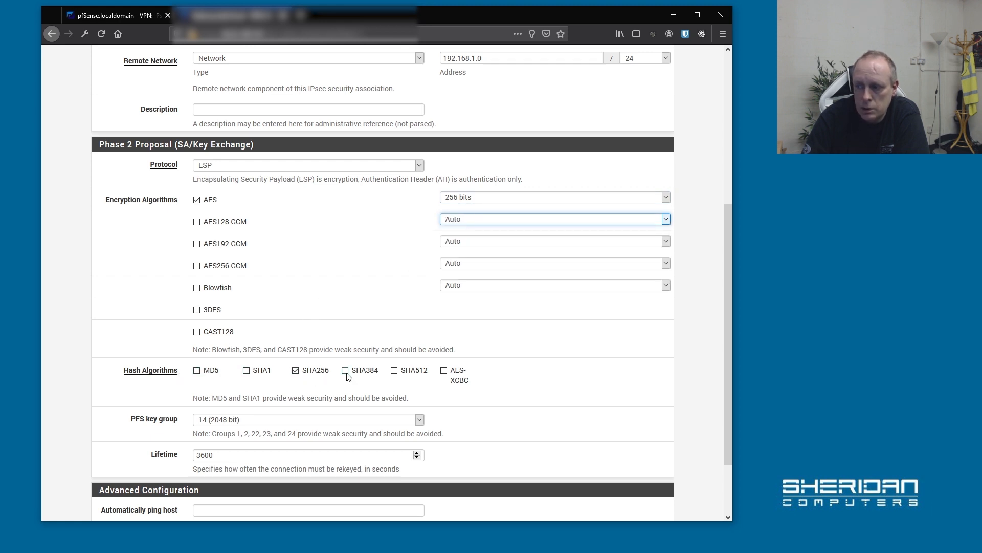
mouse_move(292, 387)
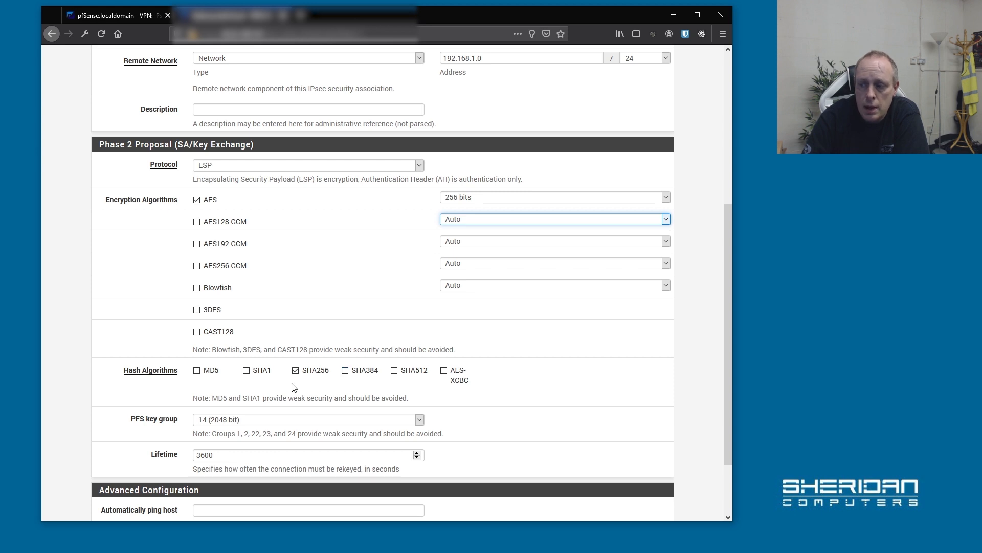
mouse_move(274, 411)
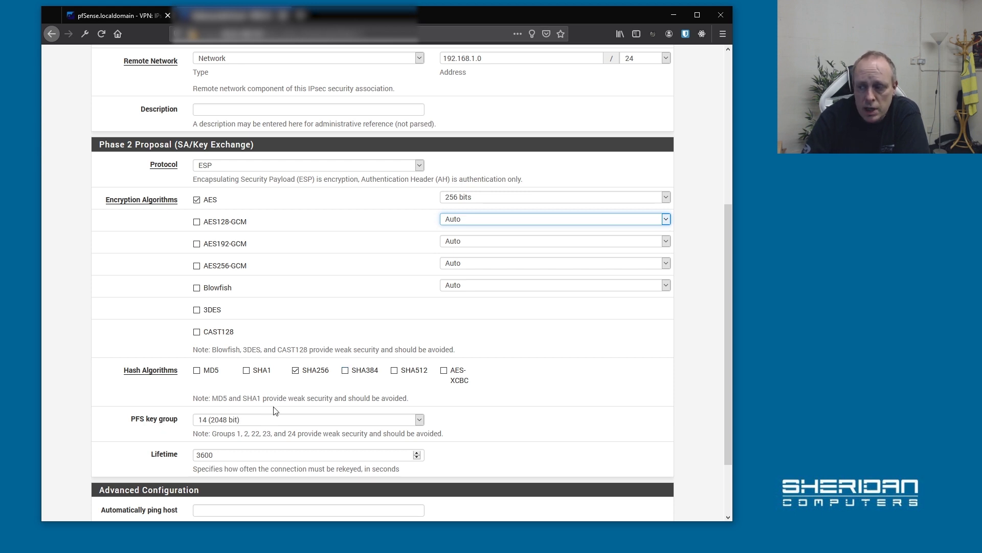
scroll("down", 3)
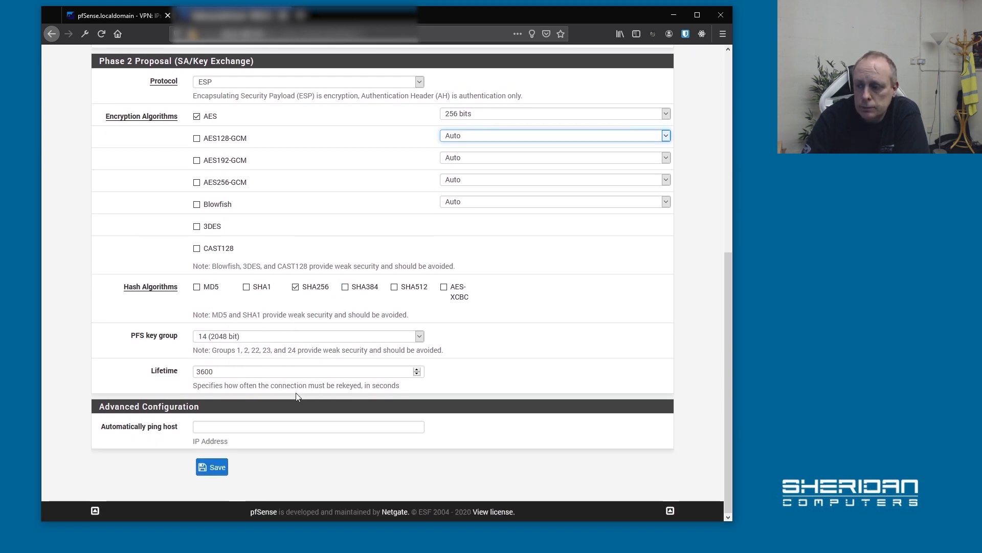
left_click(212, 467)
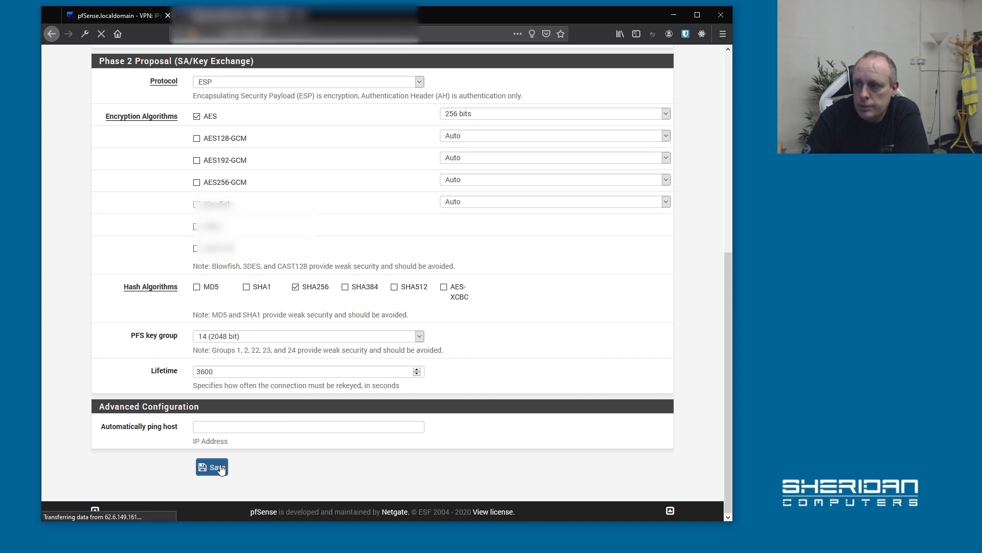
Apply the pending IPsec tunnel changes on the second firewall
left_click(211, 467)
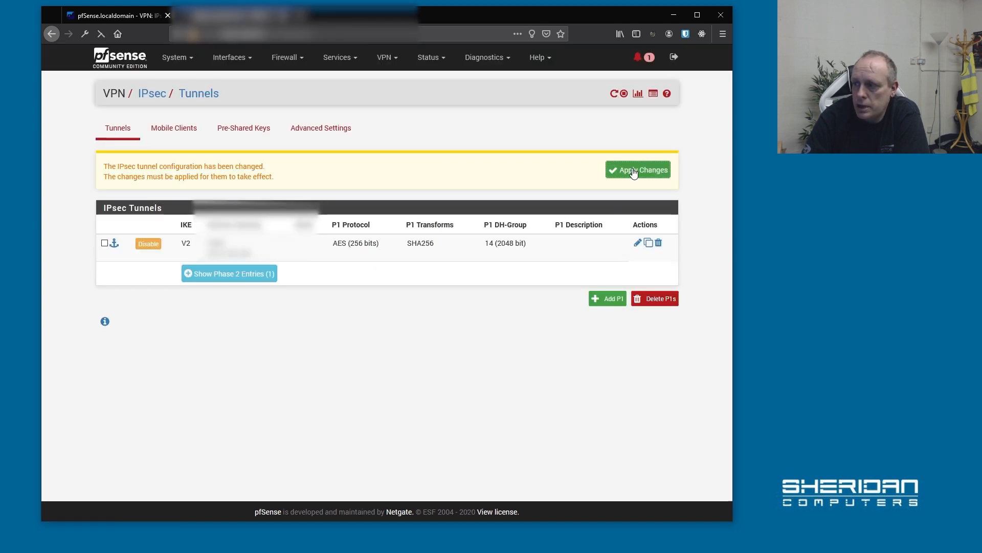
left_click(638, 170)
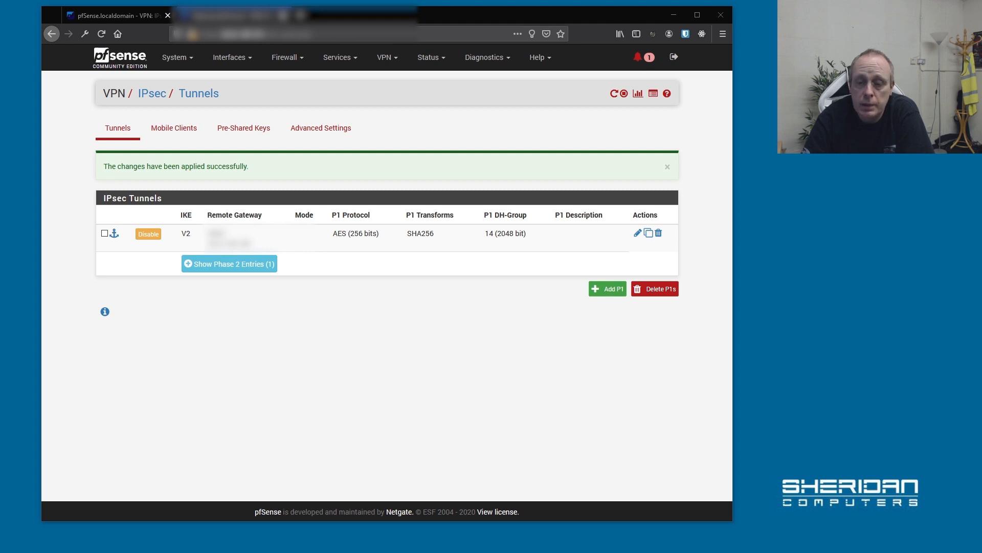
mouse_move(223, 296)
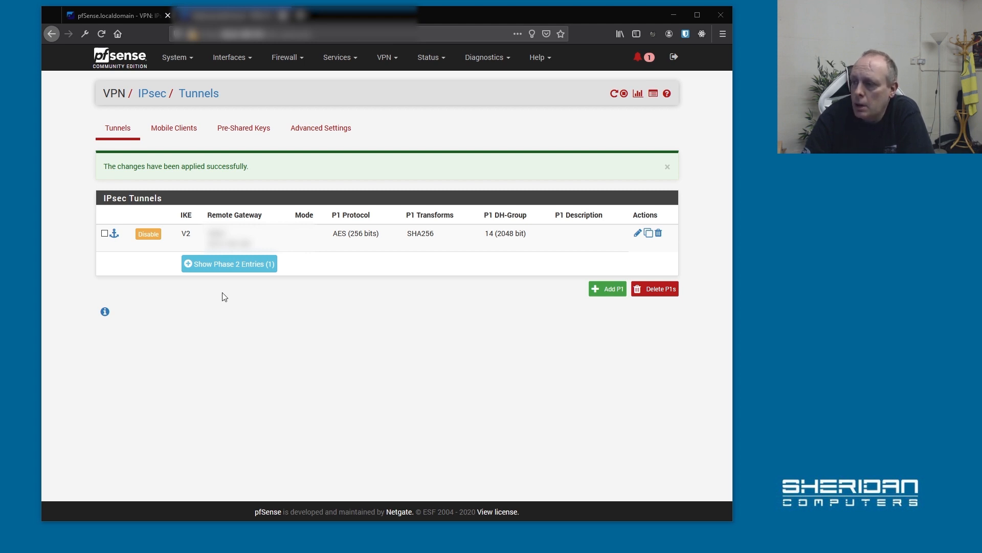
mouse_move(636, 232)
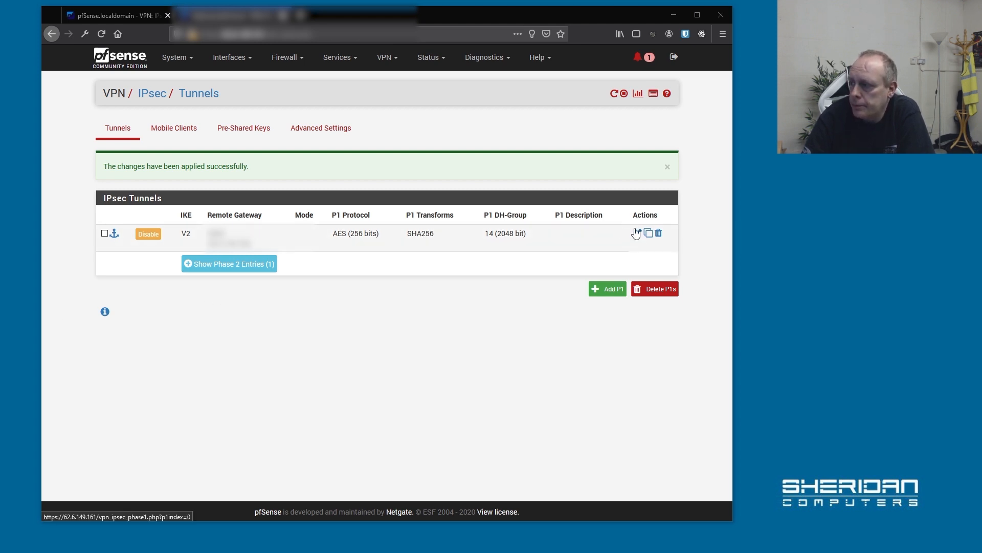
mouse_move(646, 98)
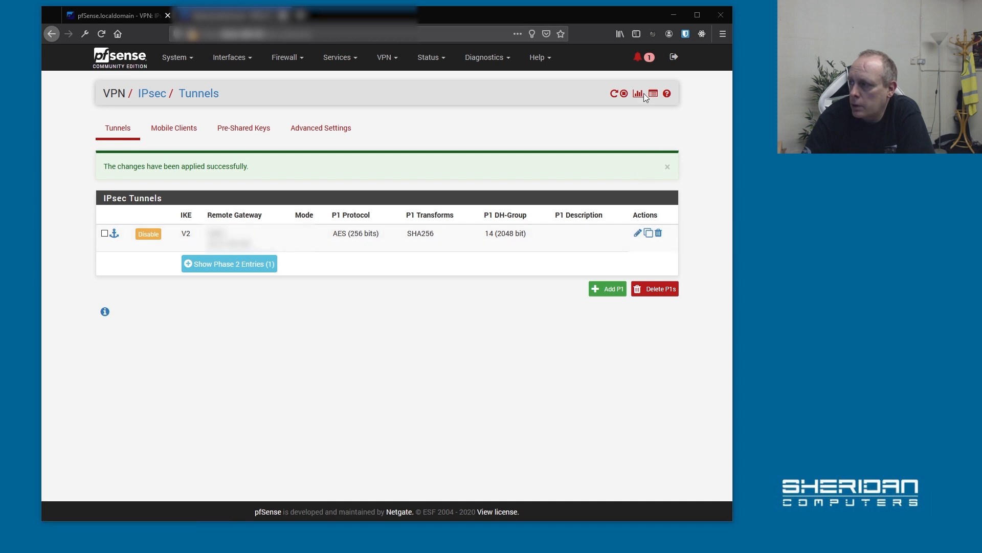
mouse_move(638, 92)
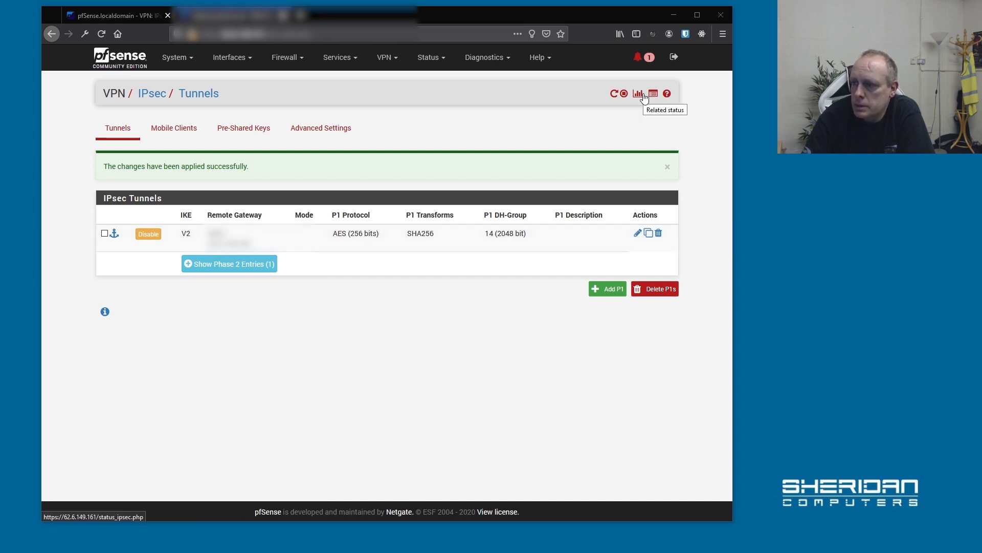
Open Status > IPsec > Overview and connect the VPN tunnel
left_click(638, 93)
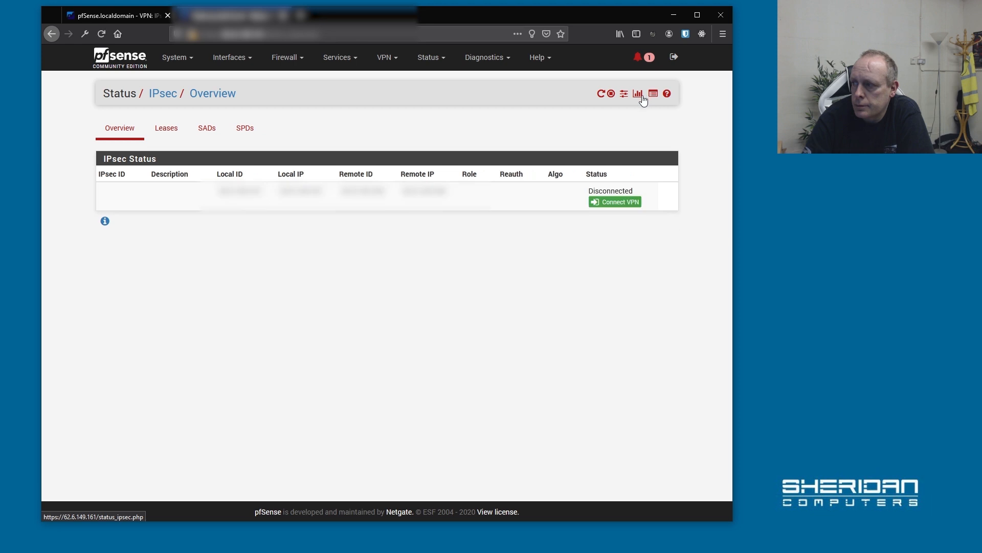
mouse_move(549, 265)
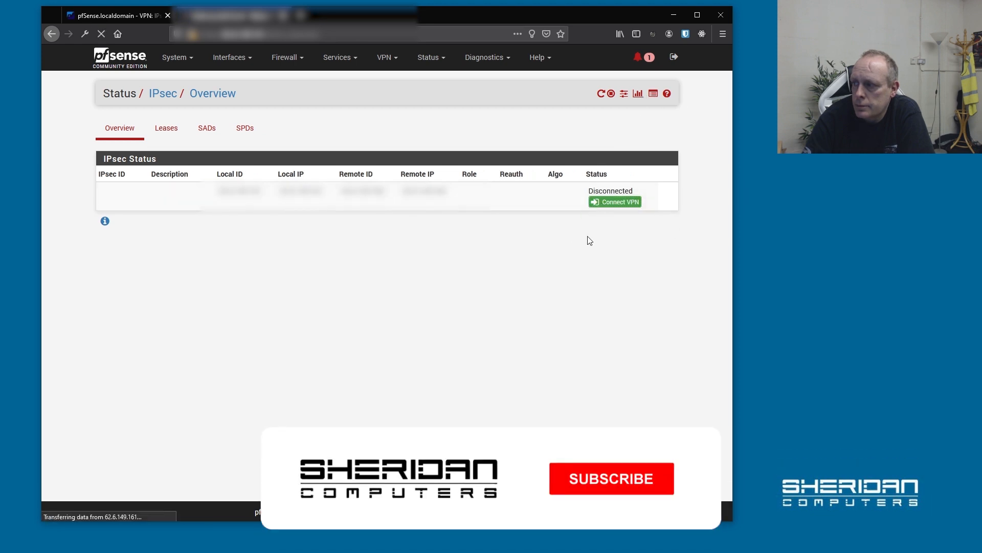
left_click(615, 201)
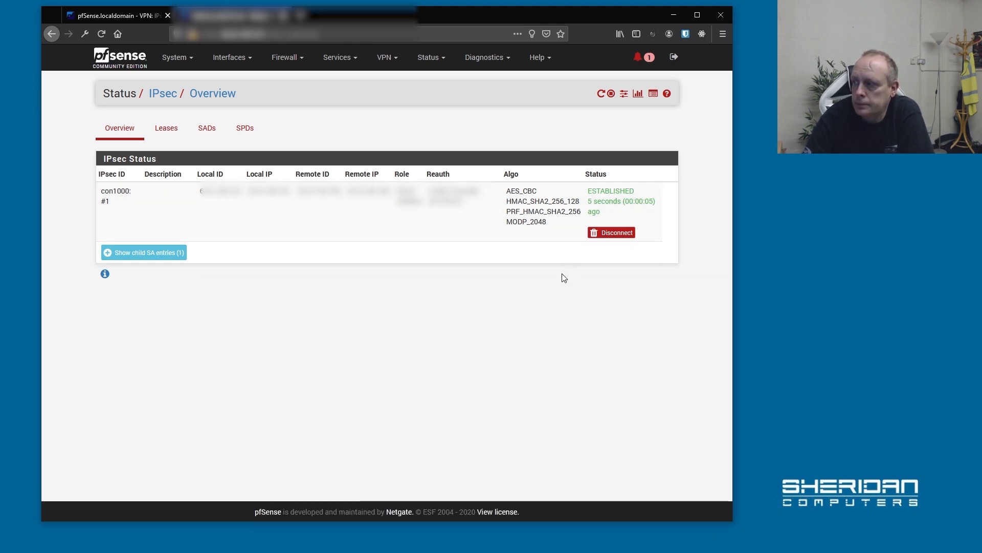
mouse_move(561, 277)
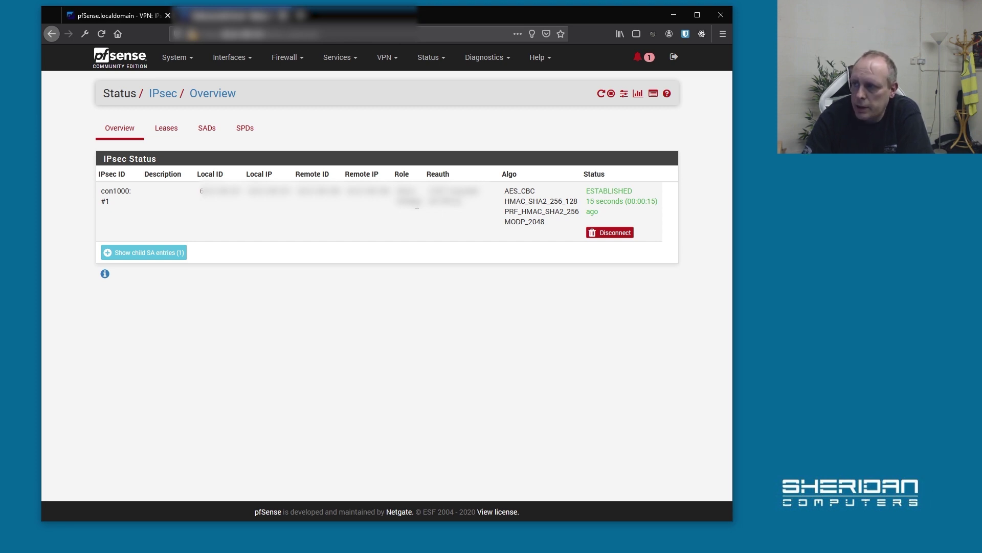
mouse_move(284, 57)
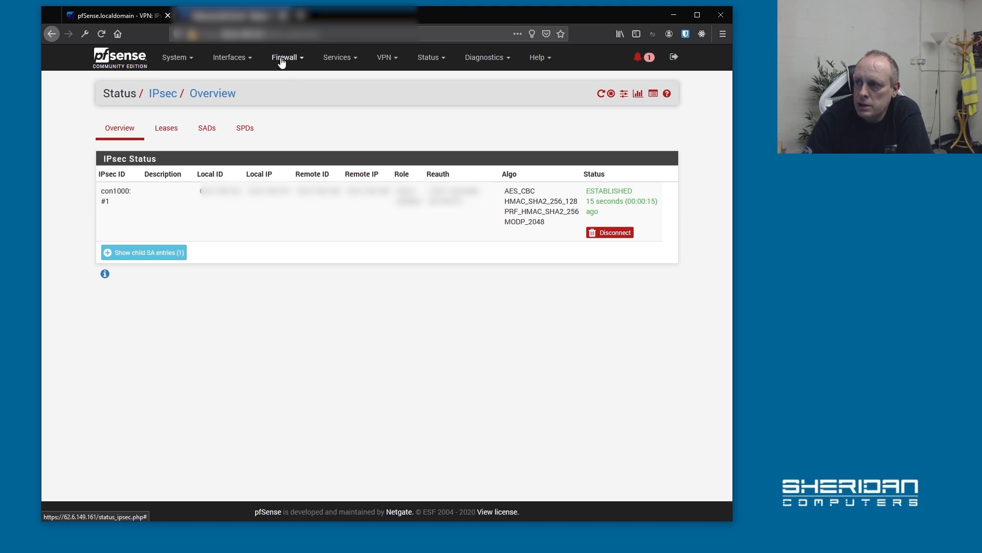
Go to Firewall > Rules and select the IPsec interface tab
left_click(285, 57)
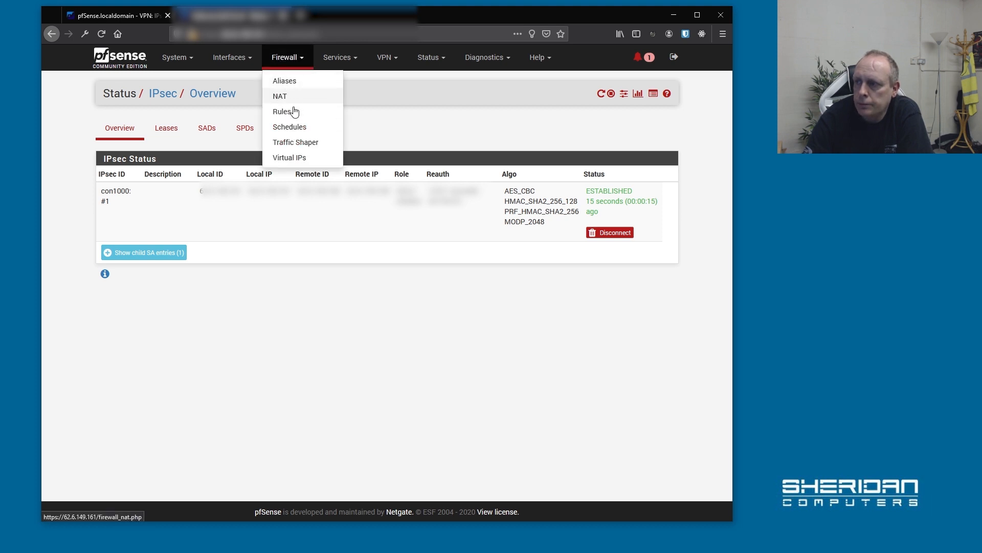
left_click(282, 111)
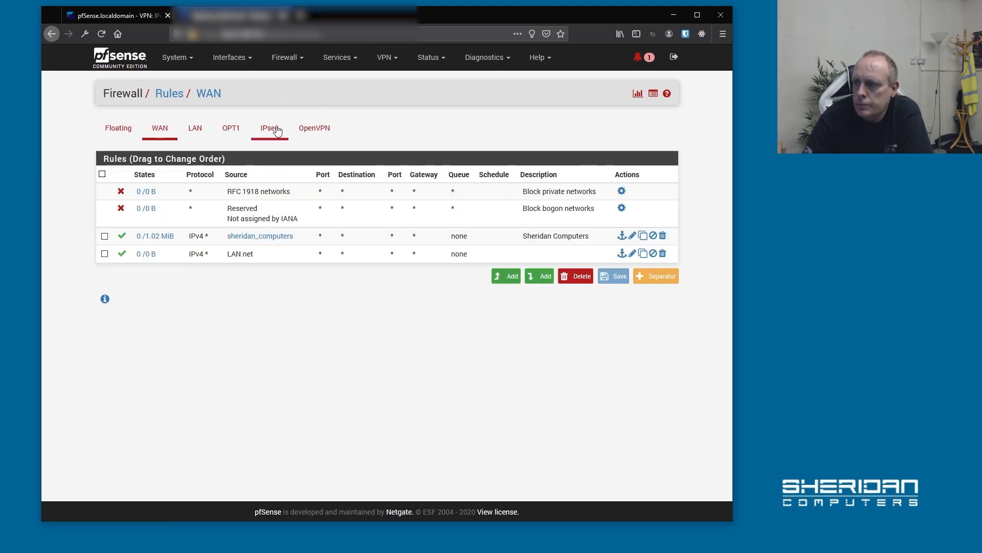
left_click(269, 128)
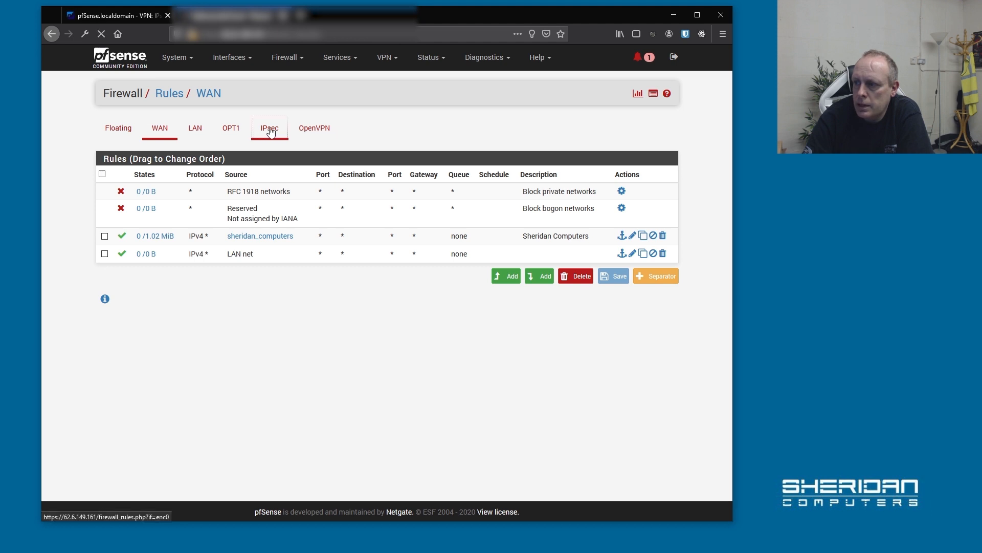
left_click(270, 128)
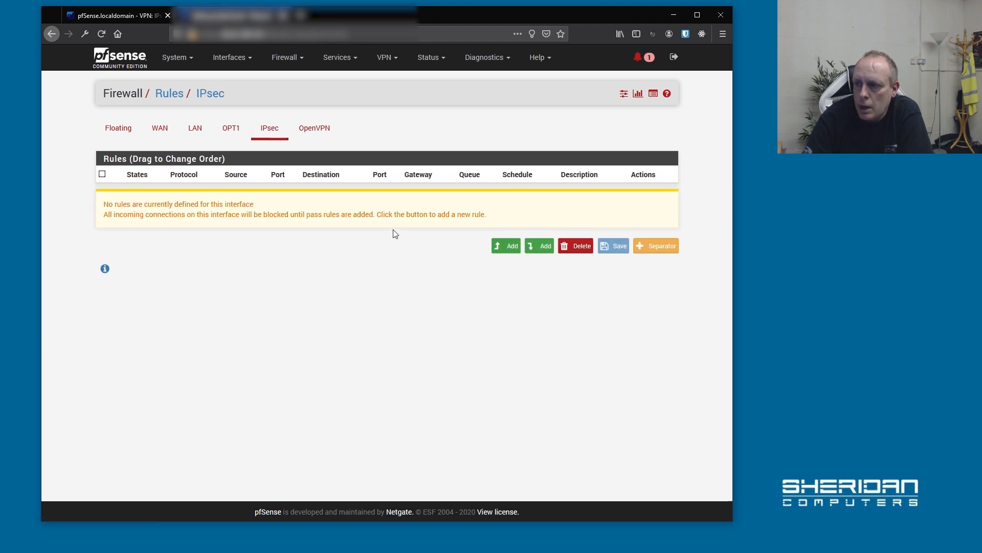
mouse_move(272, 201)
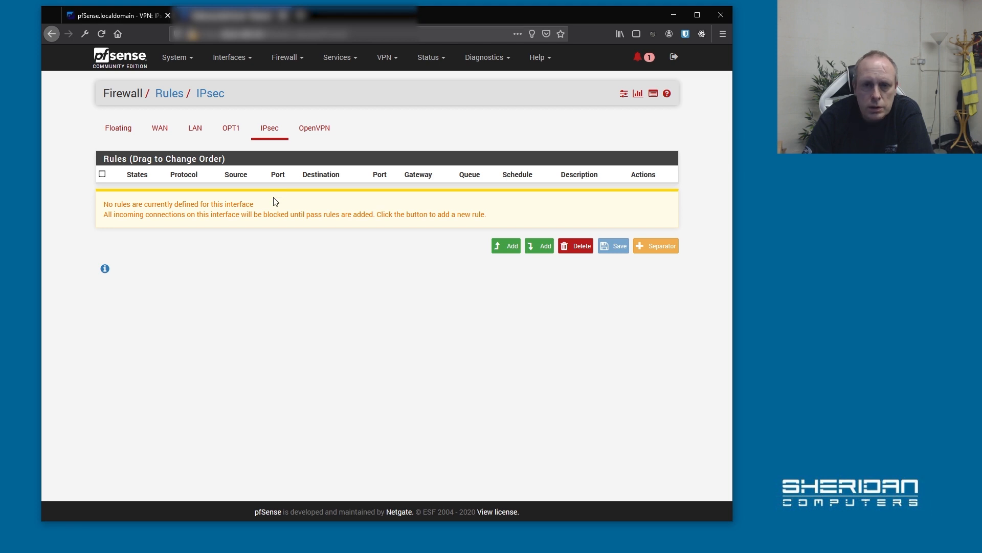
mouse_move(307, 196)
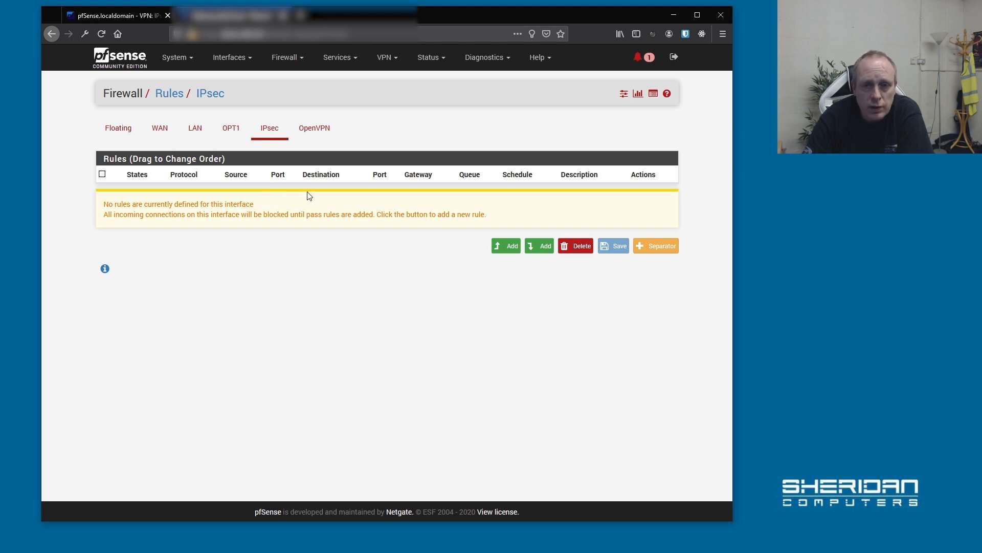
mouse_move(338, 195)
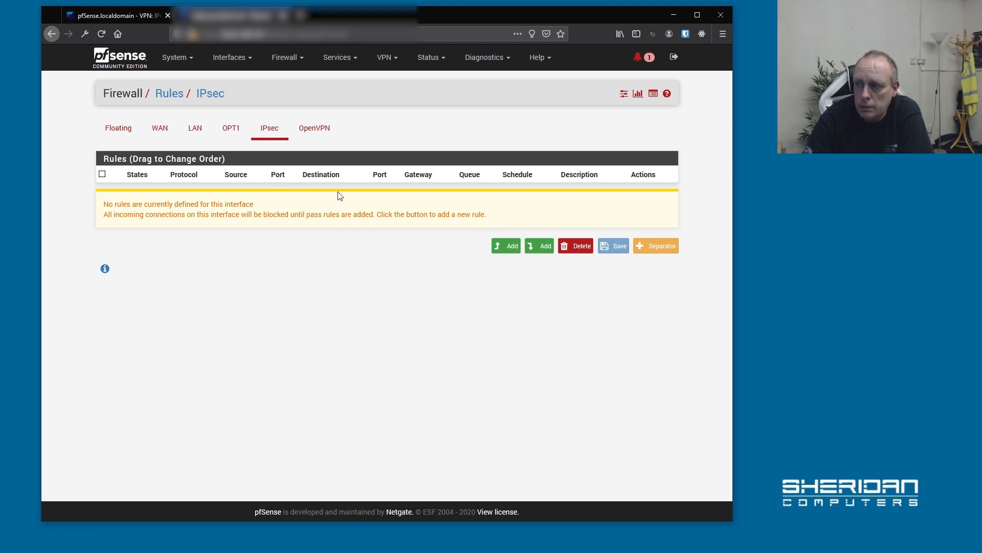
mouse_move(517, 226)
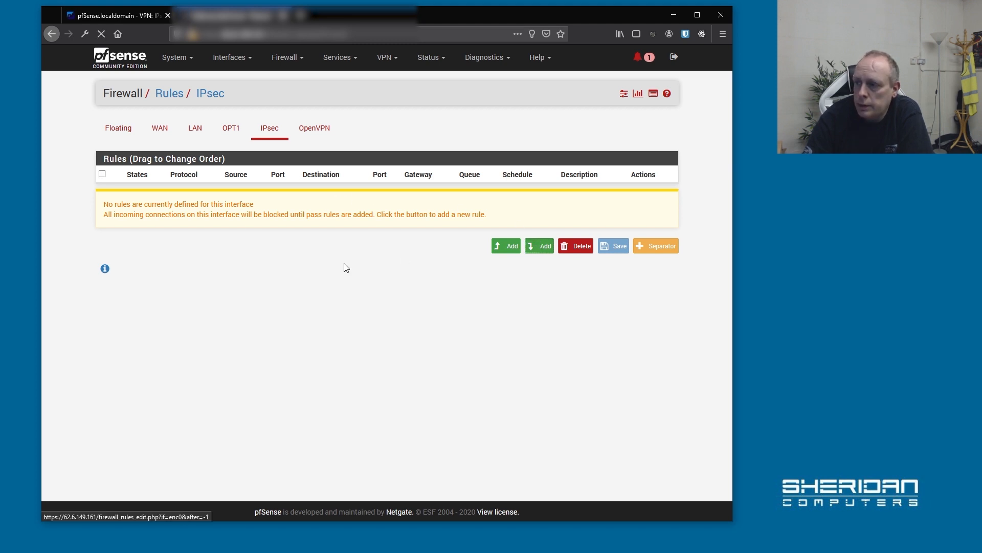
Add an IPsec rule passing any protocol over IPv4+IPv6, save, and apply the changes
left_click(505, 245)
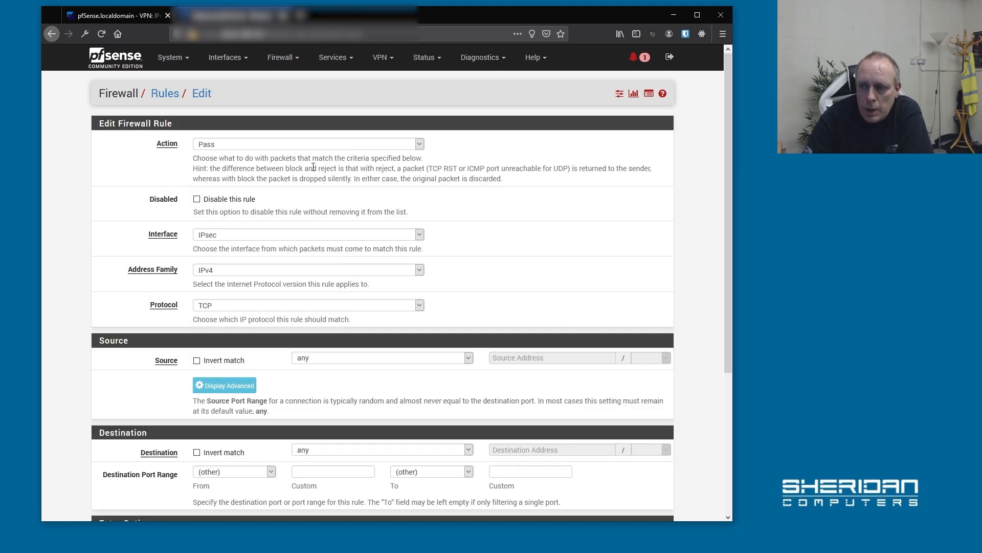
mouse_move(355, 245)
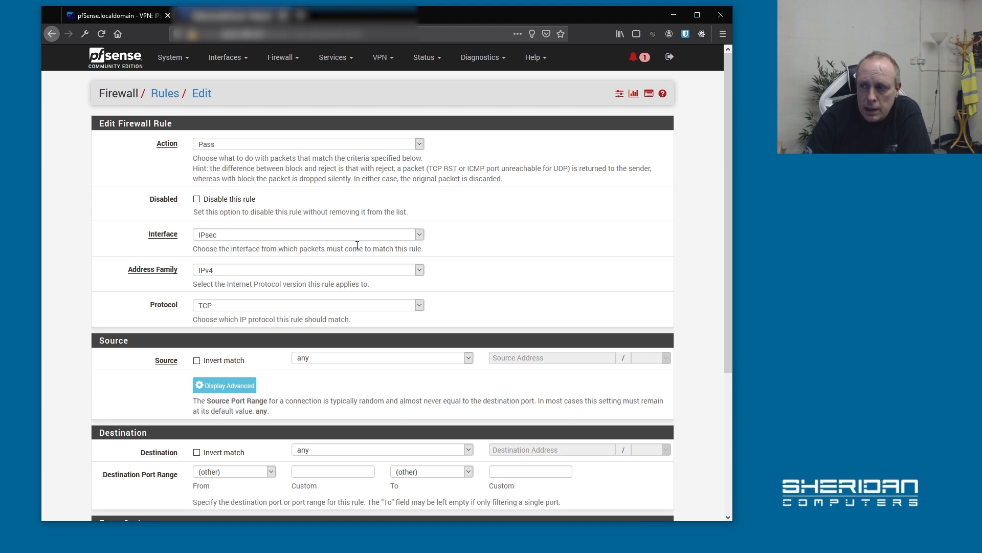
mouse_move(303, 272)
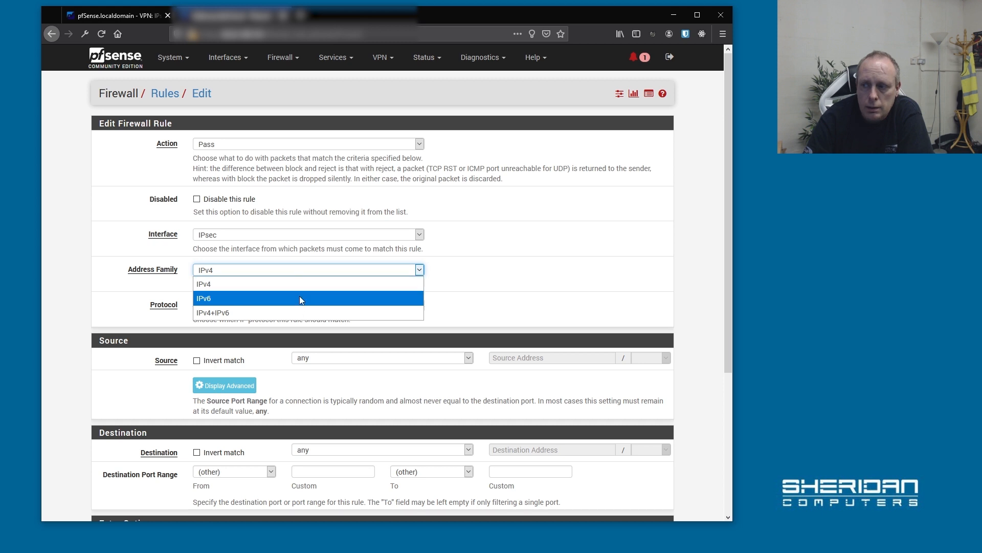
mouse_move(302, 309)
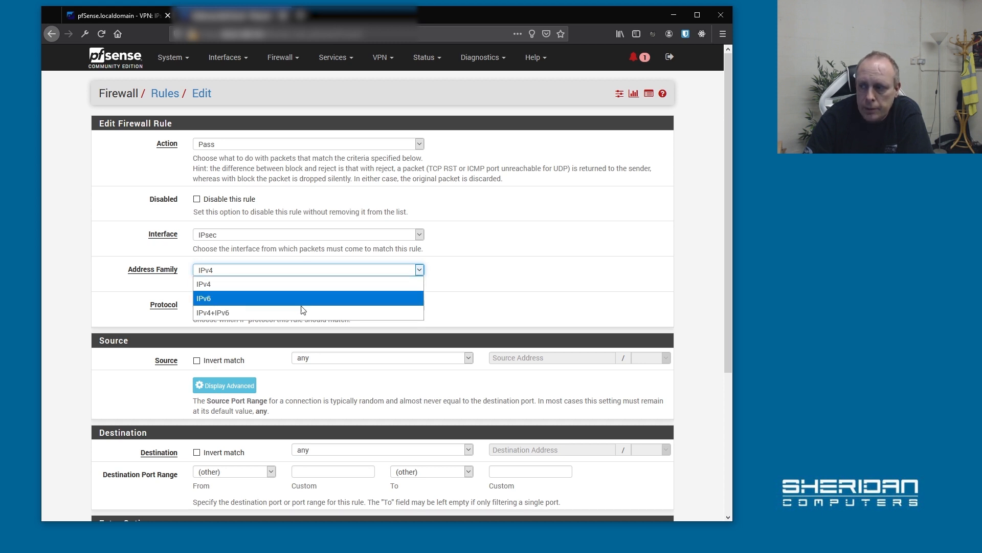
left_click(307, 304)
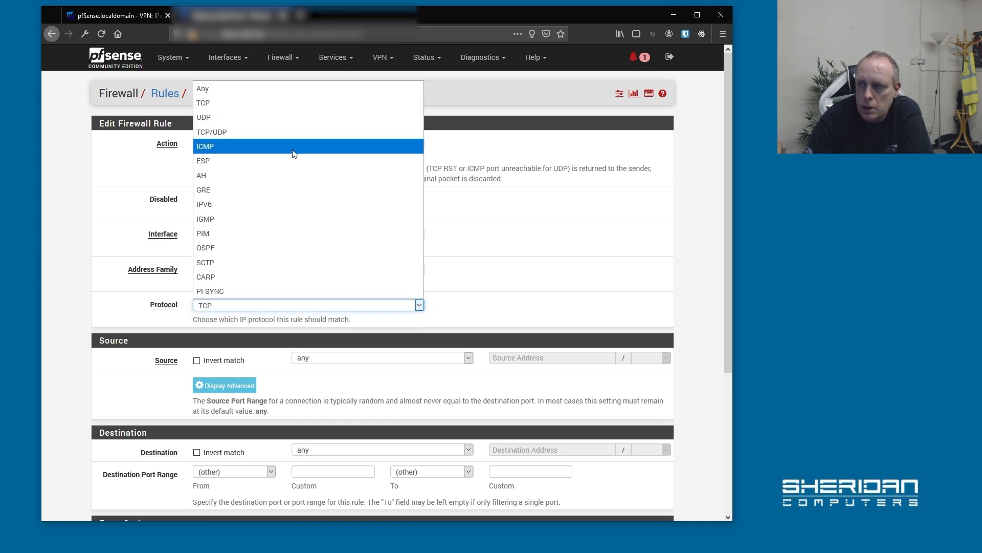
left_click(202, 89)
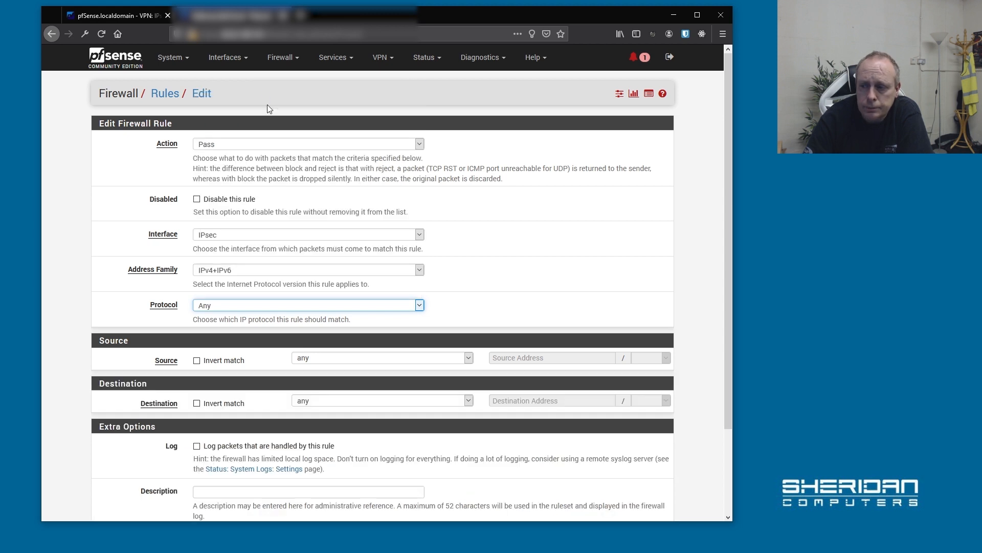
scroll("down", 3)
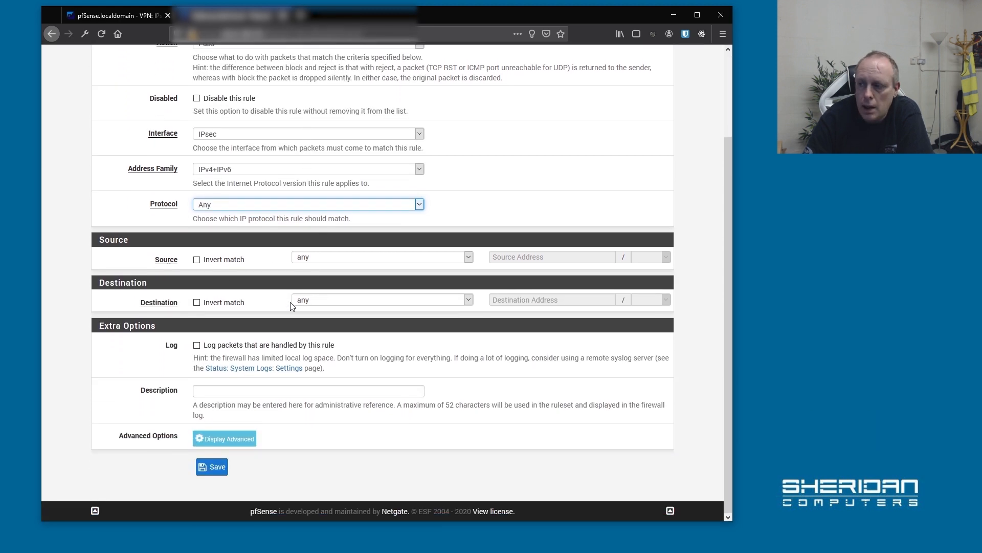
mouse_move(331, 308)
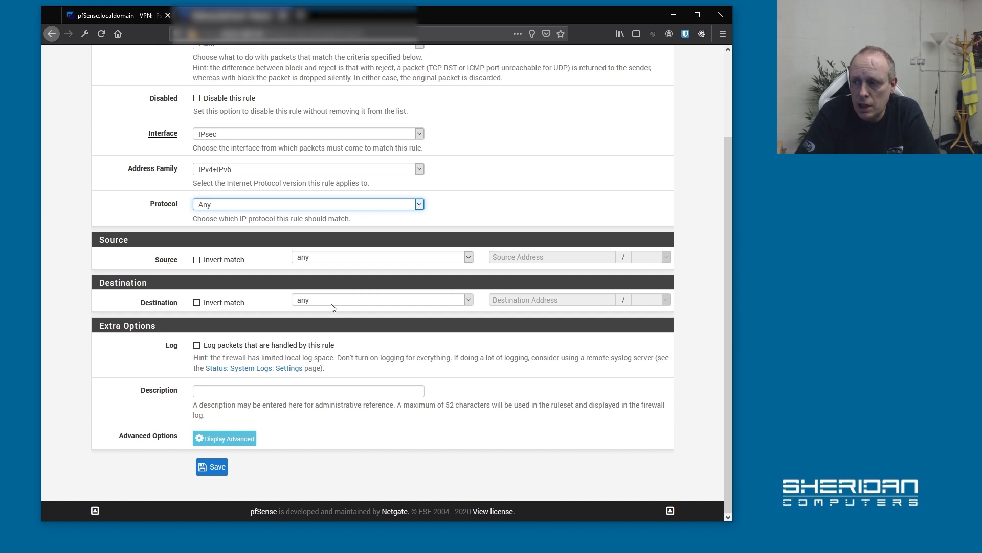
mouse_move(293, 358)
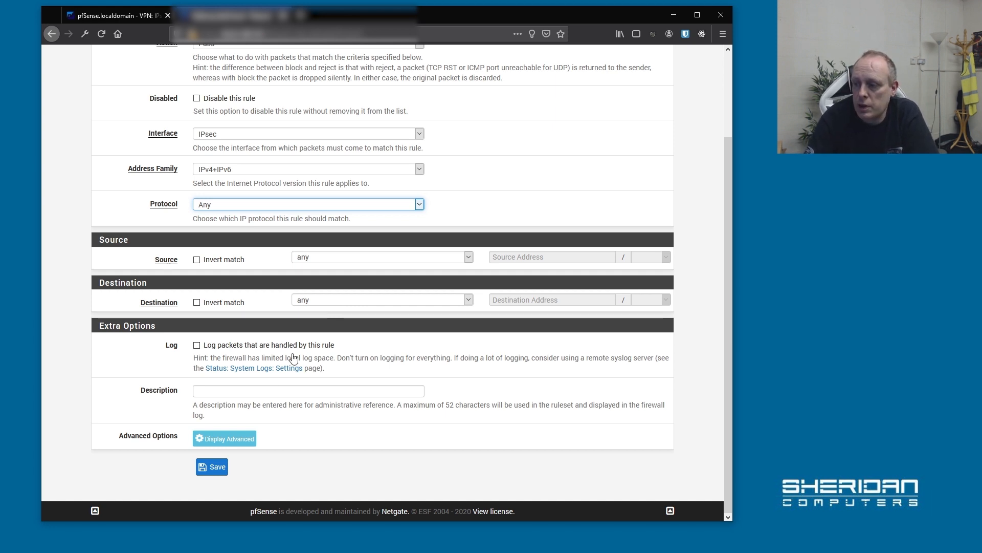
left_click(212, 467)
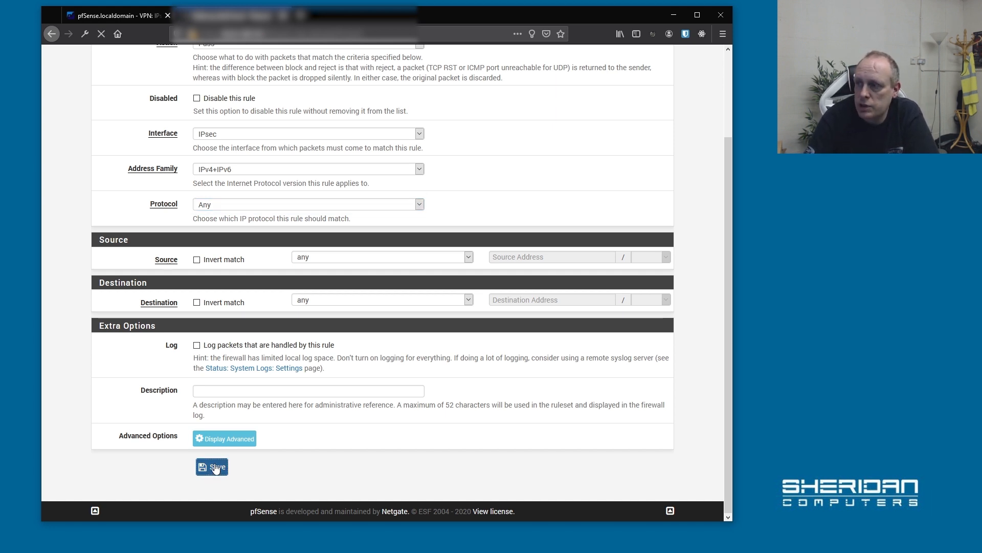
left_click(211, 467)
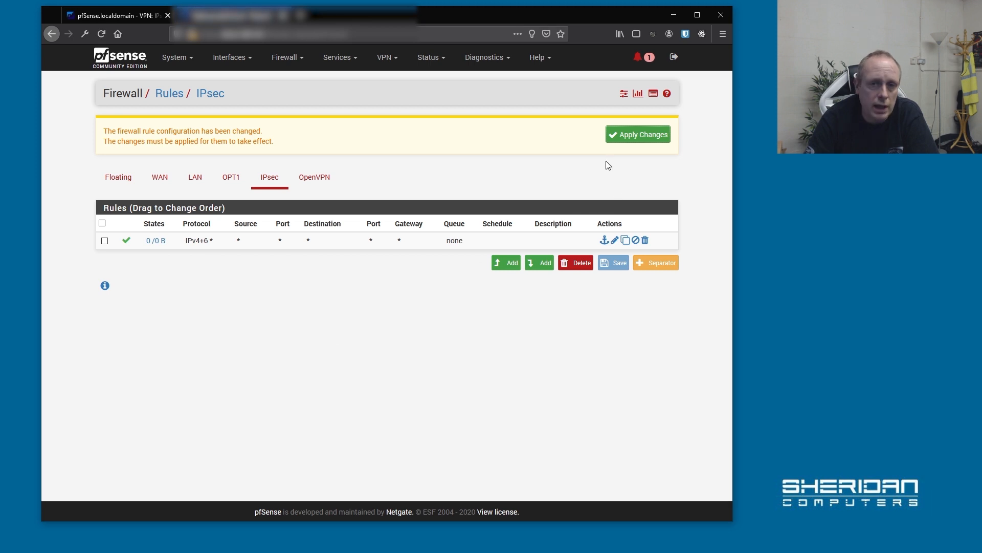
mouse_move(629, 142)
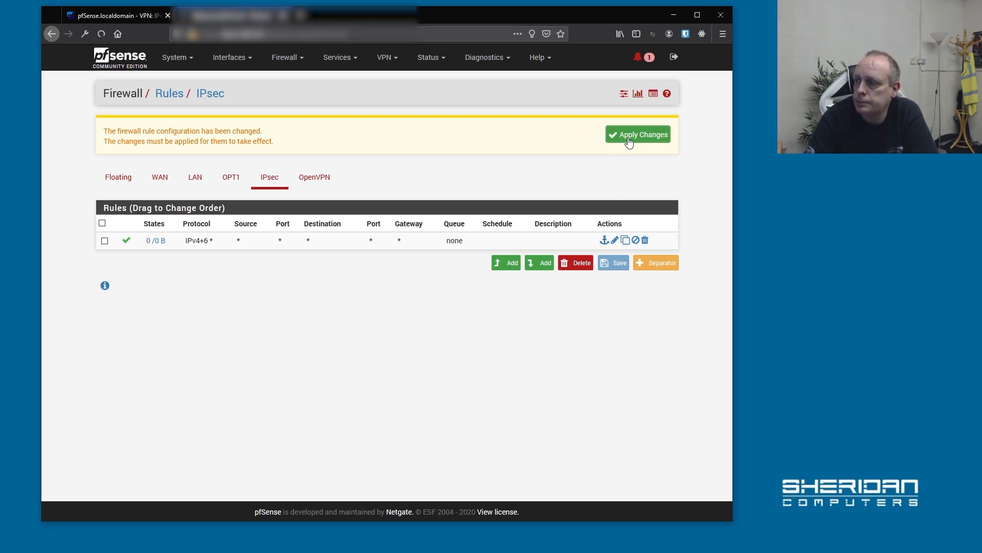
left_click(638, 134)
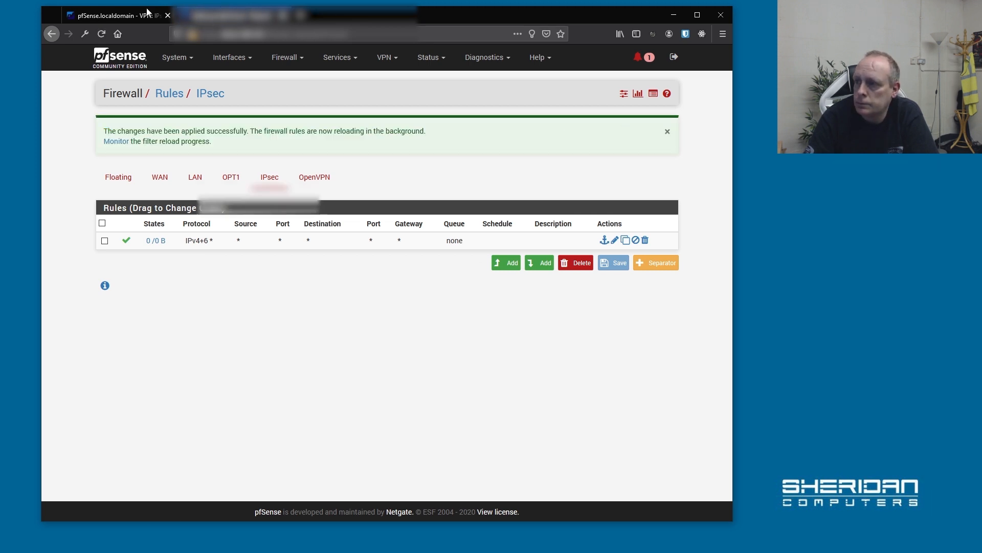
On the other pfSense tab, go to Firewall > Rules and select the IPsec tab
left_click(287, 57)
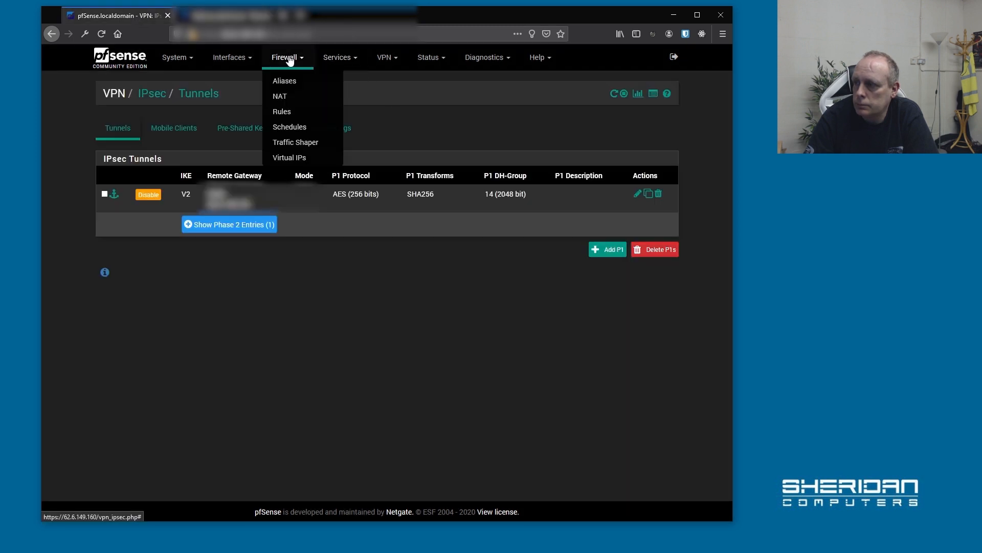
left_click(281, 111)
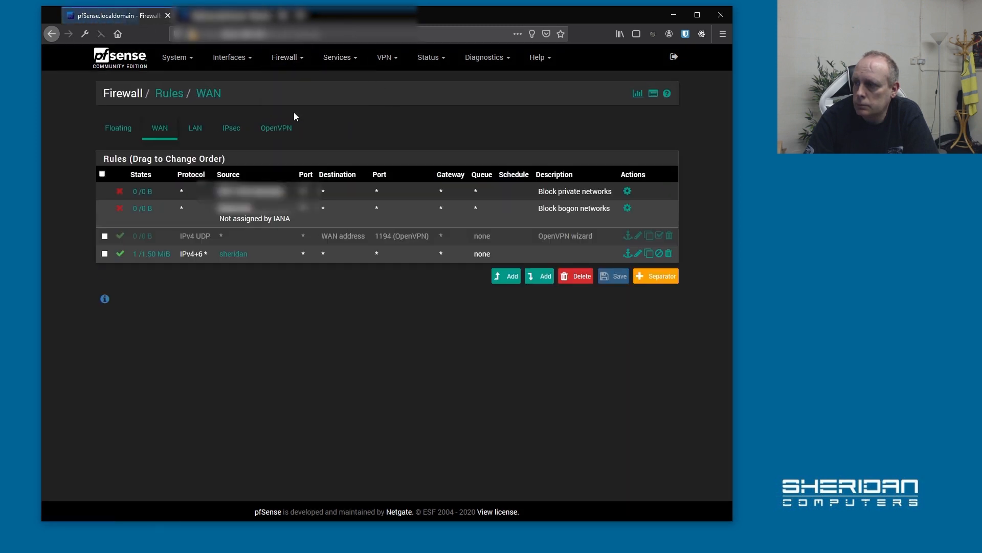
left_click(231, 128)
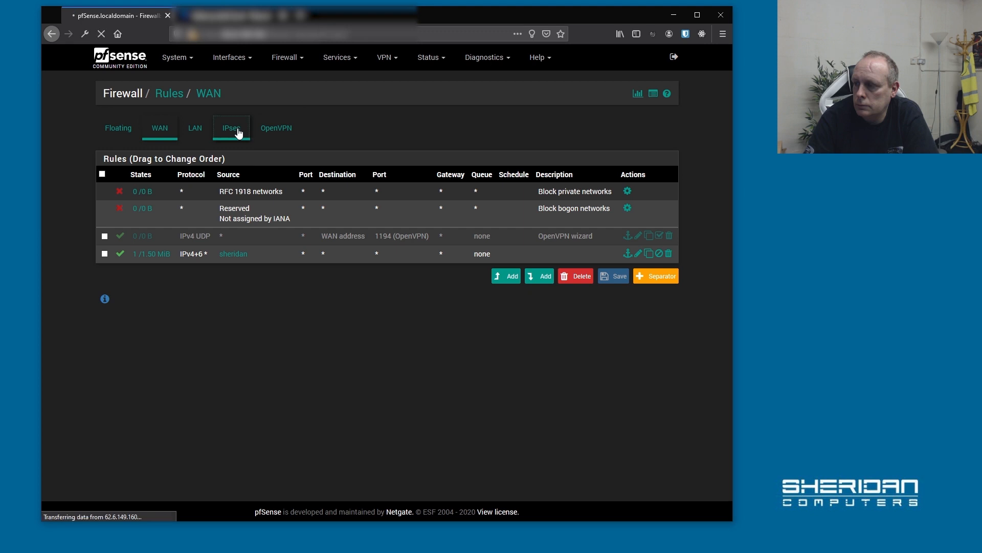
left_click(232, 128)
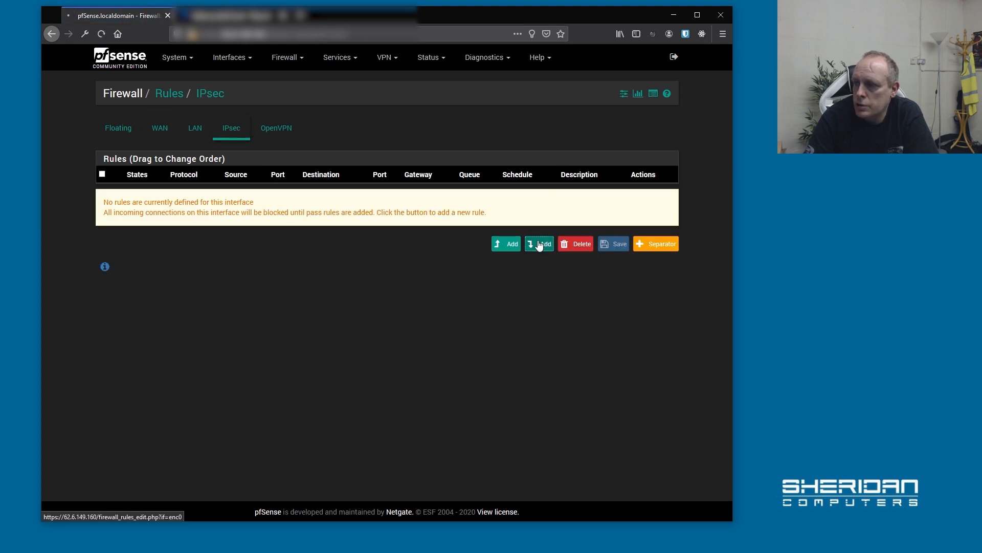
Add and apply an IPsec rule passing any protocol over IPv4+IPv6
left_click(539, 243)
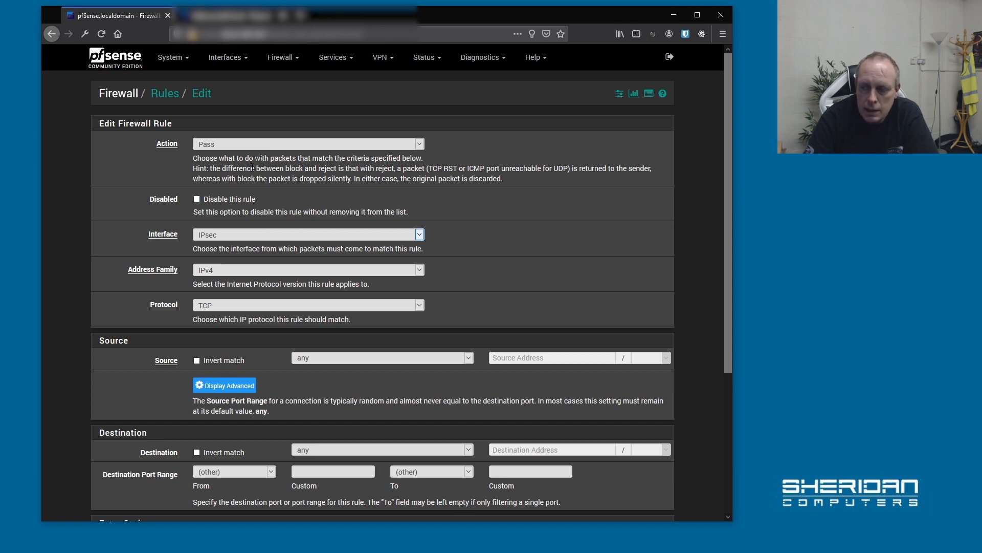
mouse_move(275, 234)
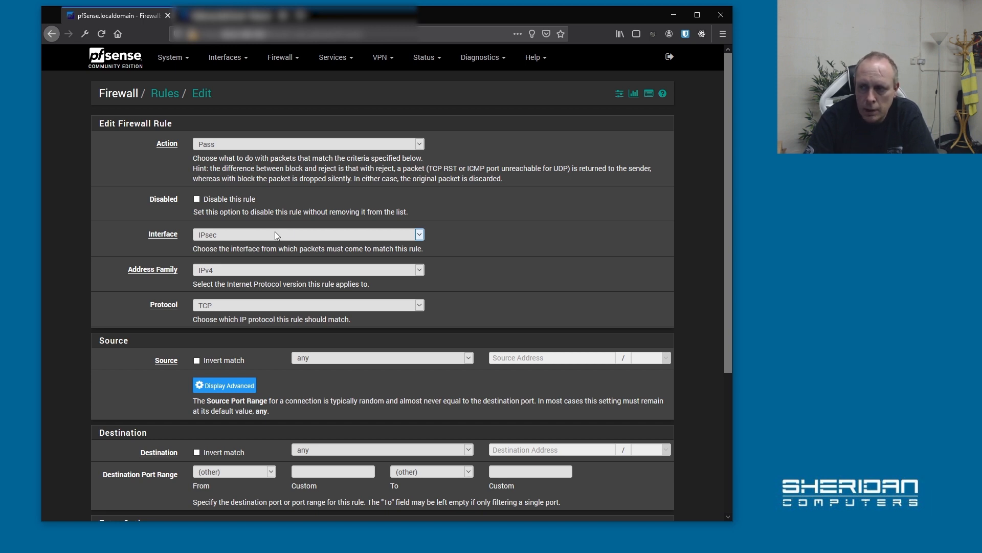
mouse_move(265, 276)
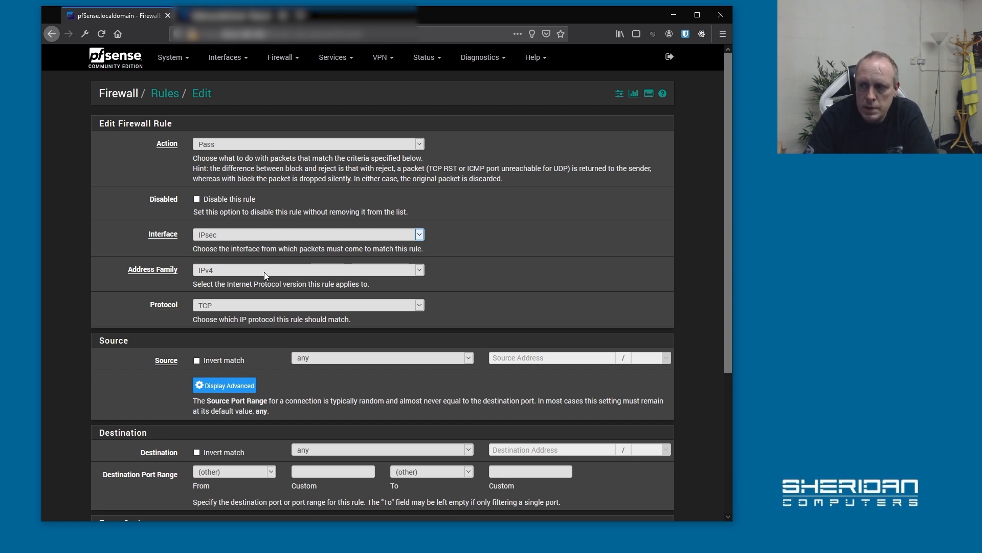
left_click(307, 269)
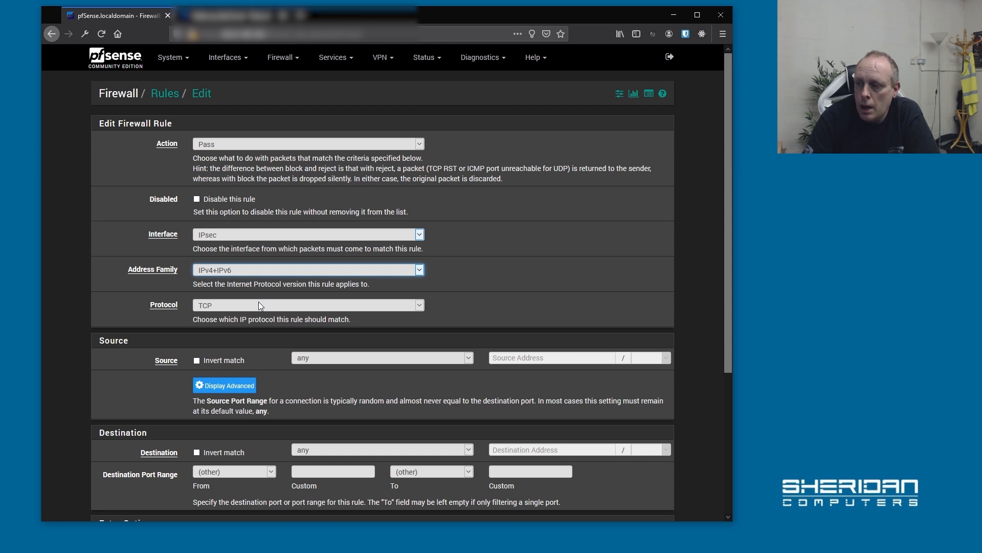
left_click(307, 305)
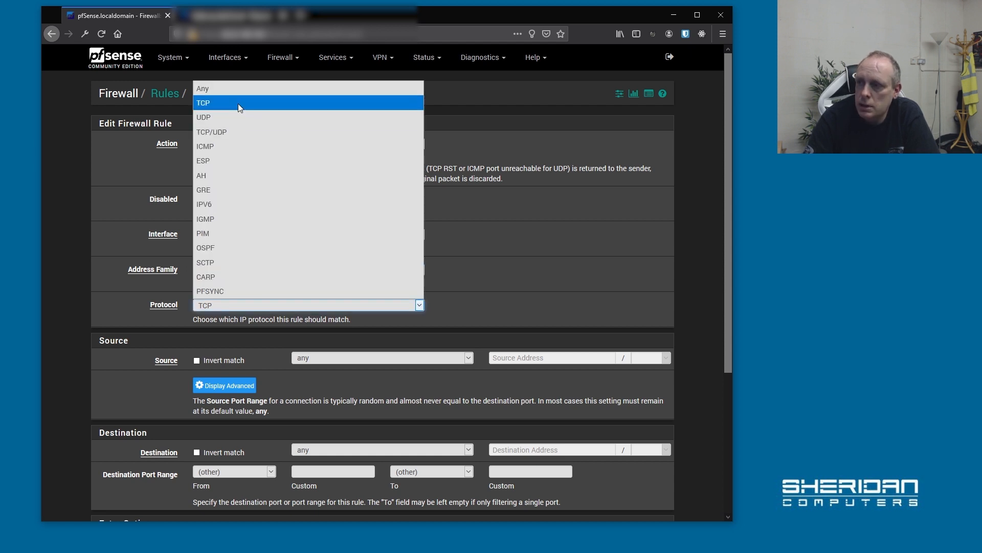
mouse_move(238, 88)
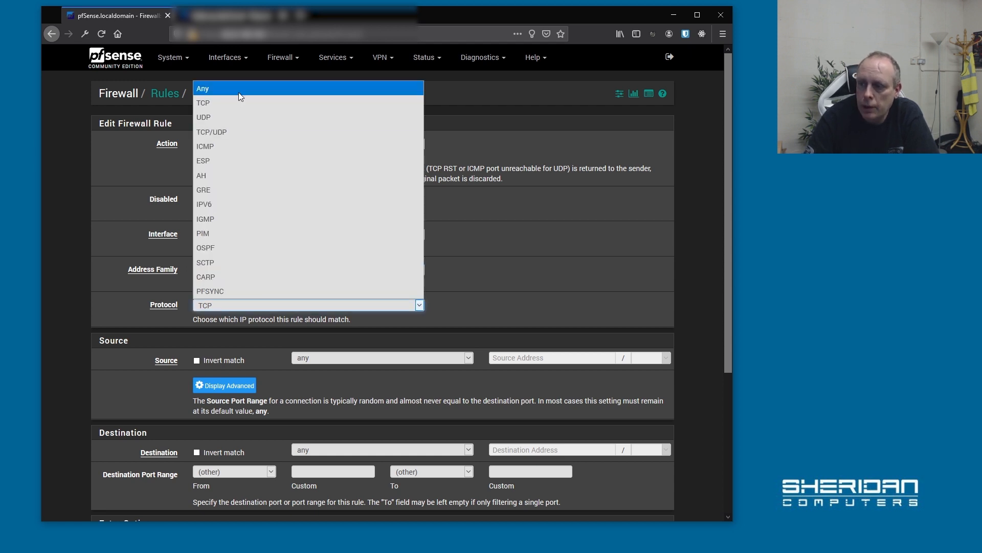
left_click(202, 87)
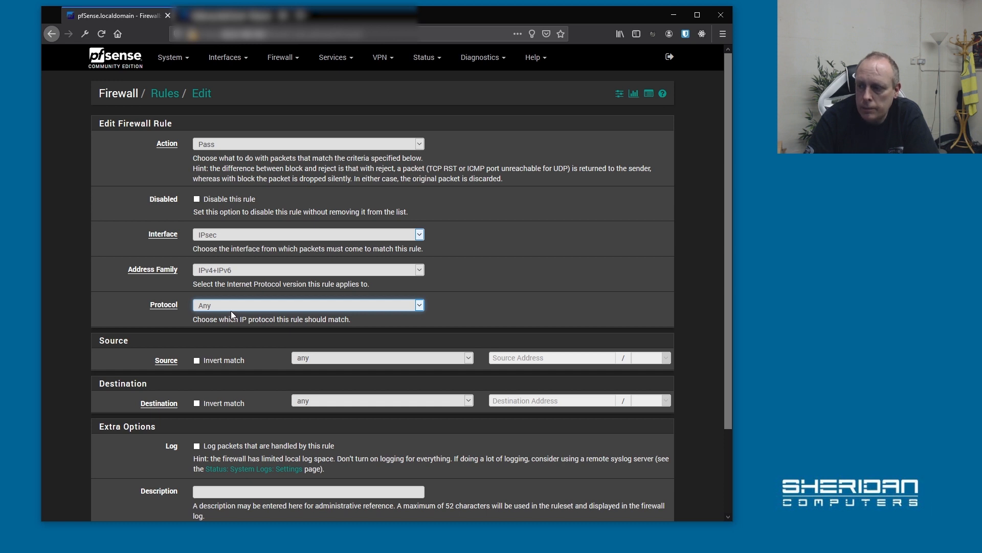
scroll("down", 3)
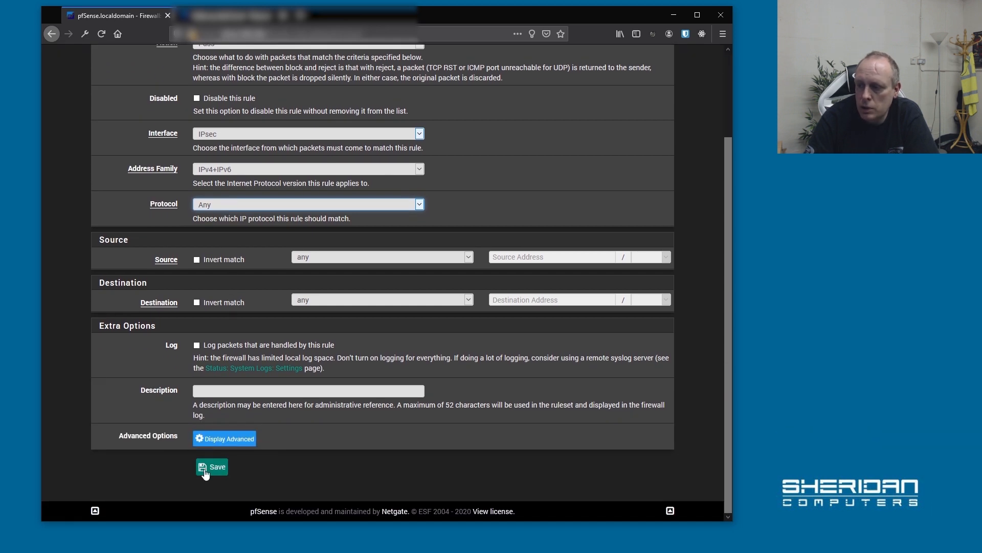
left_click(212, 466)
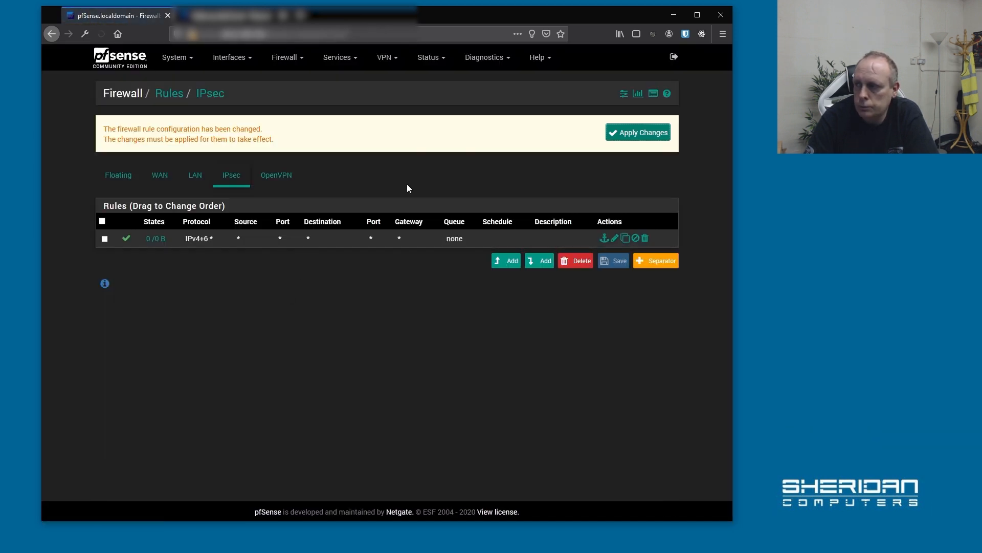
left_click(637, 132)
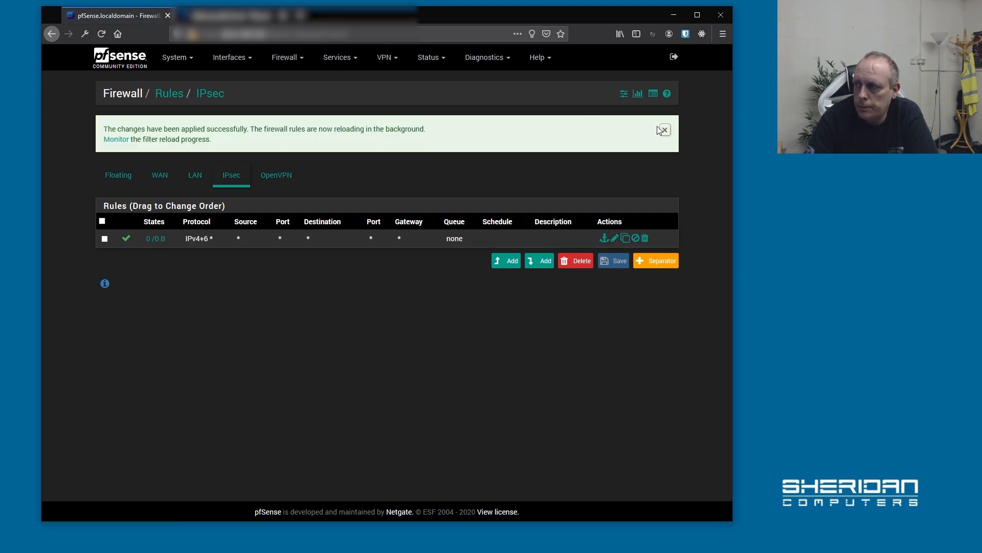
left_click(663, 131)
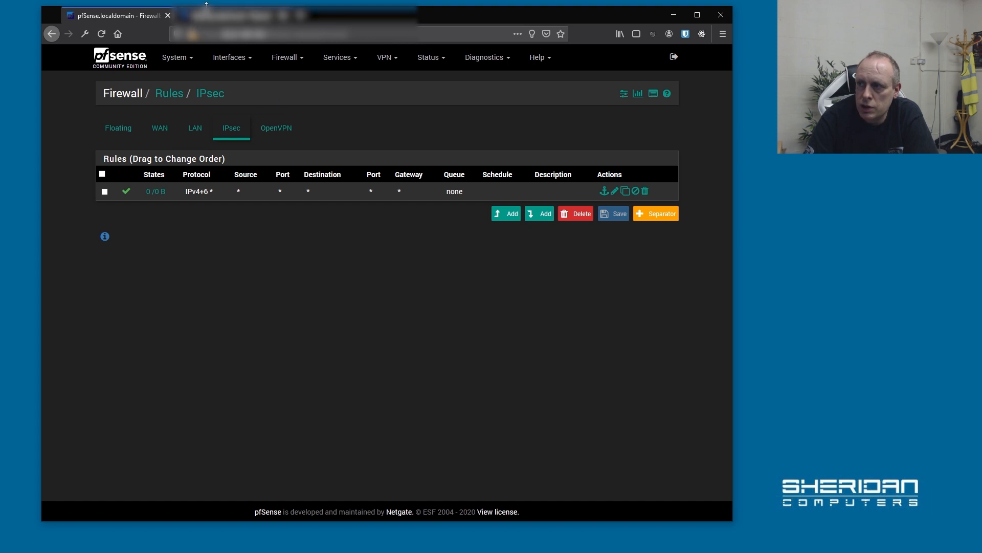
left_click(613, 213)
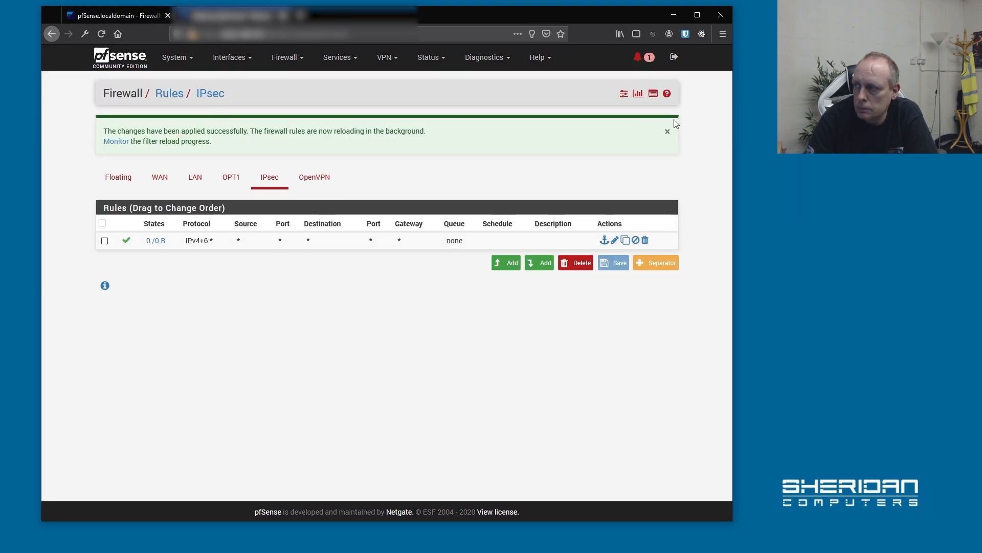
From the remote Kali host, ping 192.168.2.1 and confirm 0% packet loss
left_click(667, 130)
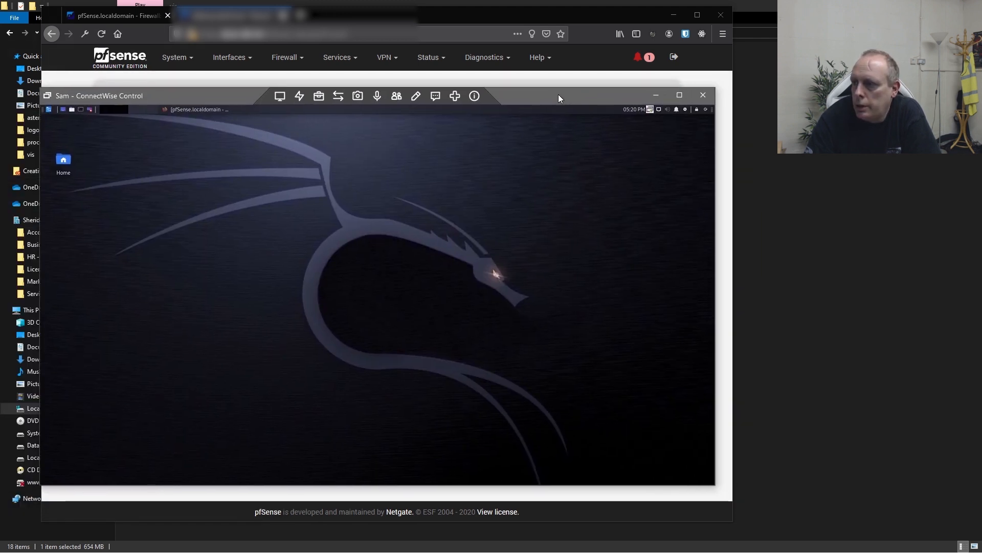
mouse_move(114, 123)
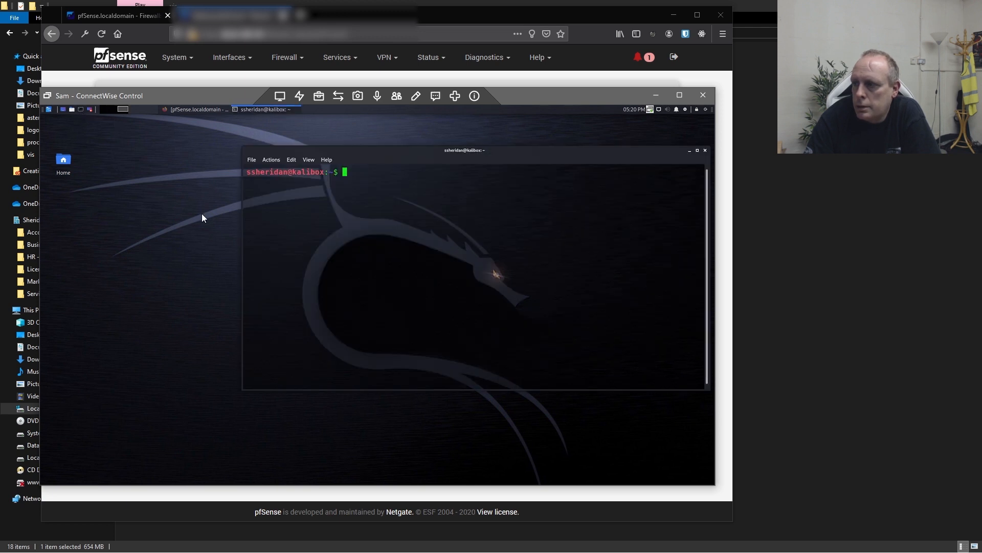
mouse_move(429, 318)
type("ip a")
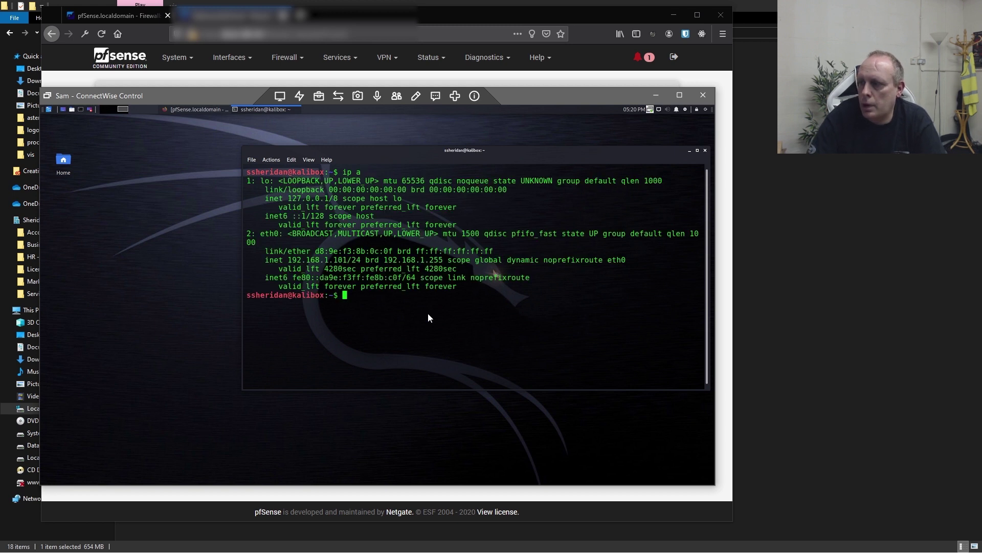
mouse_move(301, 272)
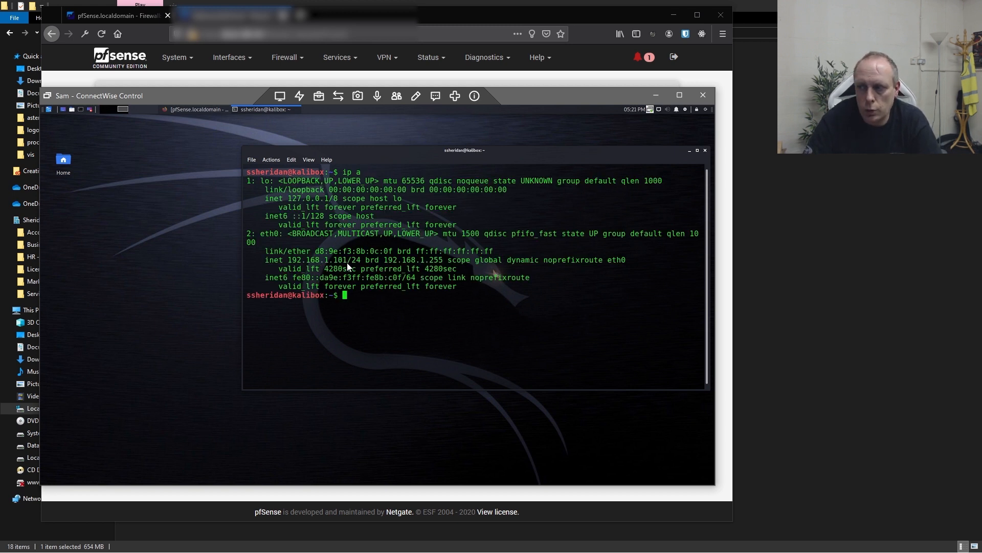
mouse_move(438, 302)
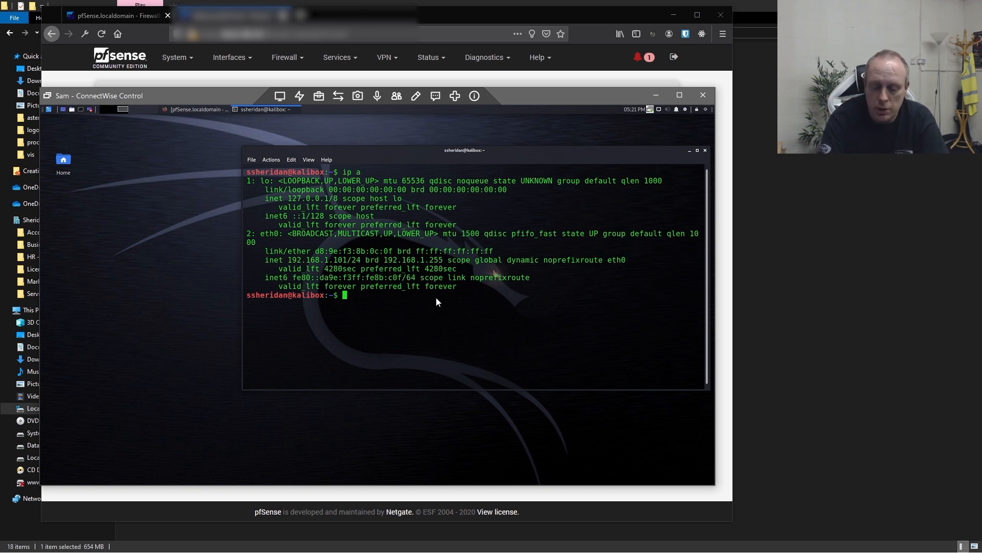
type("ping 192.168.2.1")
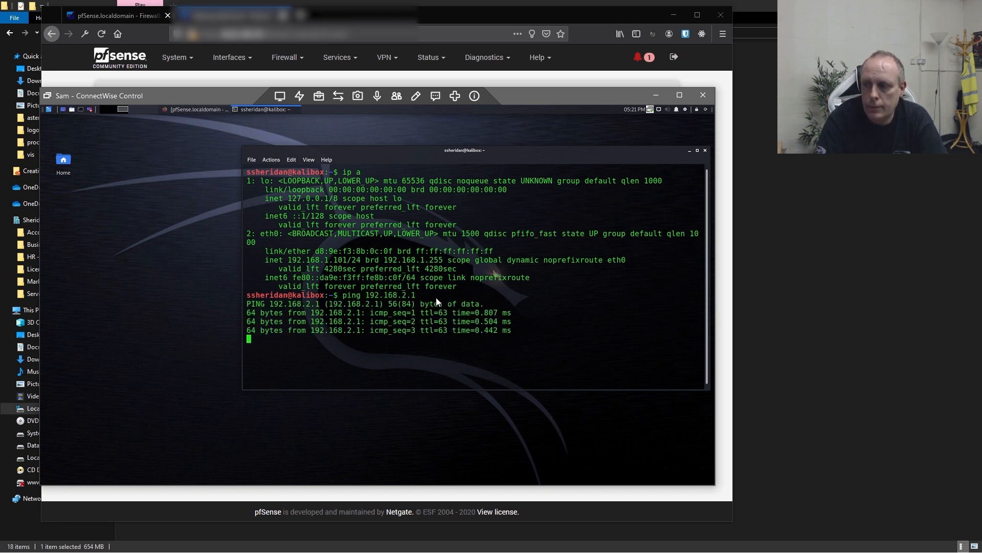
key("ctrl+c")
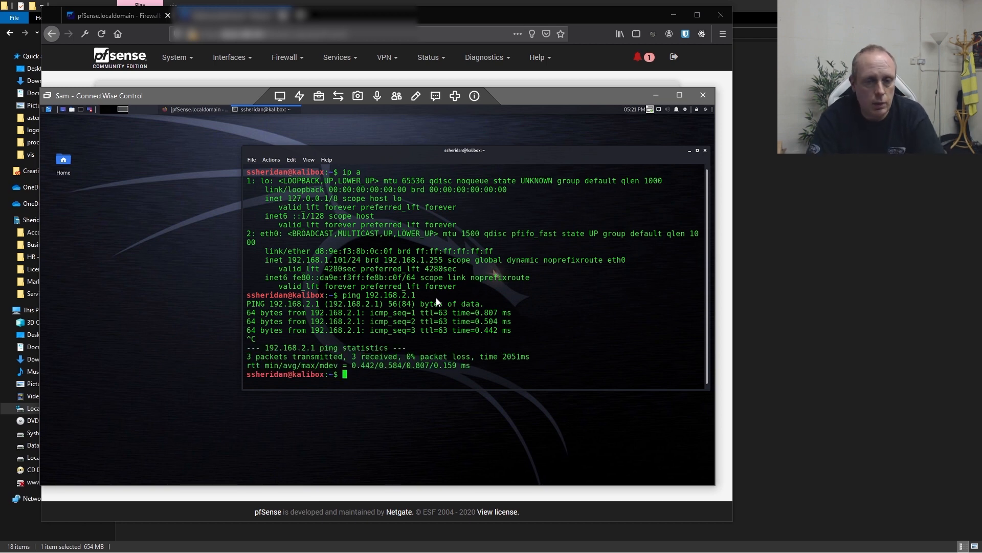
mouse_move(577, 97)
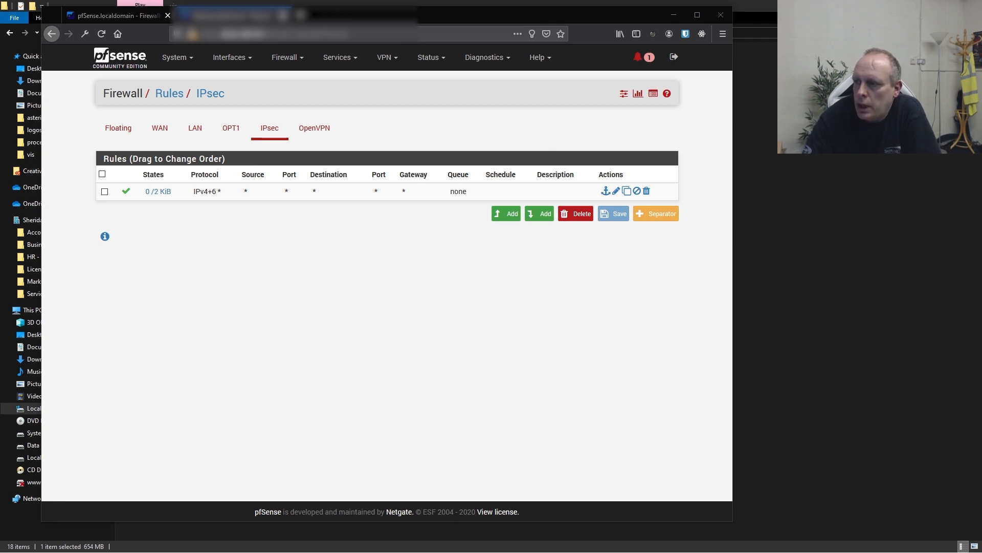
mouse_move(238, 197)
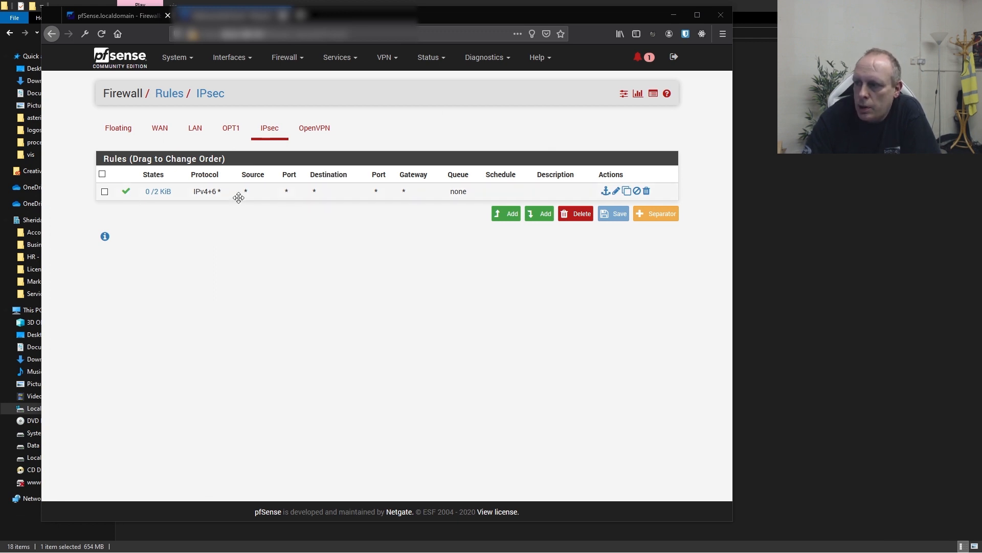
mouse_move(237, 196)
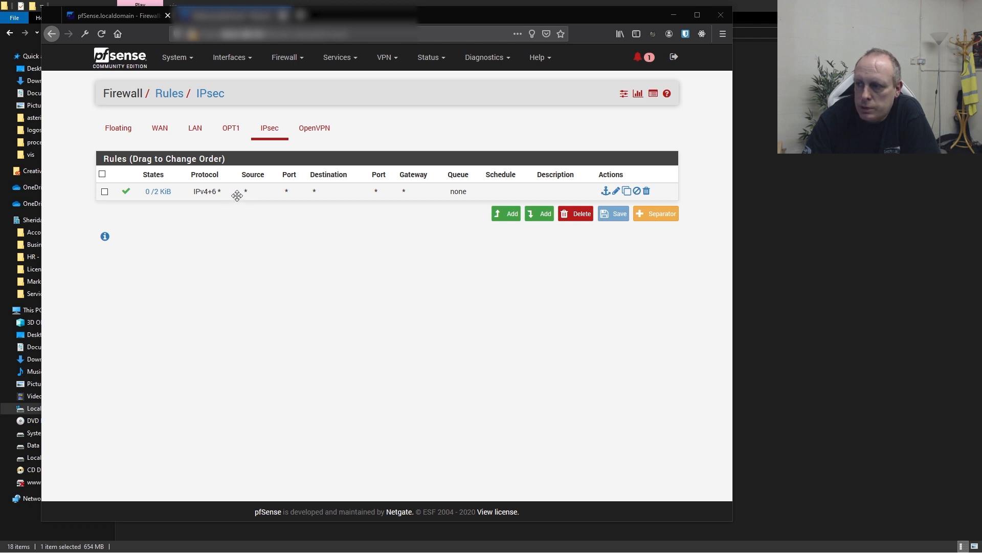
mouse_move(318, 194)
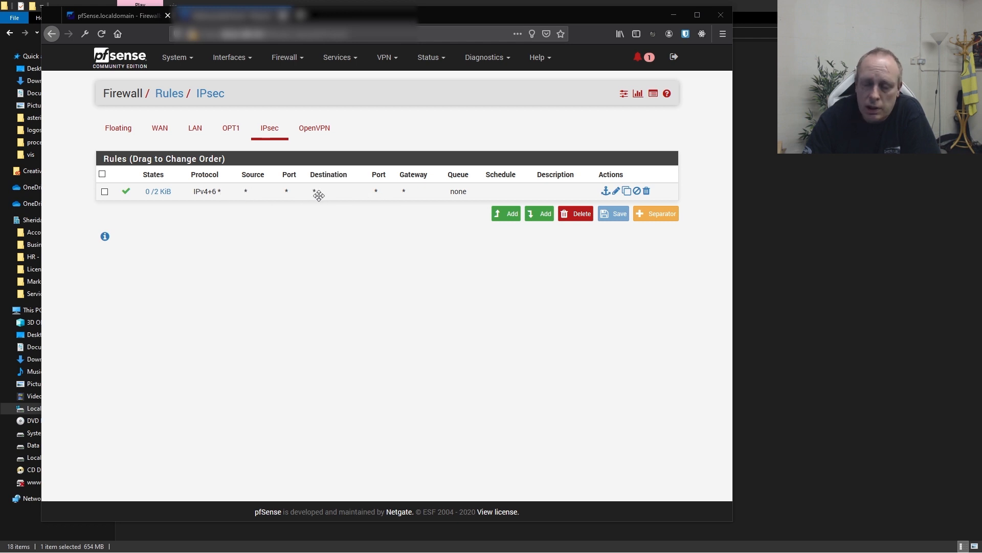
mouse_move(279, 197)
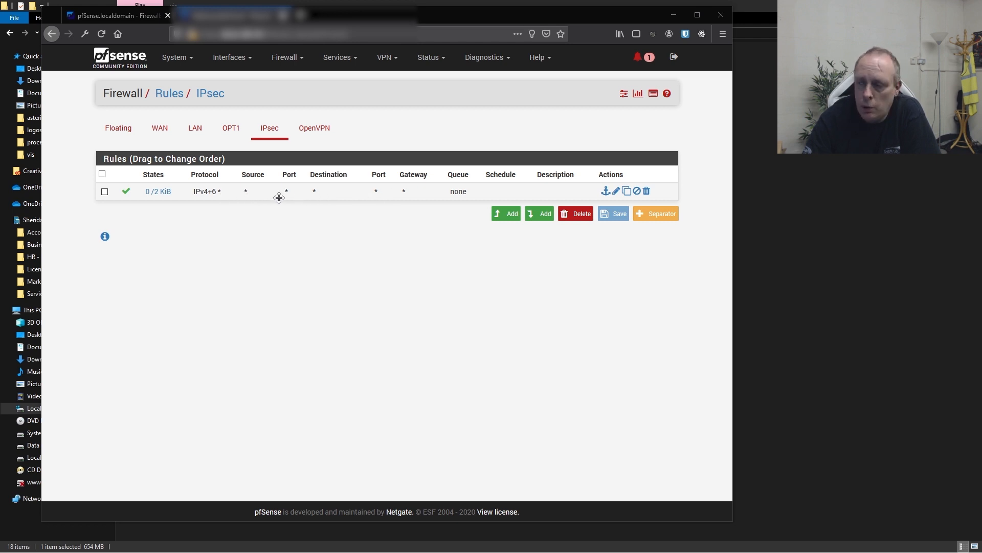
mouse_move(335, 210)
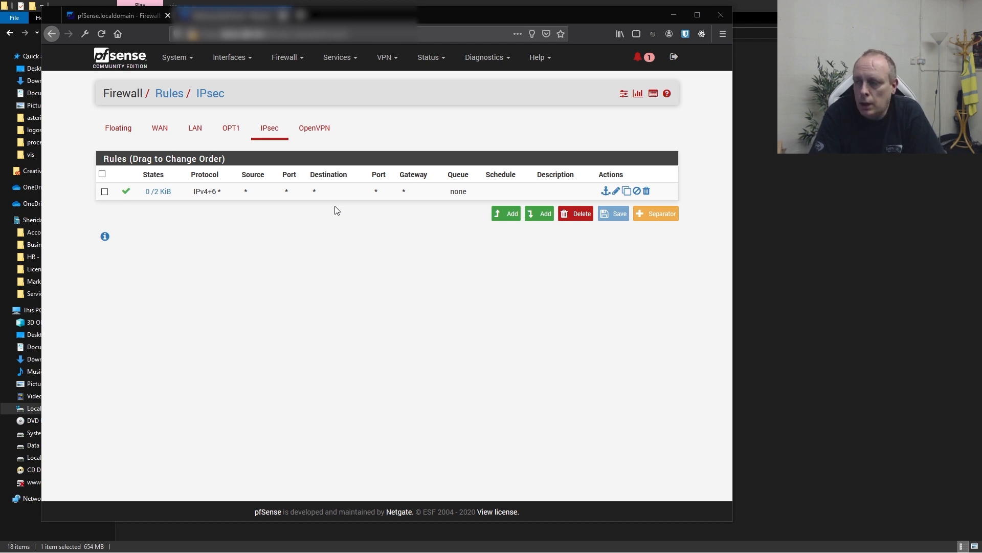
mouse_move(308, 221)
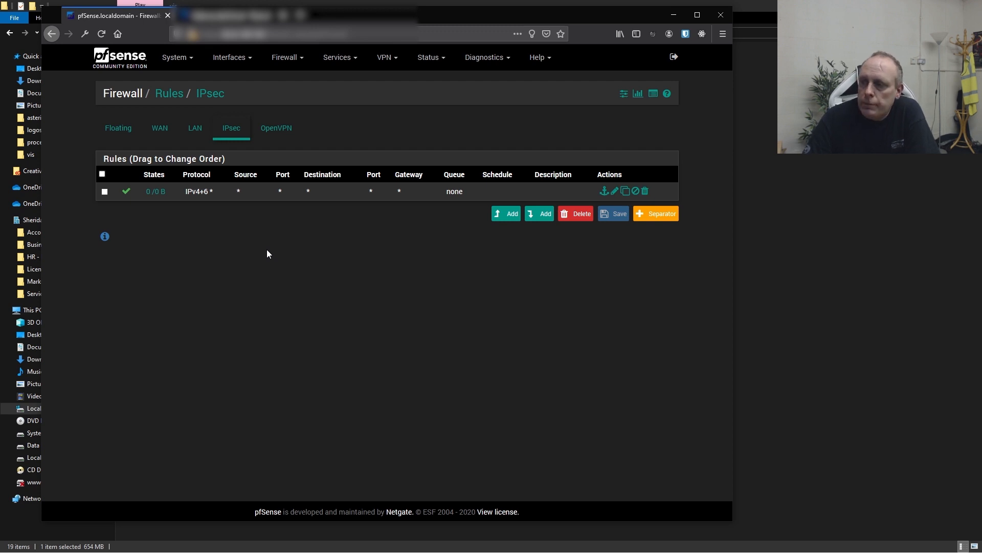
mouse_move(282, 213)
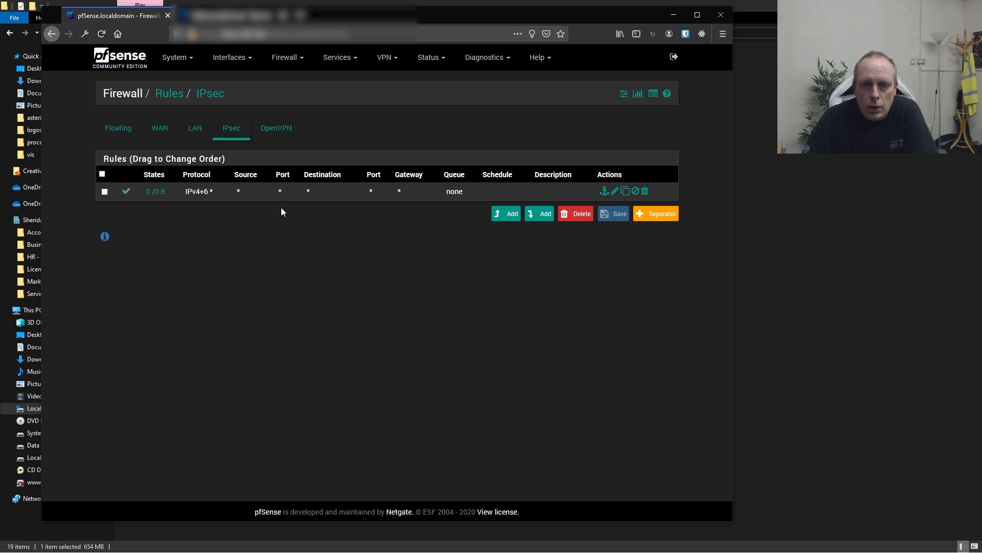
mouse_move(276, 208)
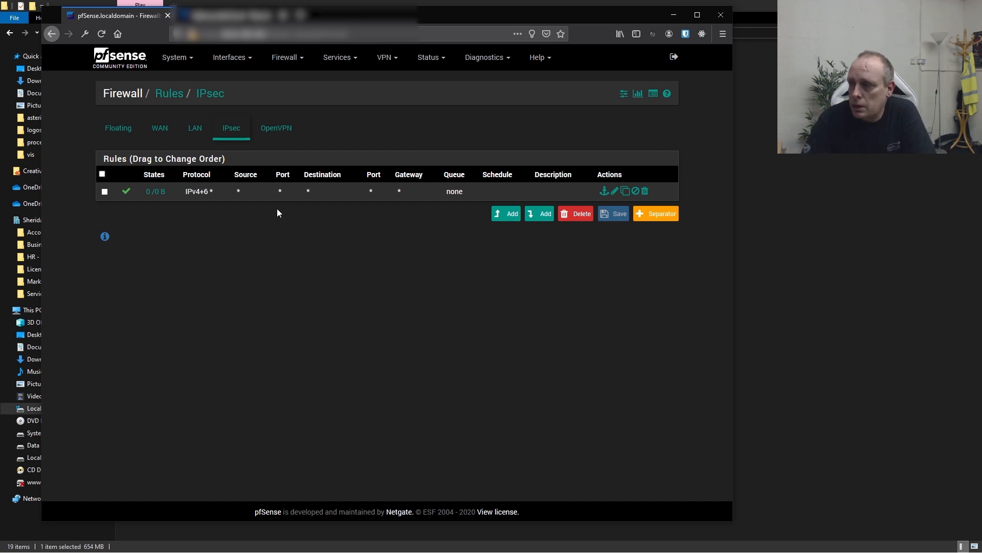
mouse_move(272, 224)
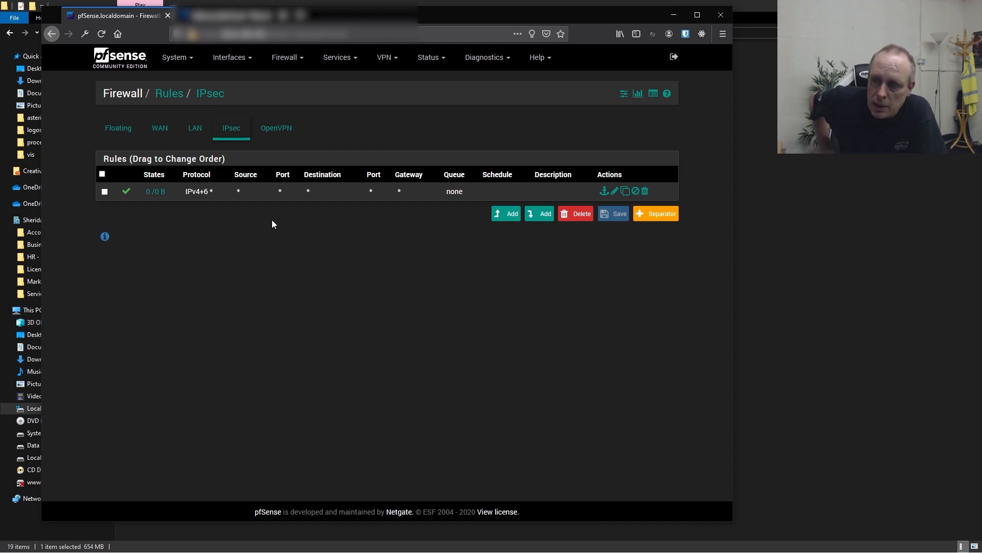
mouse_move(282, 243)
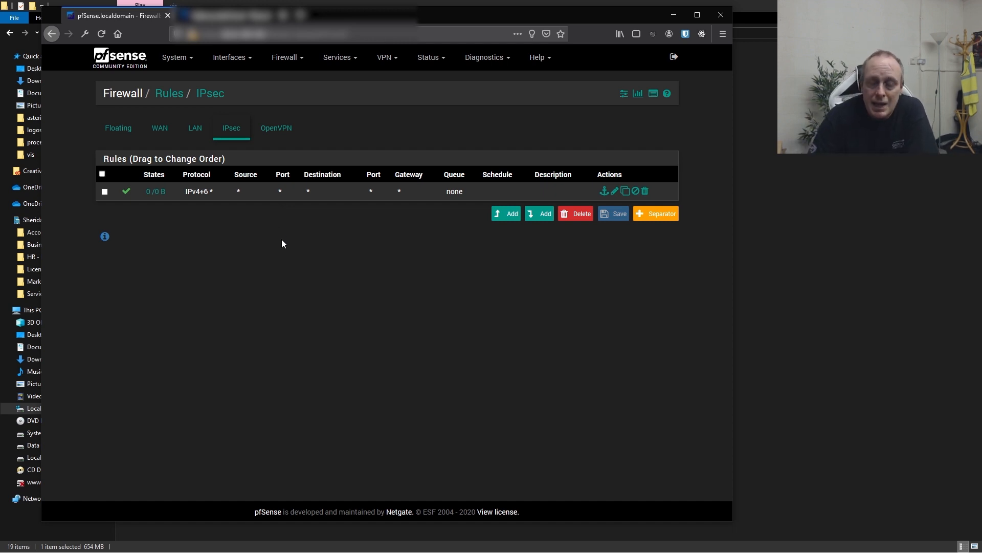
mouse_move(224, 200)
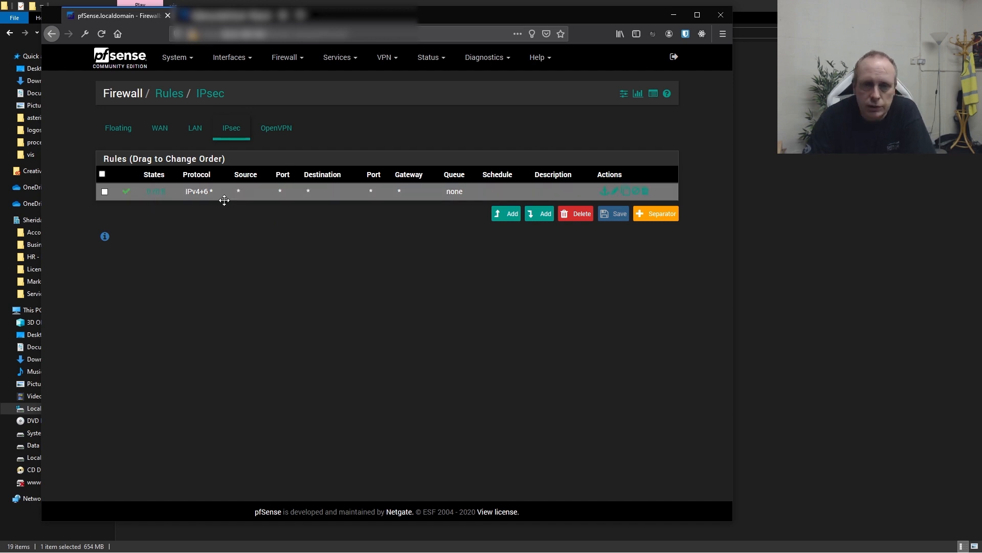
mouse_move(366, 107)
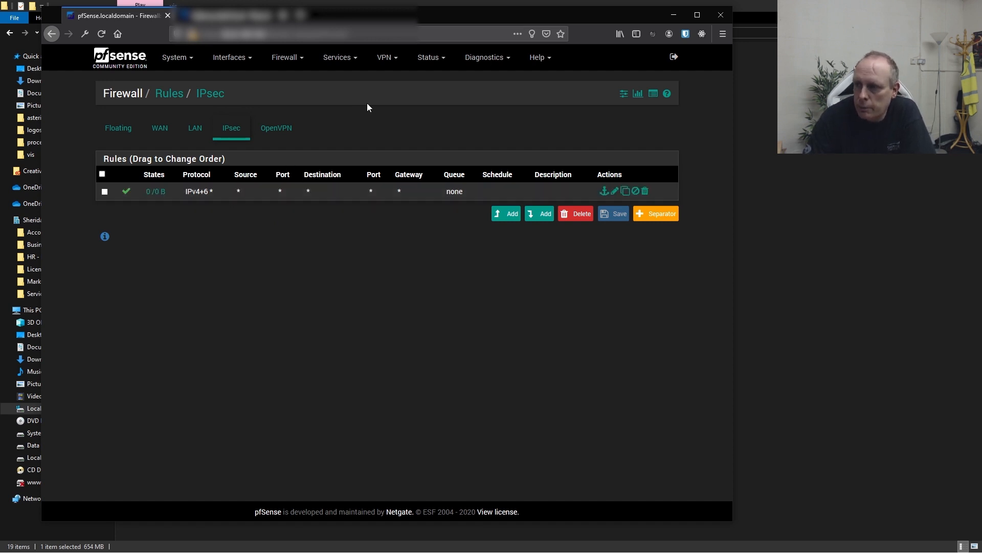
Open VPN > IPsec and show the tunnel's phase 2 entry LAN to 192.168.2.0/24
left_click(387, 57)
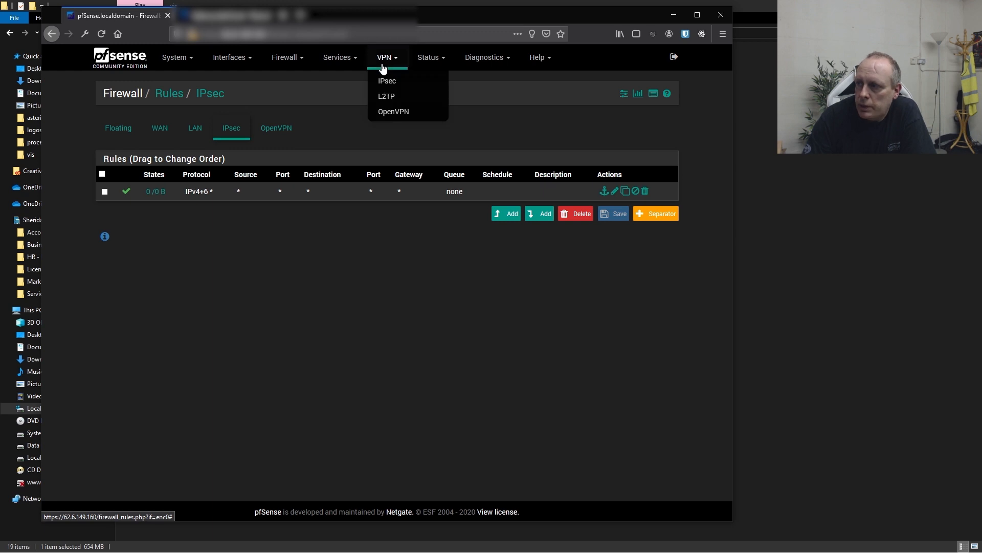
left_click(387, 80)
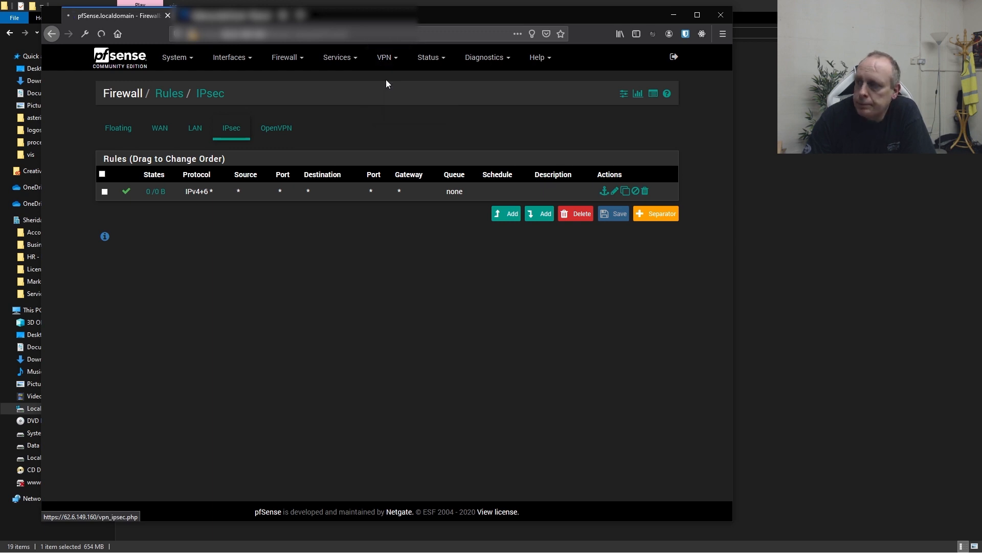
left_click(383, 56)
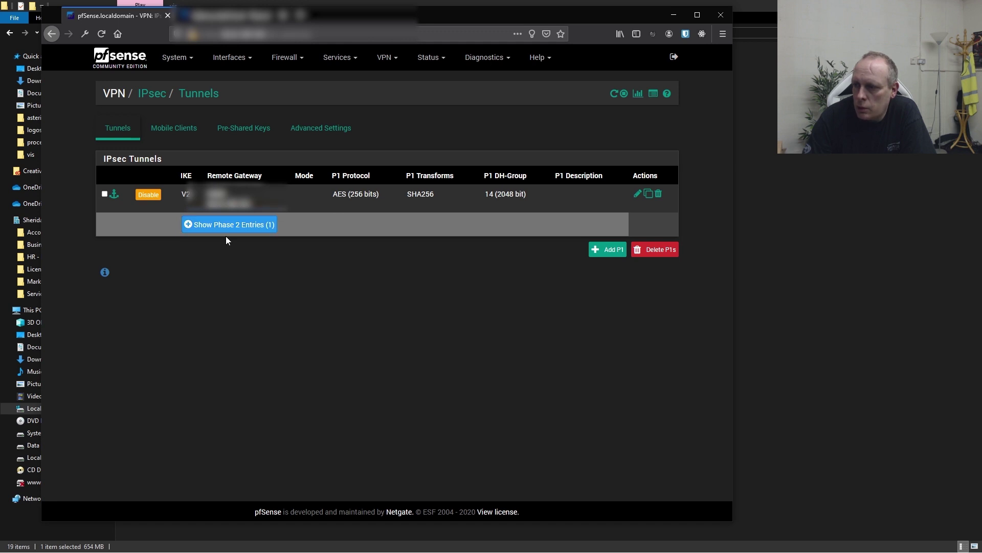
left_click(229, 224)
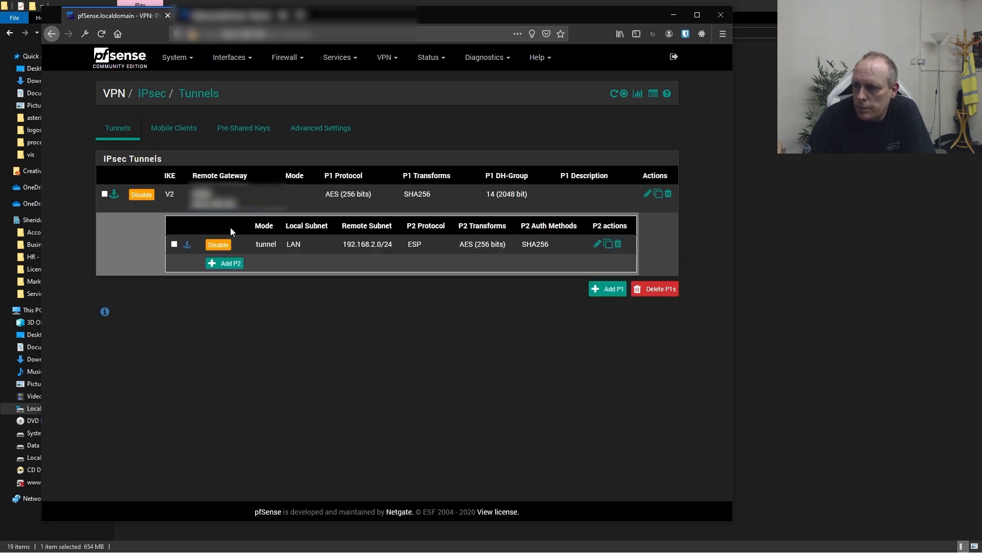
mouse_move(287, 236)
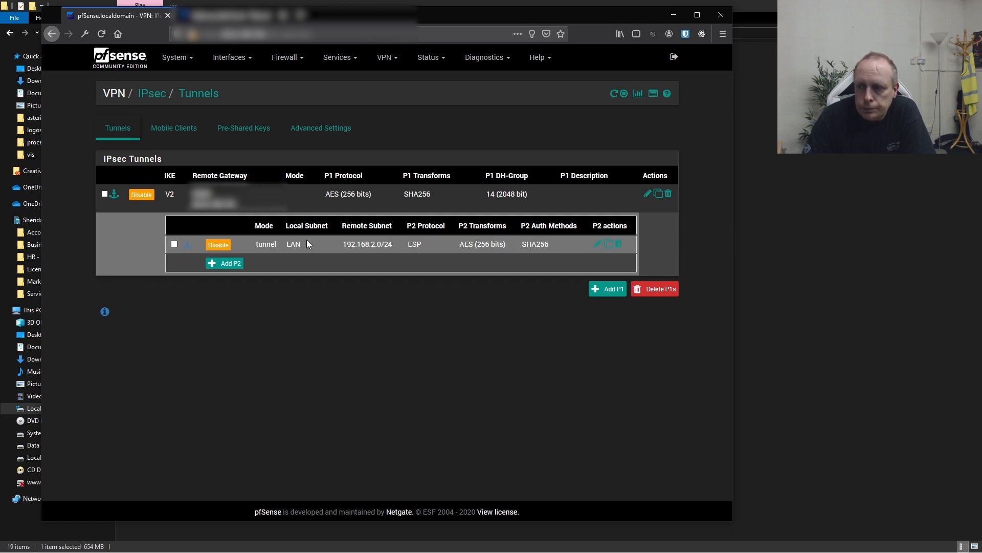
mouse_move(294, 243)
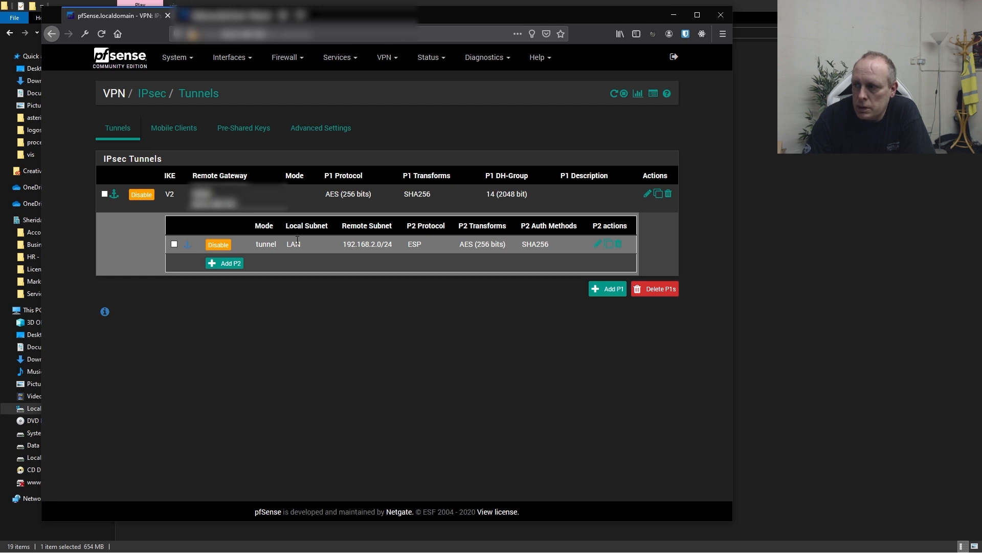
mouse_move(366, 252)
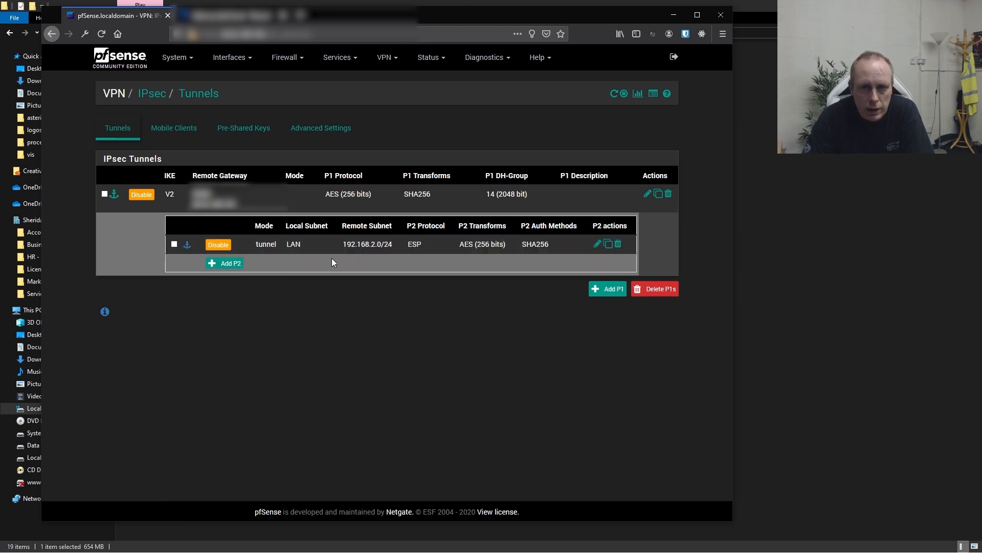
mouse_move(225, 263)
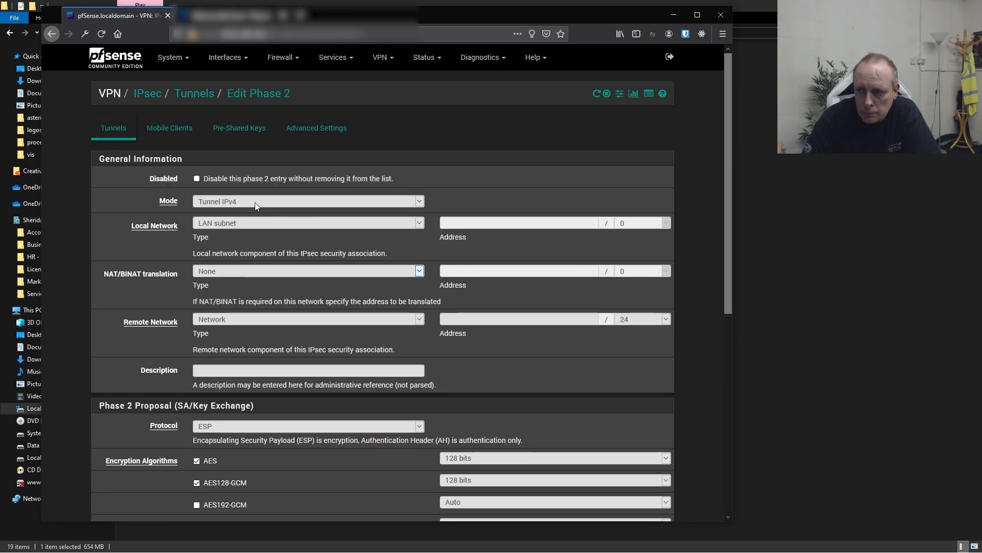
mouse_move(282, 209)
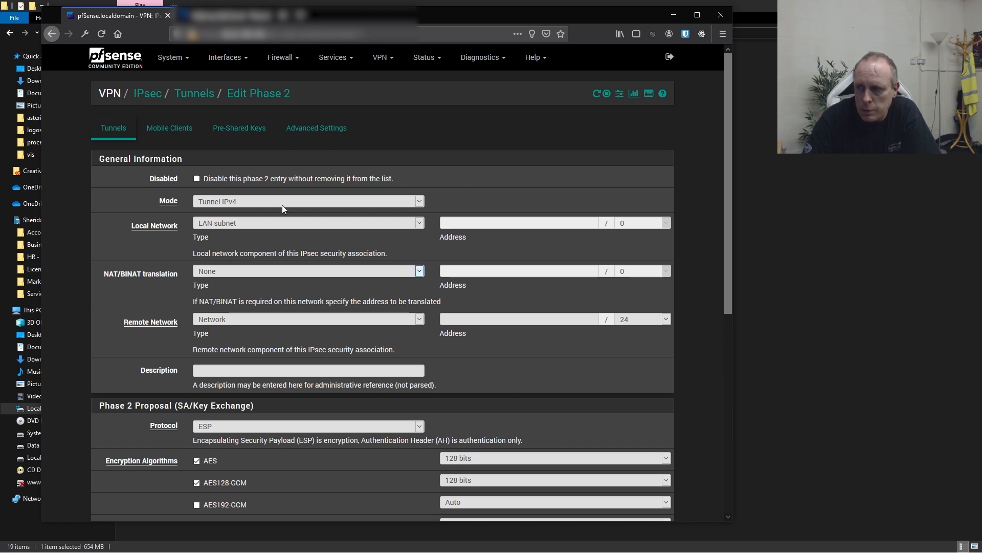
mouse_move(251, 226)
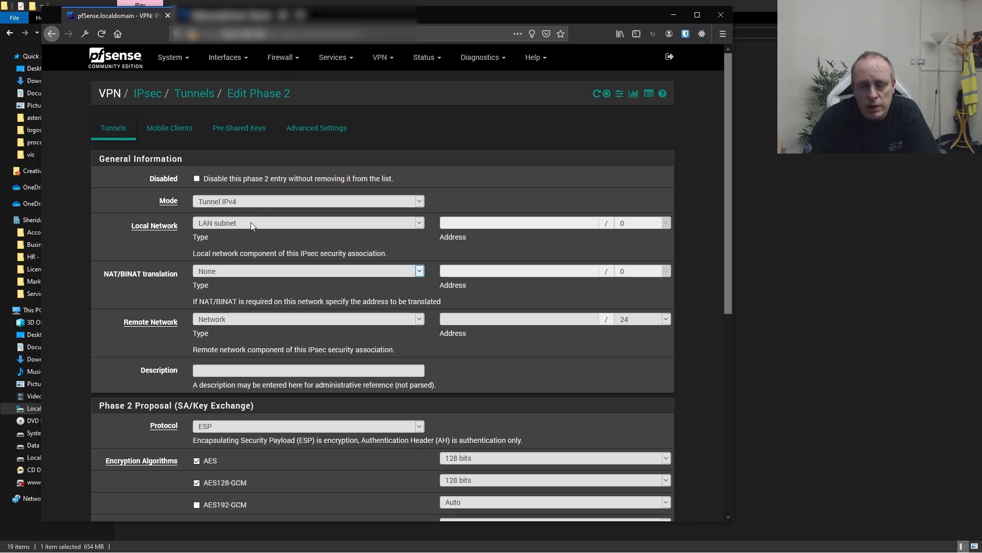
Set the new phase 2 local network to 10.1.10.0/24 and remote network to 192.168.2.0/24
left_click(307, 223)
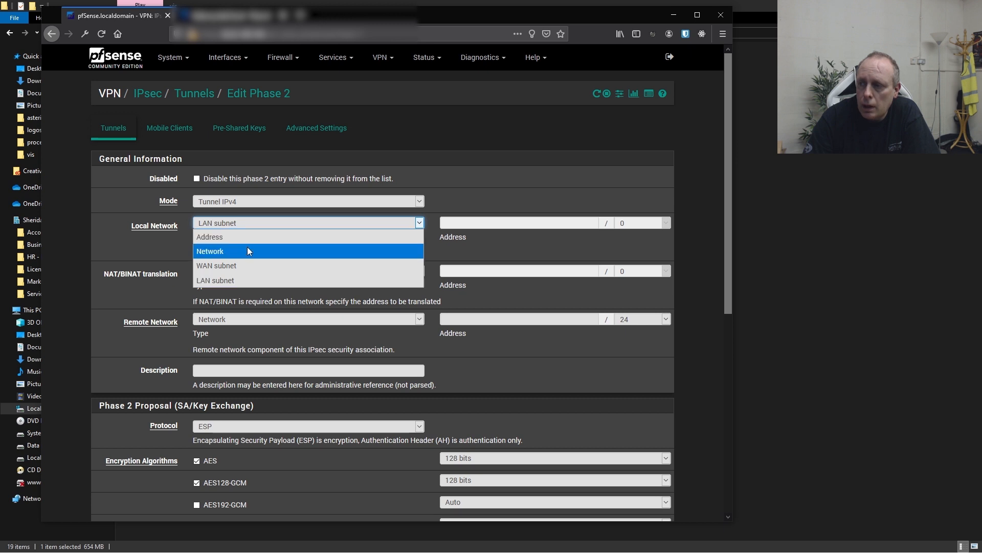
left_click(209, 251)
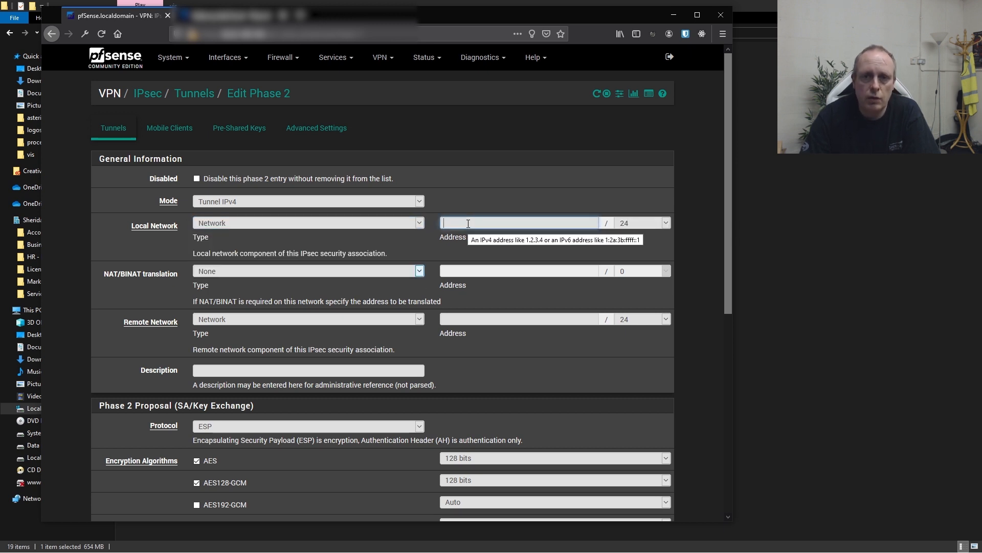
mouse_move(510, 170)
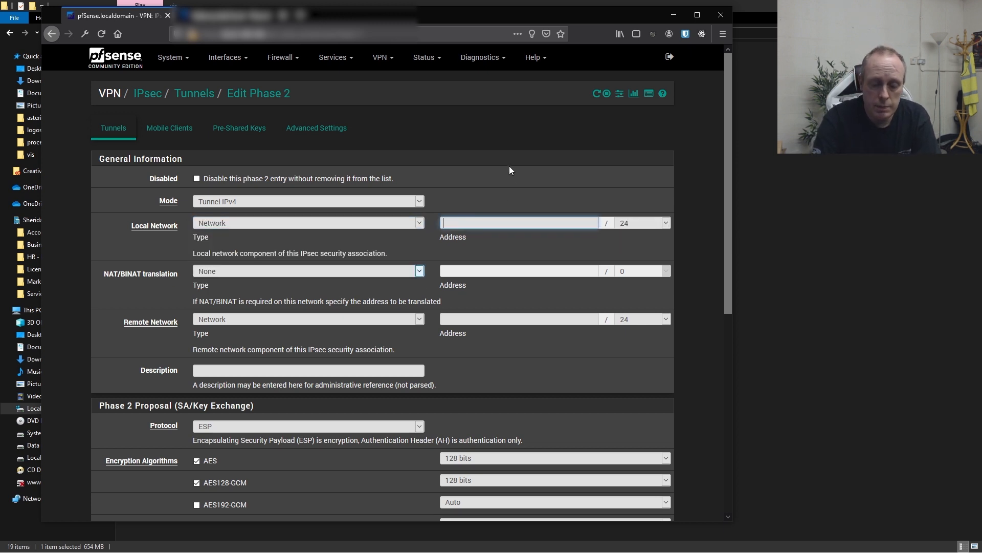
type("101")
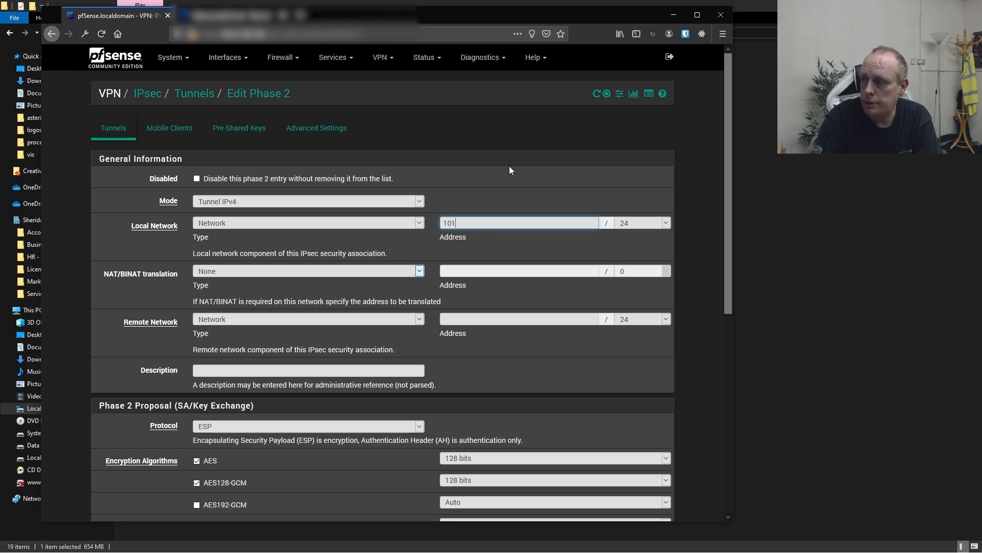
type("10.1.10.0")
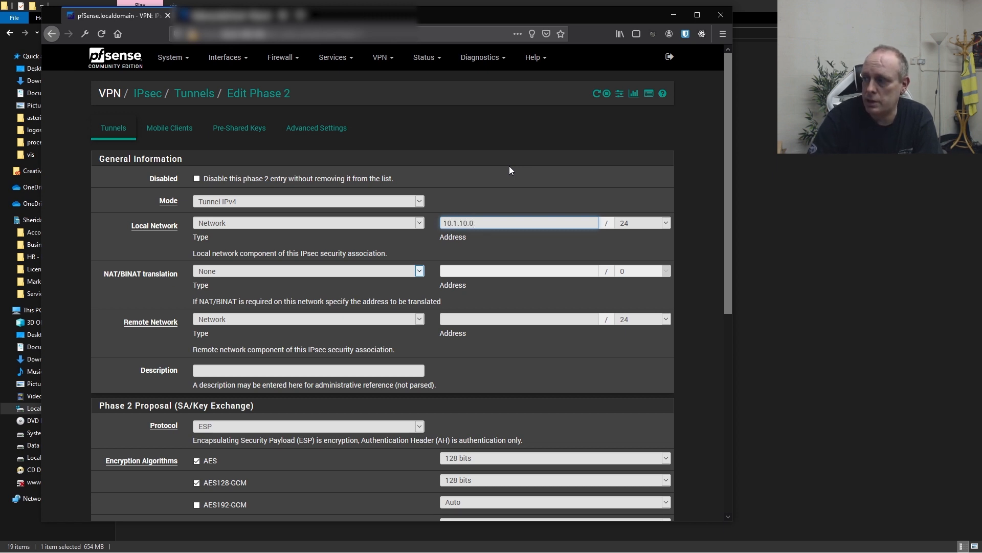
mouse_move(469, 234)
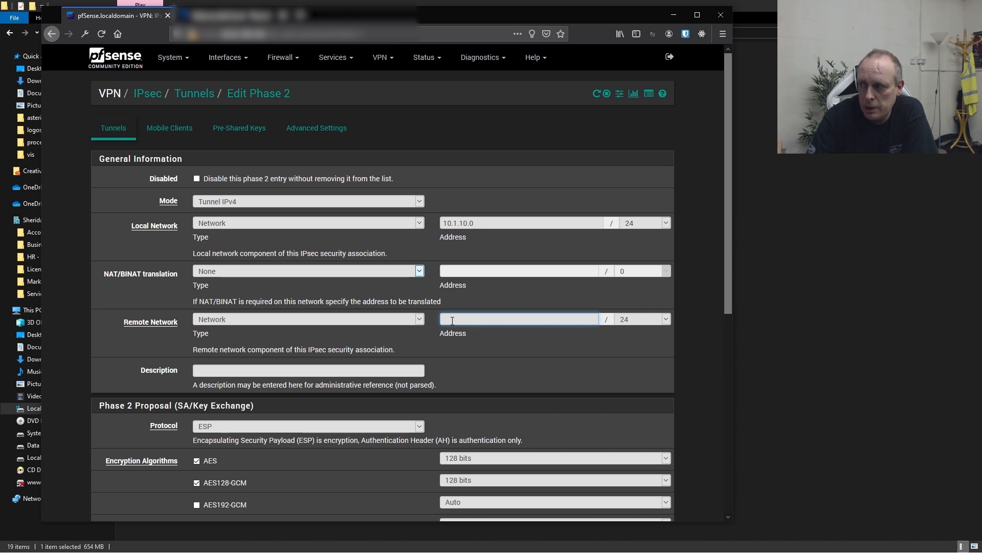
type("192.168.2.")
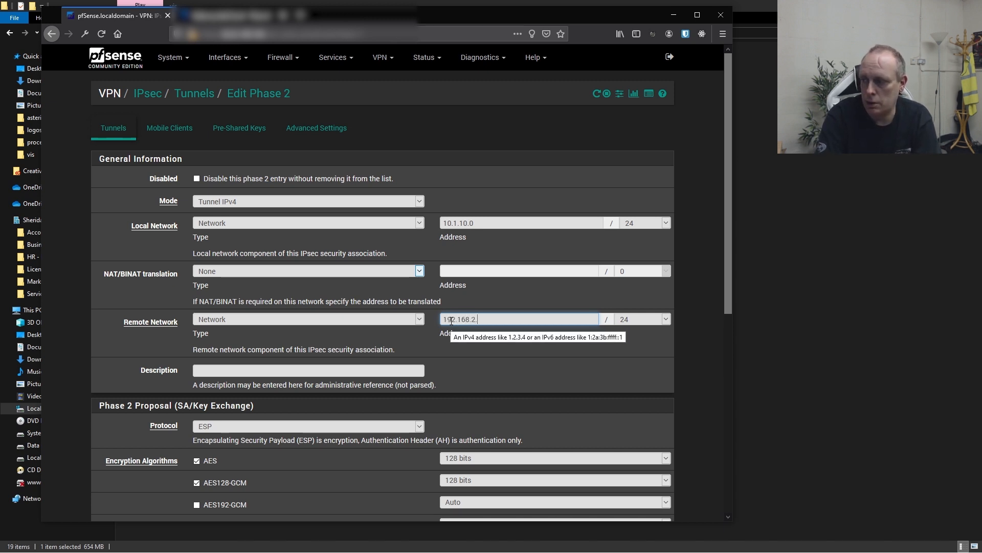
type("0")
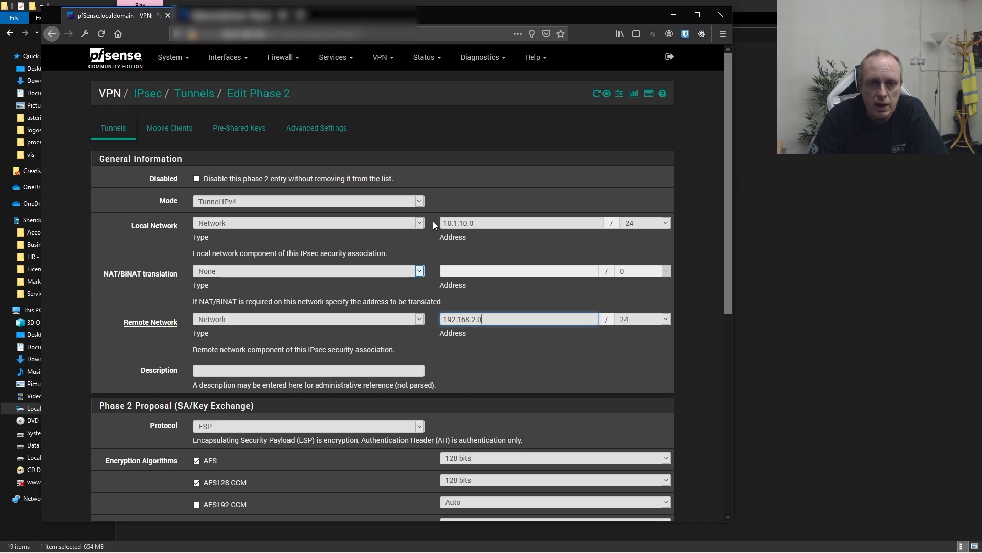
mouse_move(426, 255)
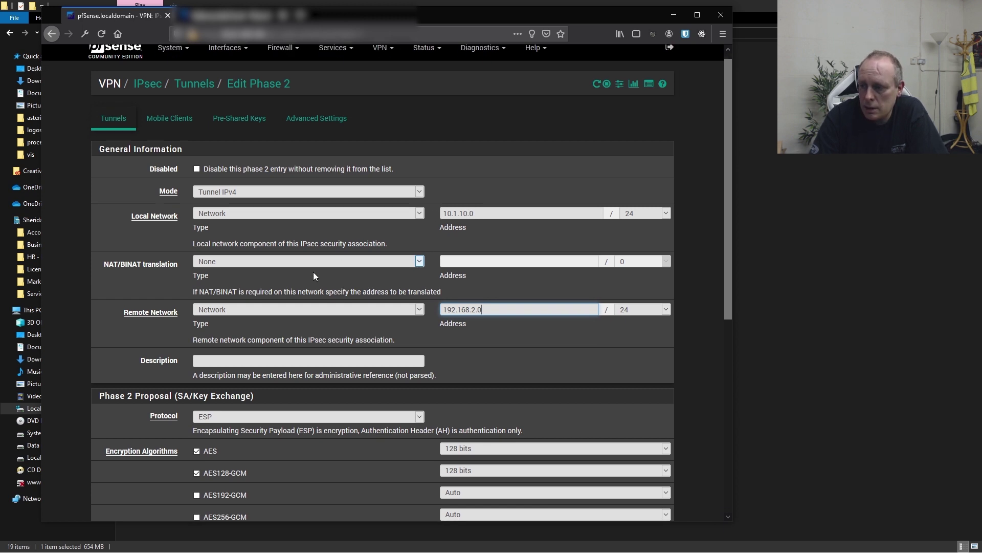
Change the phase 2 proposal's AES key length from 128 to 256 bits
scroll("down", 3)
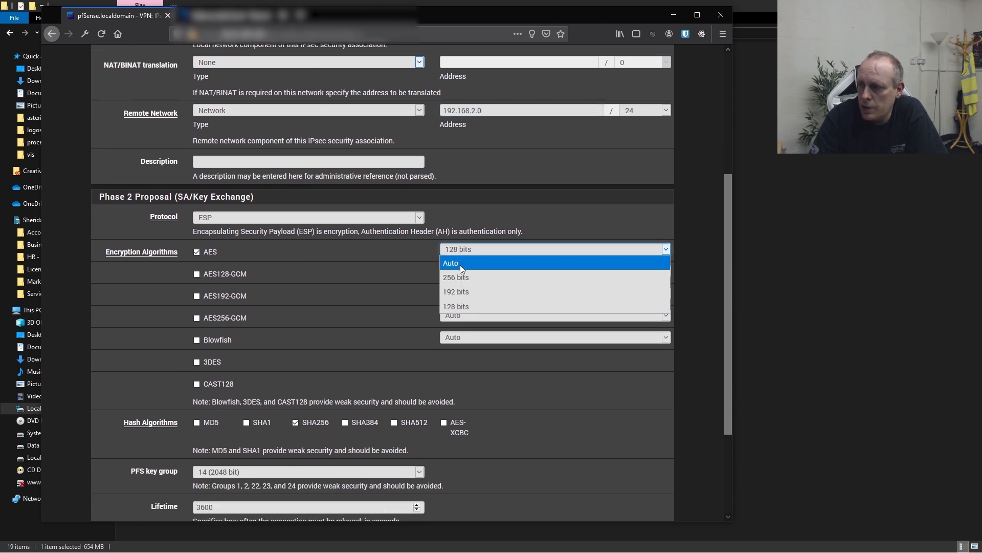
left_click(455, 277)
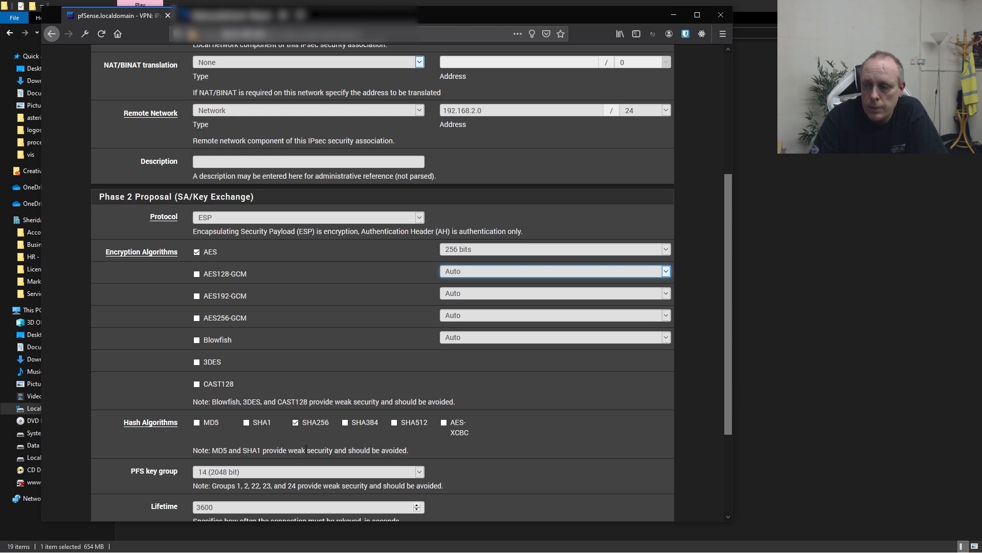
mouse_move(376, 366)
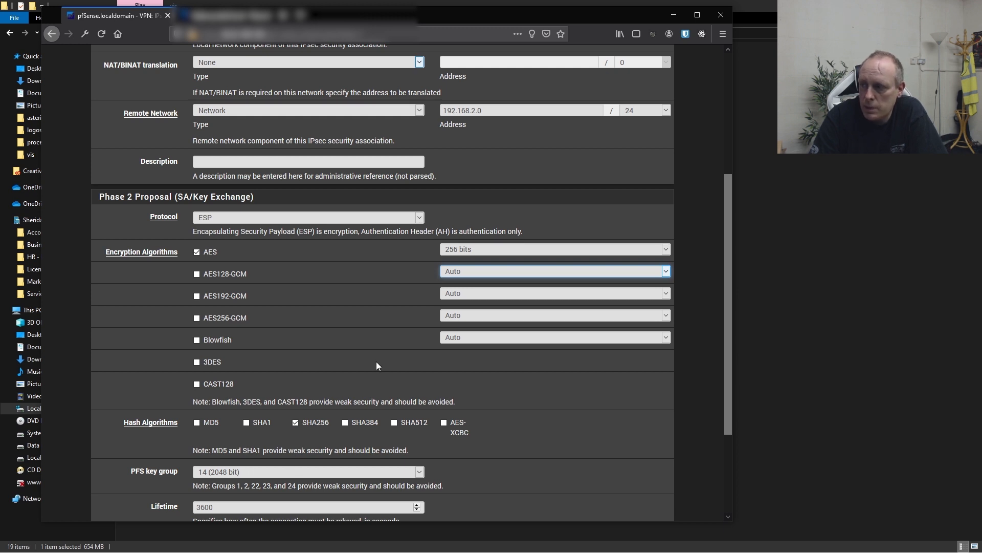
mouse_move(325, 383)
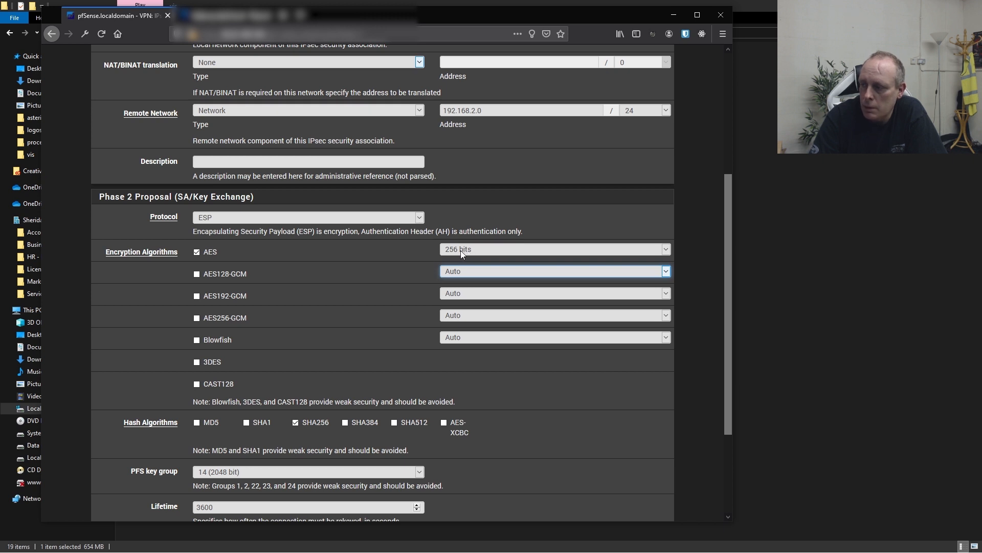
mouse_move(467, 256)
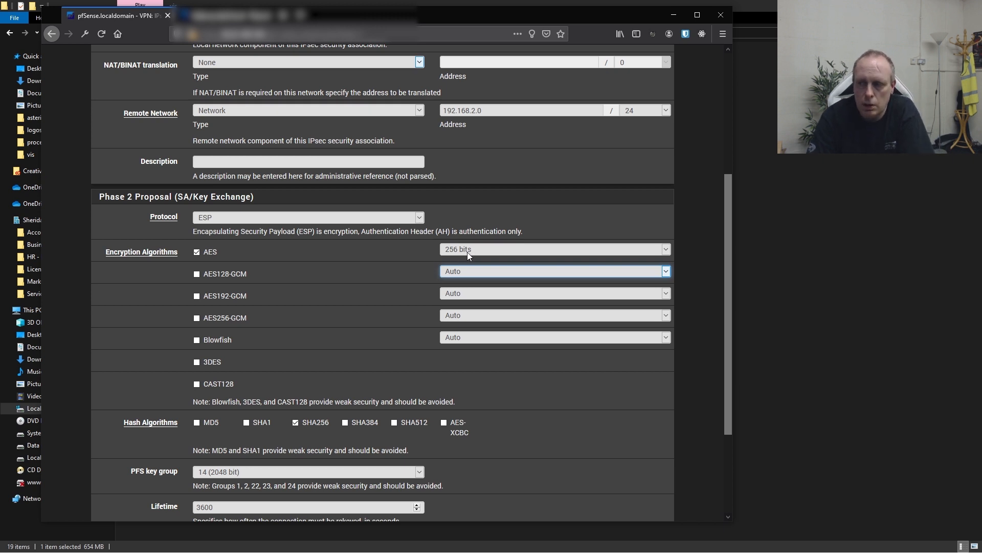
mouse_move(425, 265)
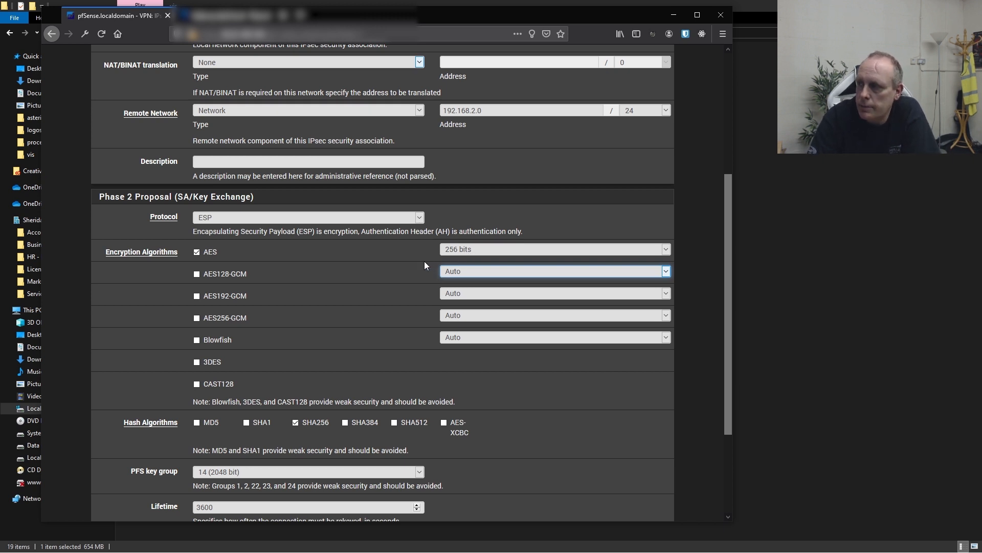
scroll("up", 3)
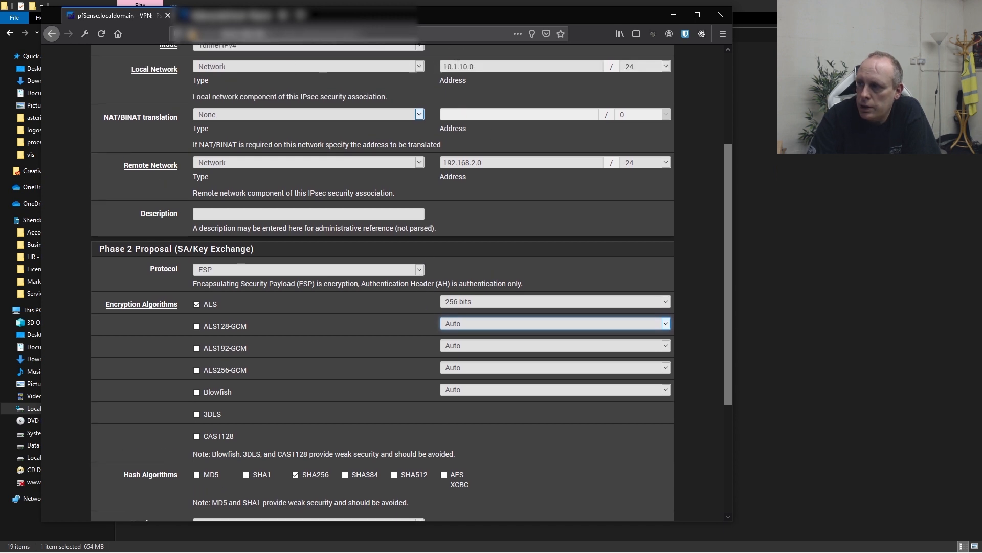
mouse_move(448, 173)
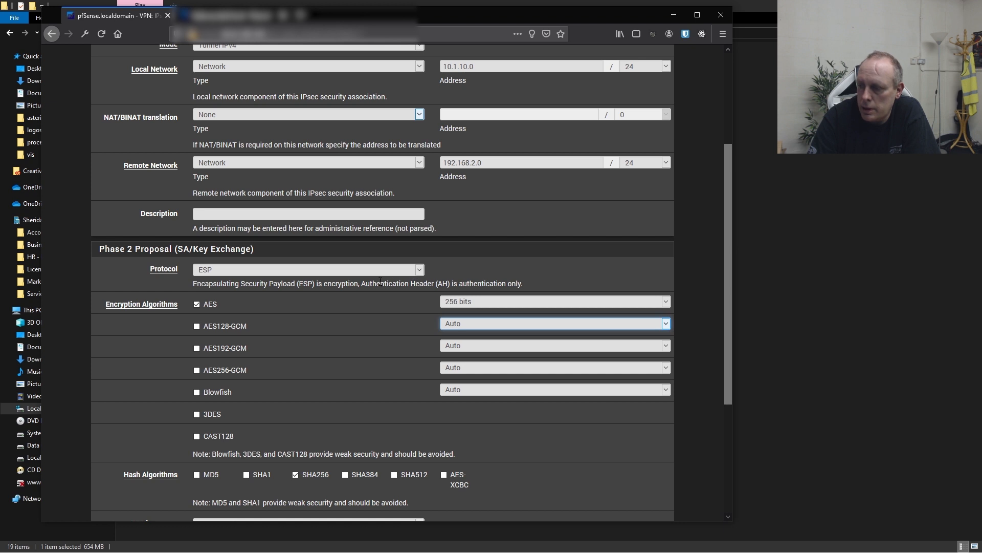
scroll("down", 3)
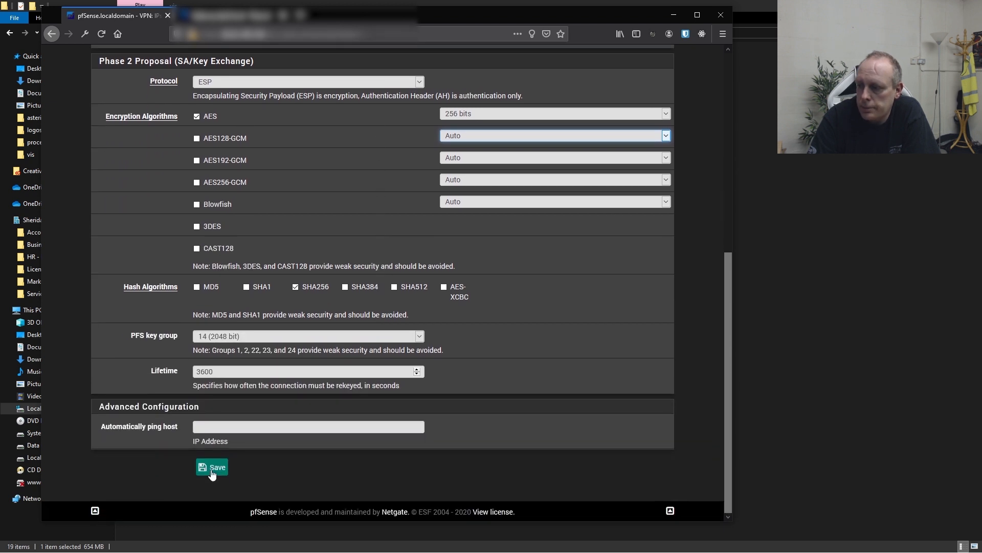
Save and apply the 10.1.10.0/24 phase 2 entry, confirm both entries, then open VPN on the other firewall
left_click(211, 467)
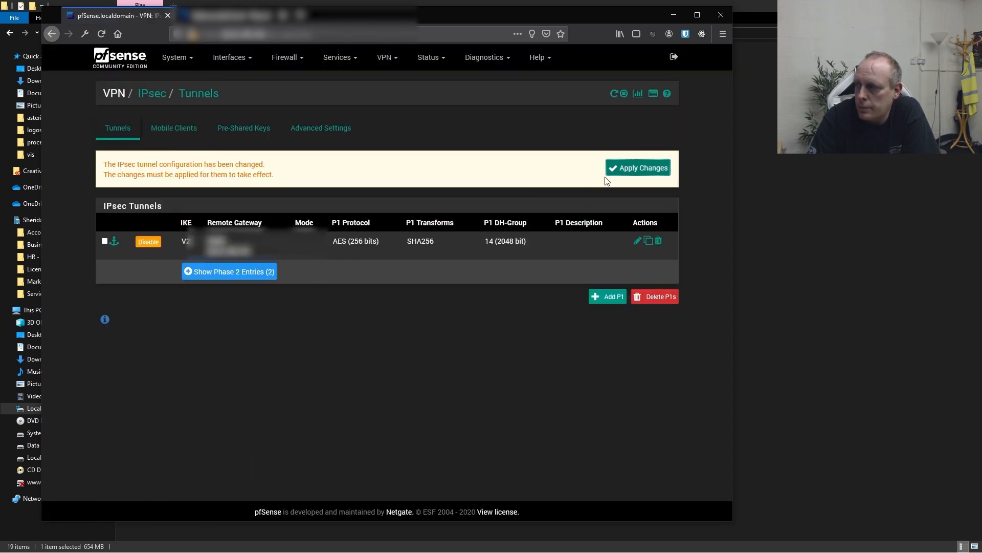
left_click(637, 168)
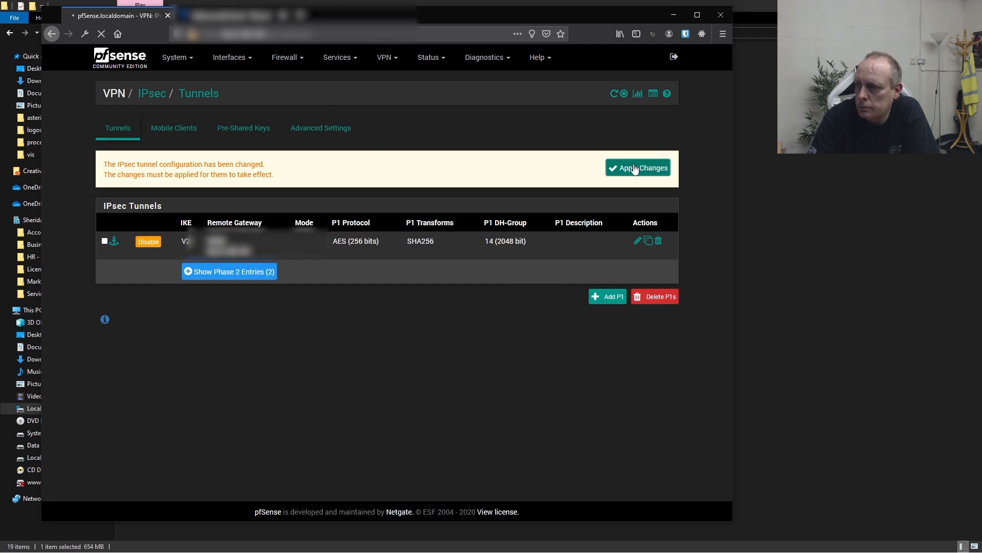
left_click(637, 167)
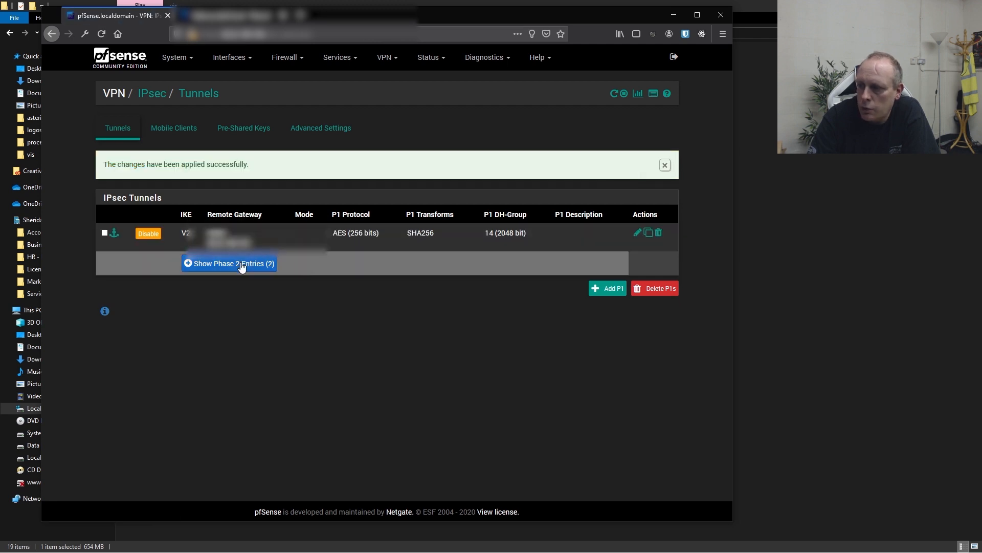
left_click(229, 263)
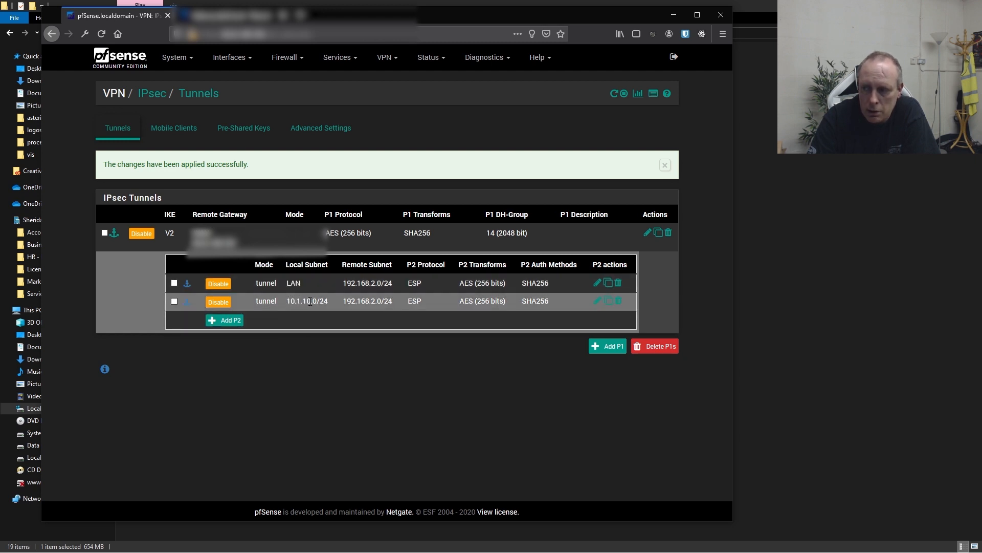
mouse_move(332, 308)
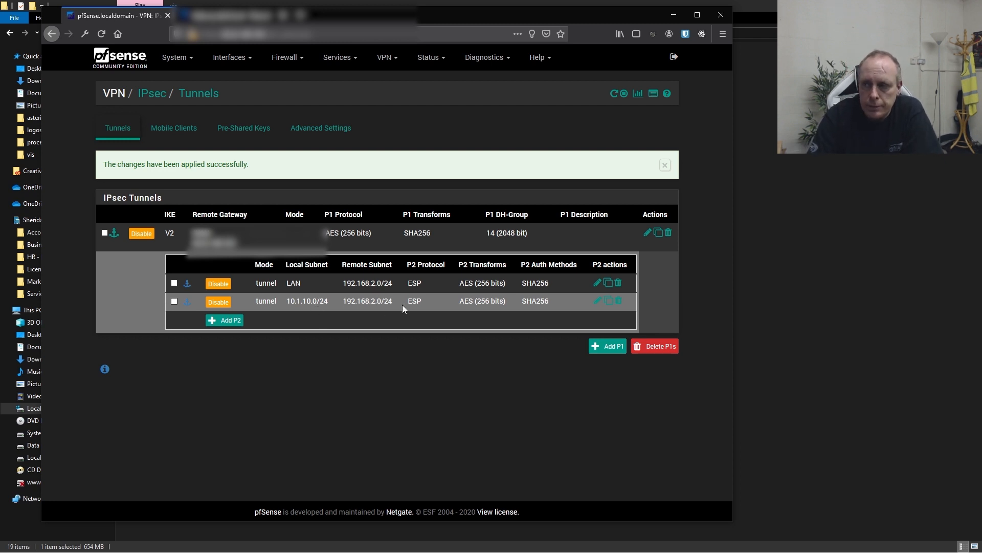
mouse_move(336, 306)
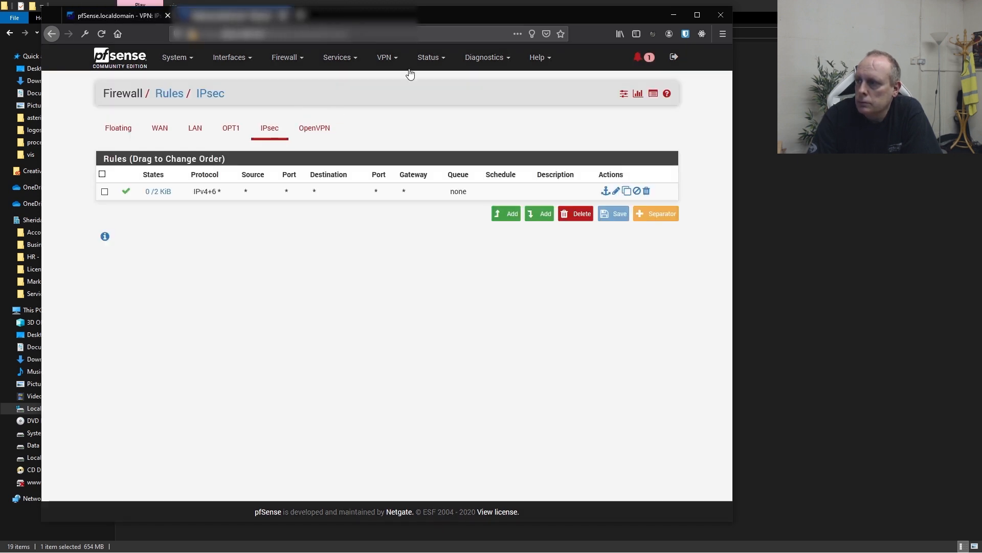
left_click(385, 57)
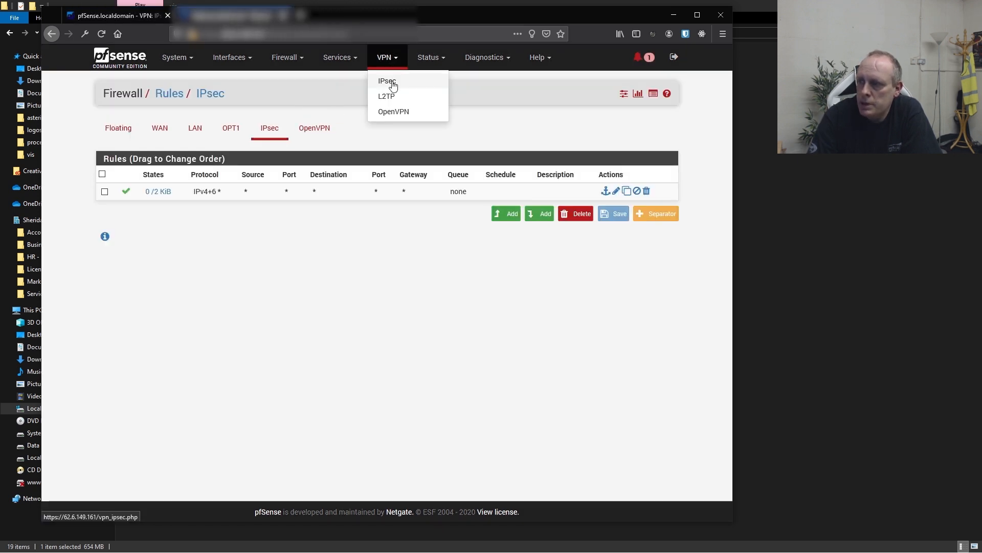
Open VPN > IPsec and expand the tunnel's single LAN-to-192.168.1.0/24 phase 2 entry
left_click(387, 81)
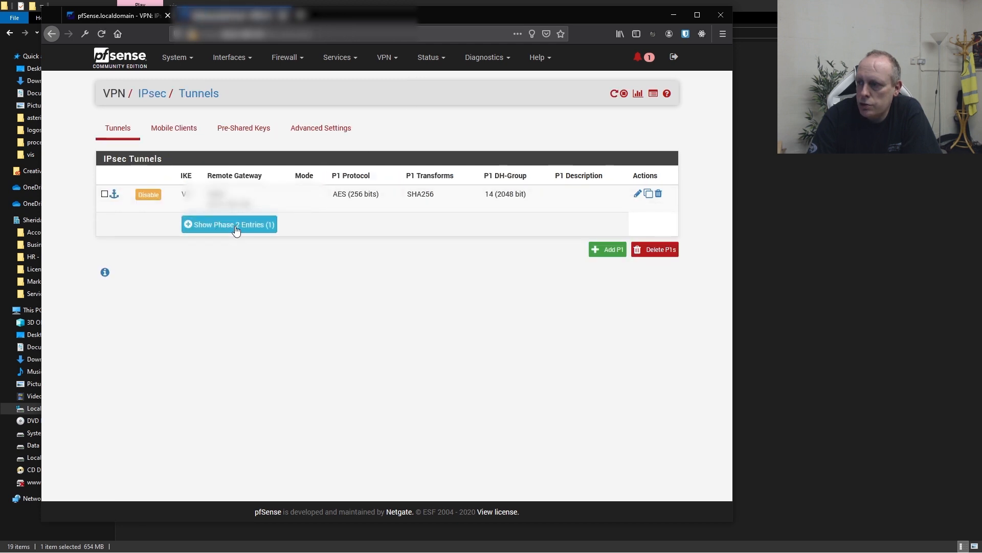
left_click(230, 224)
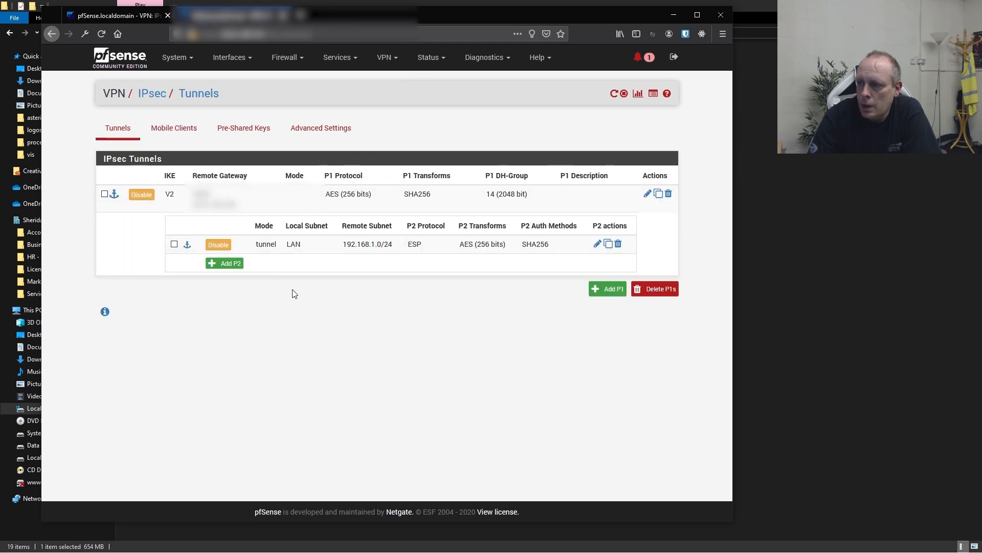
mouse_move(369, 254)
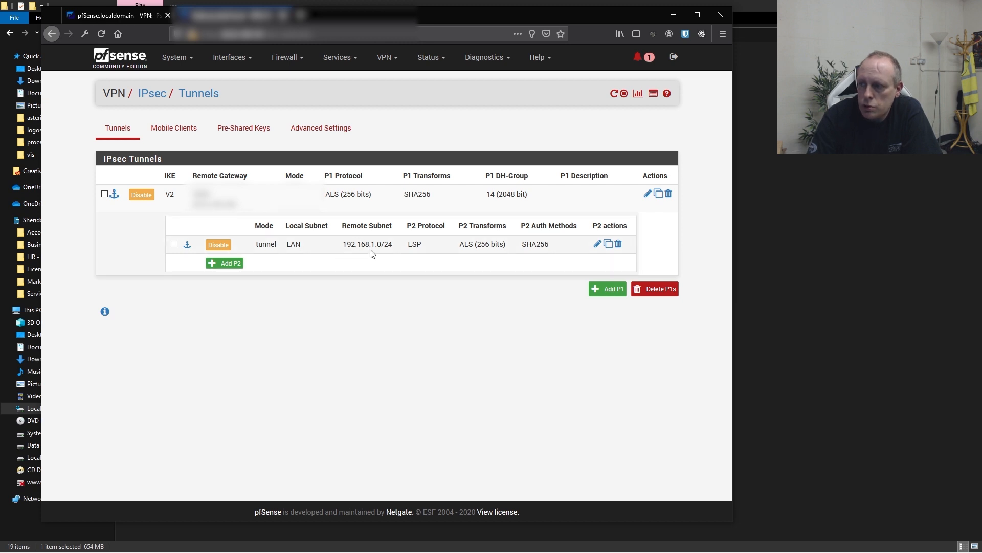
mouse_move(296, 244)
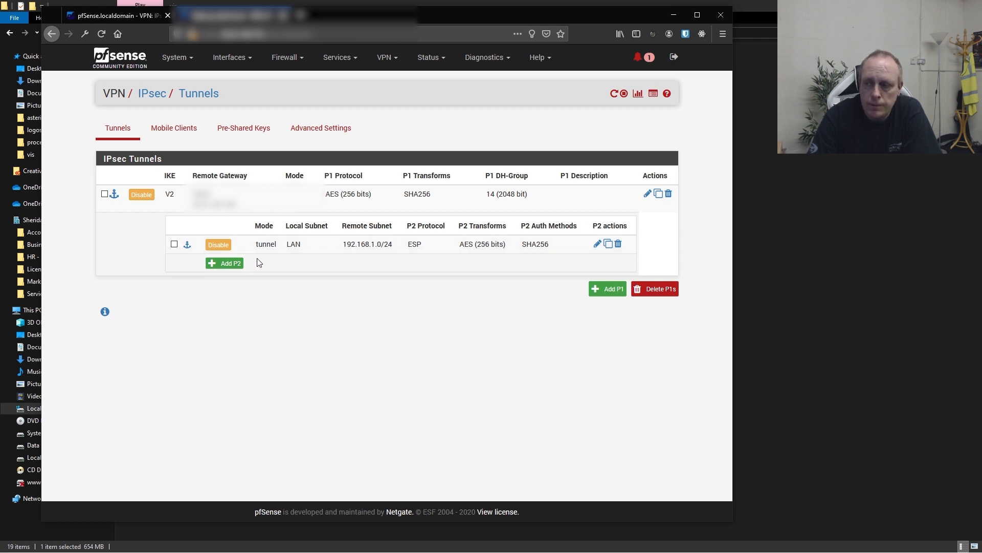
mouse_move(291, 244)
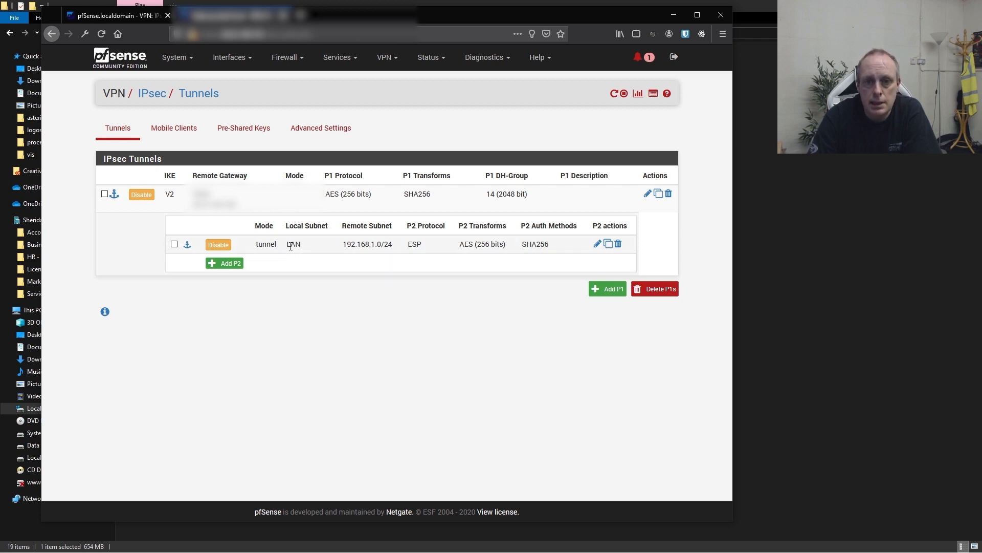
mouse_move(376, 254)
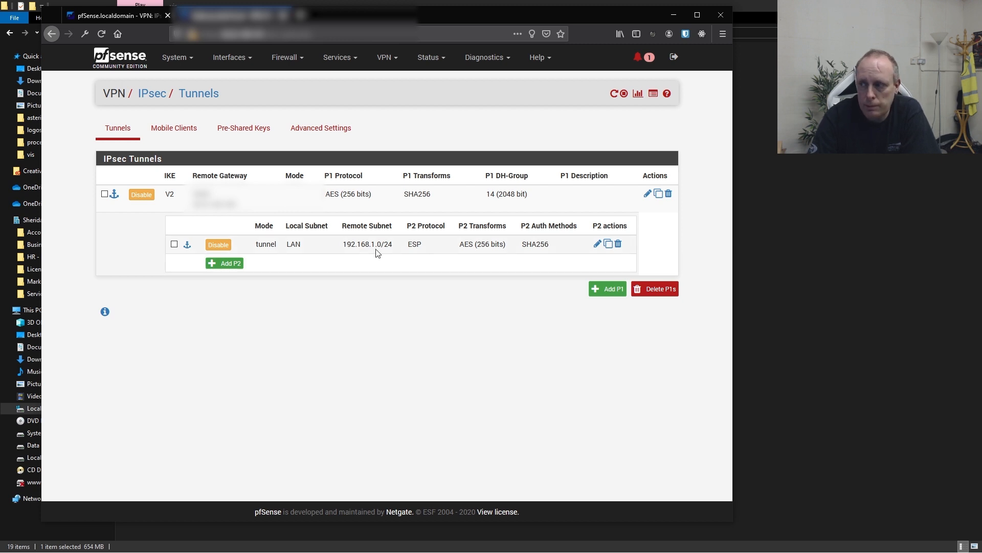
mouse_move(224, 263)
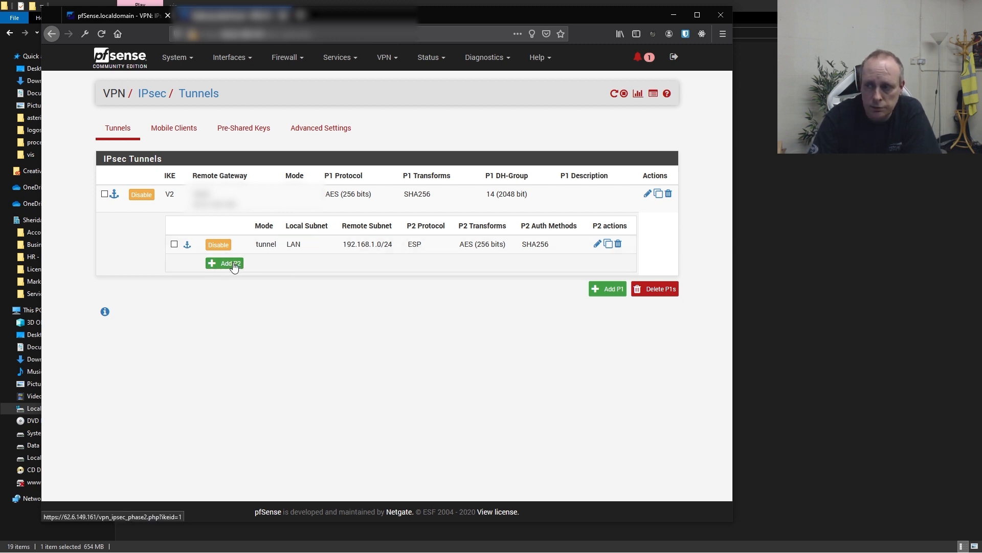
Add a phase 2 entry with remote network 10.1.10.0 and AES128-GCM key length set to Auto
left_click(223, 263)
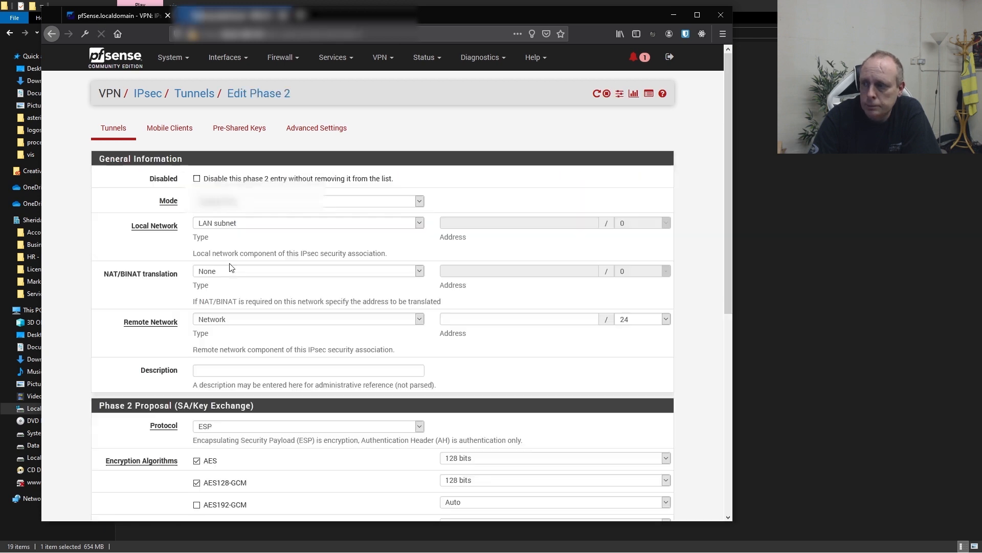
left_click(307, 201)
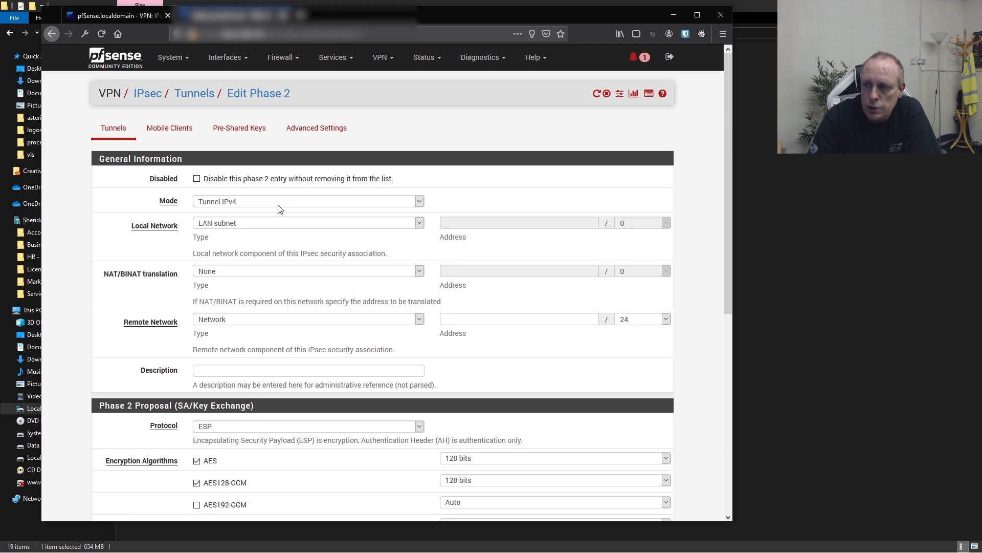
mouse_move(236, 226)
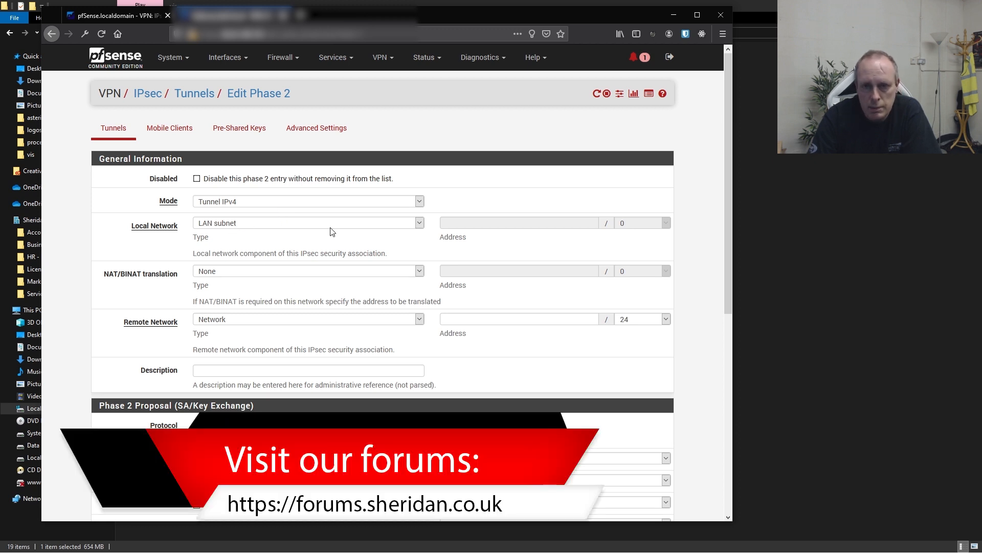
mouse_move(351, 224)
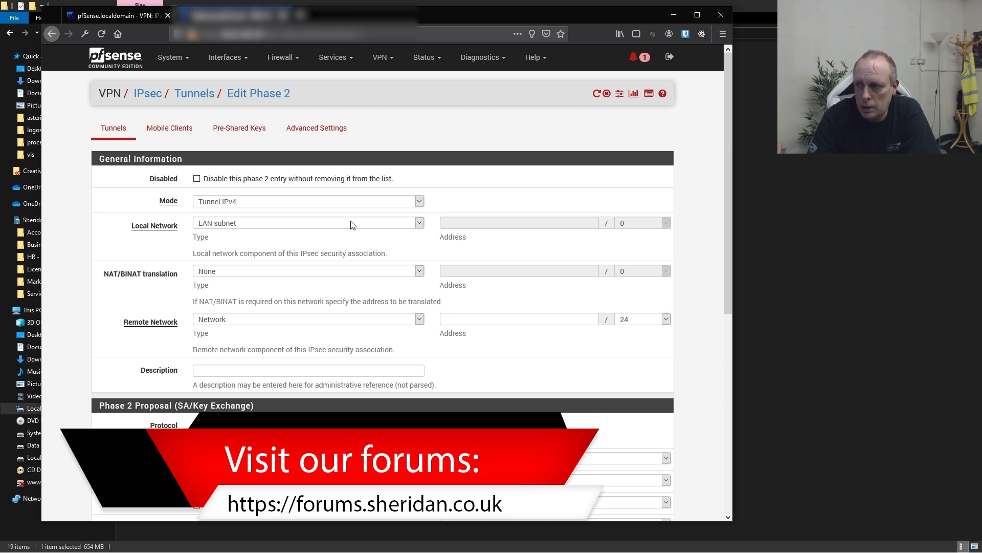
mouse_move(393, 221)
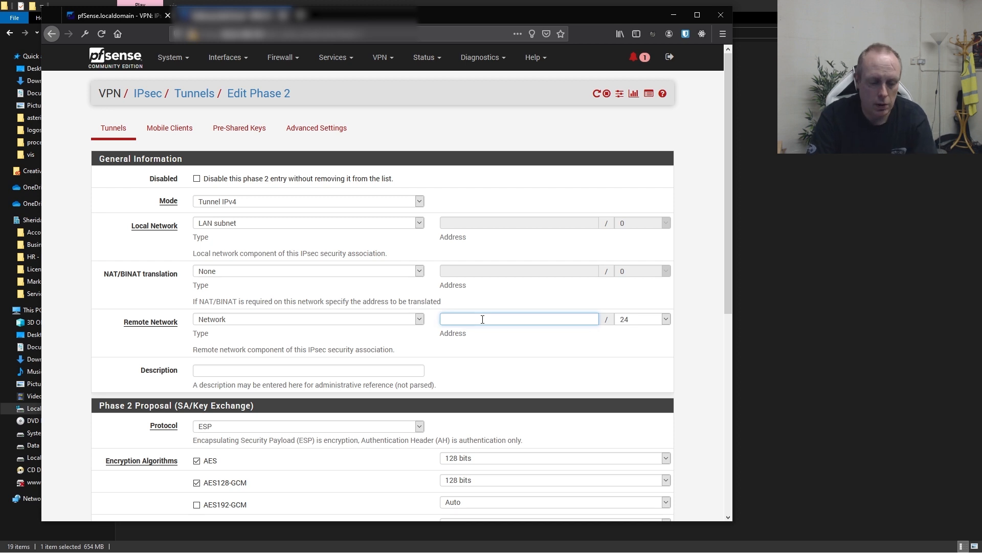
type("10.1.10.0")
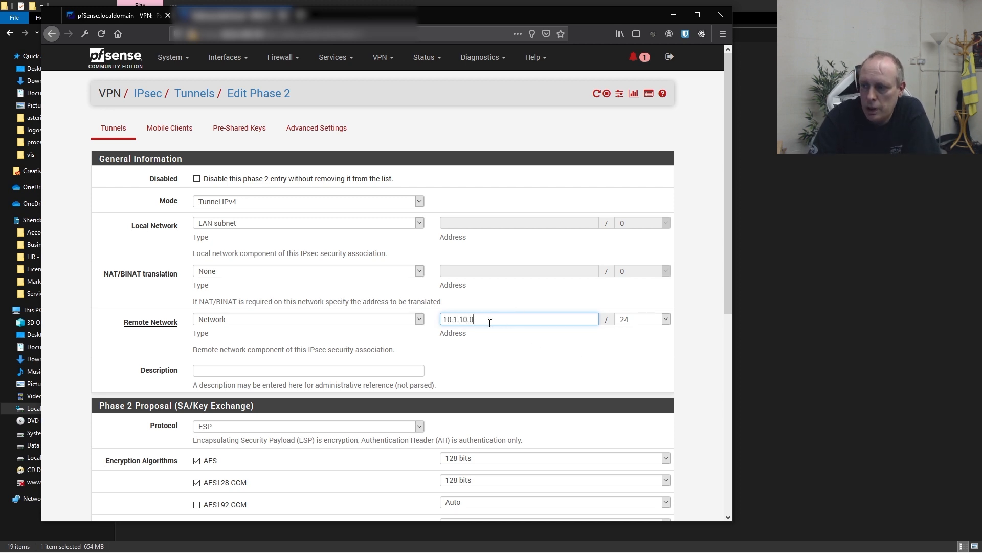
mouse_move(370, 359)
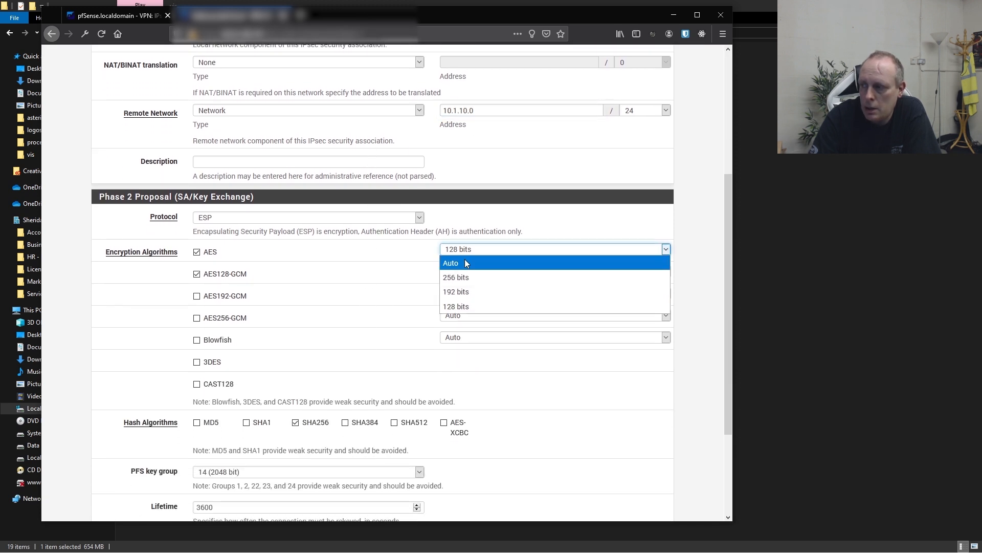
left_click(455, 277)
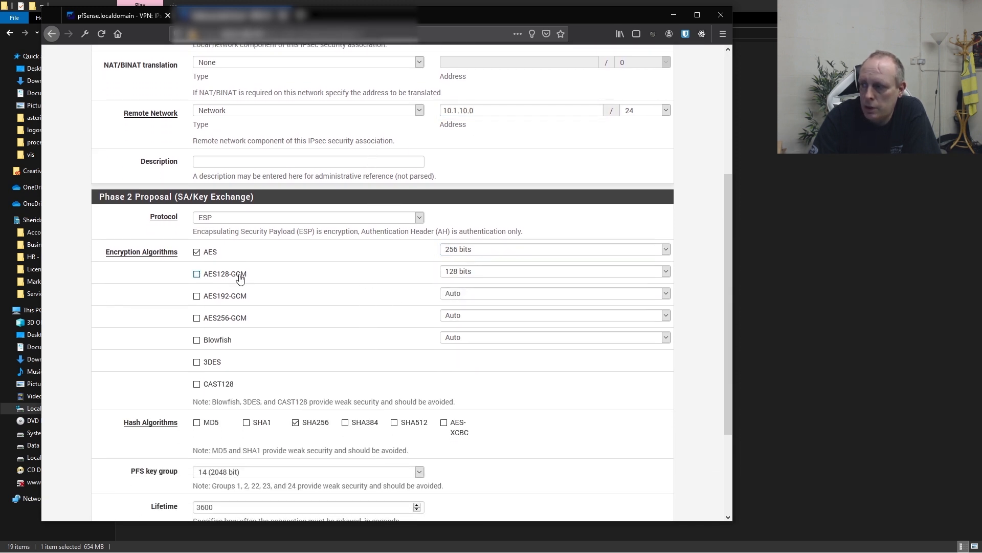
left_click(554, 271)
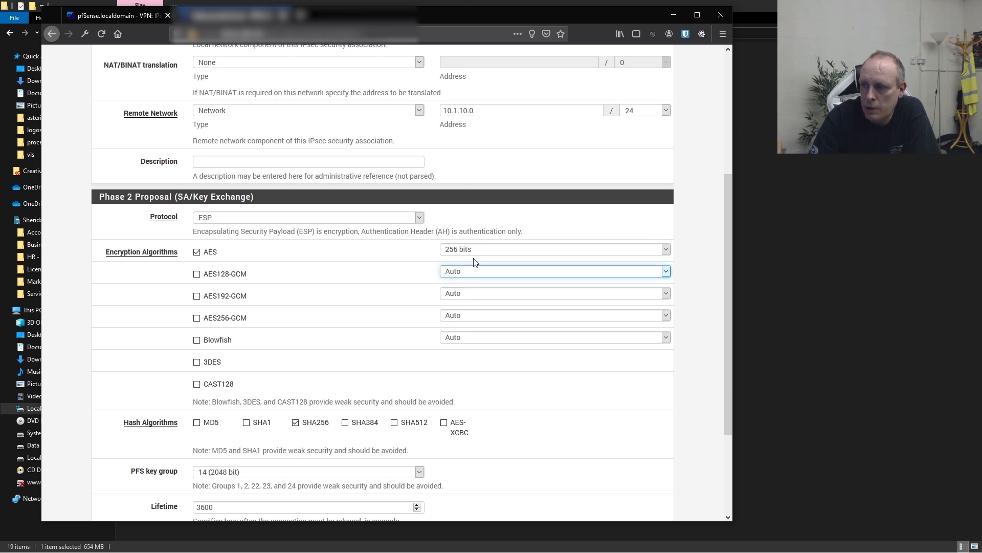
mouse_move(167, 430)
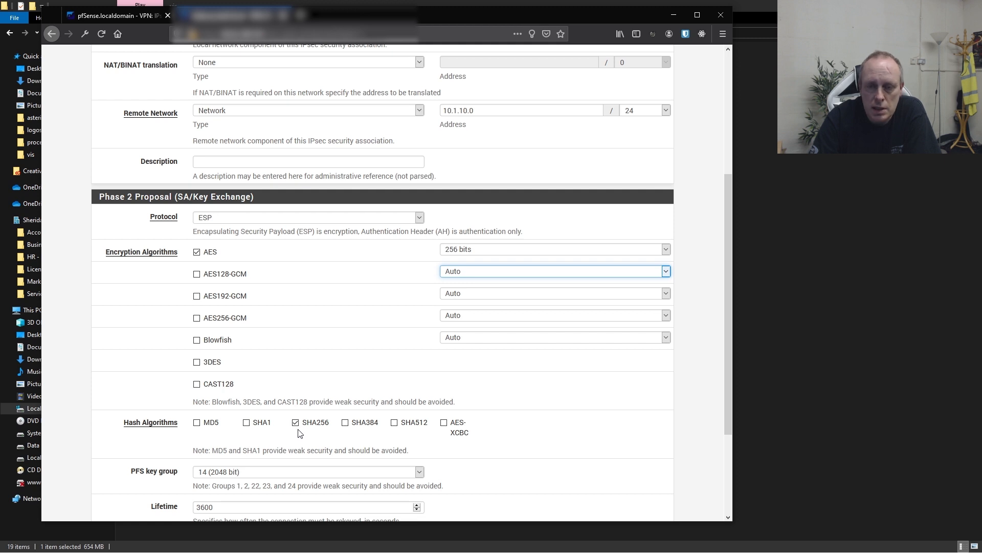
mouse_move(356, 357)
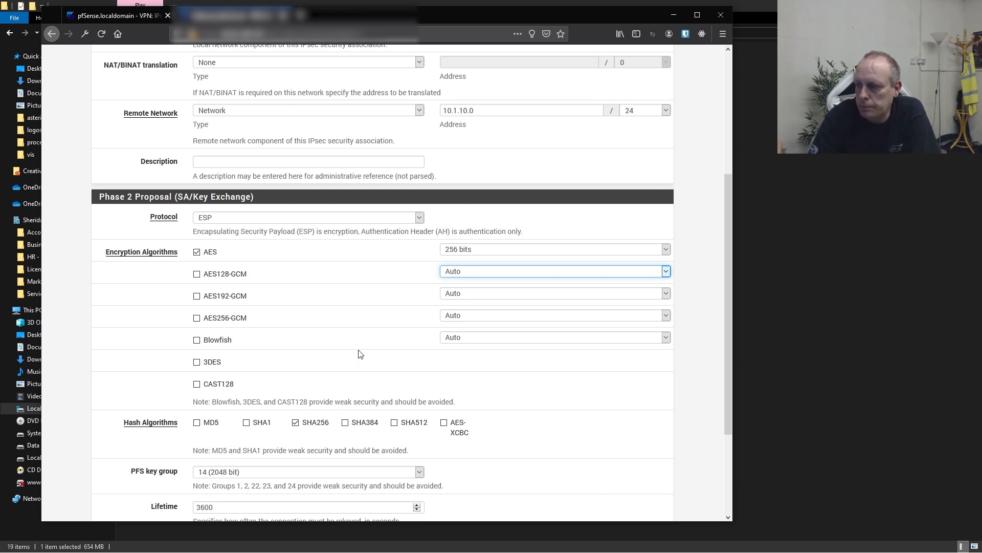
scroll("down", 3)
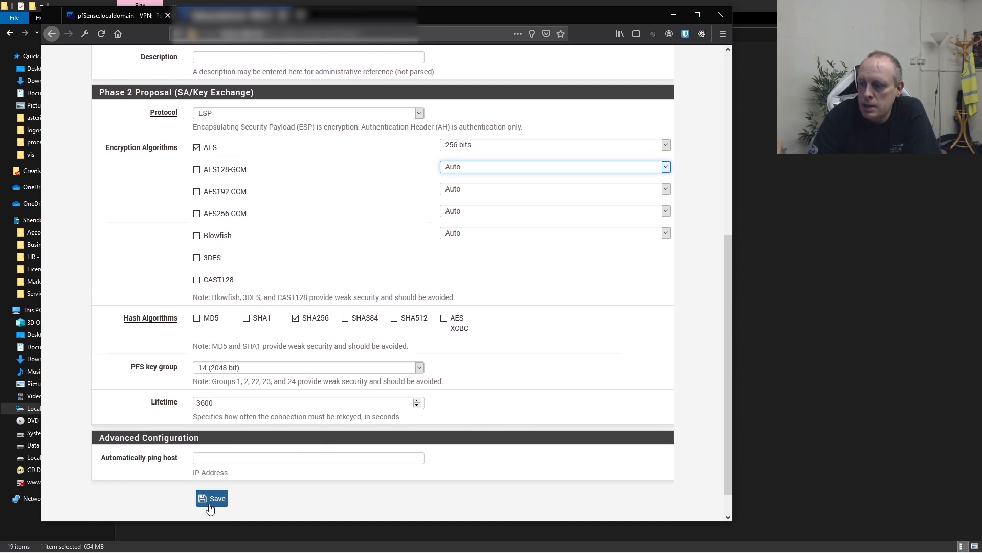
Save and apply the new entry, then expand the tunnel's LAN and 10.1.10.0/24 phase 2 entries
left_click(213, 498)
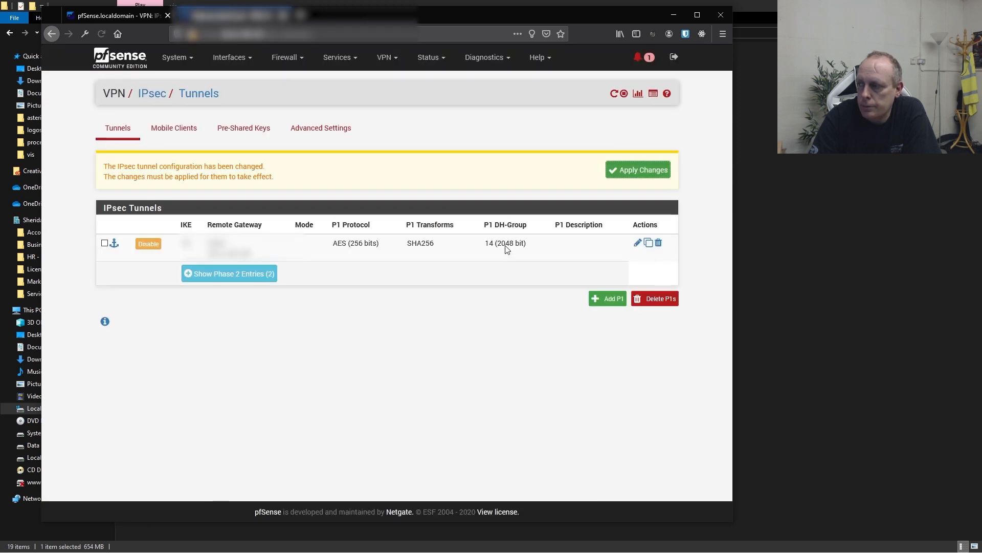
left_click(637, 170)
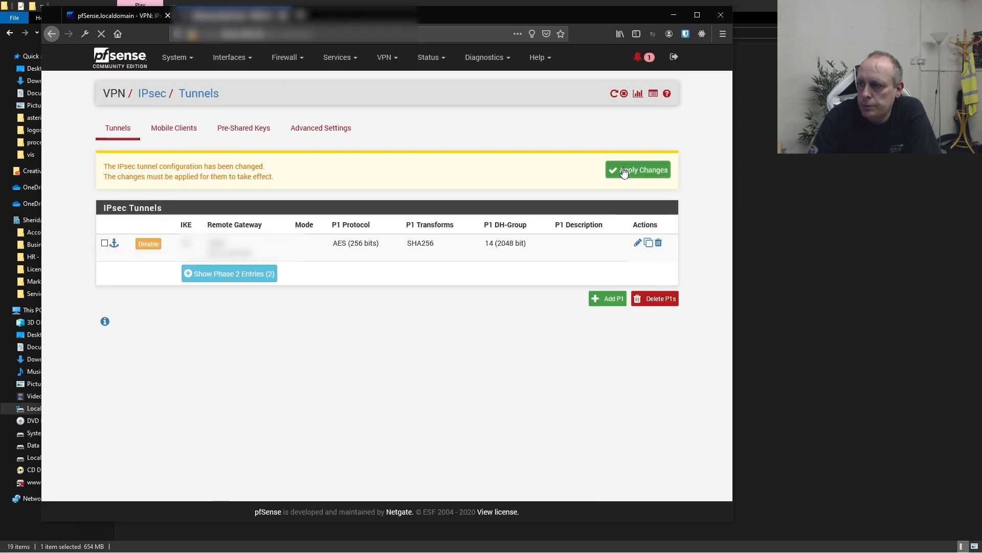
left_click(637, 170)
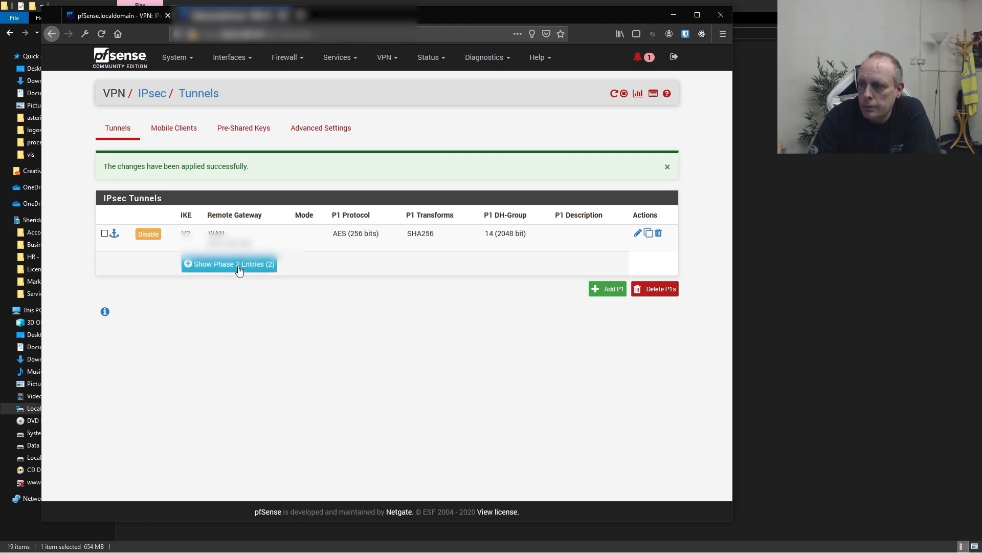
left_click(234, 264)
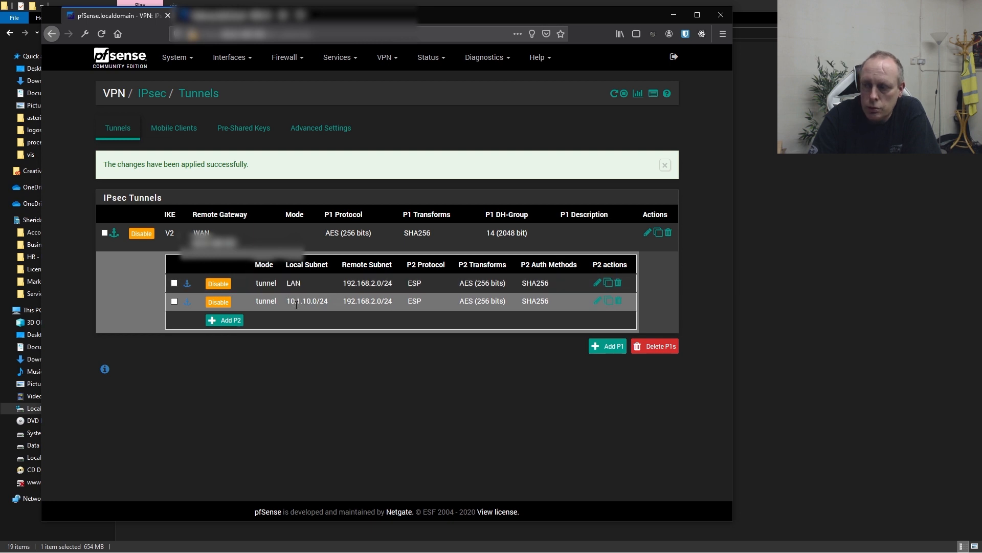
mouse_move(388, 301)
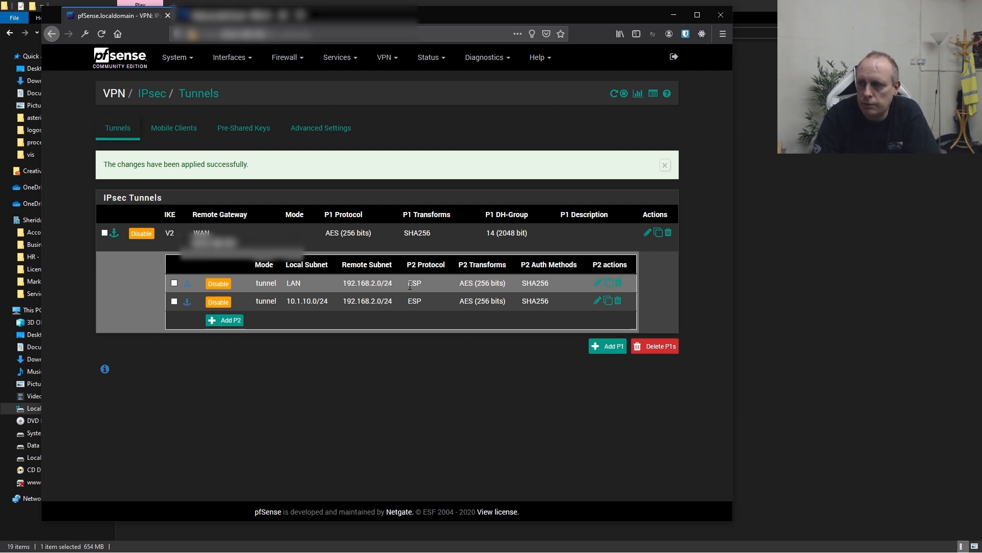
mouse_move(405, 291)
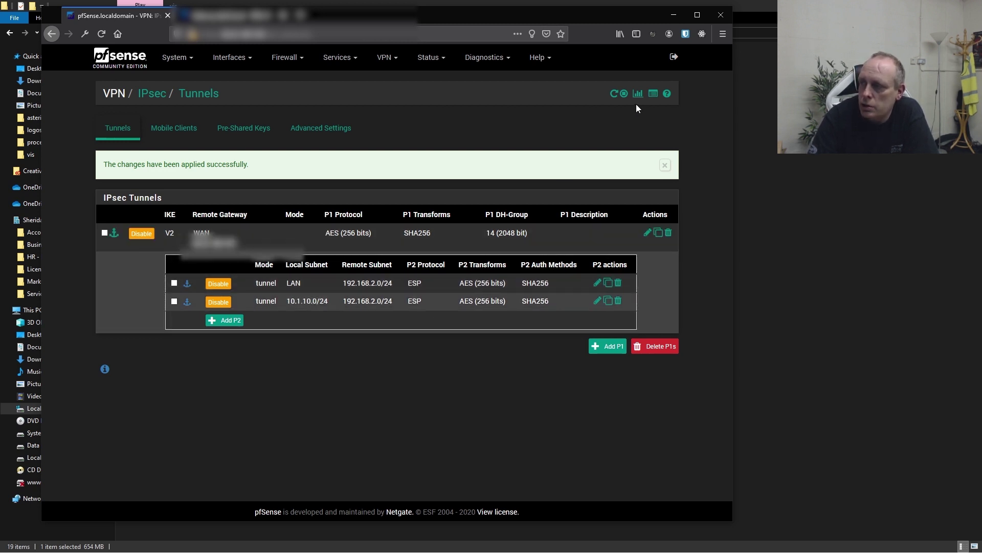
mouse_move(387, 57)
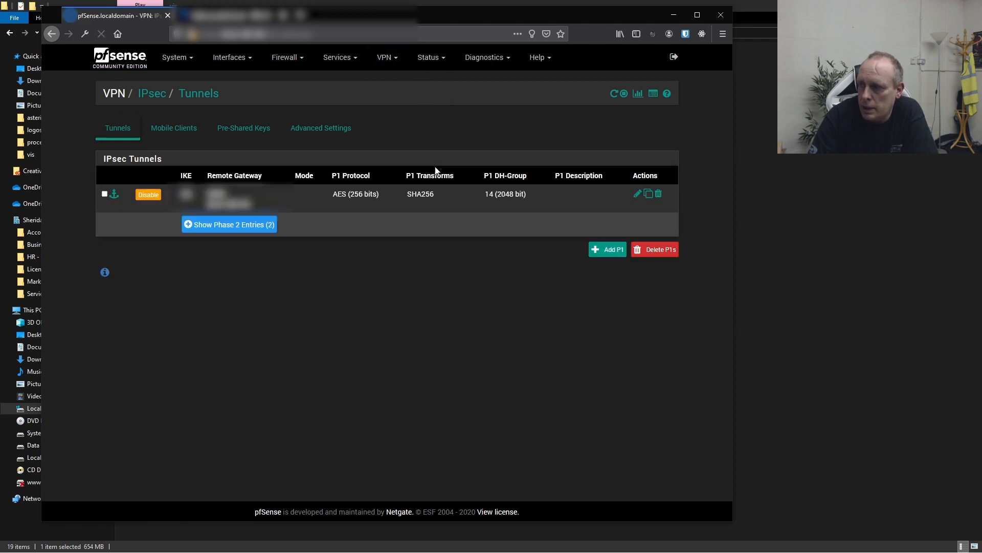
mouse_move(637, 93)
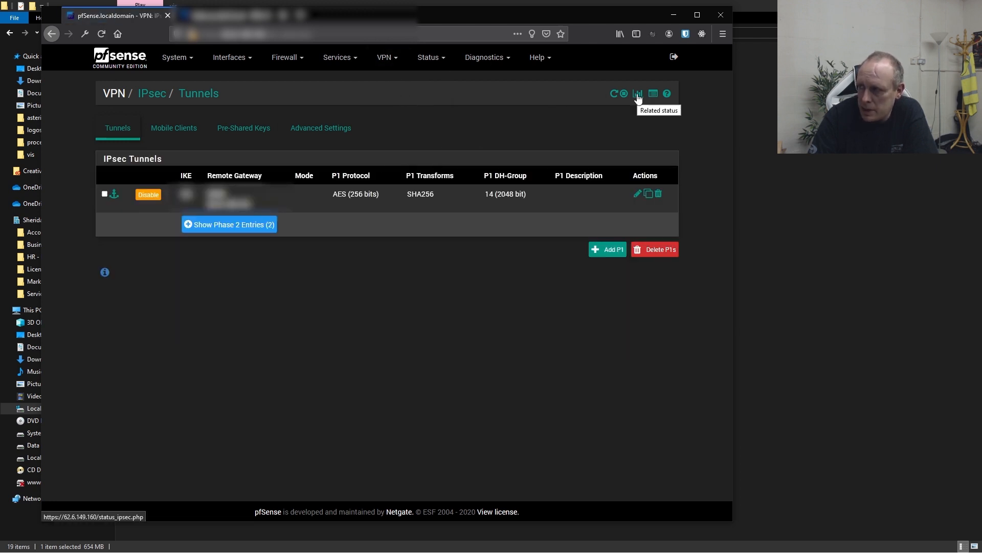
Open Status > IPsec > Overview and show child SAs, listing only 192.168.1.0/24 to 192.168.2.0/24
left_click(636, 93)
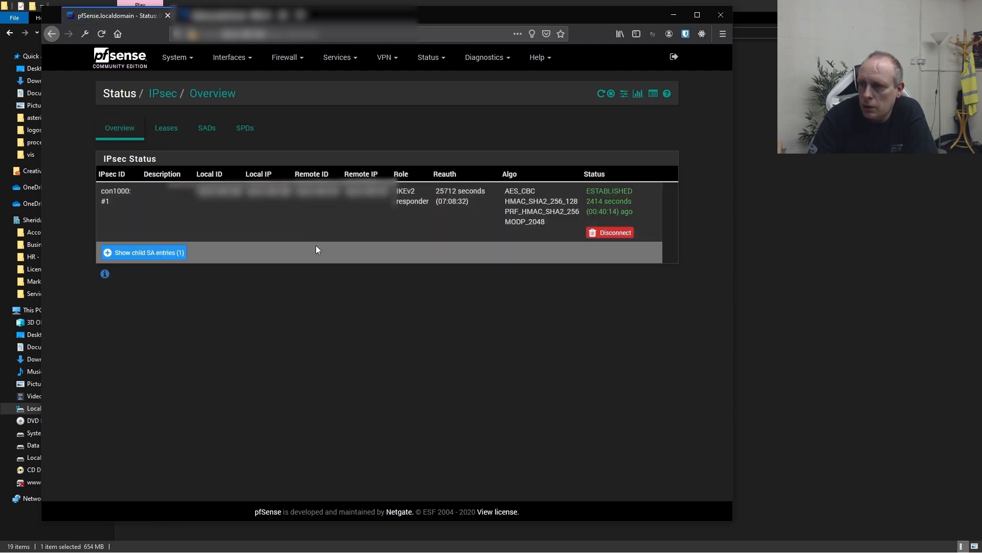
mouse_move(144, 253)
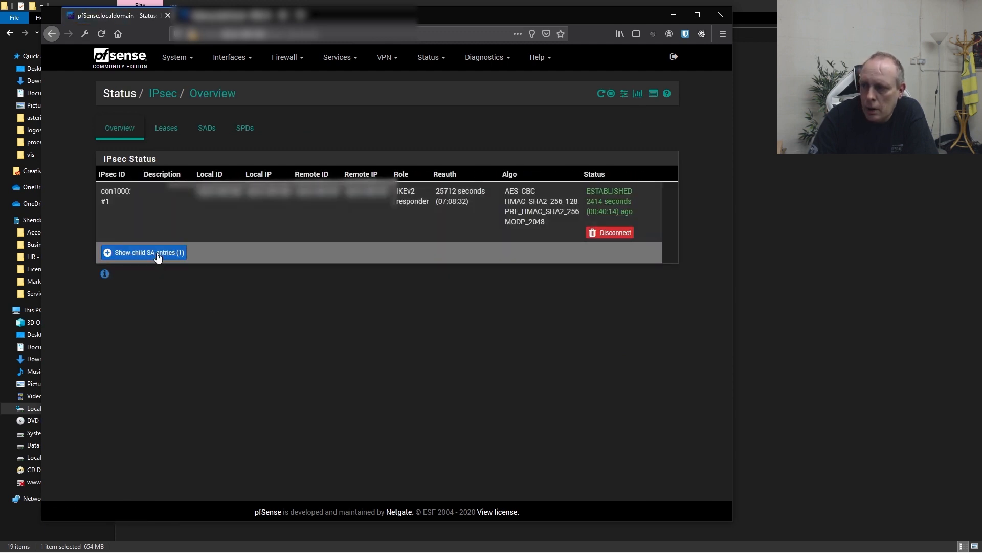
left_click(142, 252)
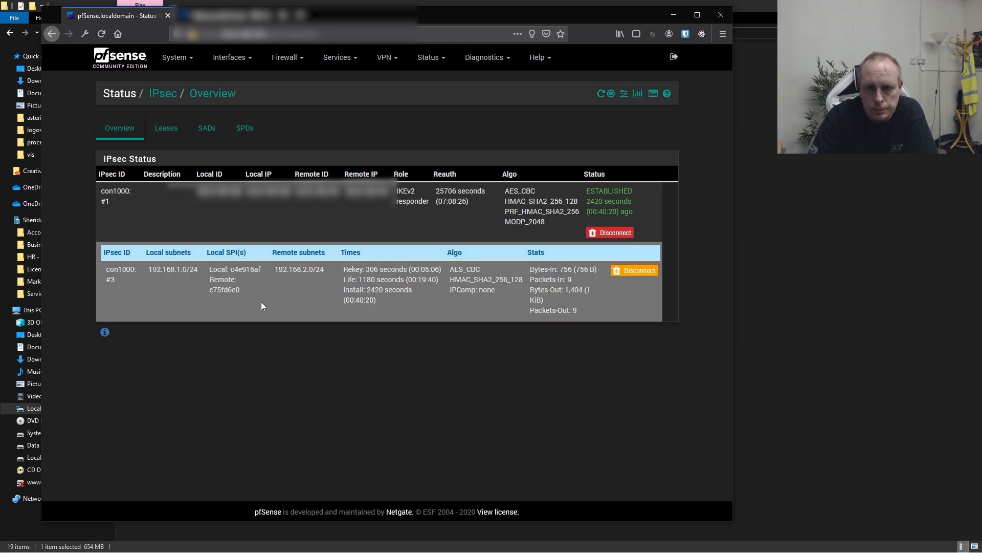
mouse_move(305, 289)
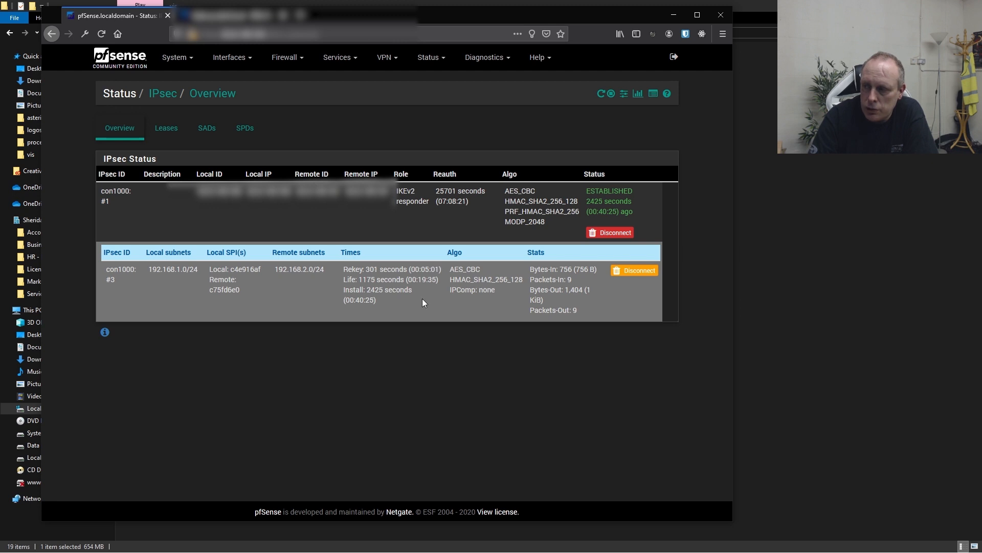
mouse_move(301, 303)
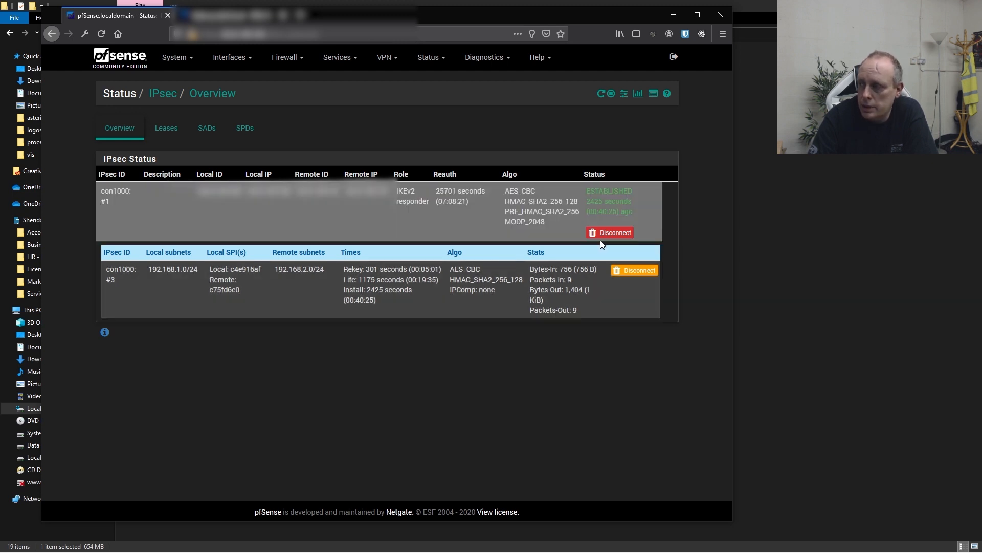
Disconnect and reconnect the tunnel, verifying child SAs now cover 10.1.10.0/24 and 192.168.1.0/24
left_click(608, 232)
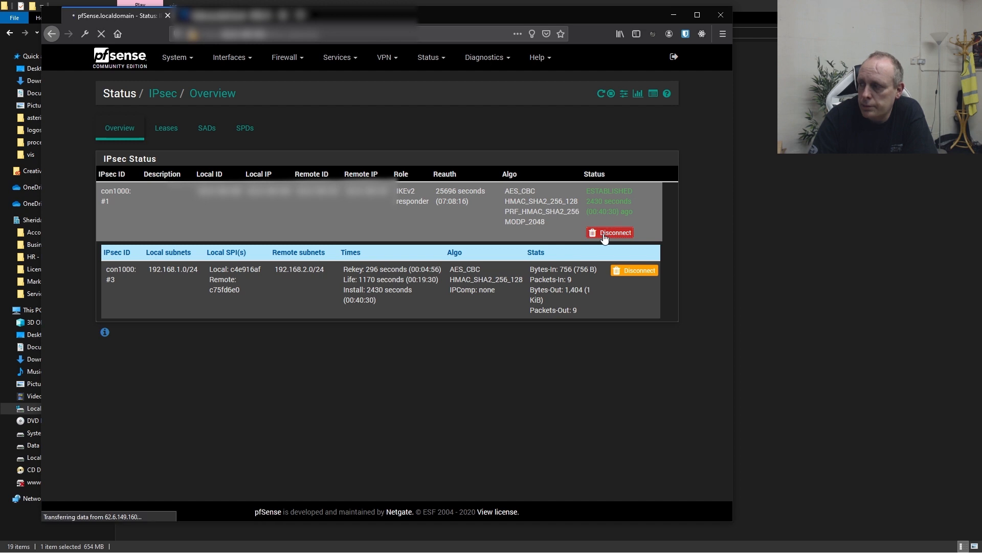
left_click(613, 233)
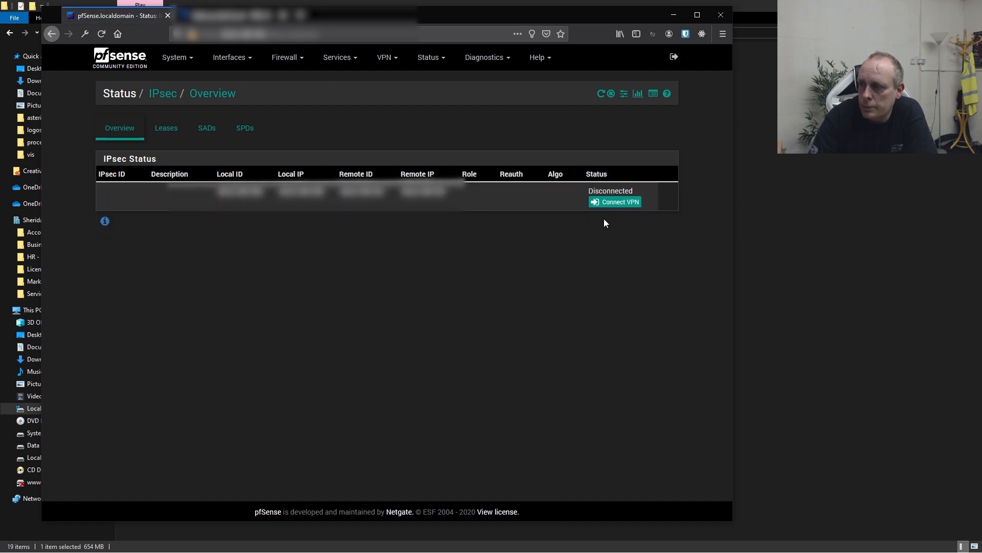
left_click(615, 201)
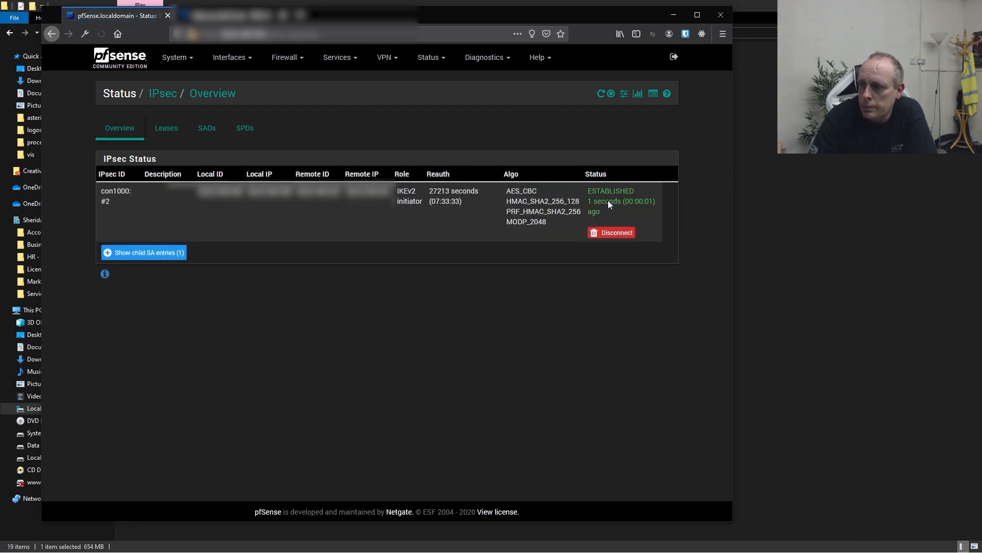
mouse_move(316, 297)
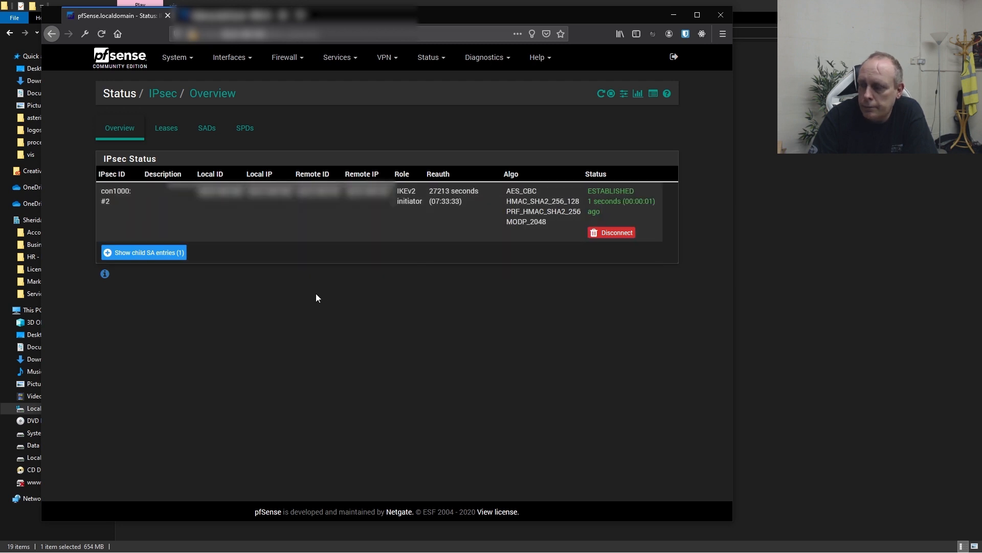
left_click(143, 252)
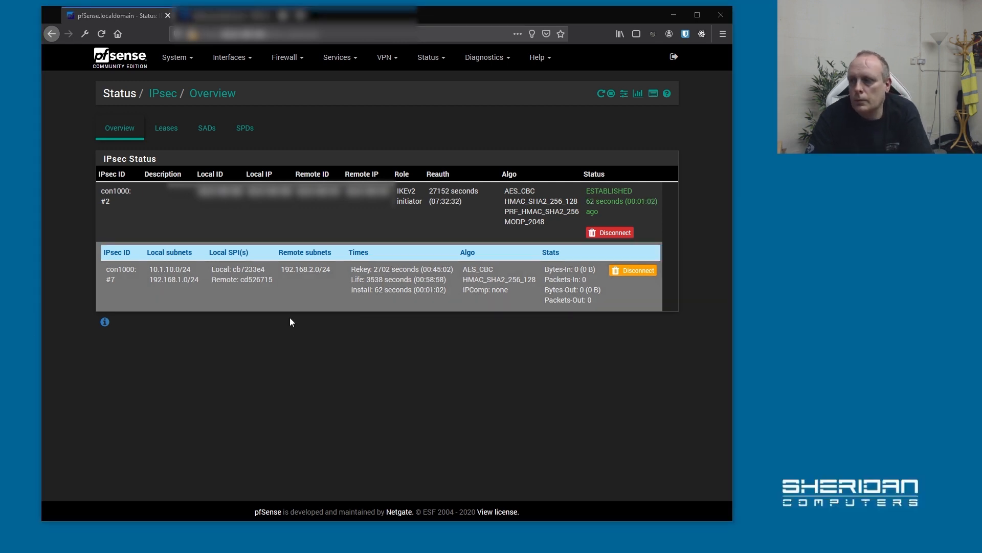
mouse_move(271, 379)
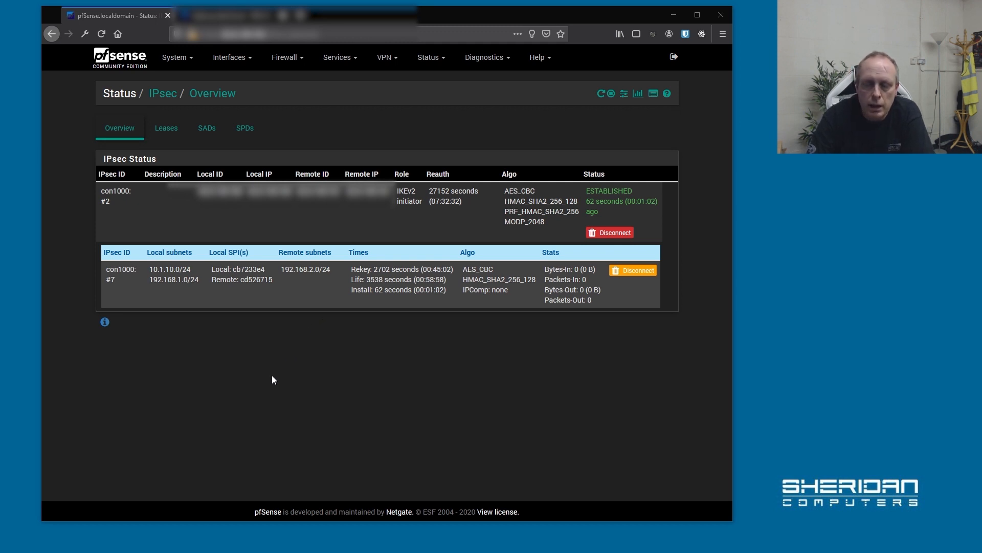
mouse_move(343, 366)
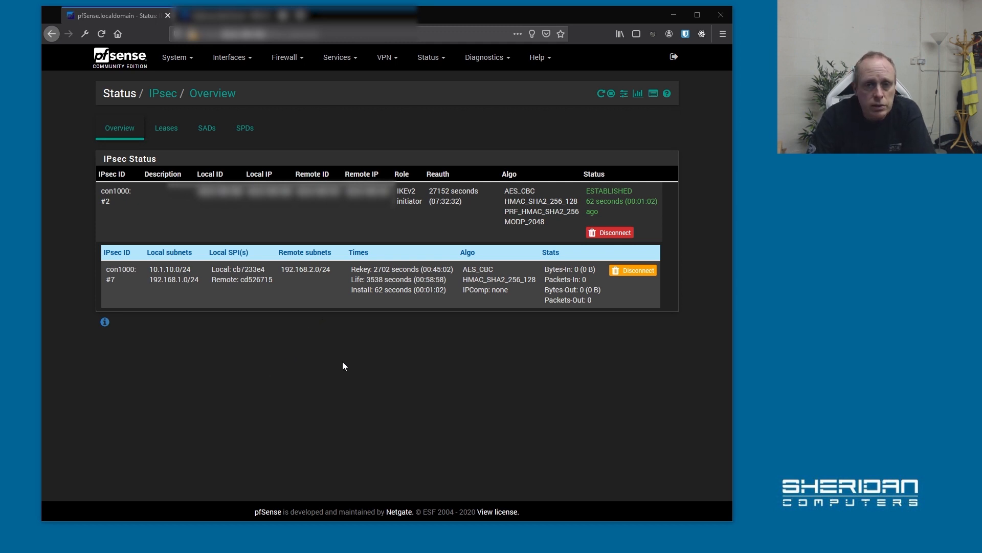
mouse_move(339, 377)
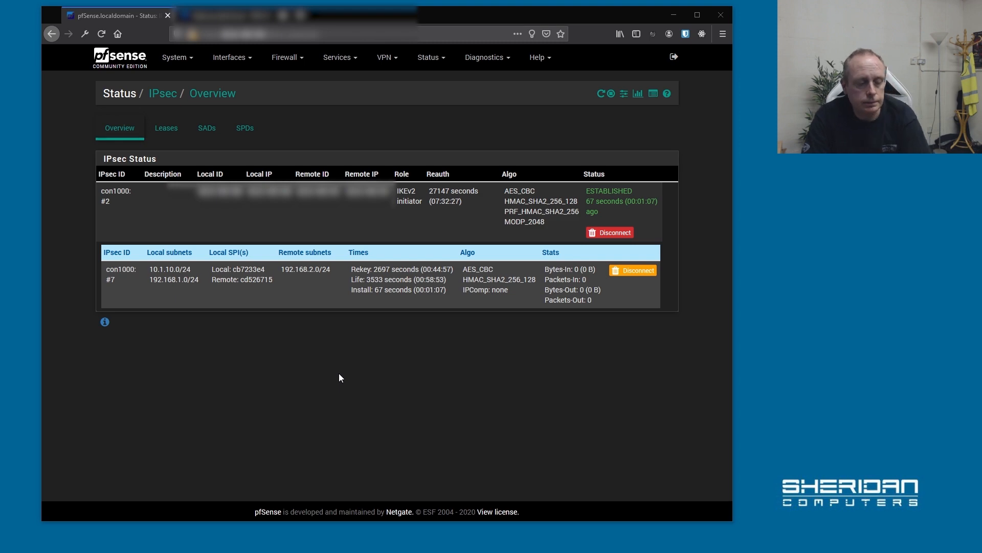